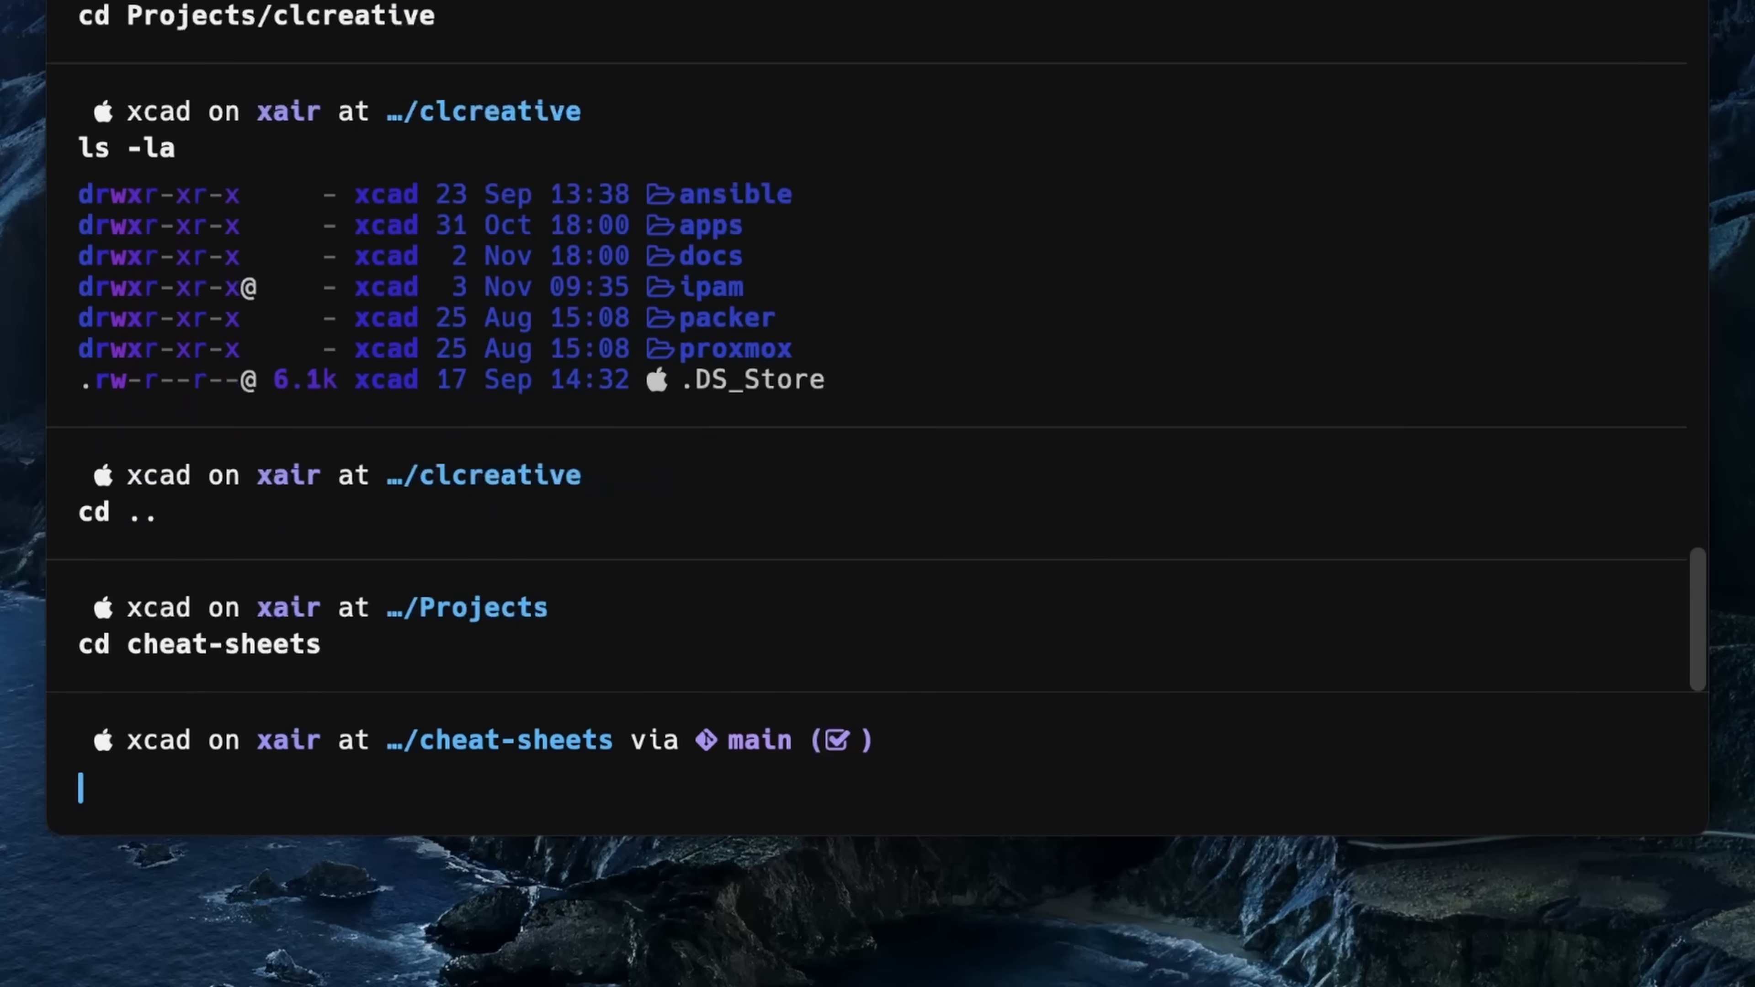
# - List the directory with ls -la and pick a namespace workflow from the results
pyautogui.write('ls -la')
pyautogui.write('namespace')
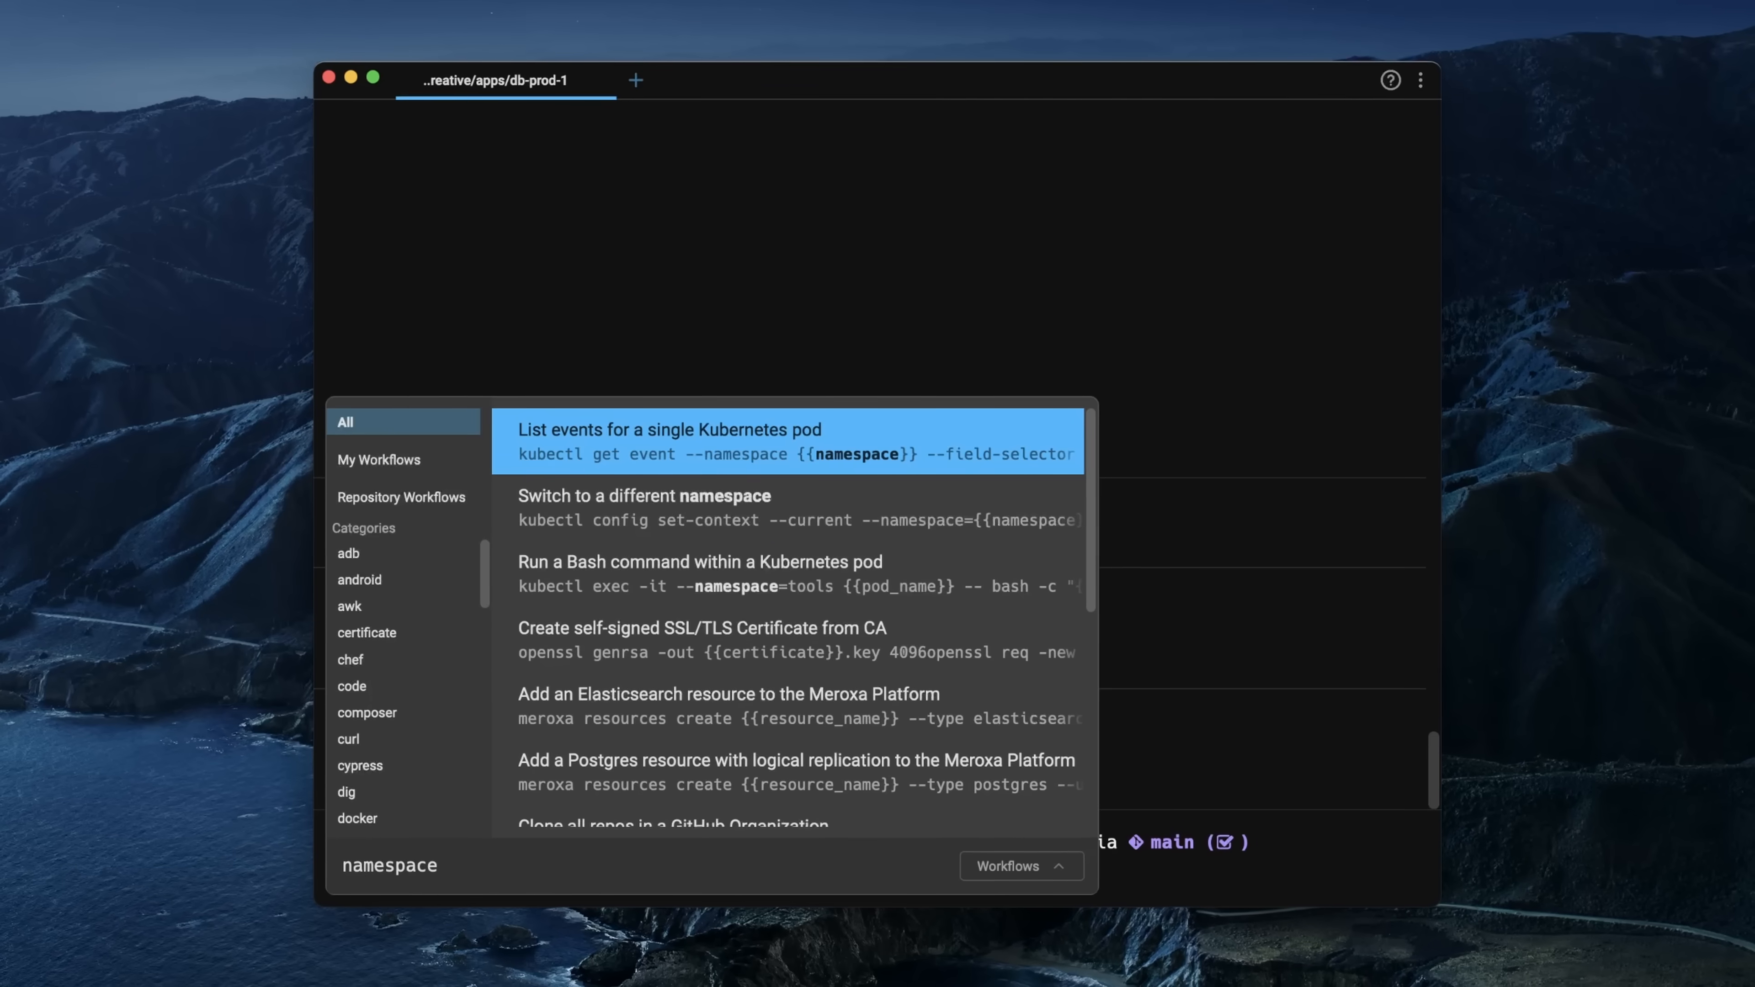
pyautogui.click(643, 496)
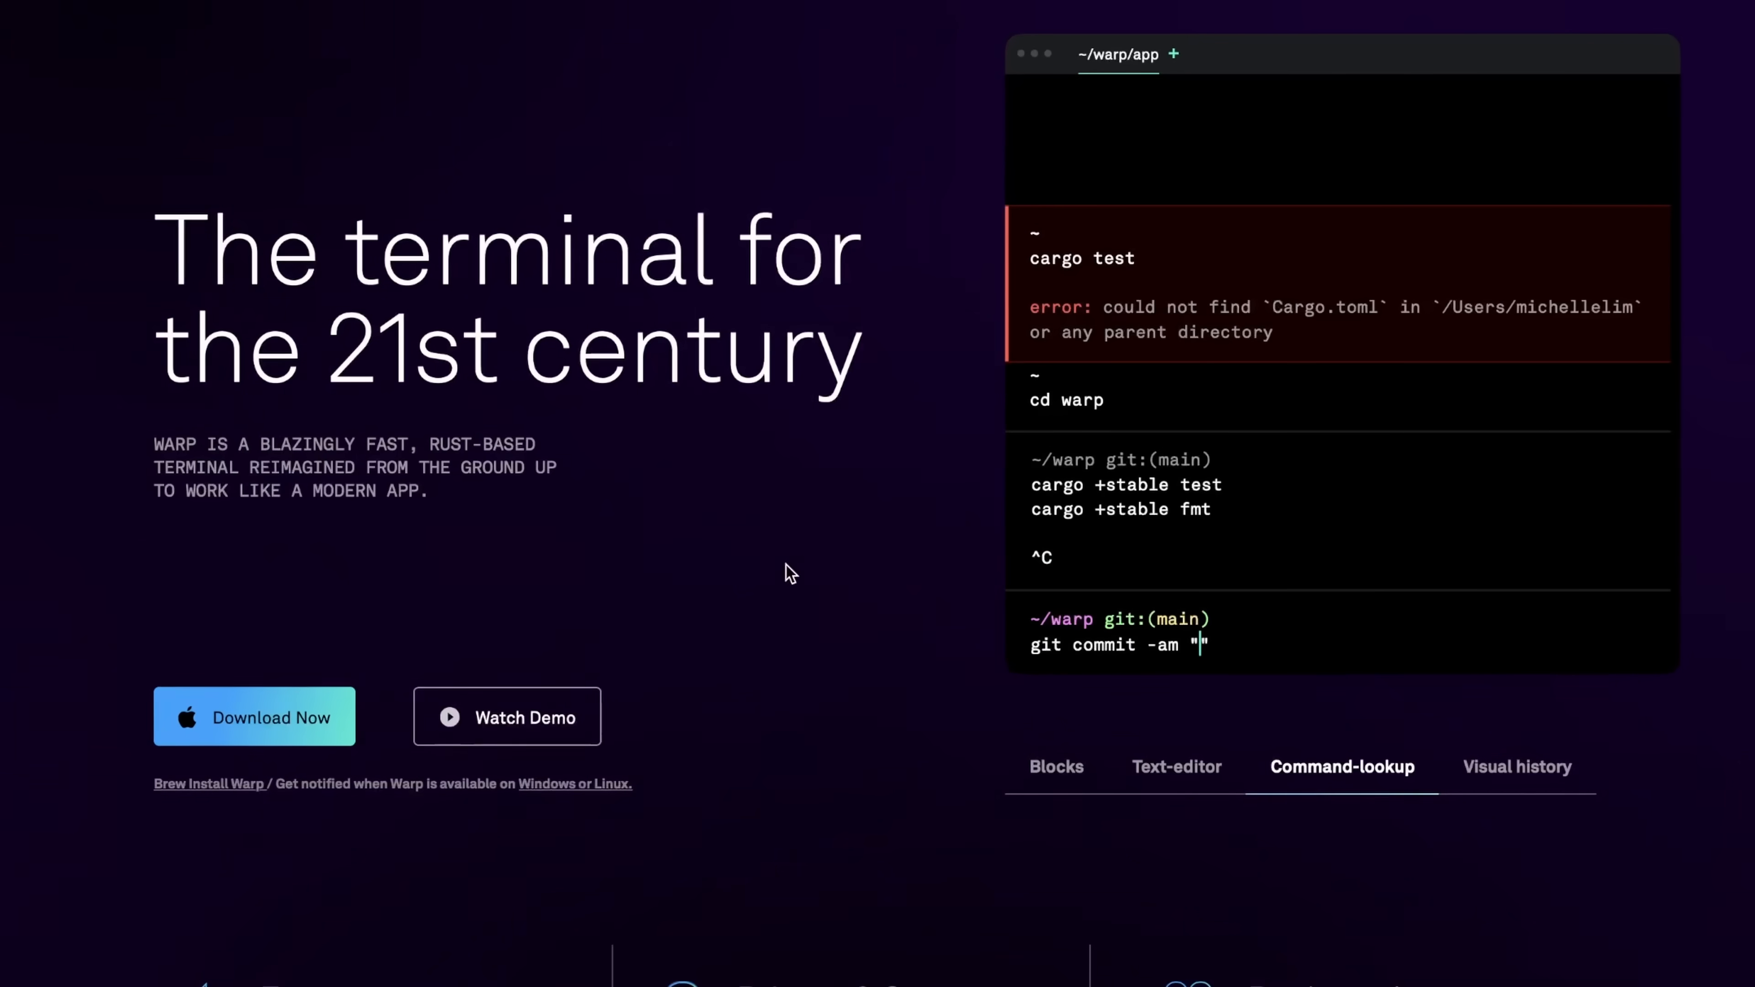
pyautogui.write('Update server version')
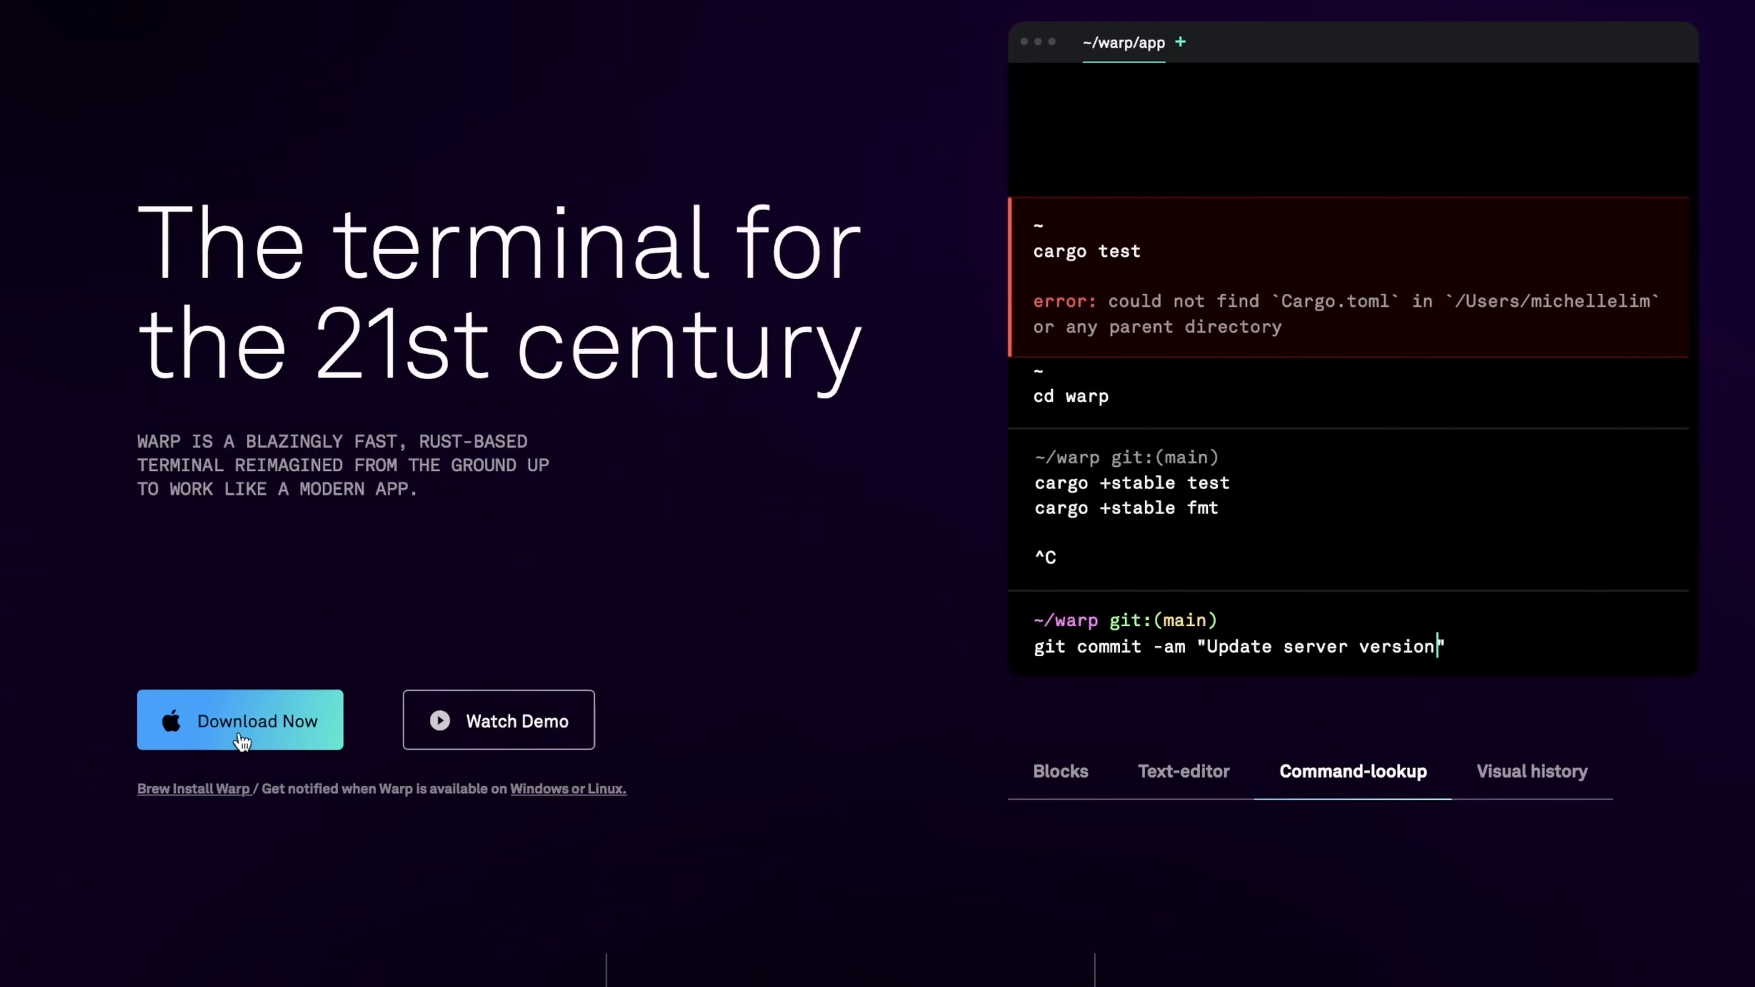
pyautogui.write('u')
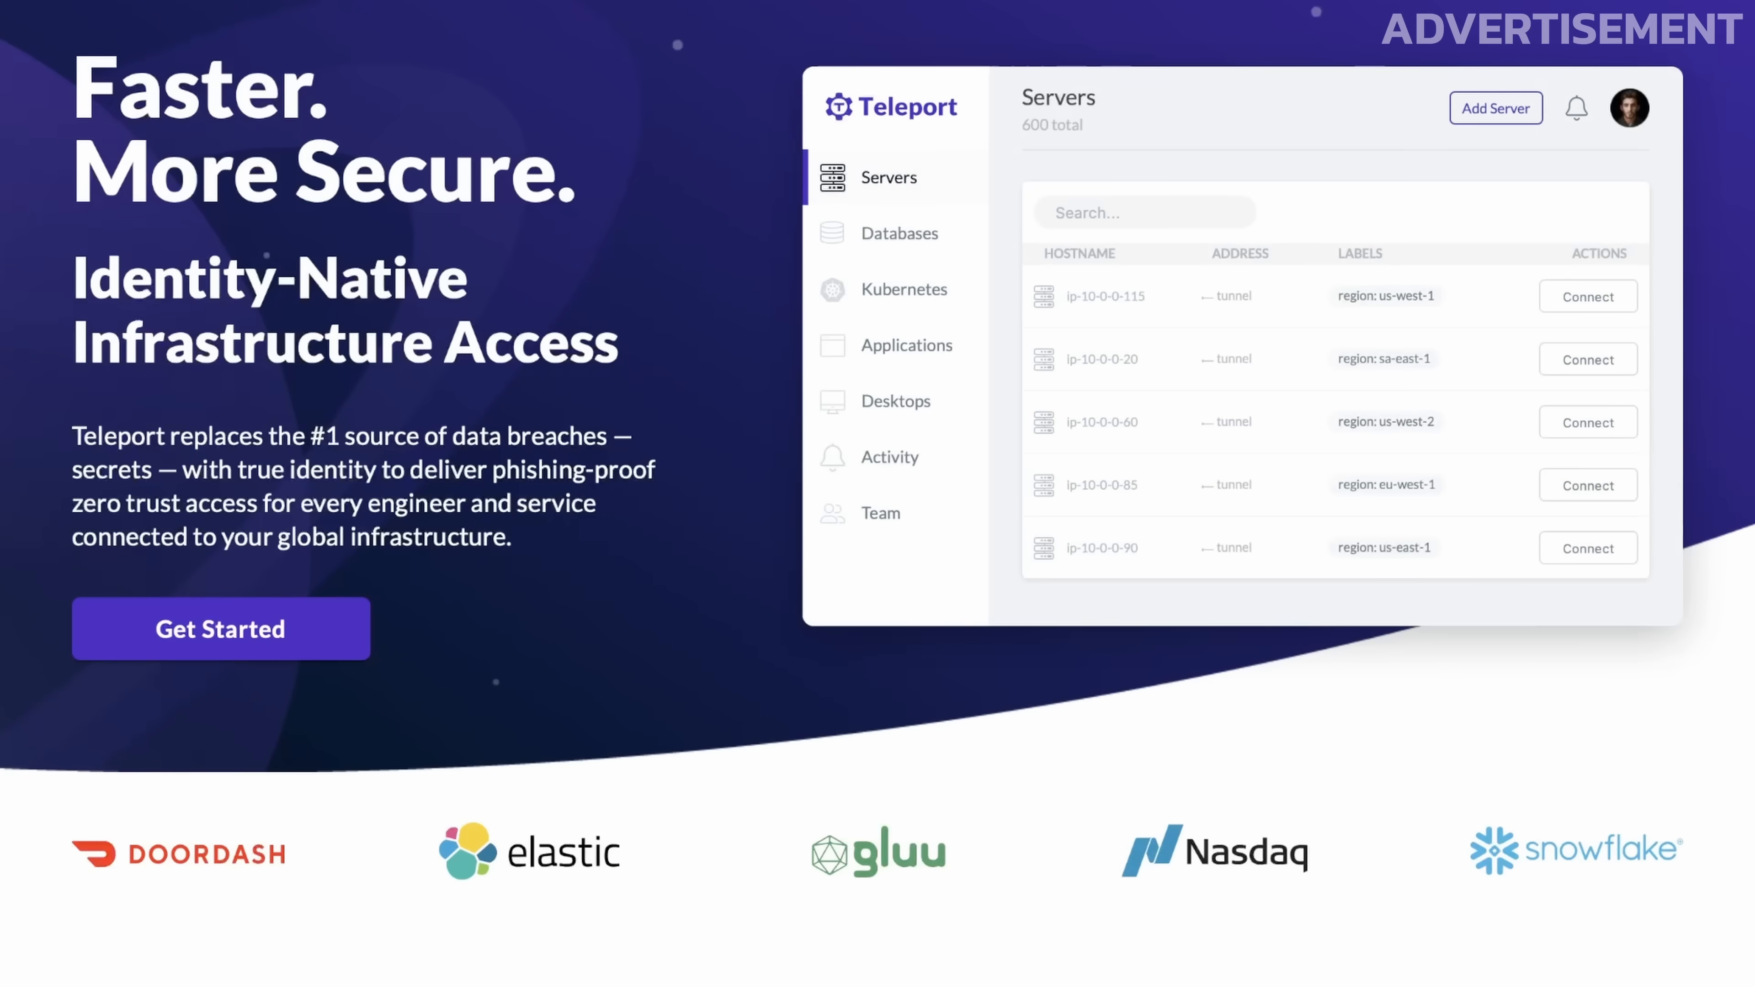
# - Connect to srv-prod-1 from the Servers list and run the Docker container listing
pyautogui.scroll(-3)
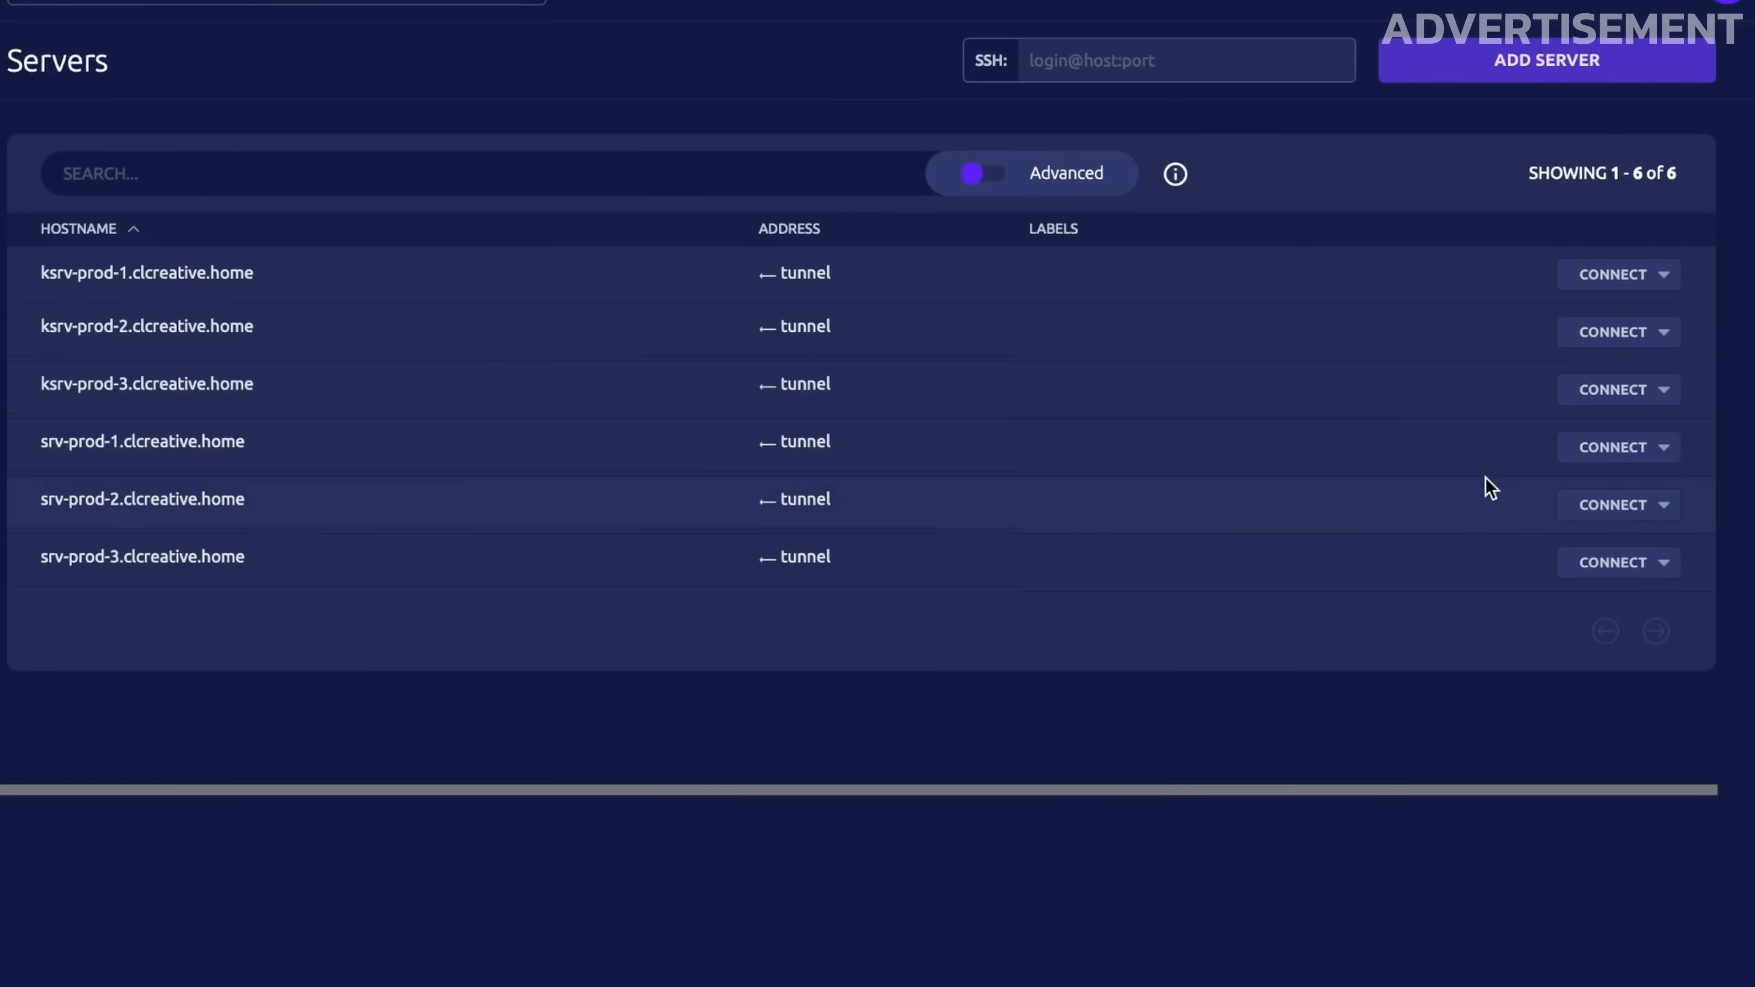
pyautogui.click(1611, 447)
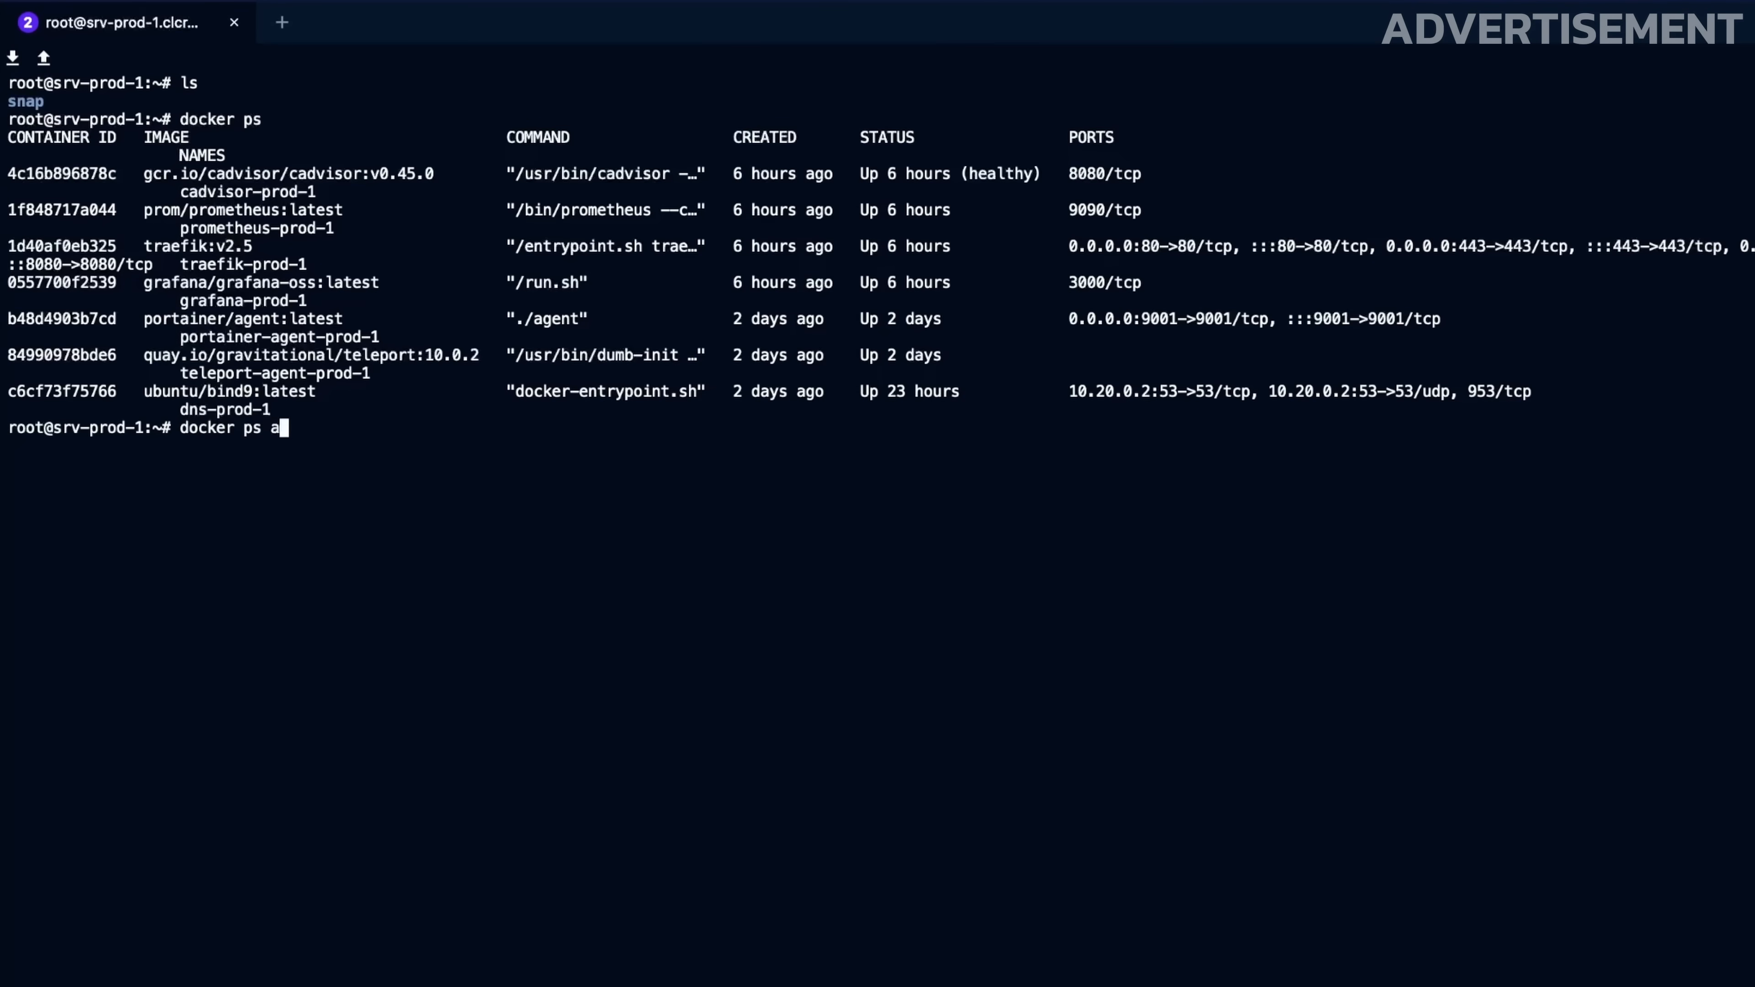
pyautogui.press('Backspace')
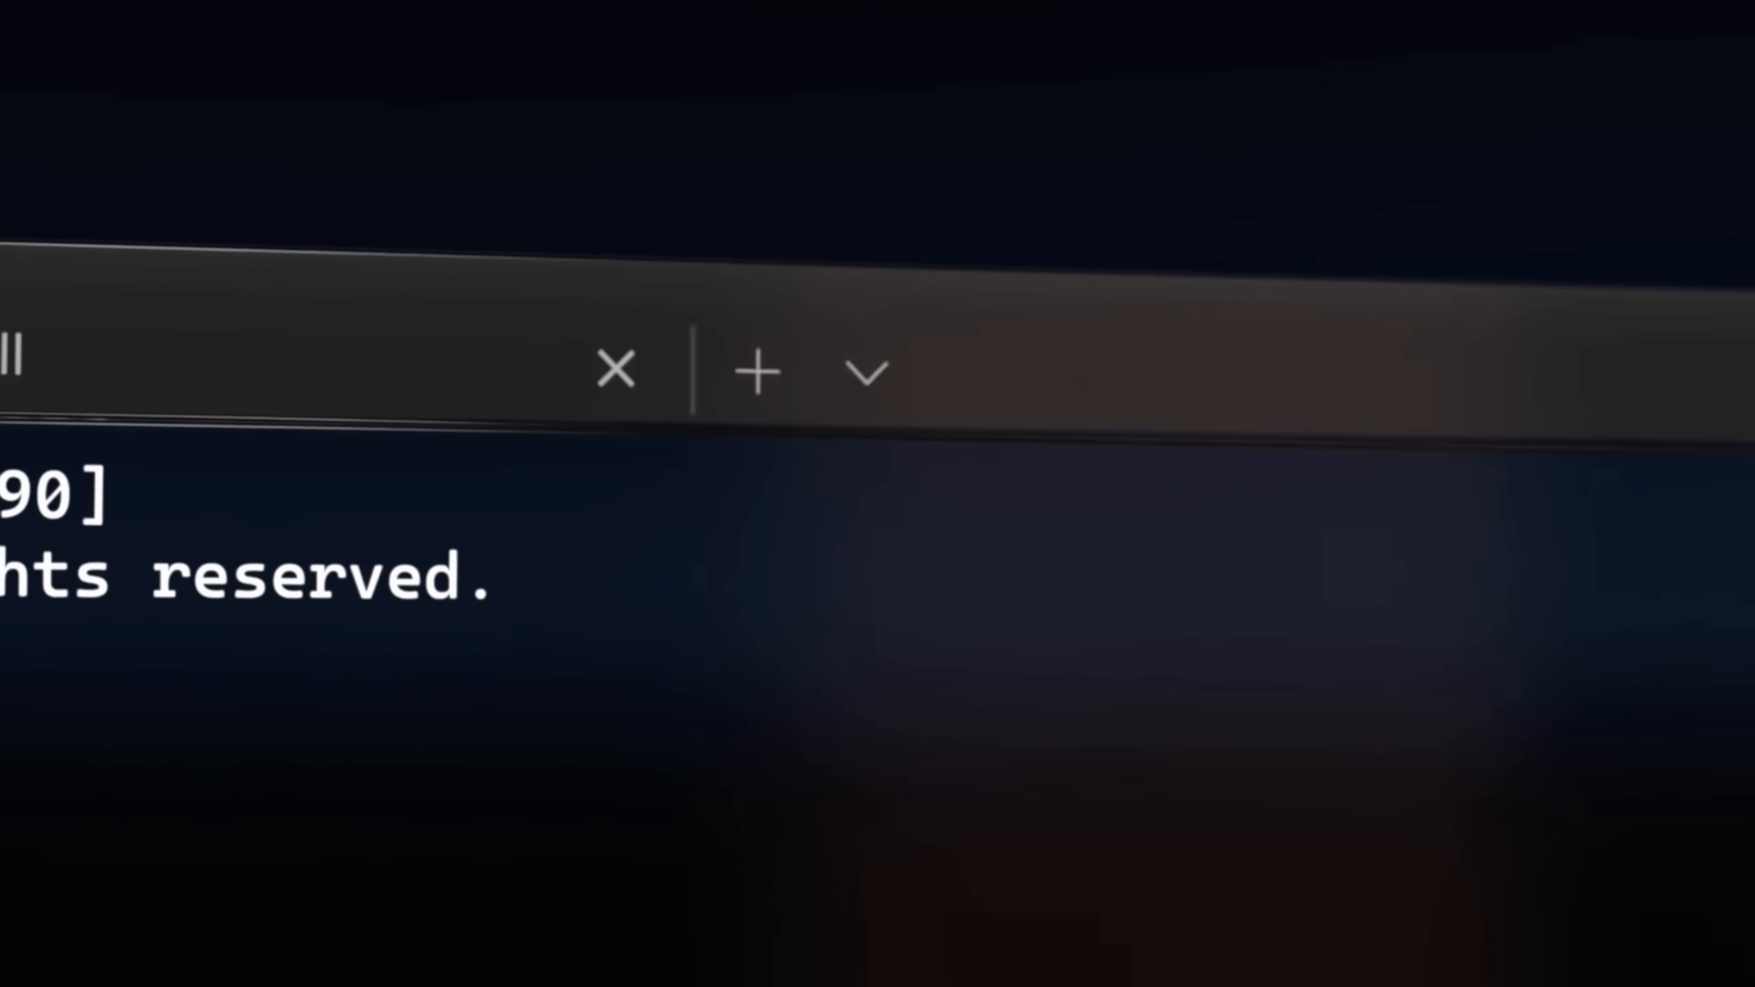
# - Focus the Command Prompt tab and run the entered wt install command
pyautogui.click(867, 370)
pyautogui.write('wt install link-previ')
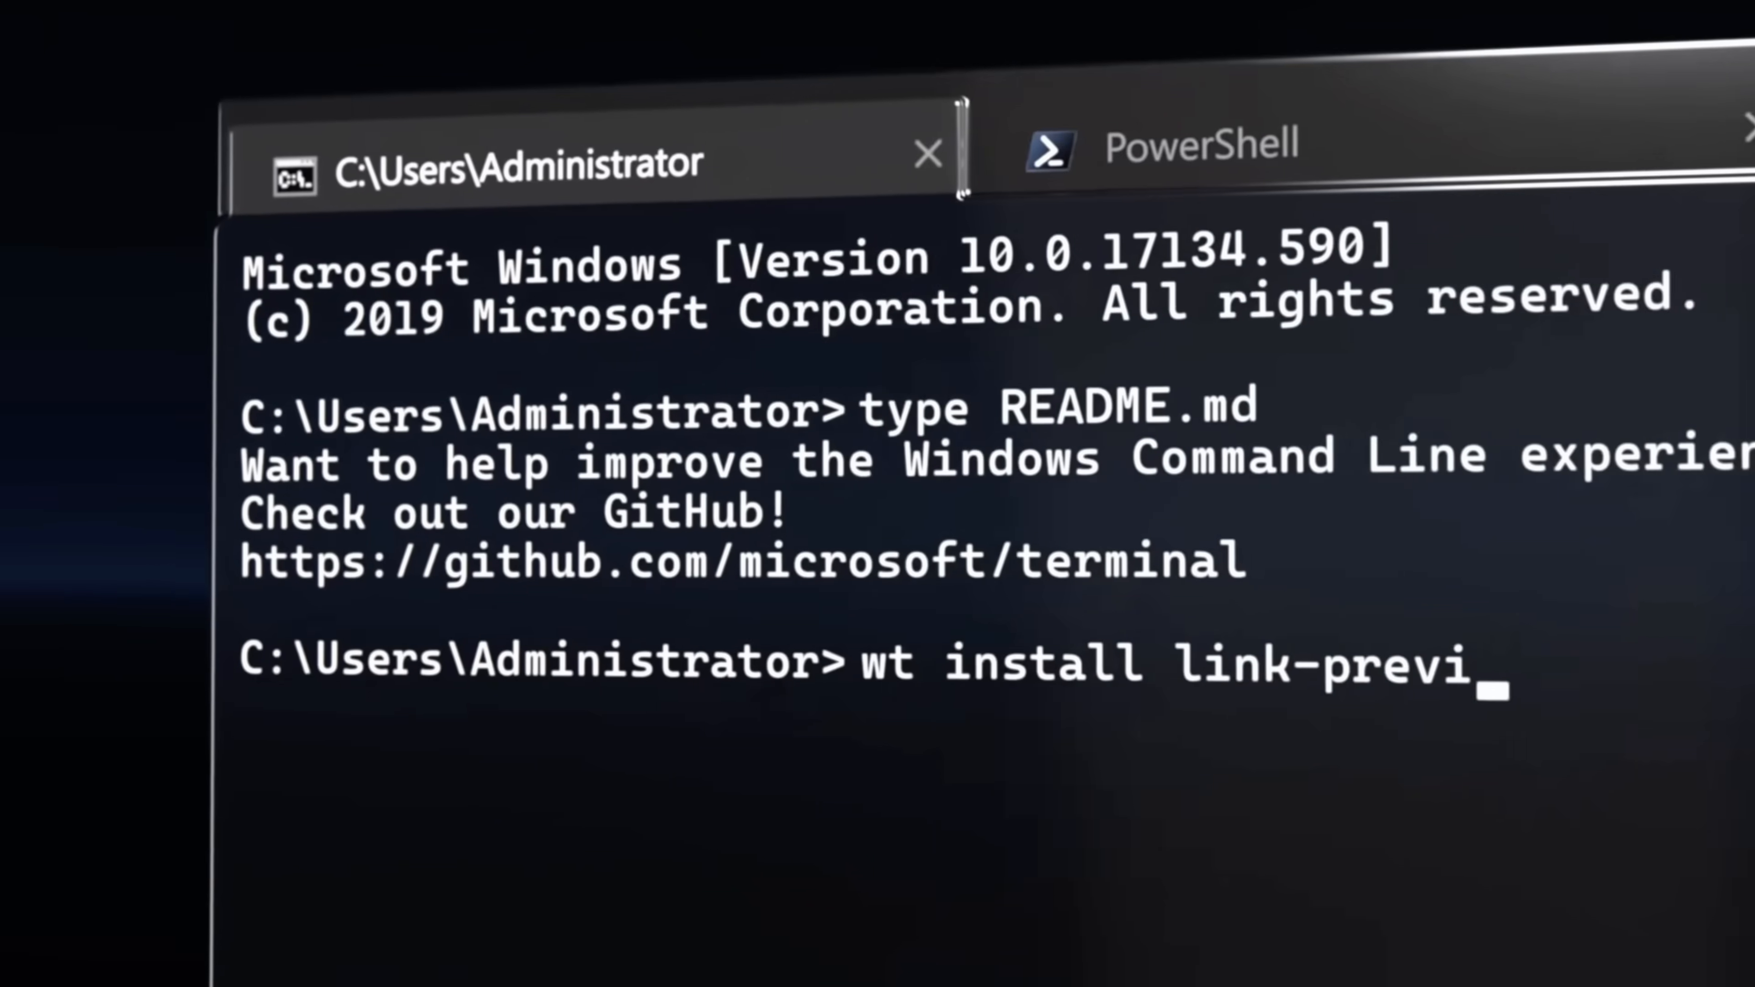
pyautogui.press('enter')
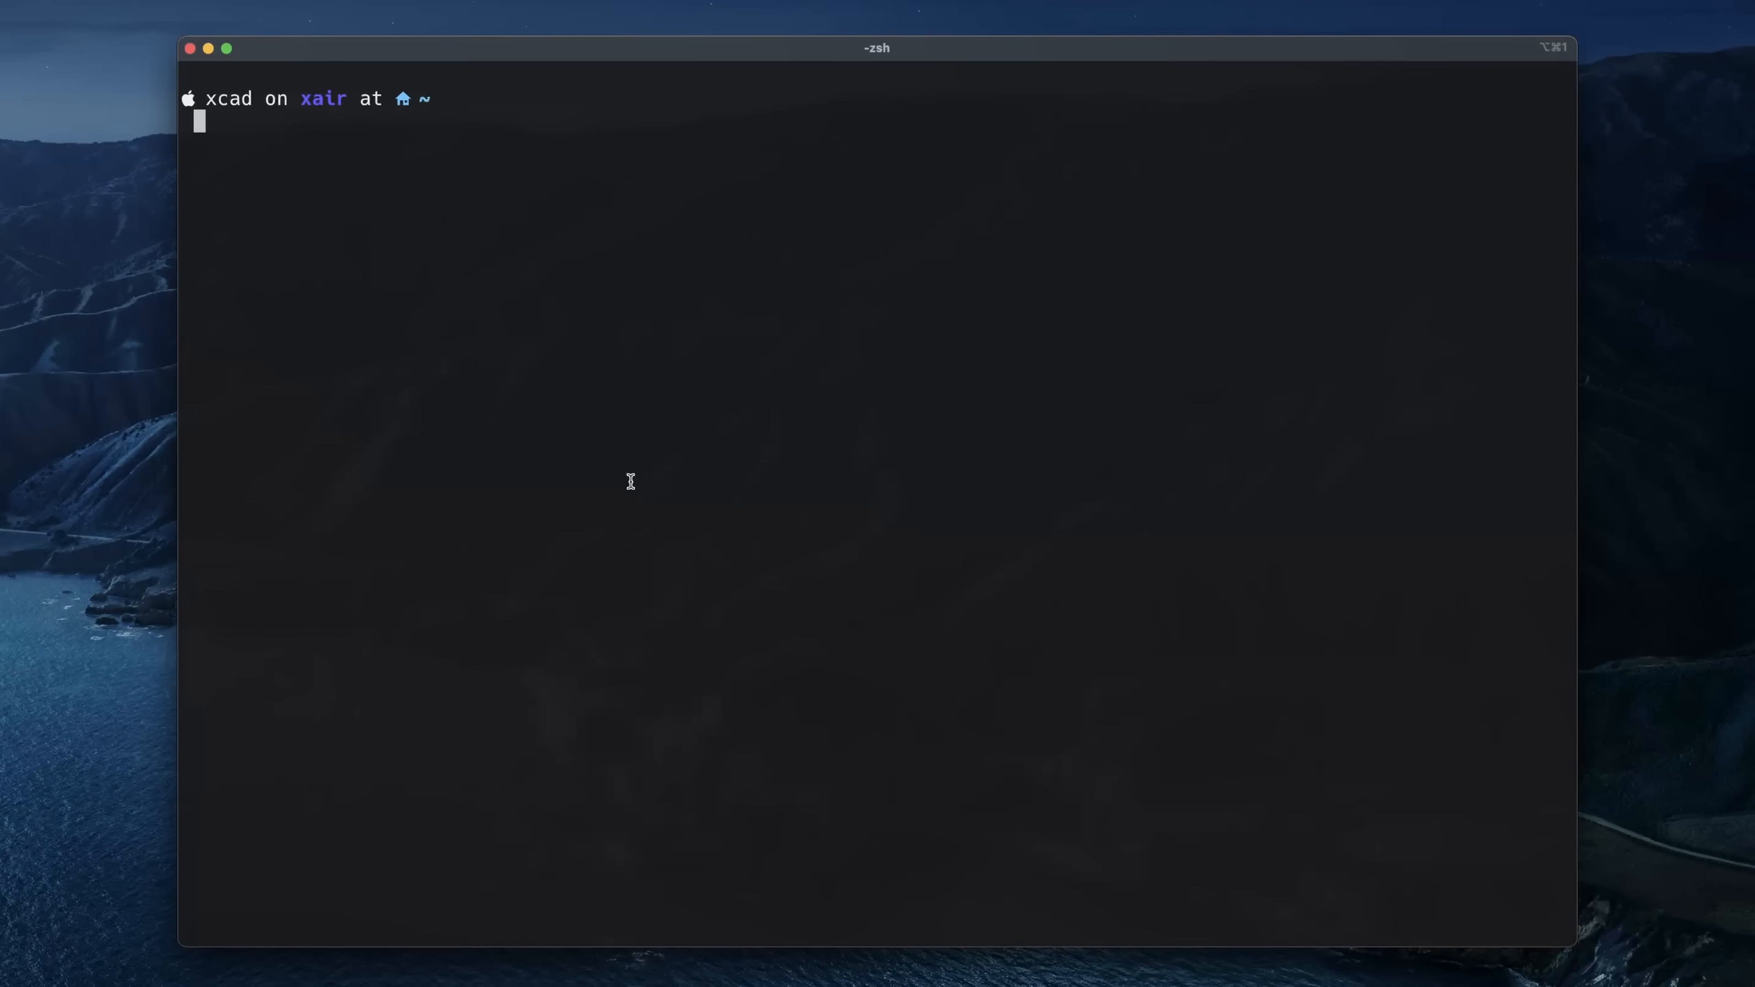
pyautogui.moveTo(450, 620)
pyautogui.write('ls')
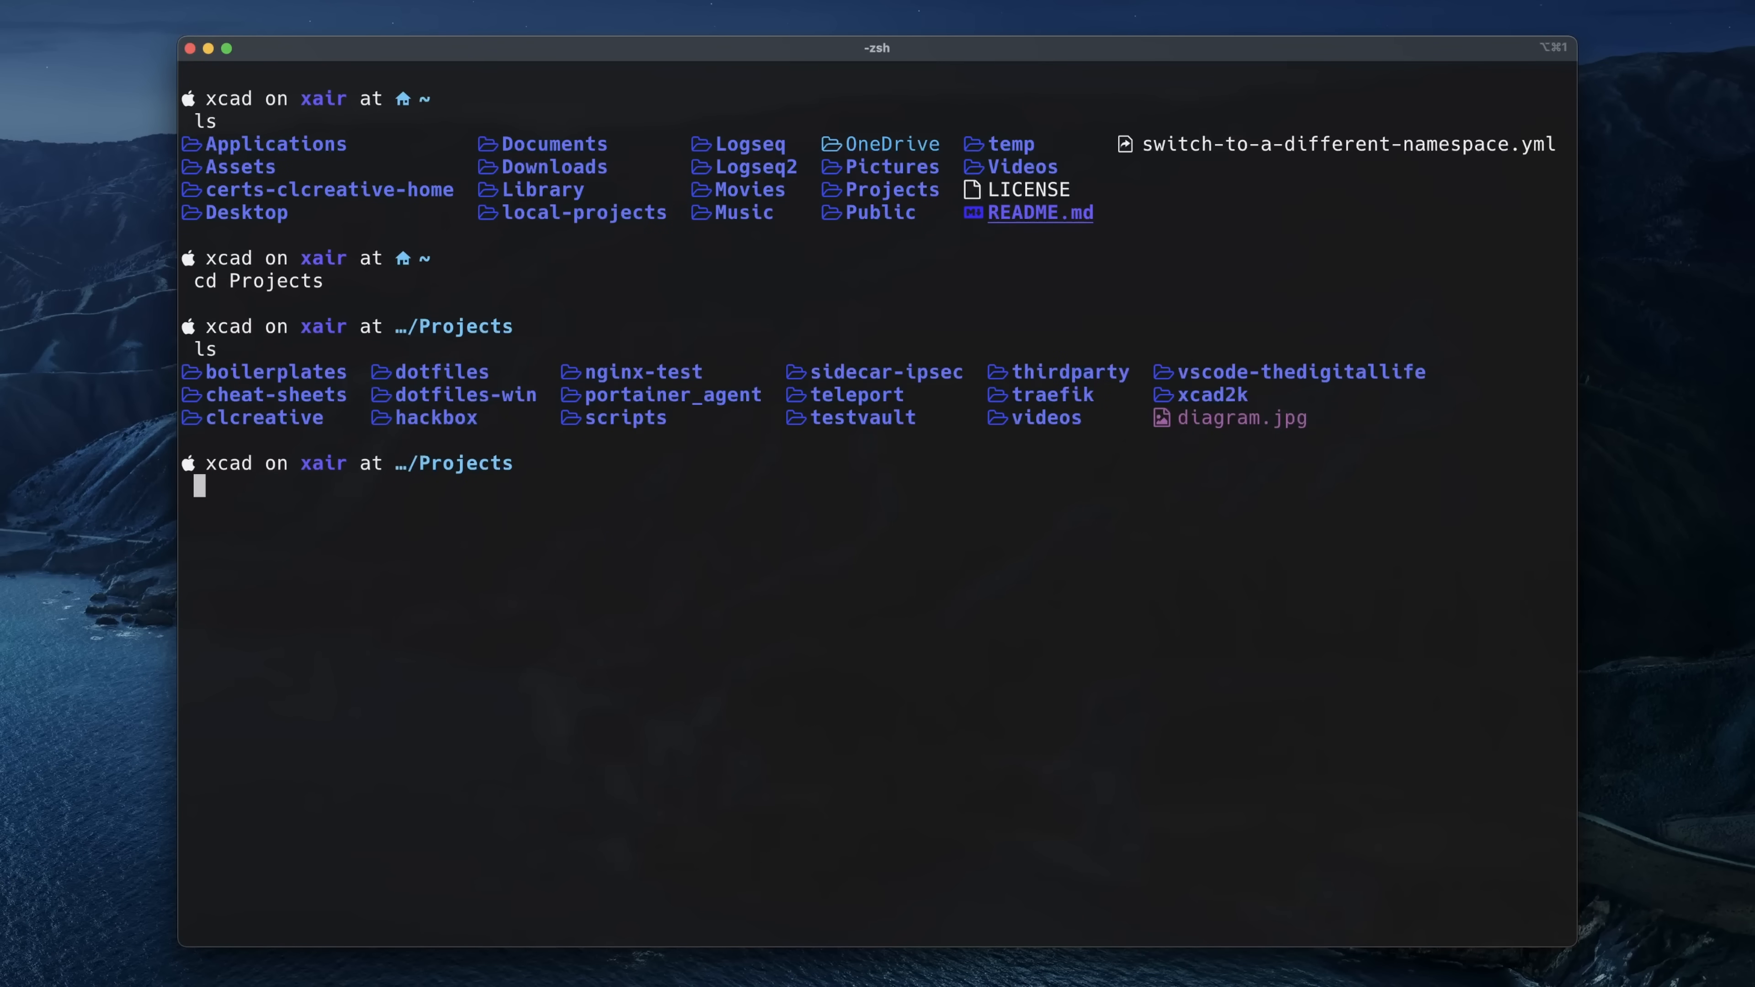
# - Enter a command at the iTerm2 zsh prompt in the Projects session
pyautogui.write('rm')
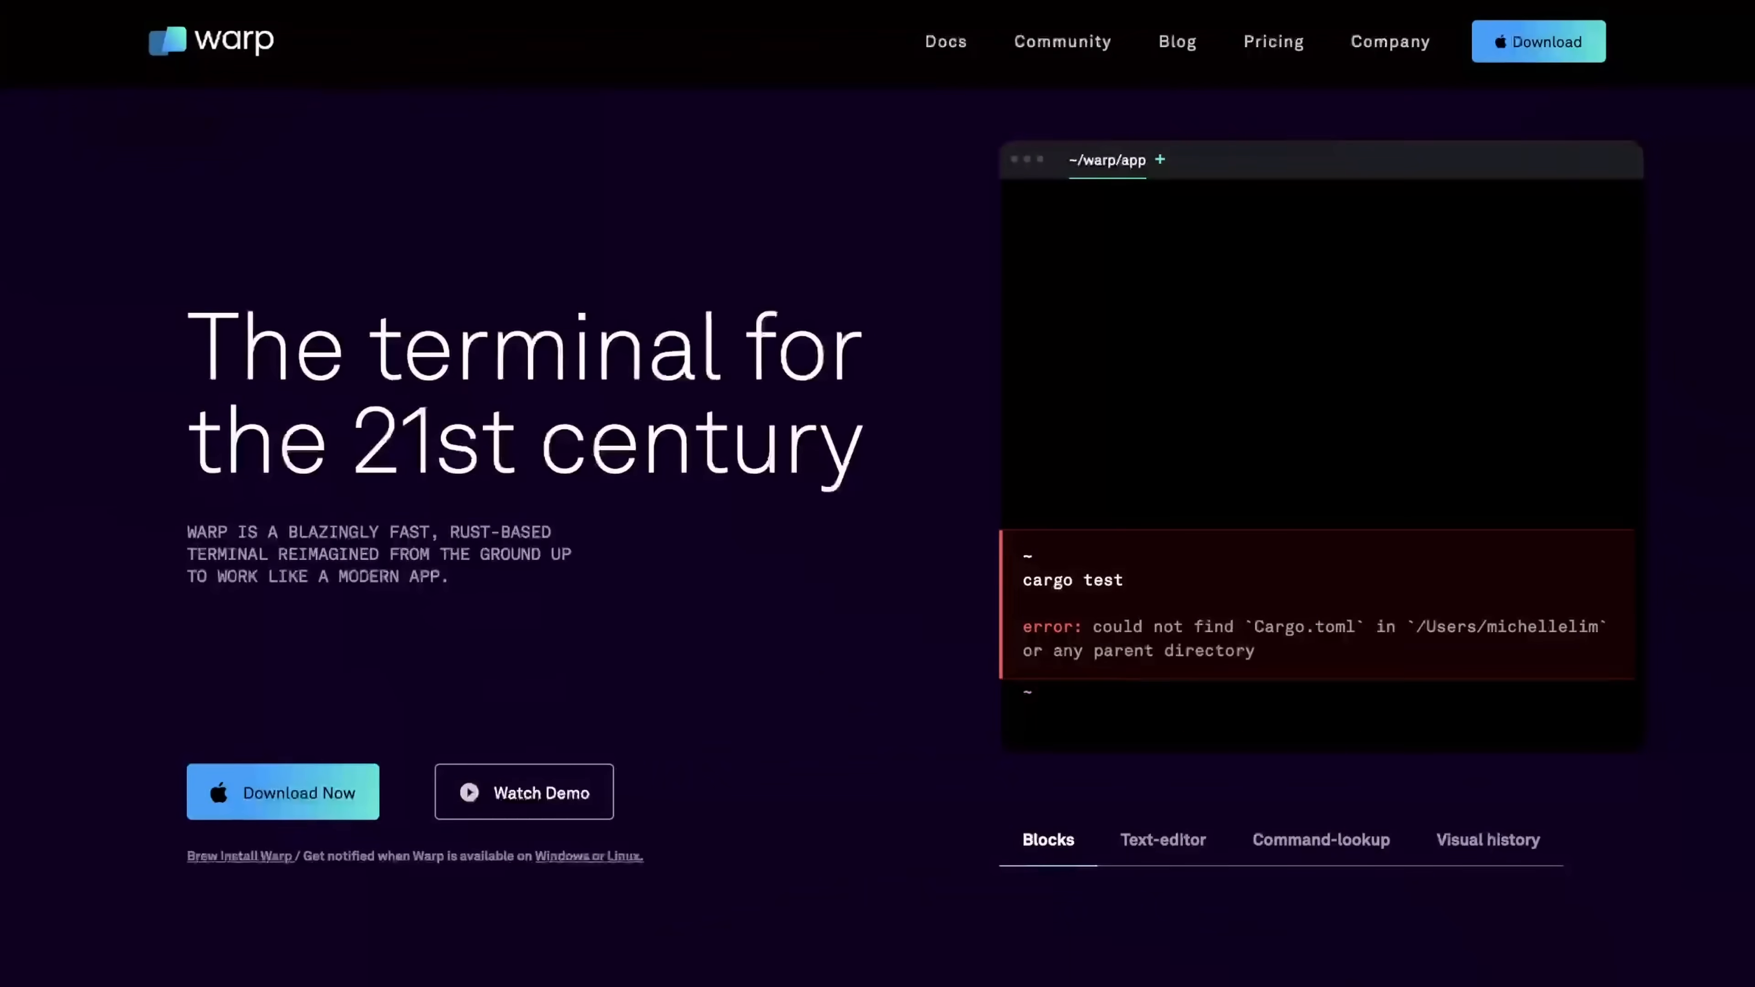
# - View the text-editor, command-lookup and A.I. Command Search demos on the homepage
pyautogui.click(1162, 840)
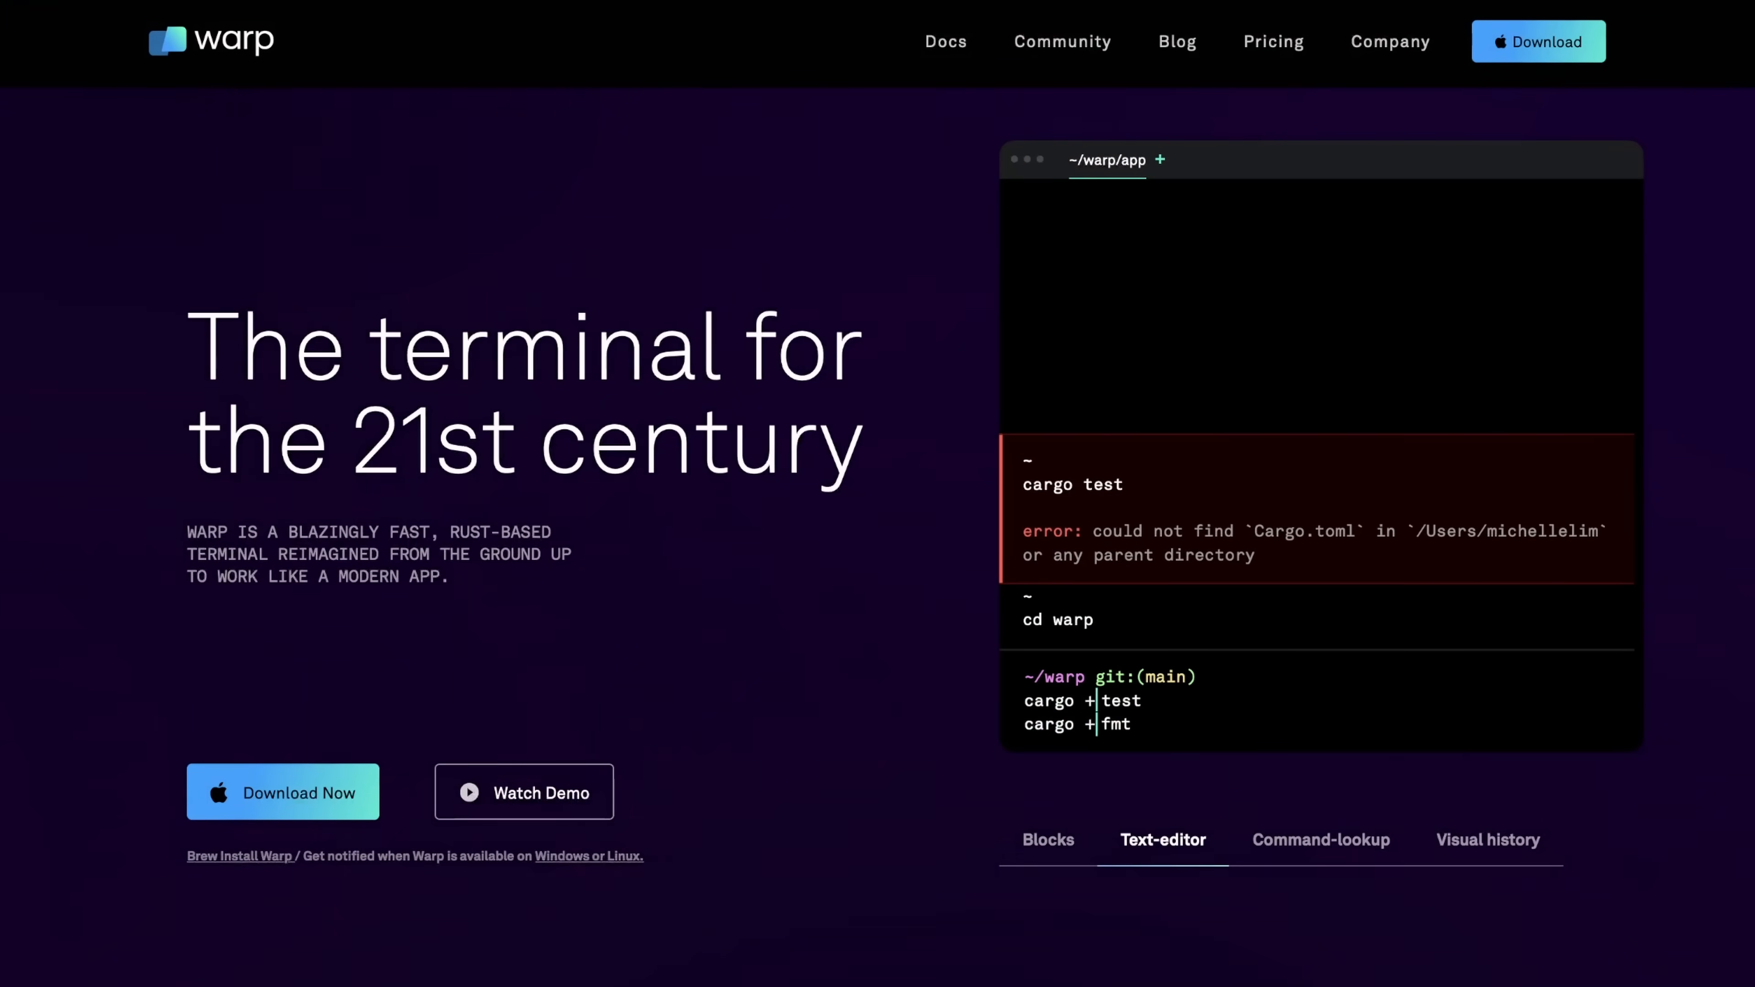
pyautogui.click(1320, 839)
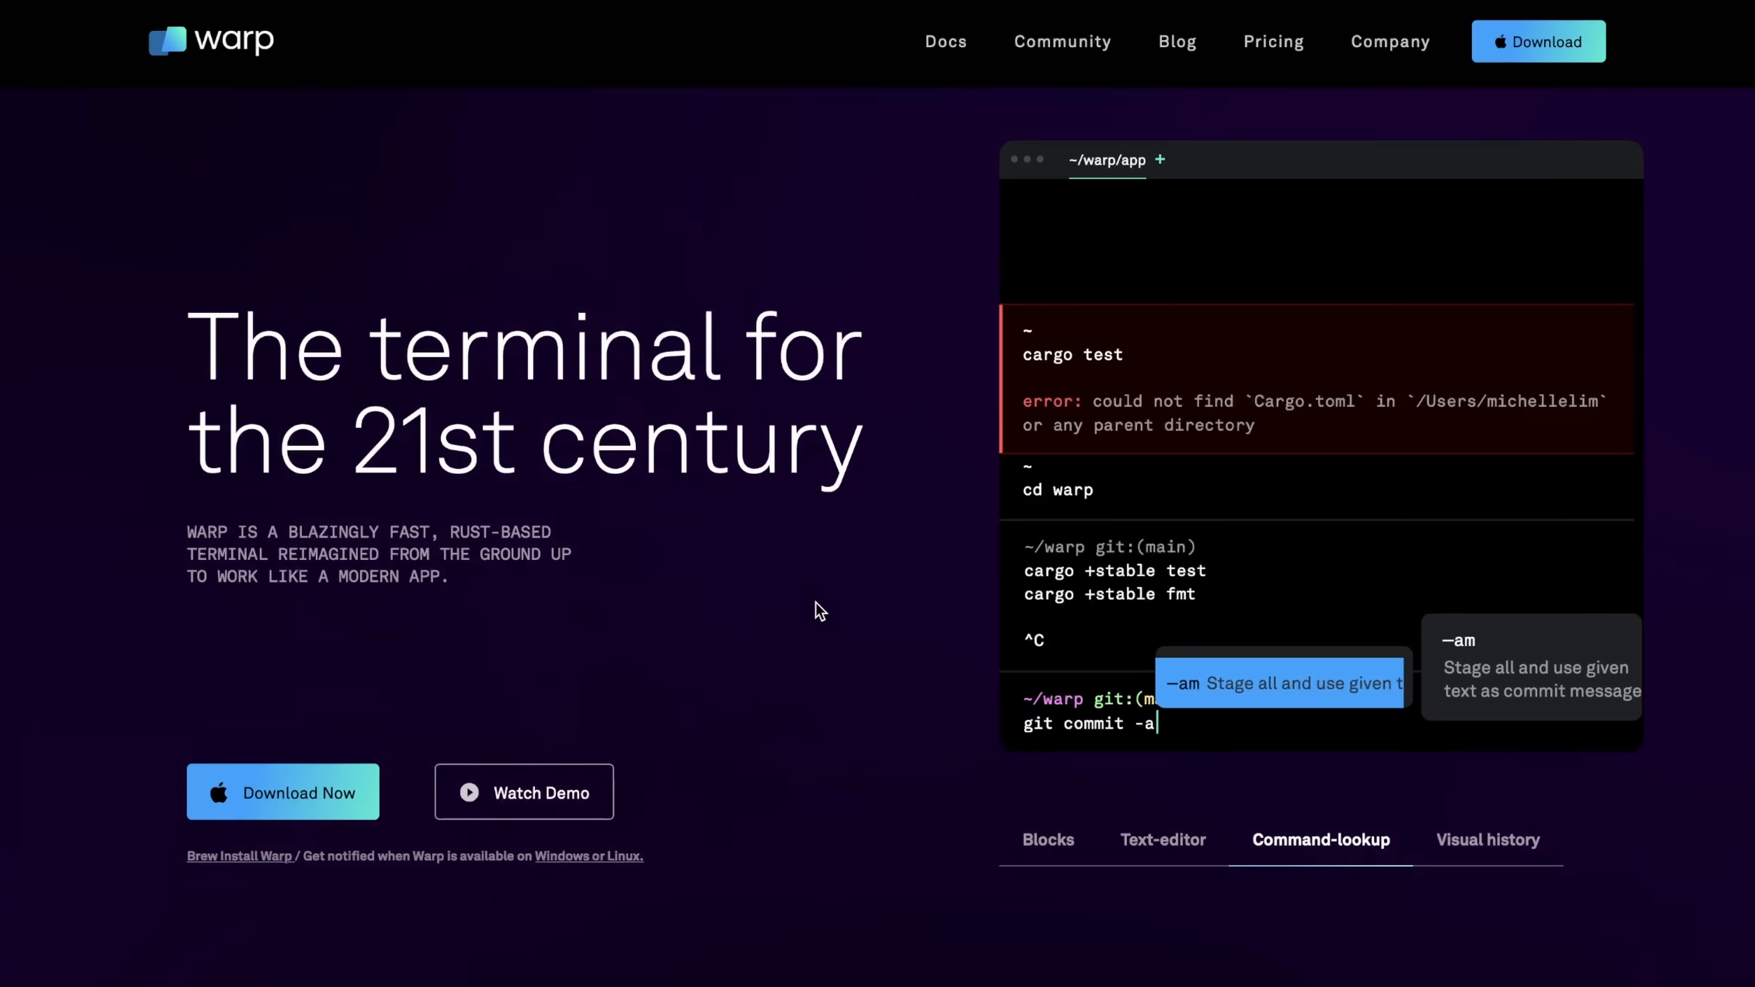
pyautogui.scroll(-3)
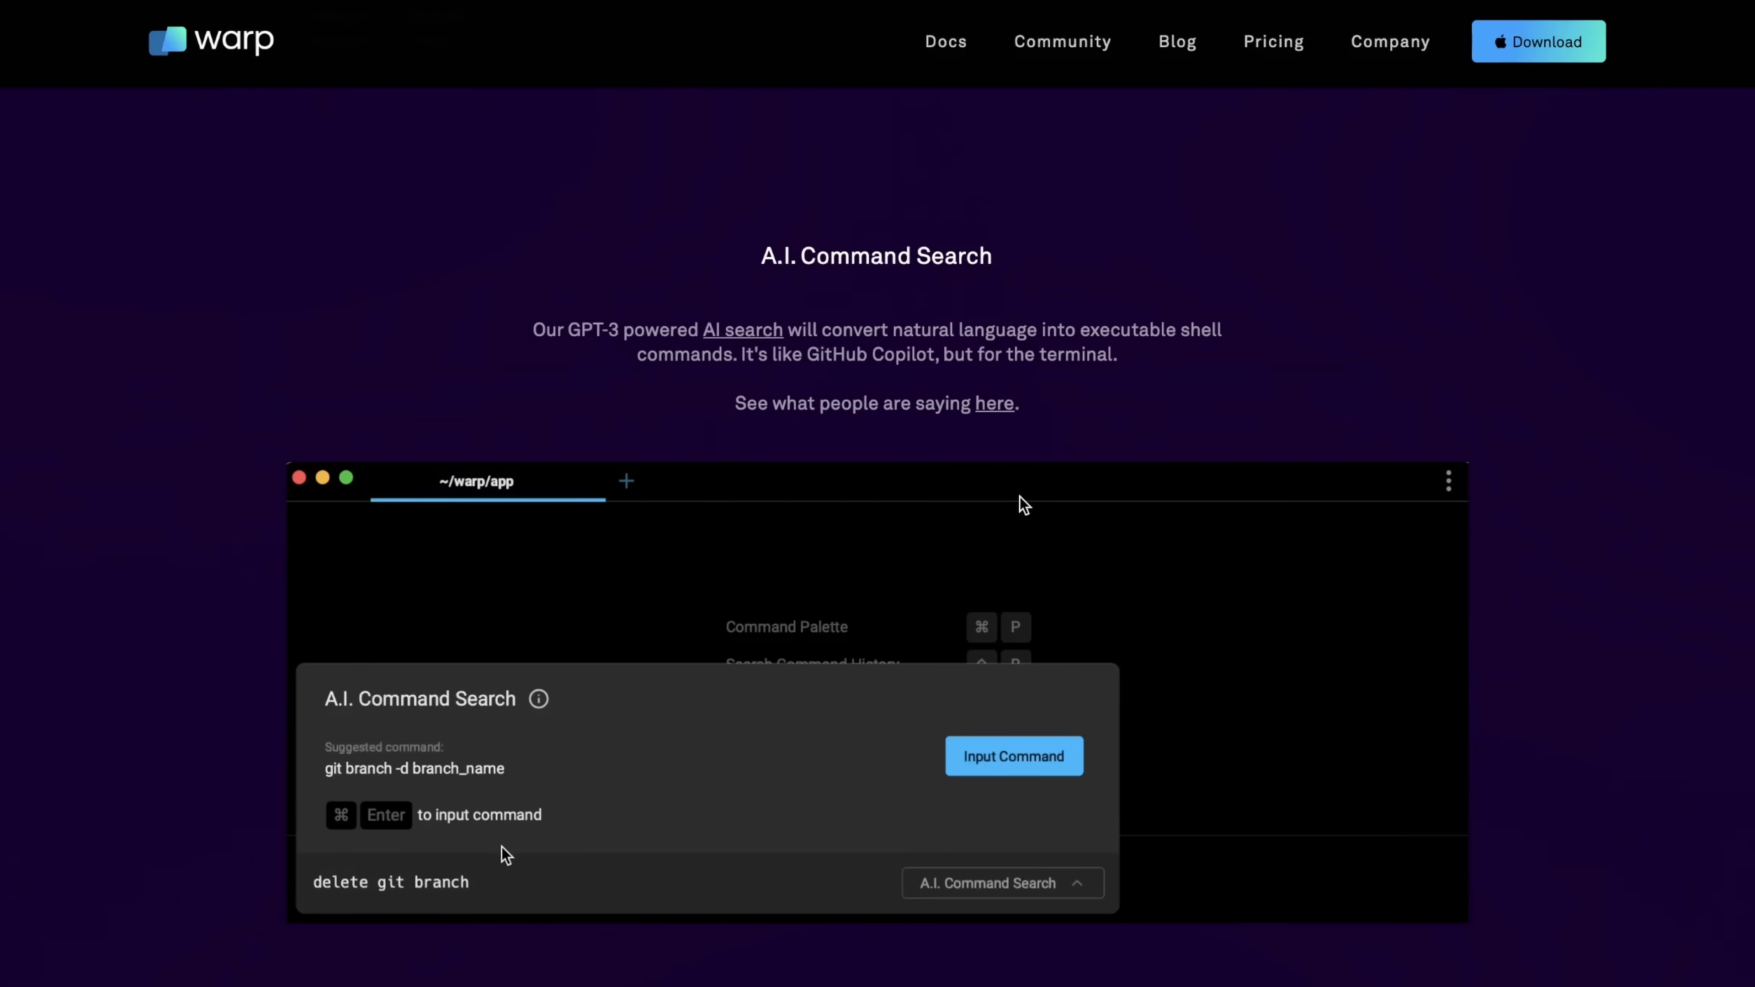
pyautogui.scroll(-3)
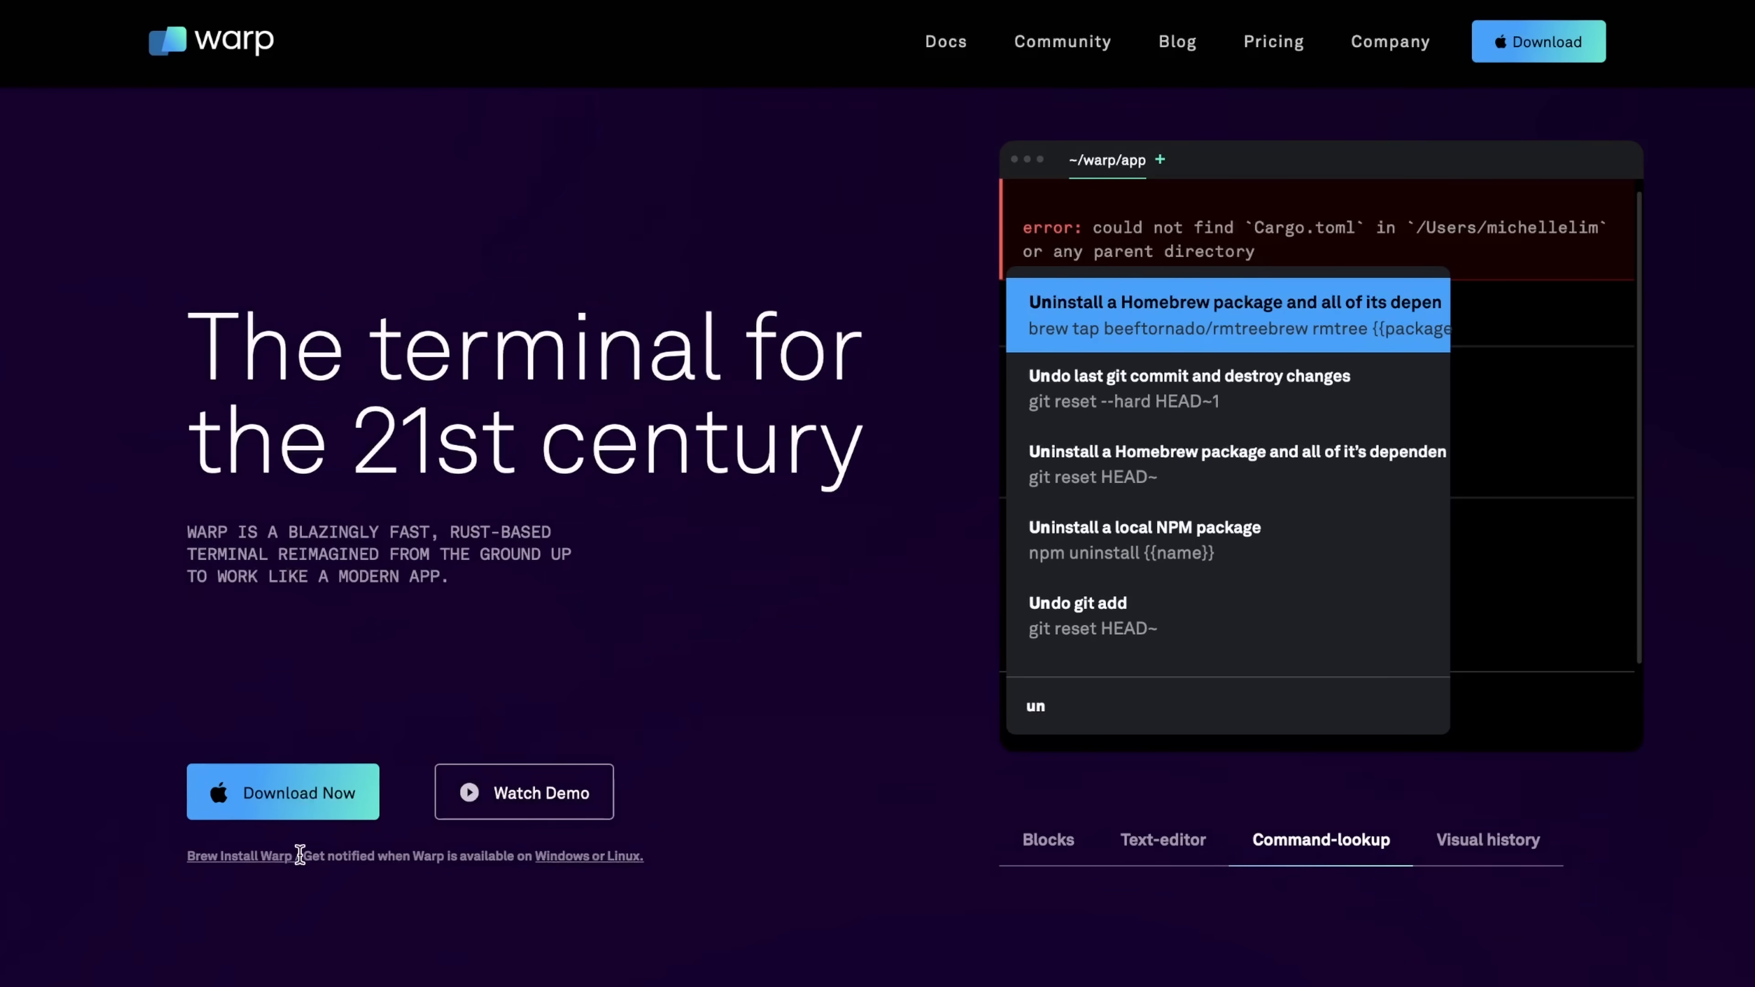
pyautogui.click(1488, 839)
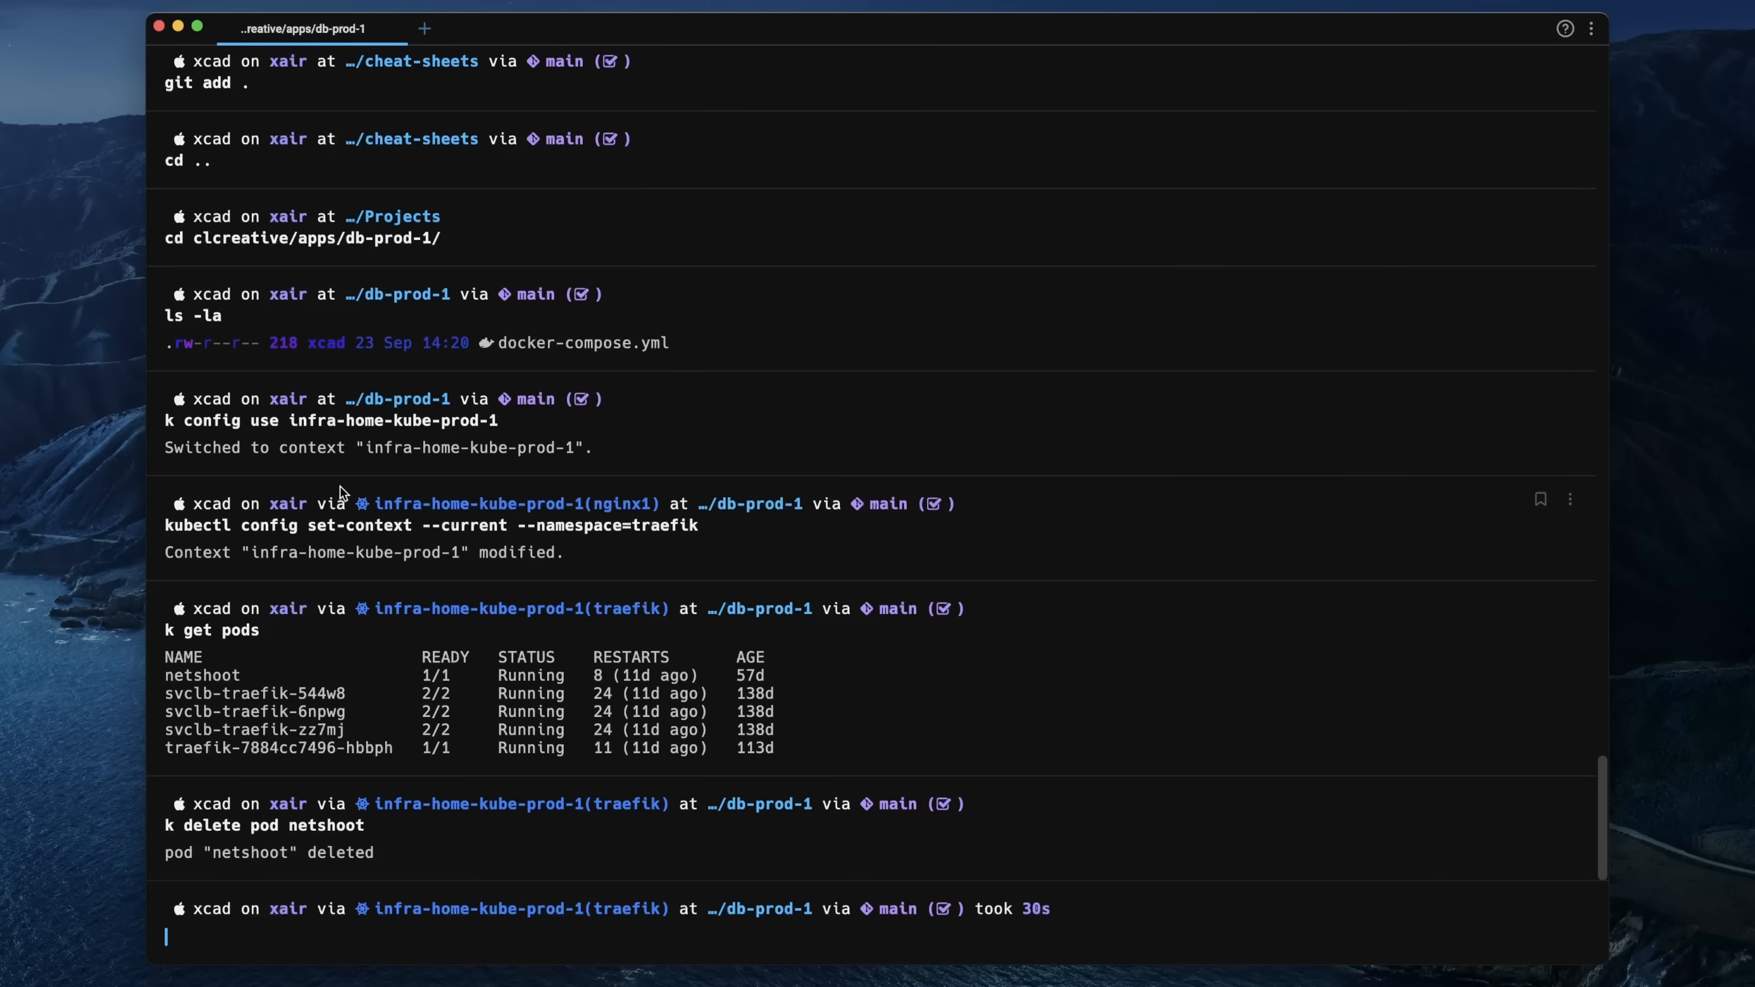
pyautogui.moveTo(1332, 878)
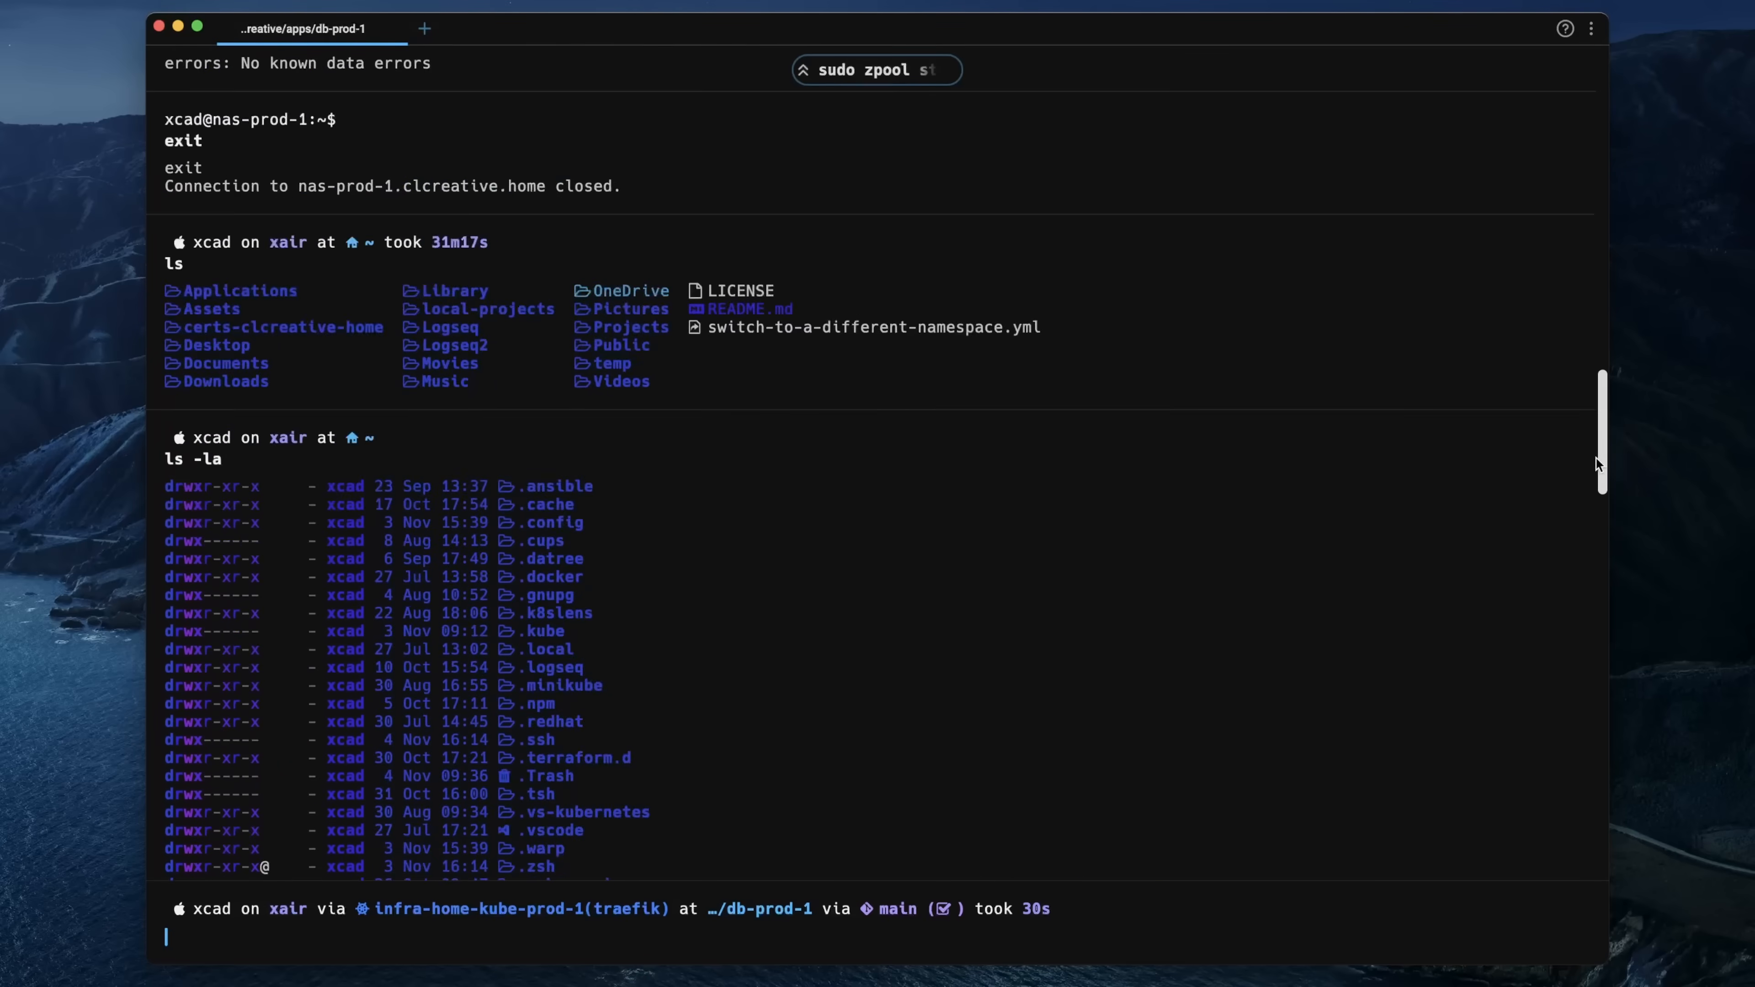
pyautogui.scroll(-3)
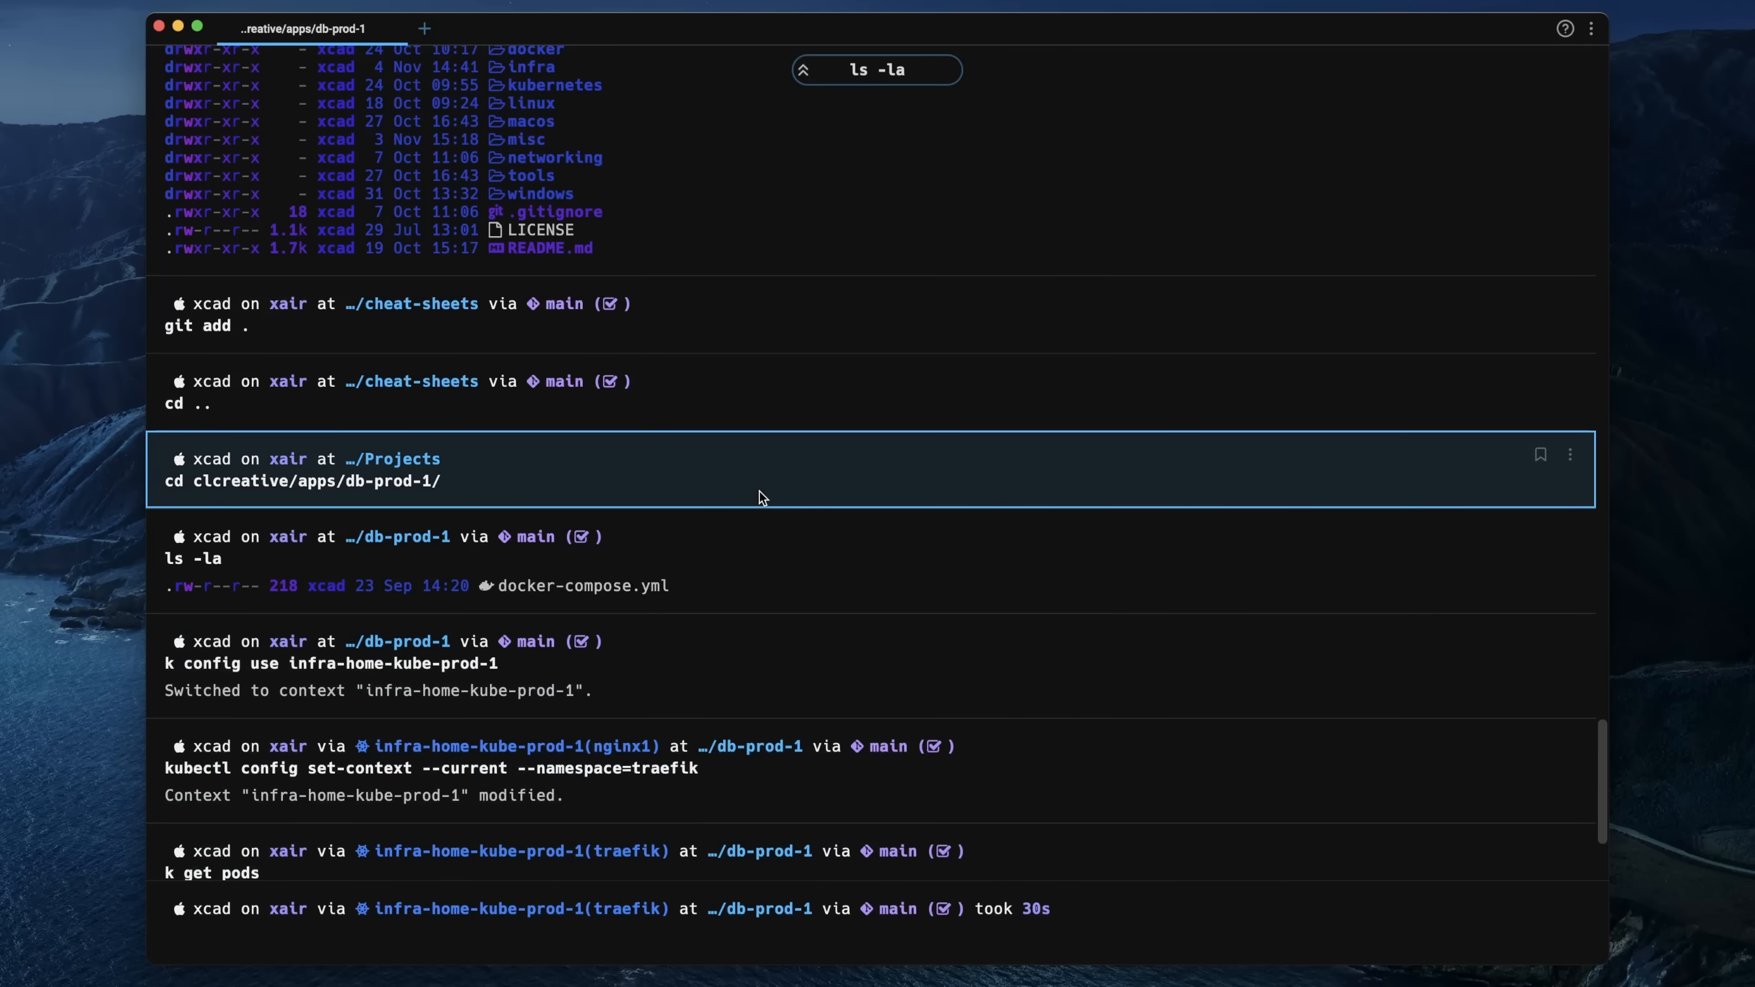
pyautogui.scroll(-3)
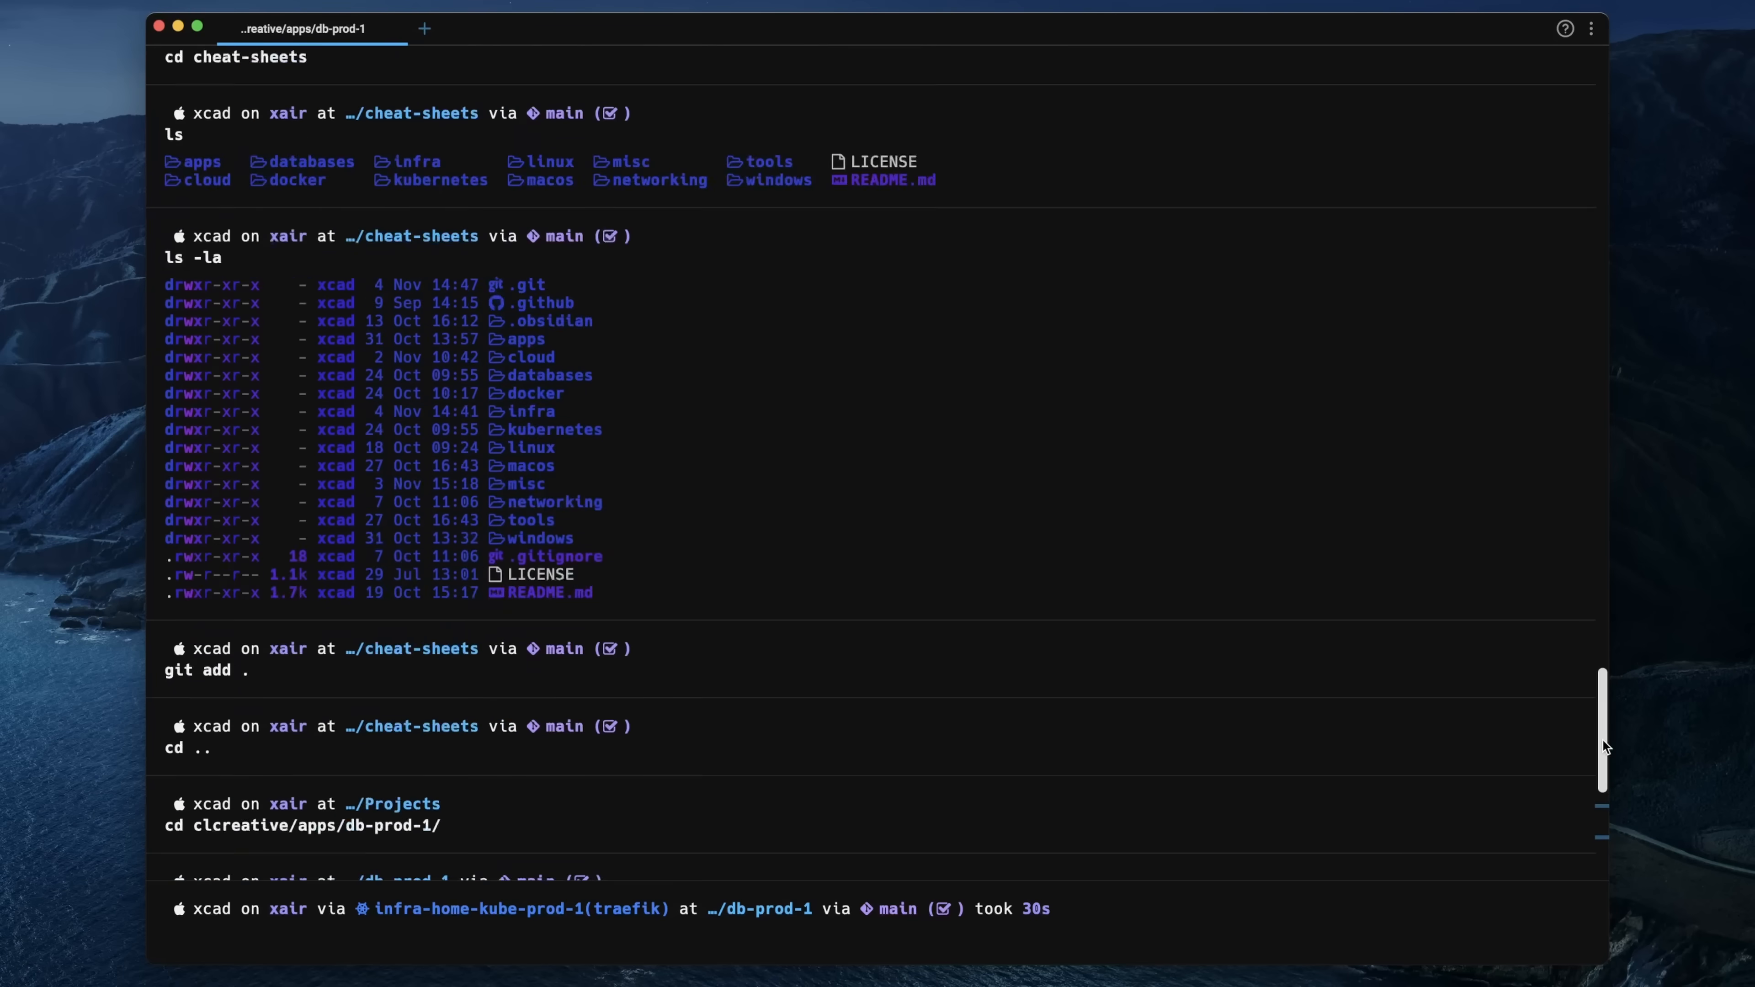
pyautogui.scroll(-3)
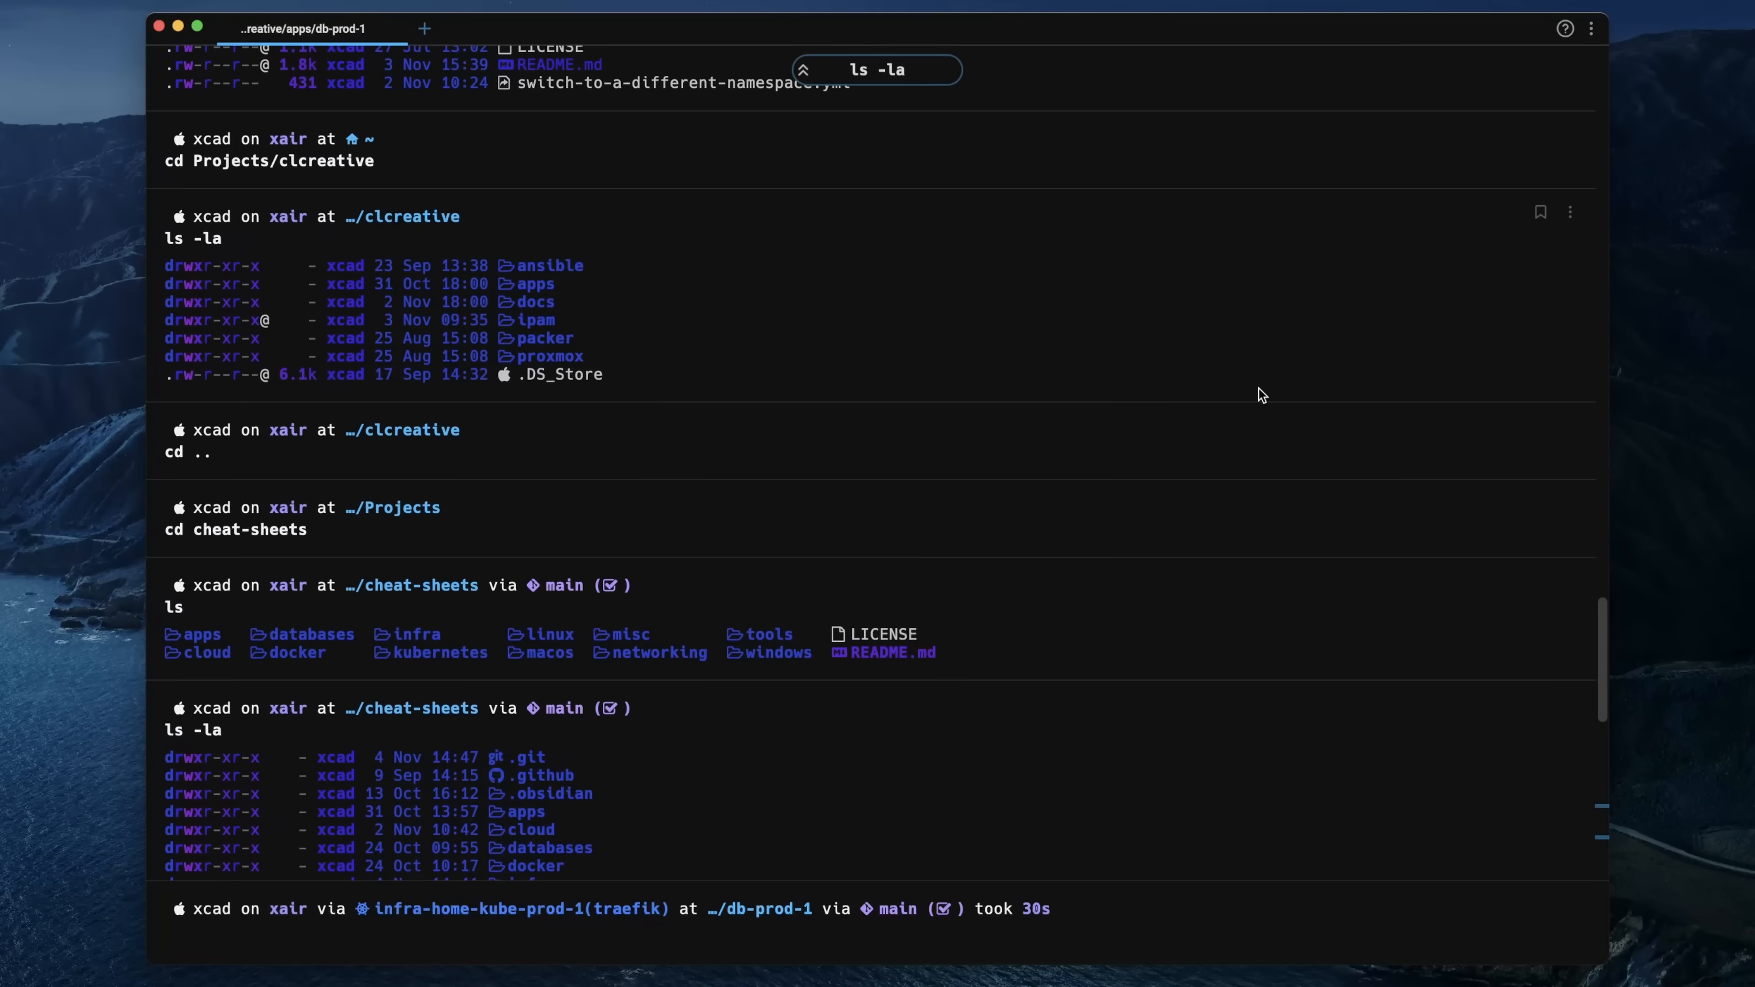
pyautogui.scroll(-3)
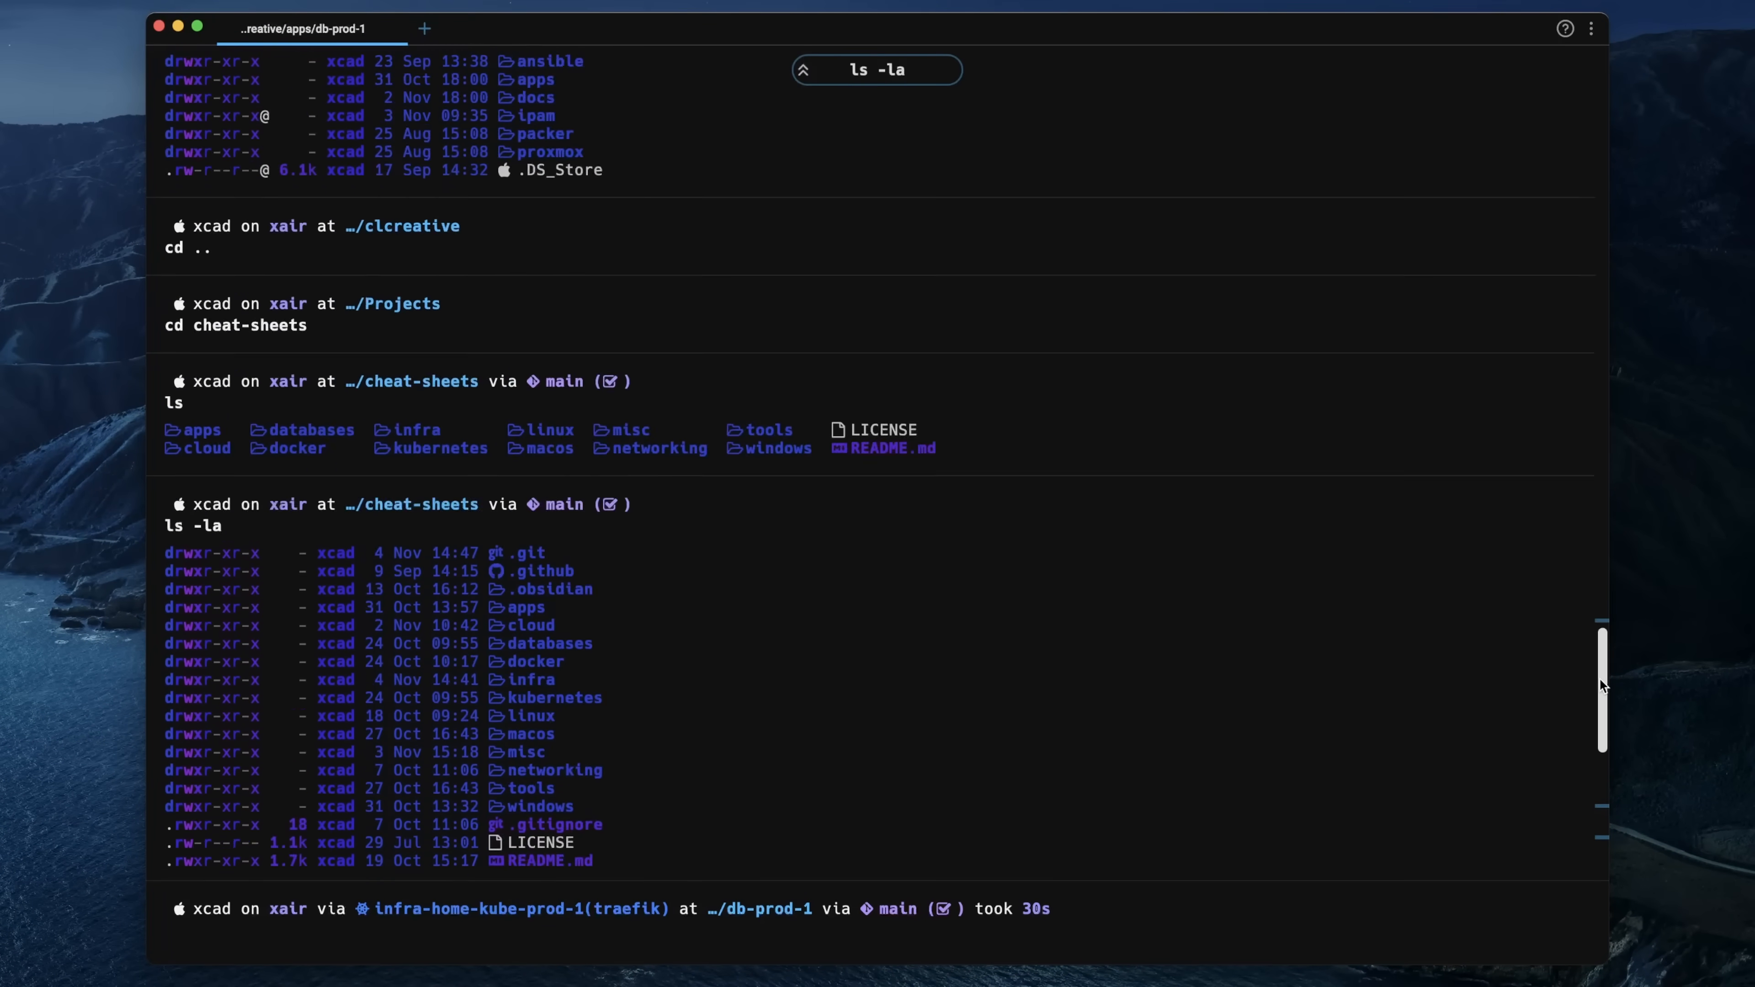
pyautogui.scroll(-3)
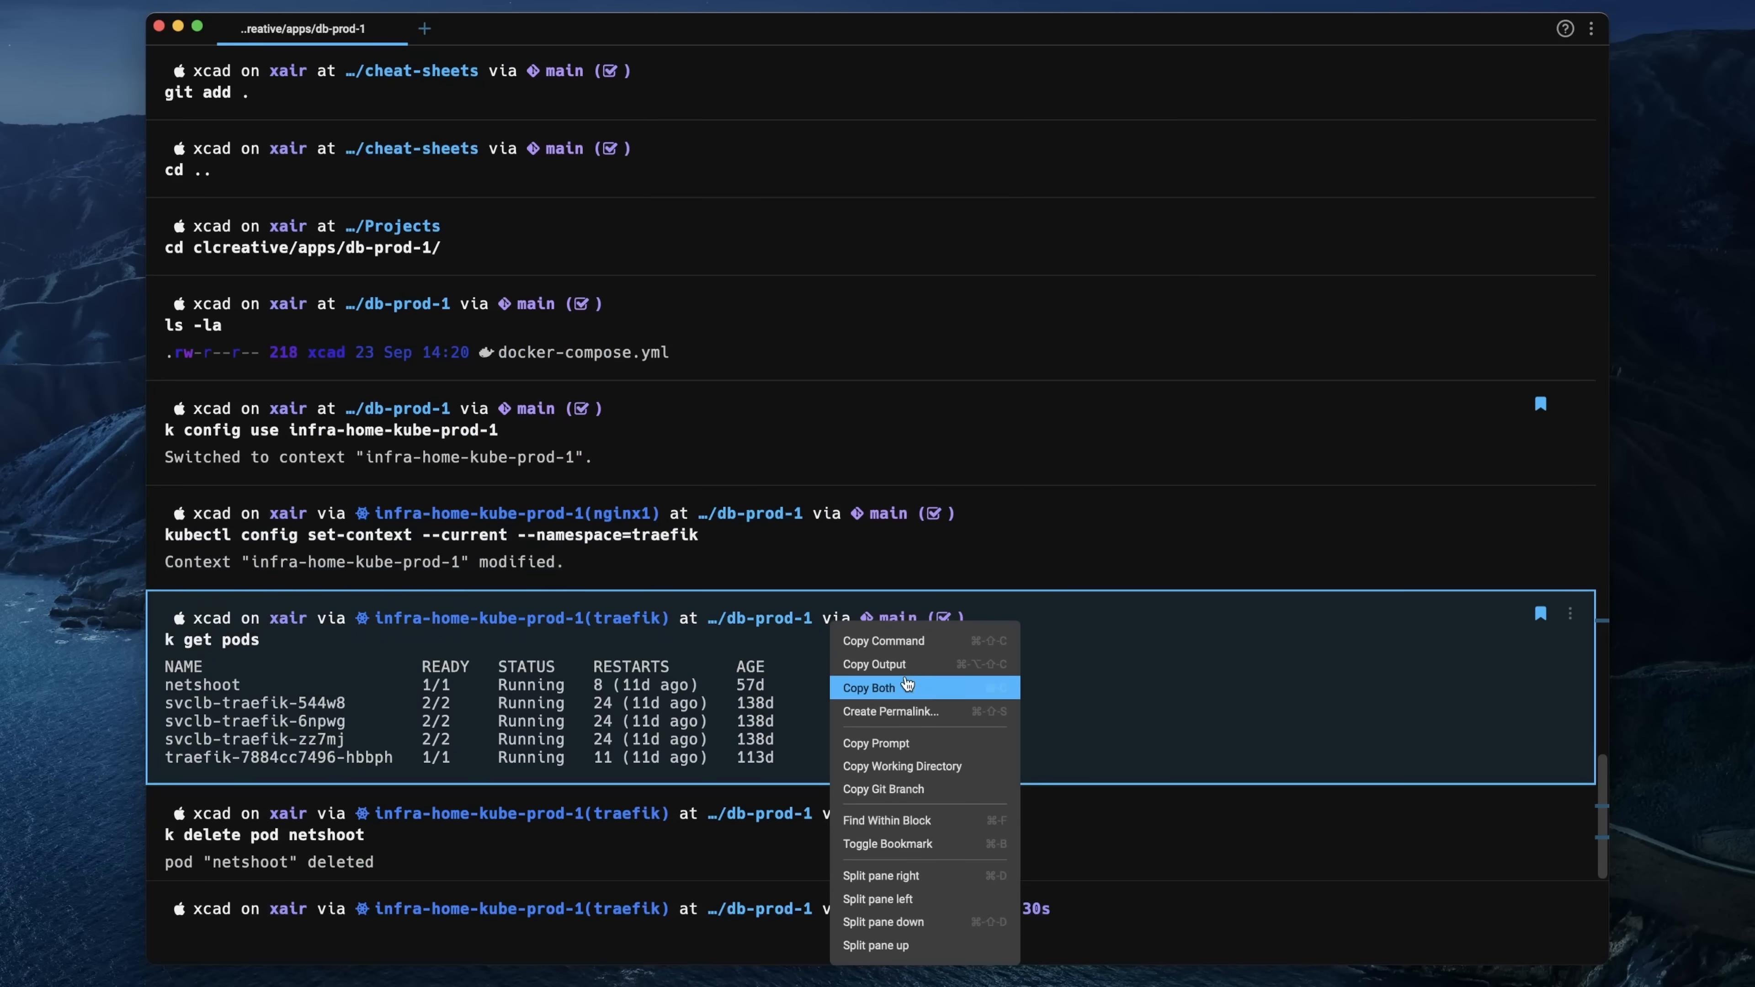
pyautogui.moveTo(936, 712)
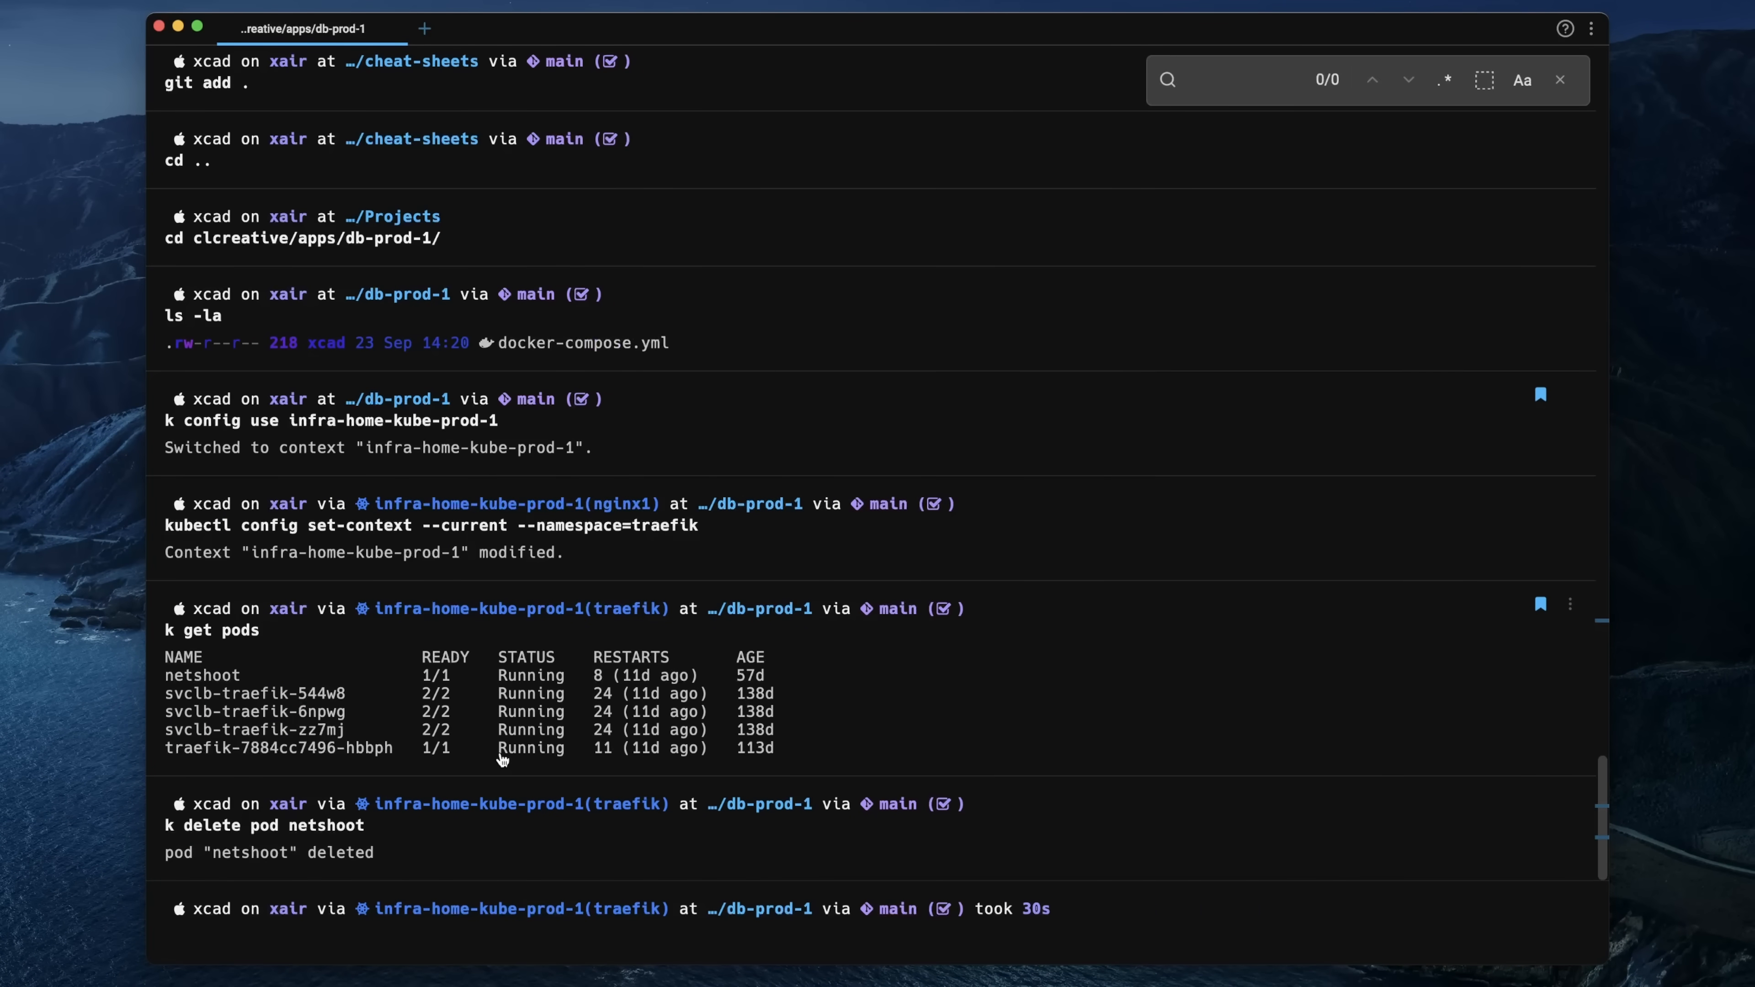
# - Search the session output for 'traefik' with Find
pyautogui.write('traefik')
pyautogui.click(878, 936)
pyautogui.write('k create ns test')
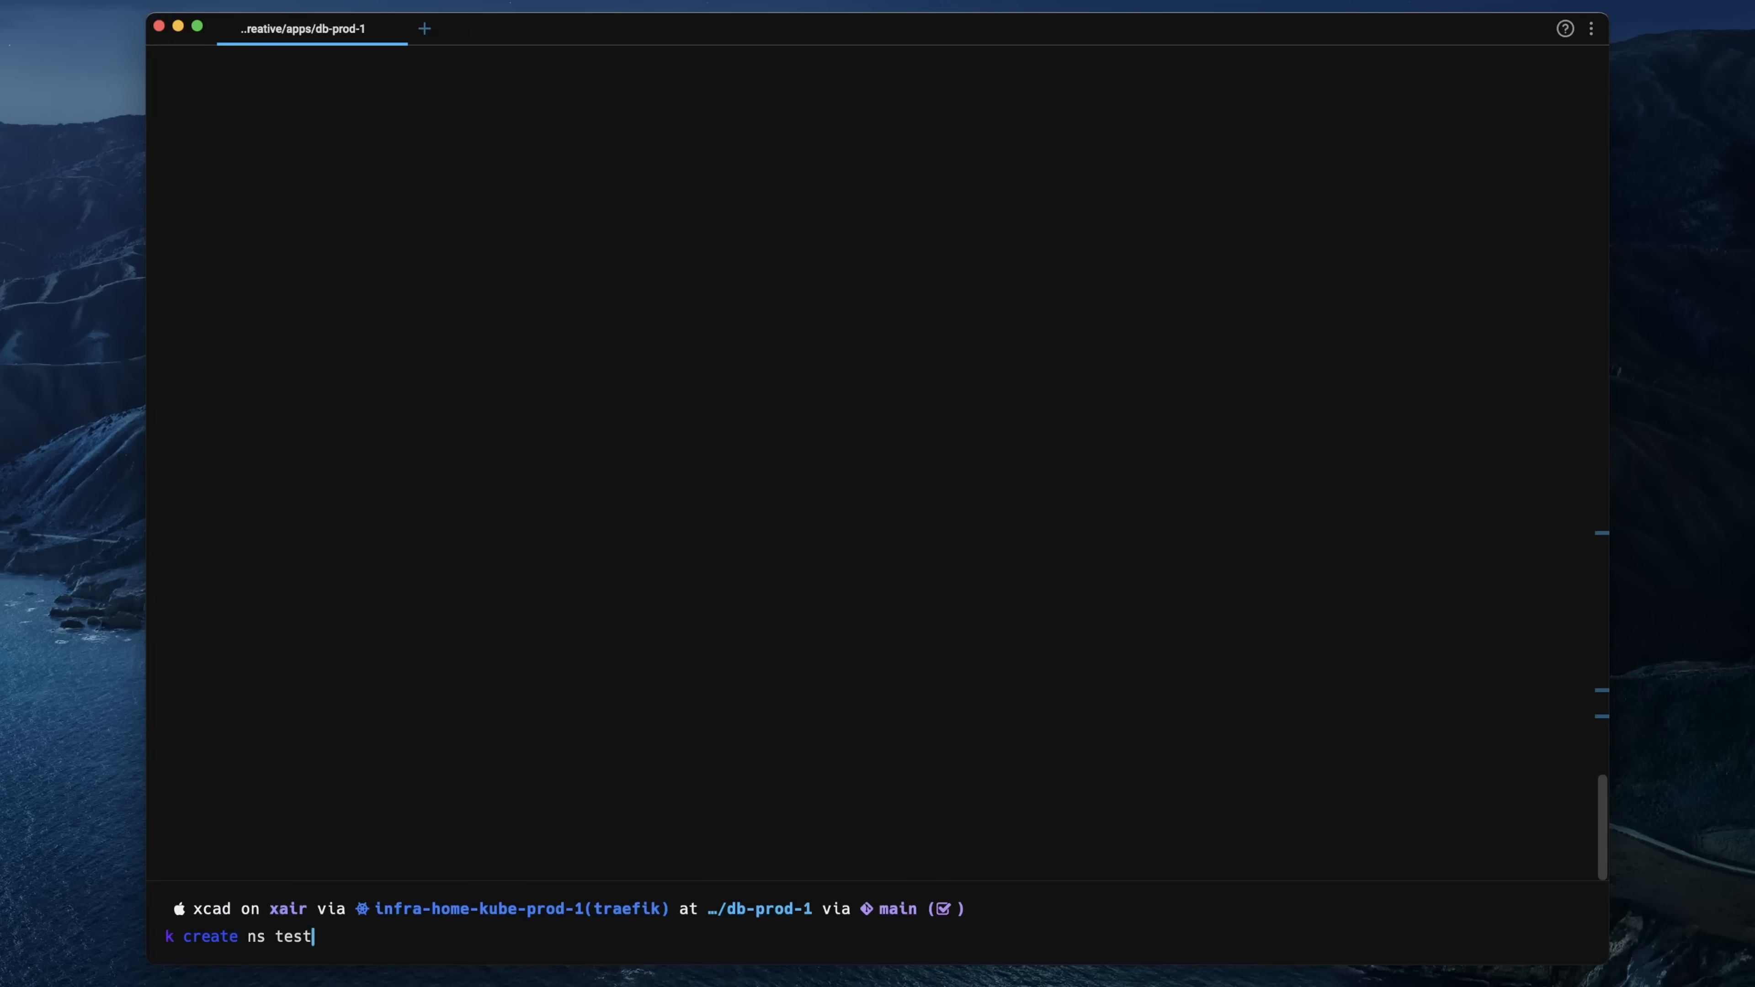
# - Multi-cursor edit the command into k create ns test-3/test-4/test-5 --dry-run lines
pyautogui.write('-2 --allow-missing-template-keys')
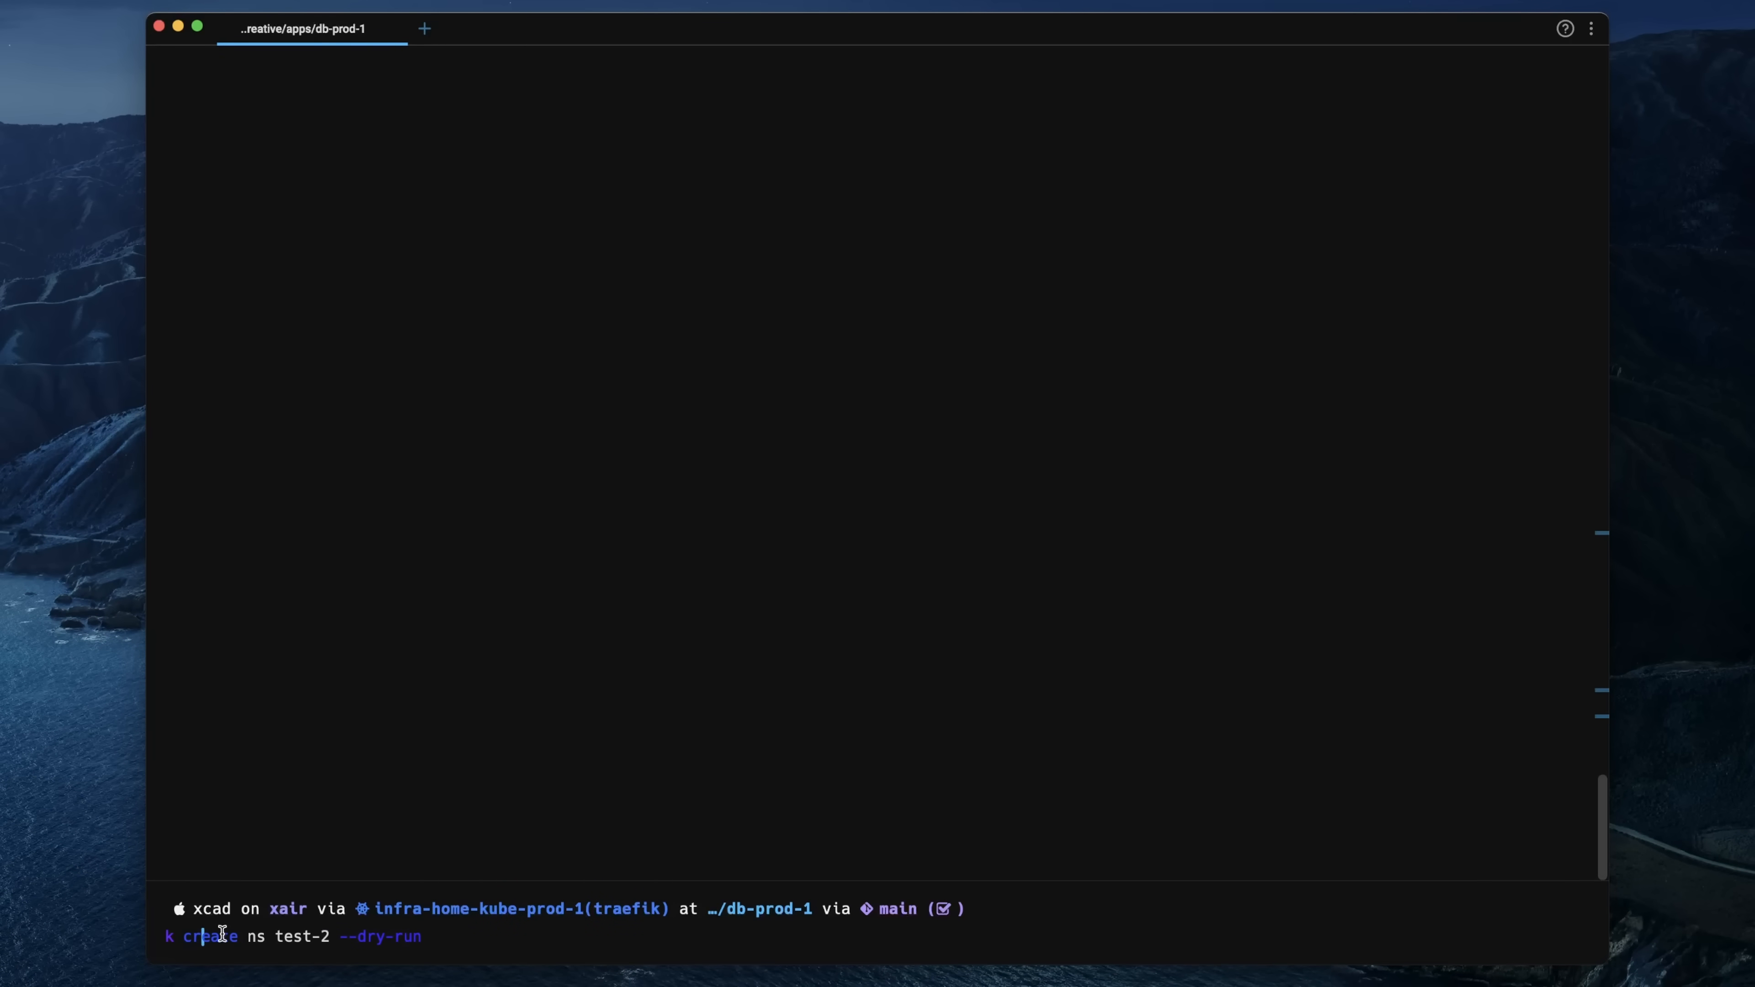
pyautogui.doubleClick(299, 937)
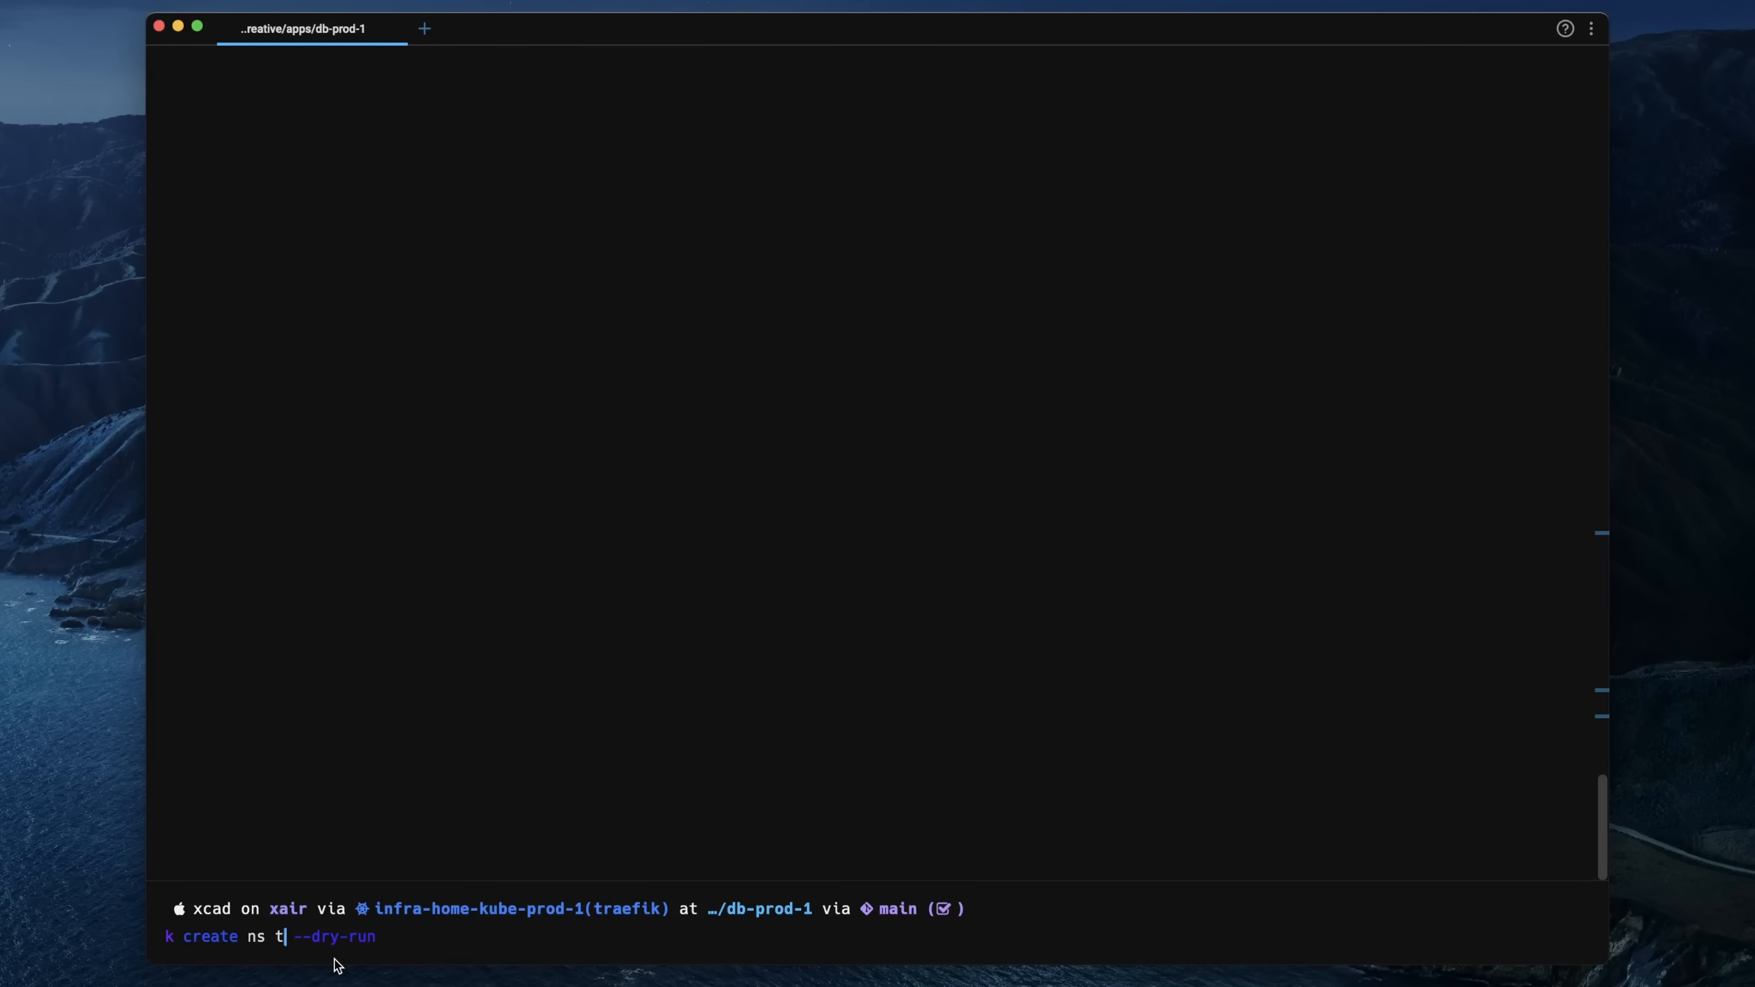
pyautogui.write('est-3')
pyautogui.write('k create')
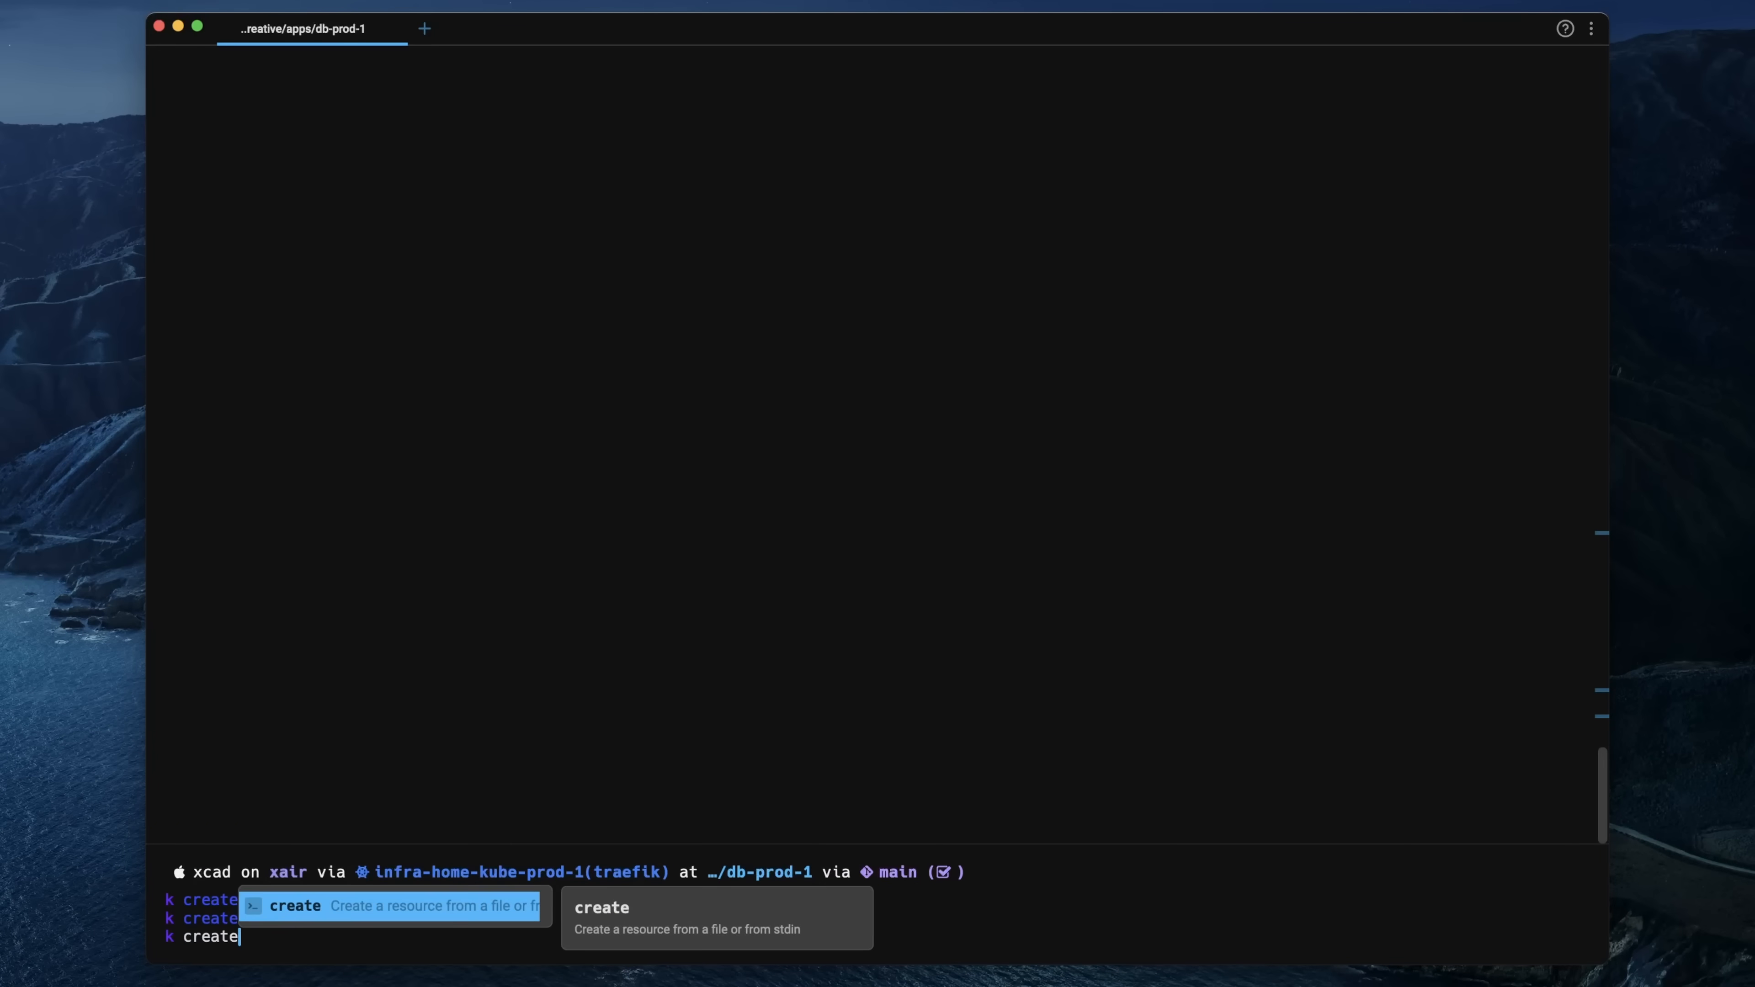
pyautogui.write('ns test-3 --dry')
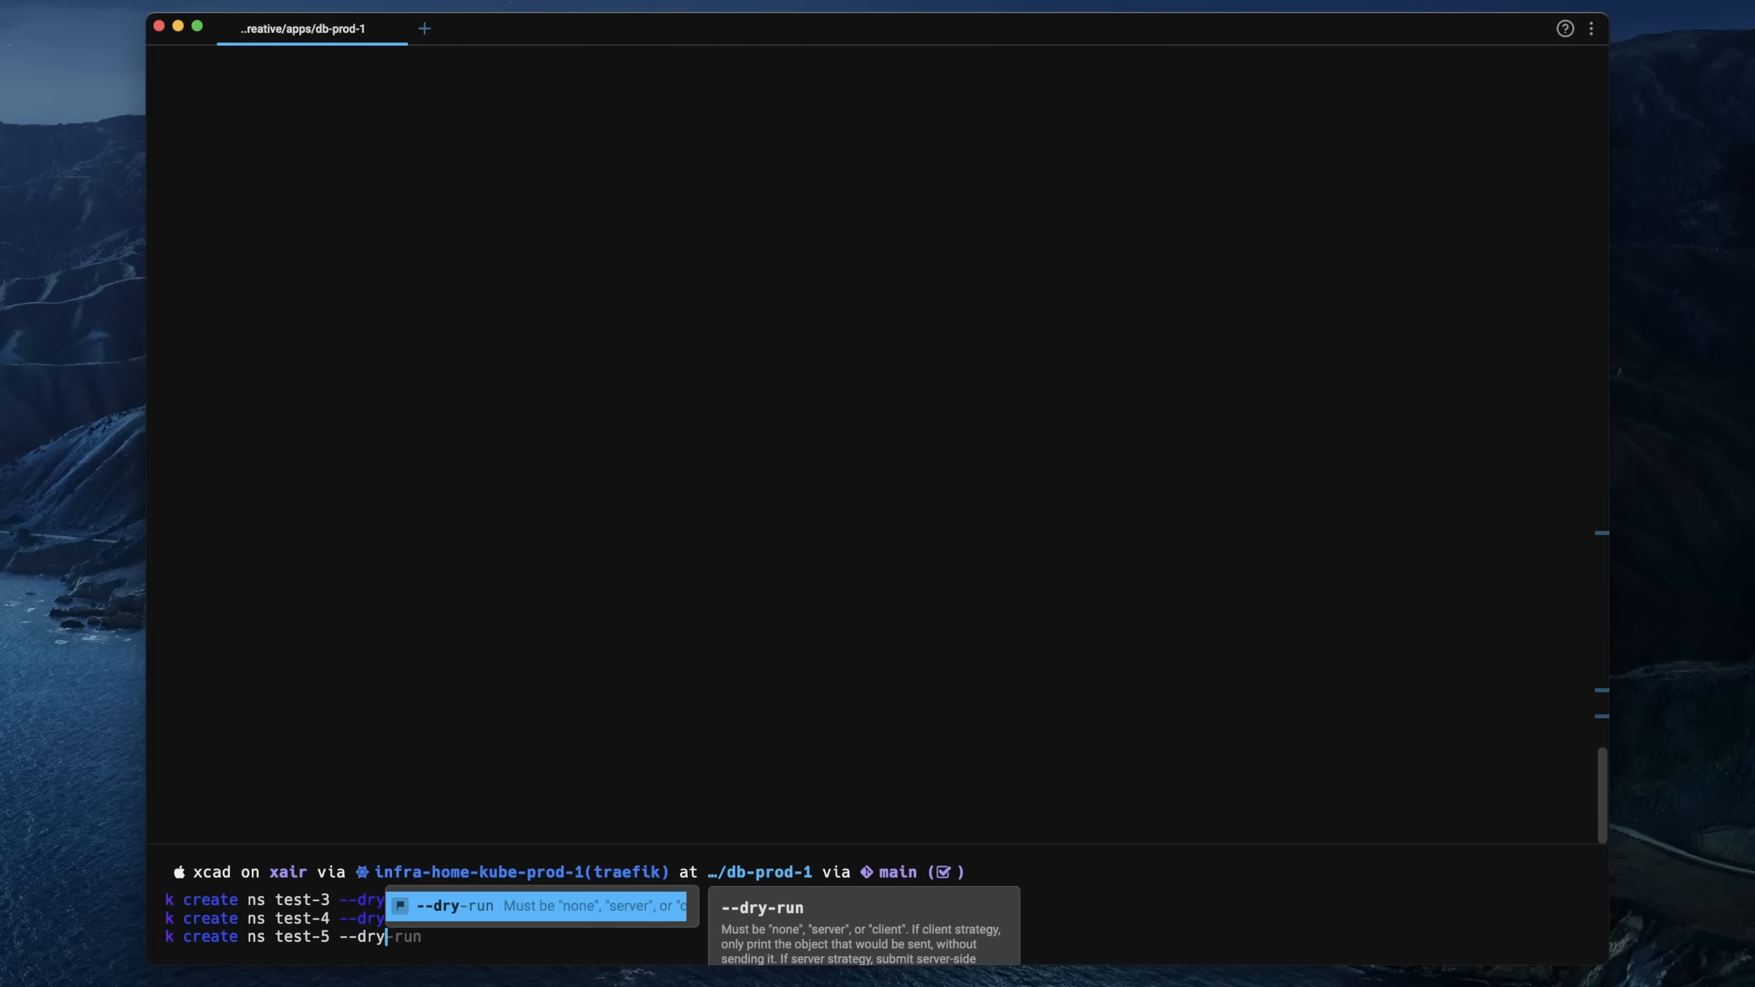
pyautogui.write('-run')
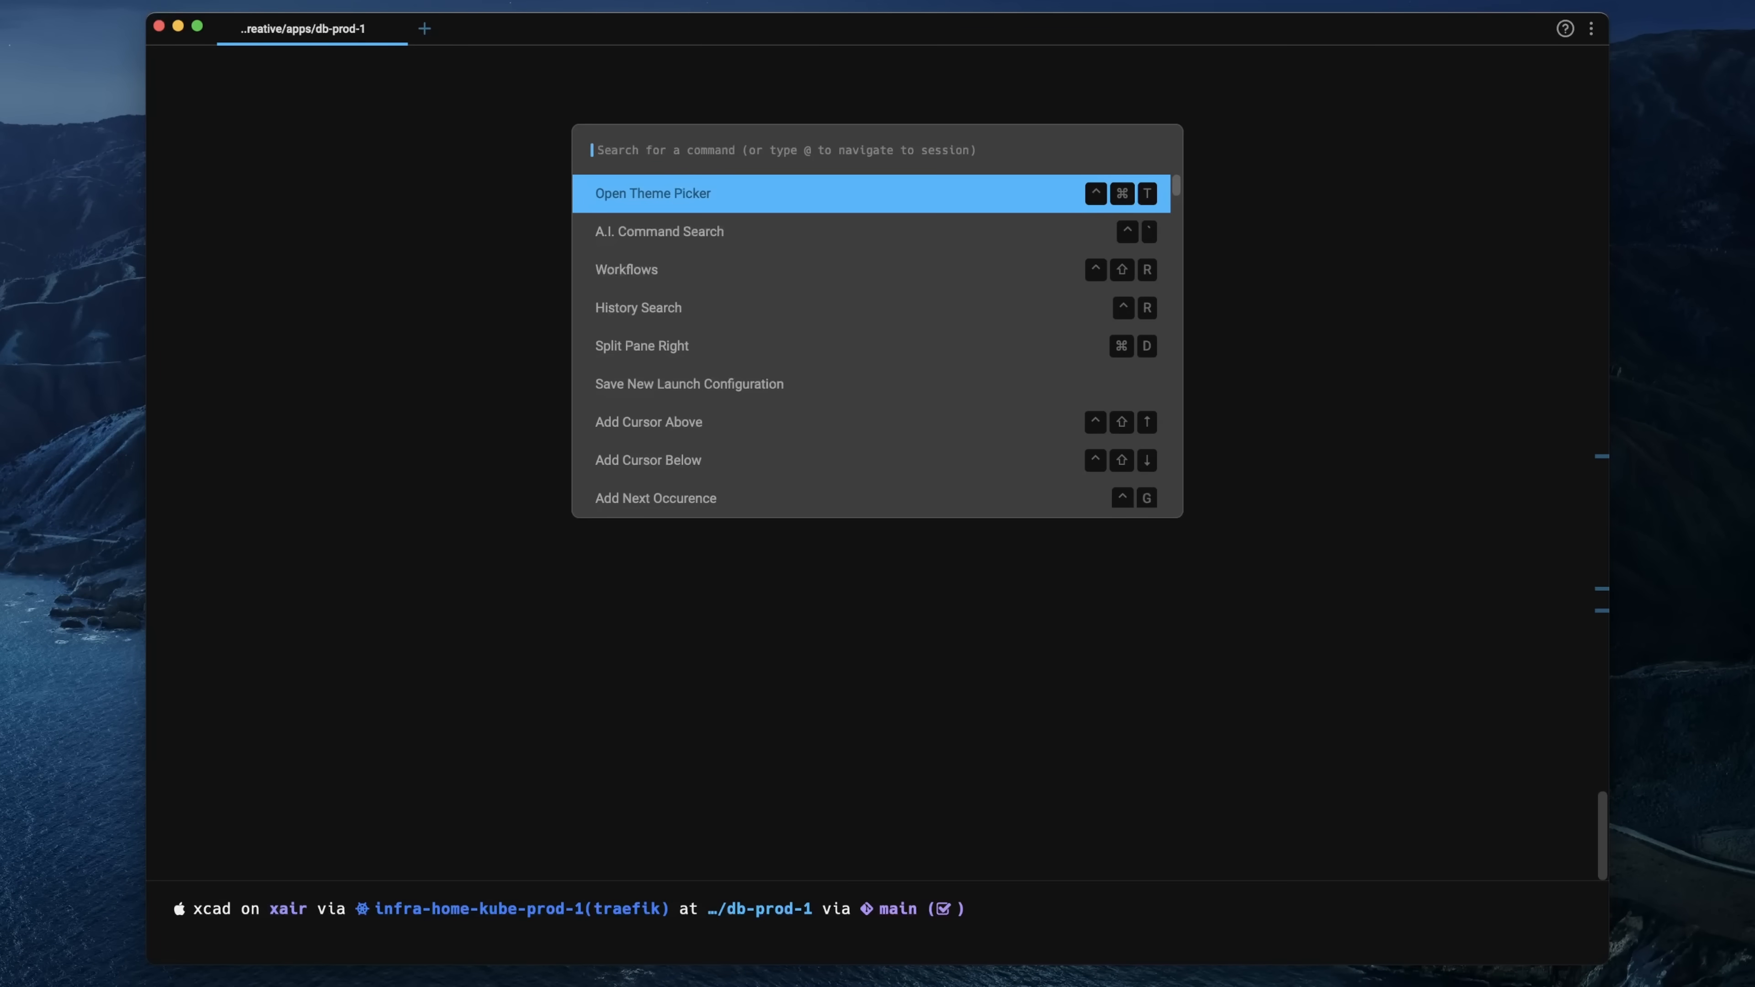
# - Ask A.I. Command Search to display all files and run the suggested ls -a
pyautogui.click(659, 231)
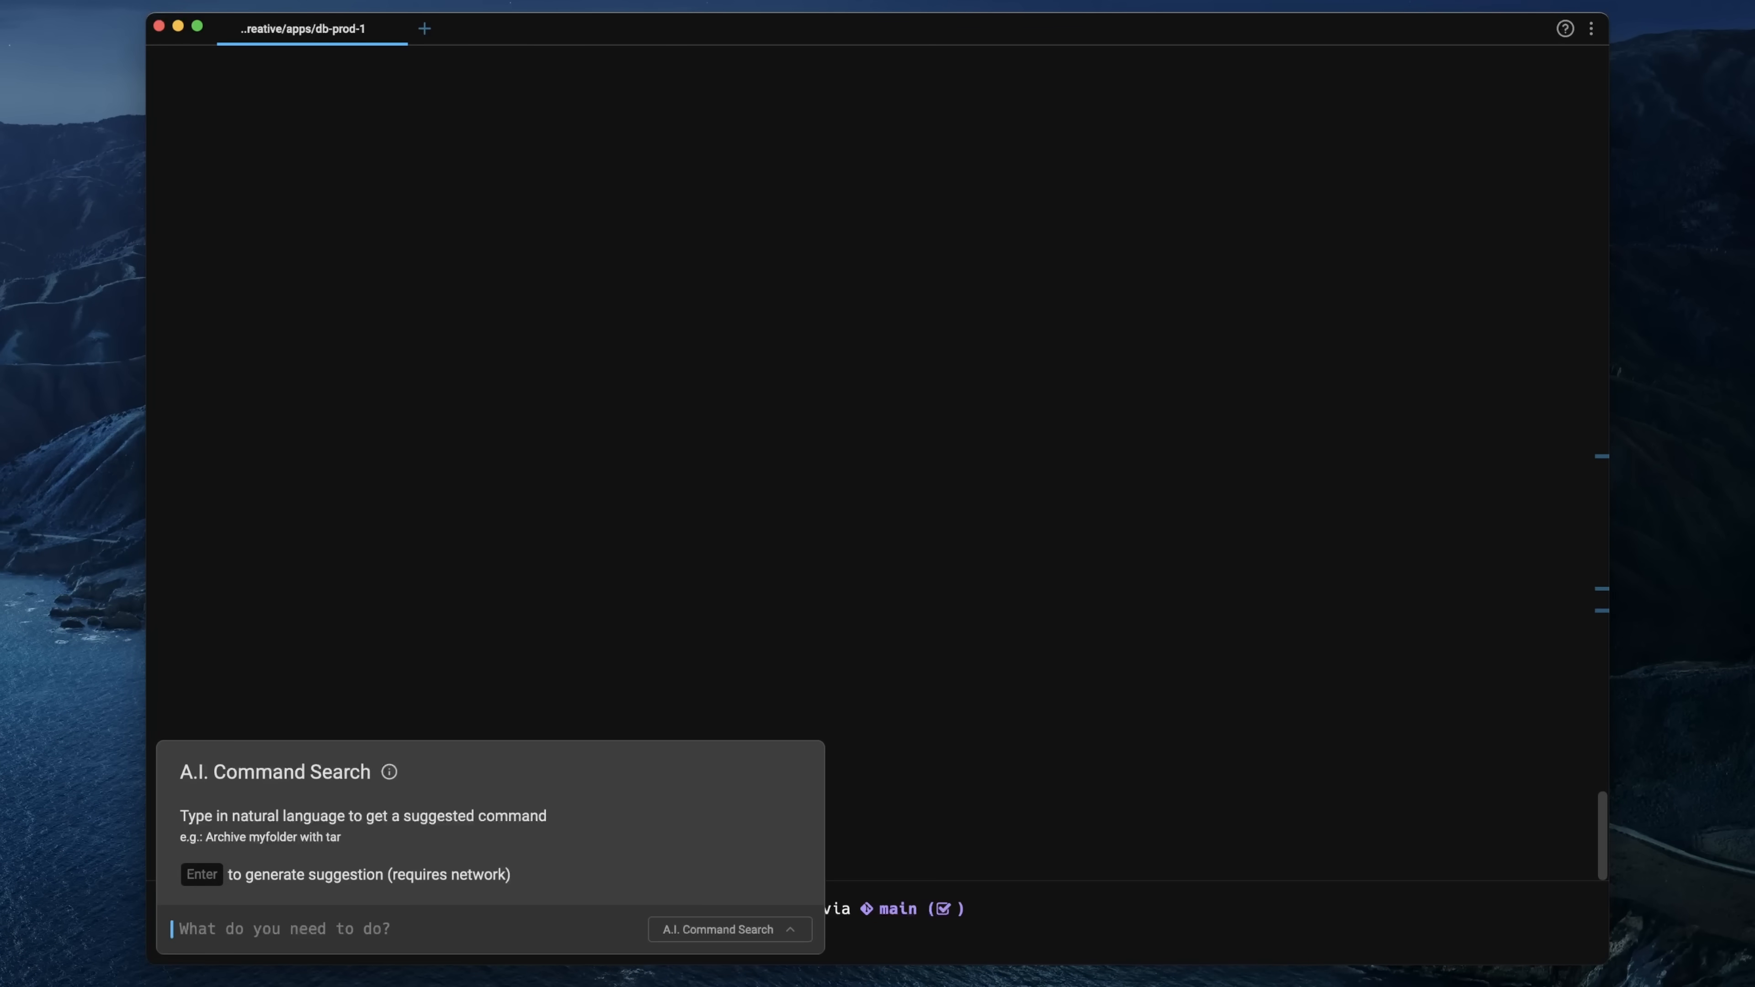
pyautogui.write('display all hidden files')
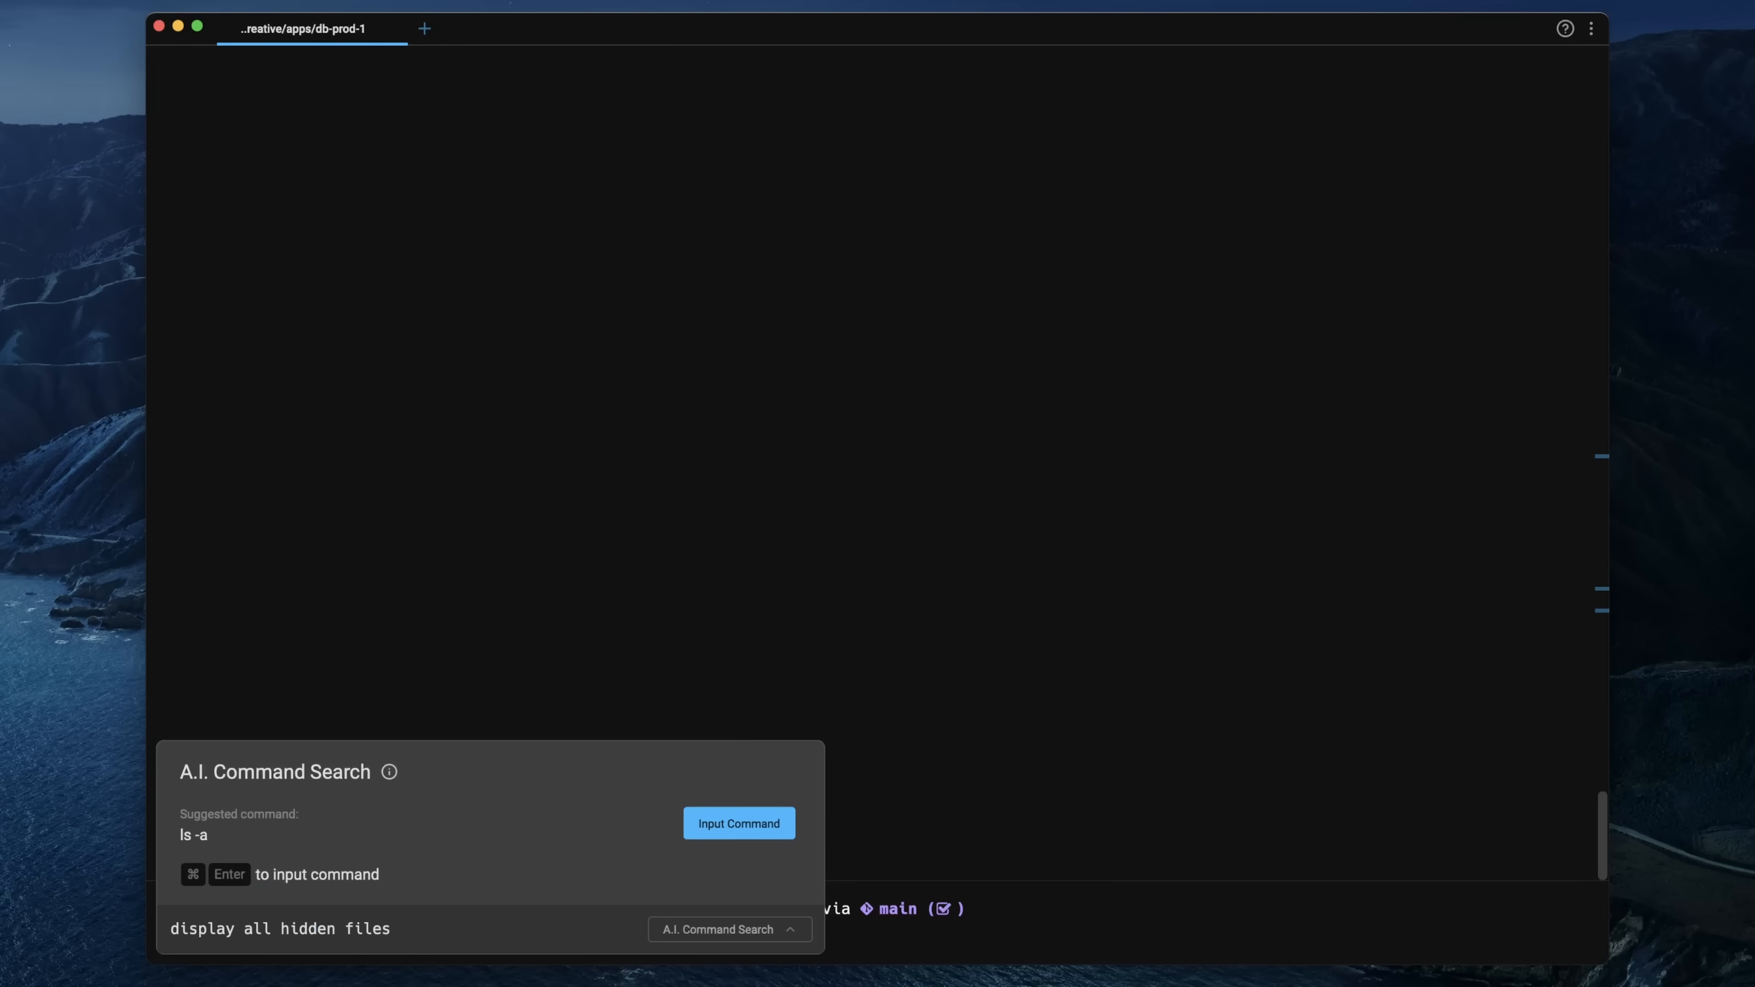
pyautogui.click(739, 823)
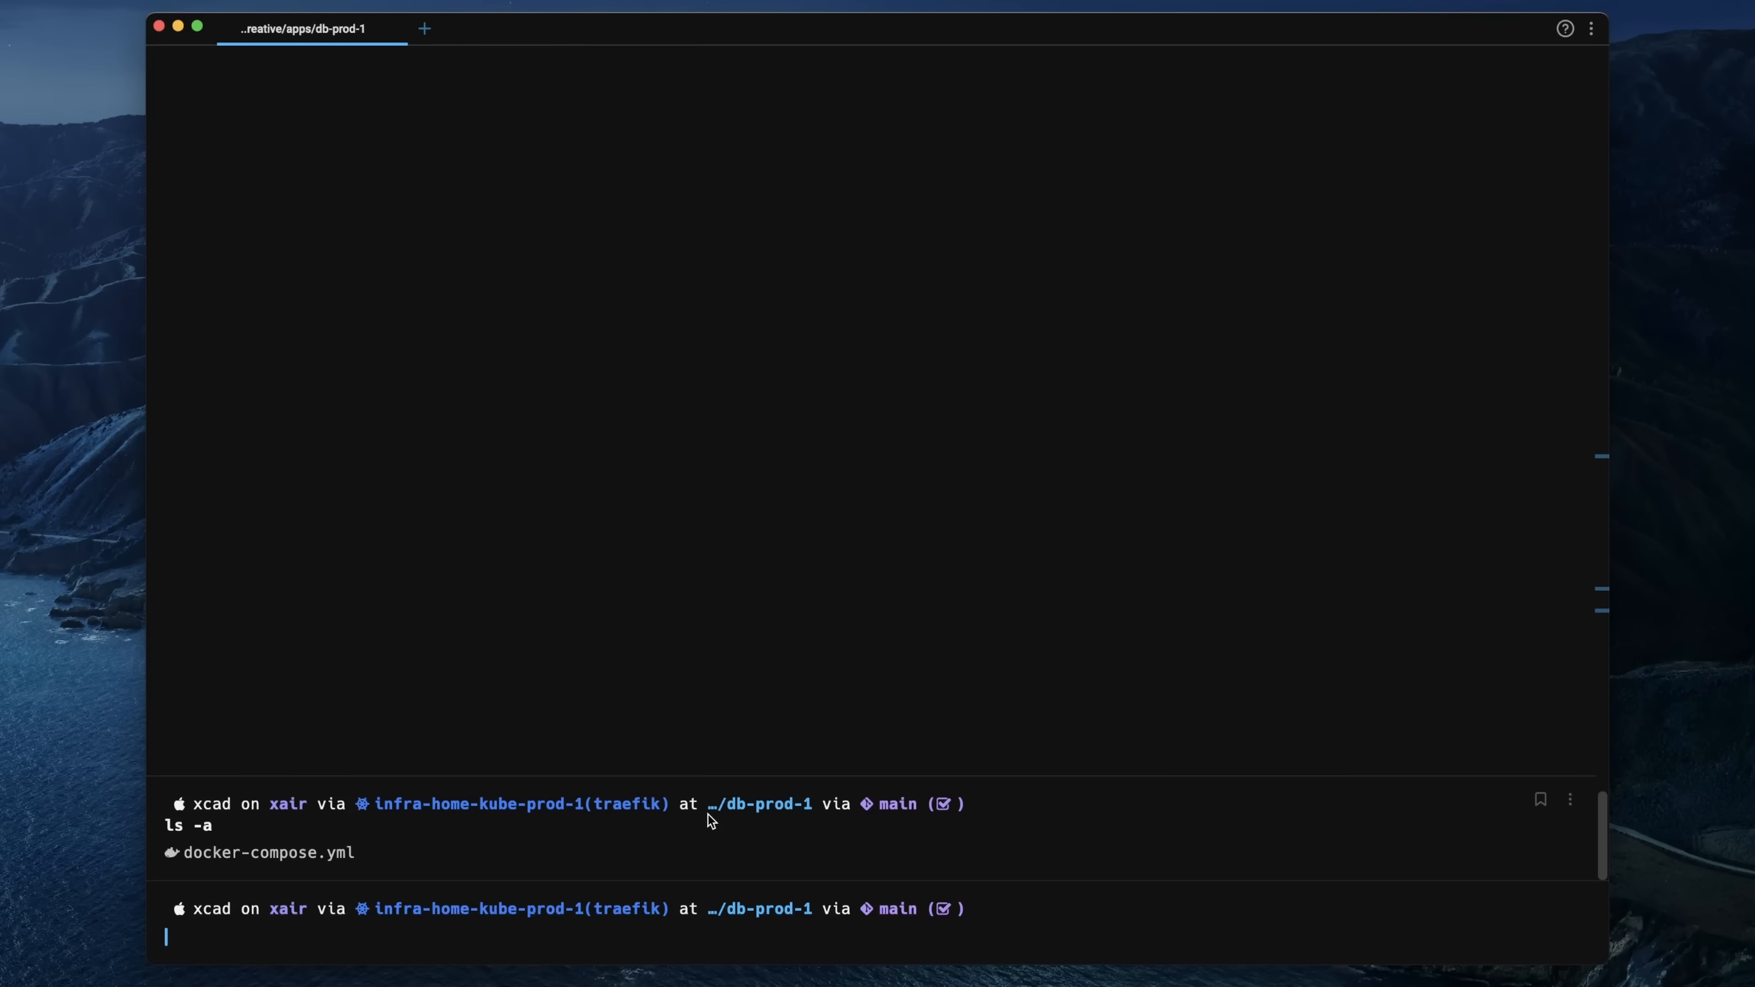
# - Ask how much memory is free on a Mac and run free -m, then top -l 1 | grep PhysMem
pyautogui.write('how much memory is free')
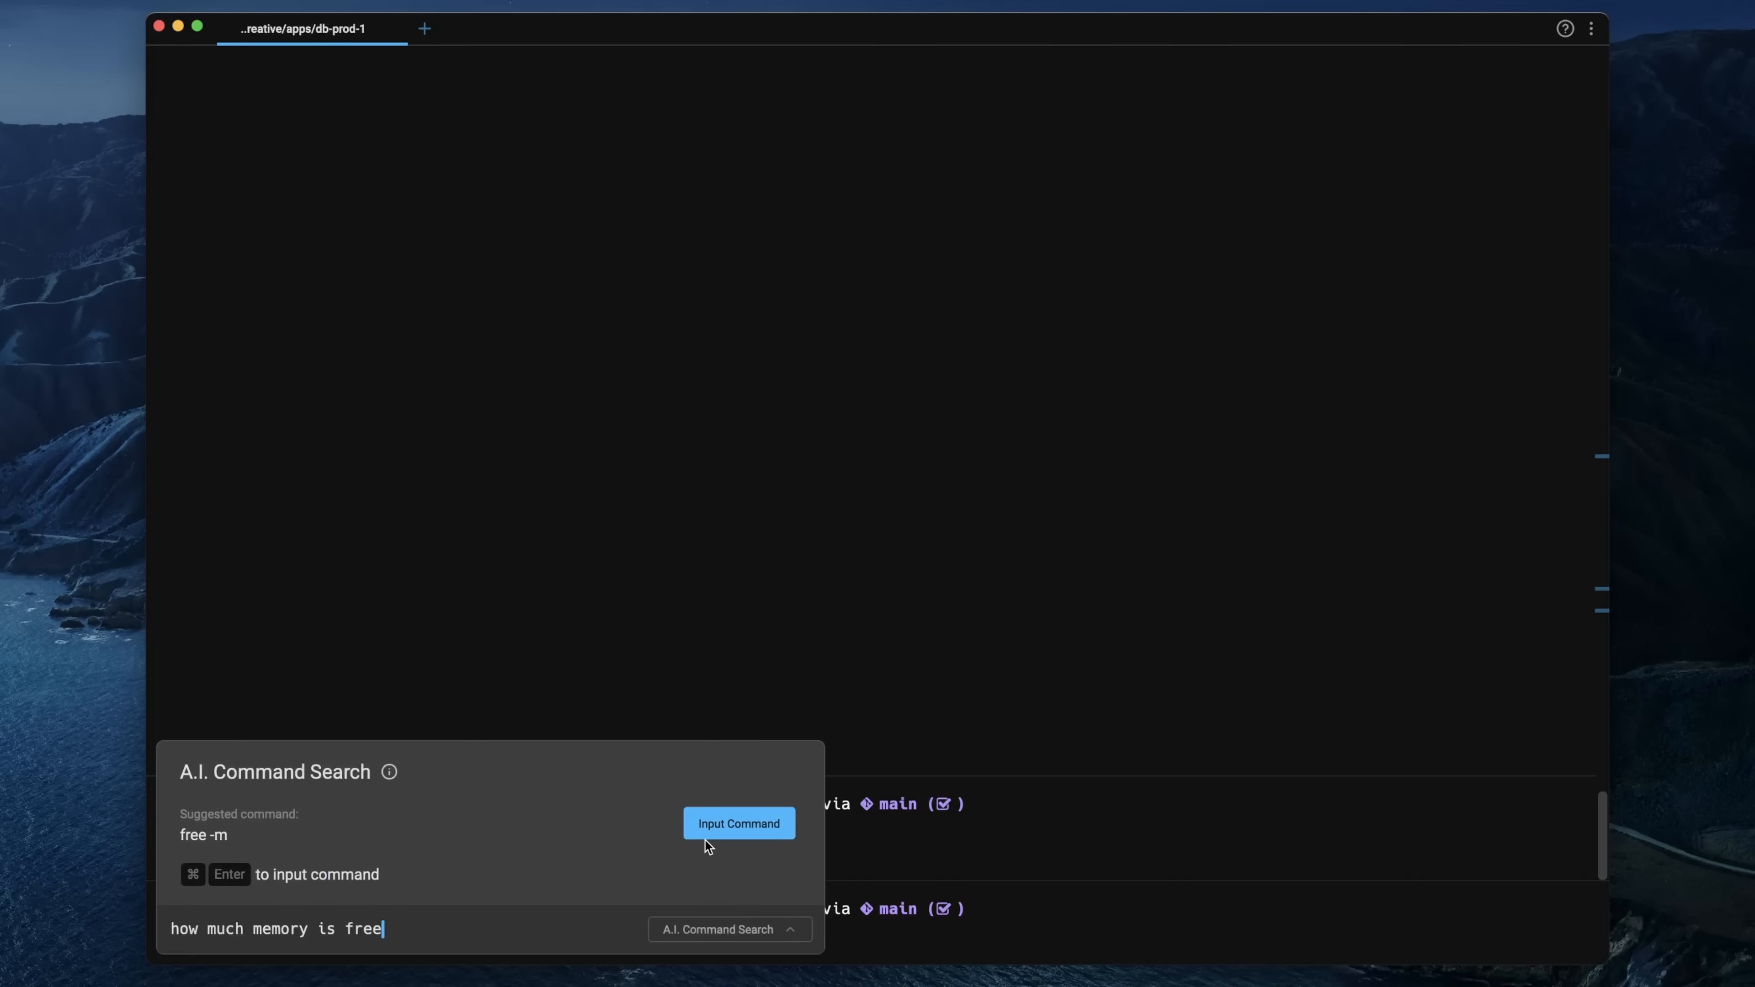
pyautogui.click(738, 823)
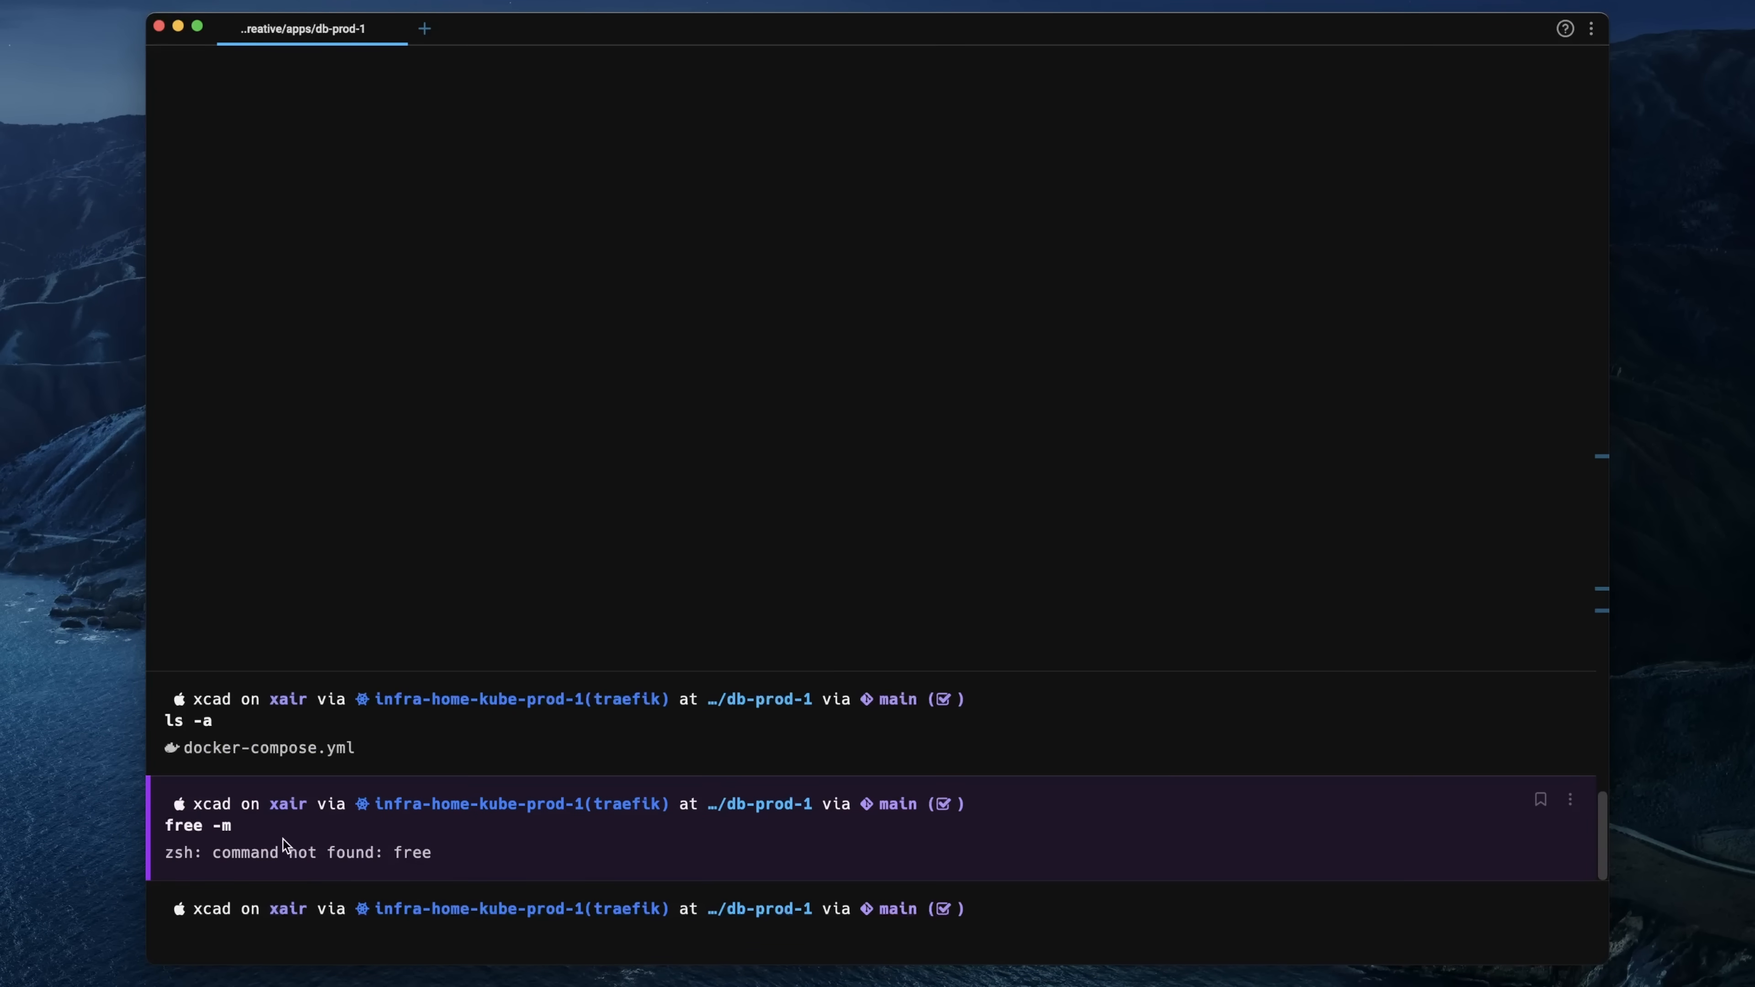
pyautogui.write('how much memo')
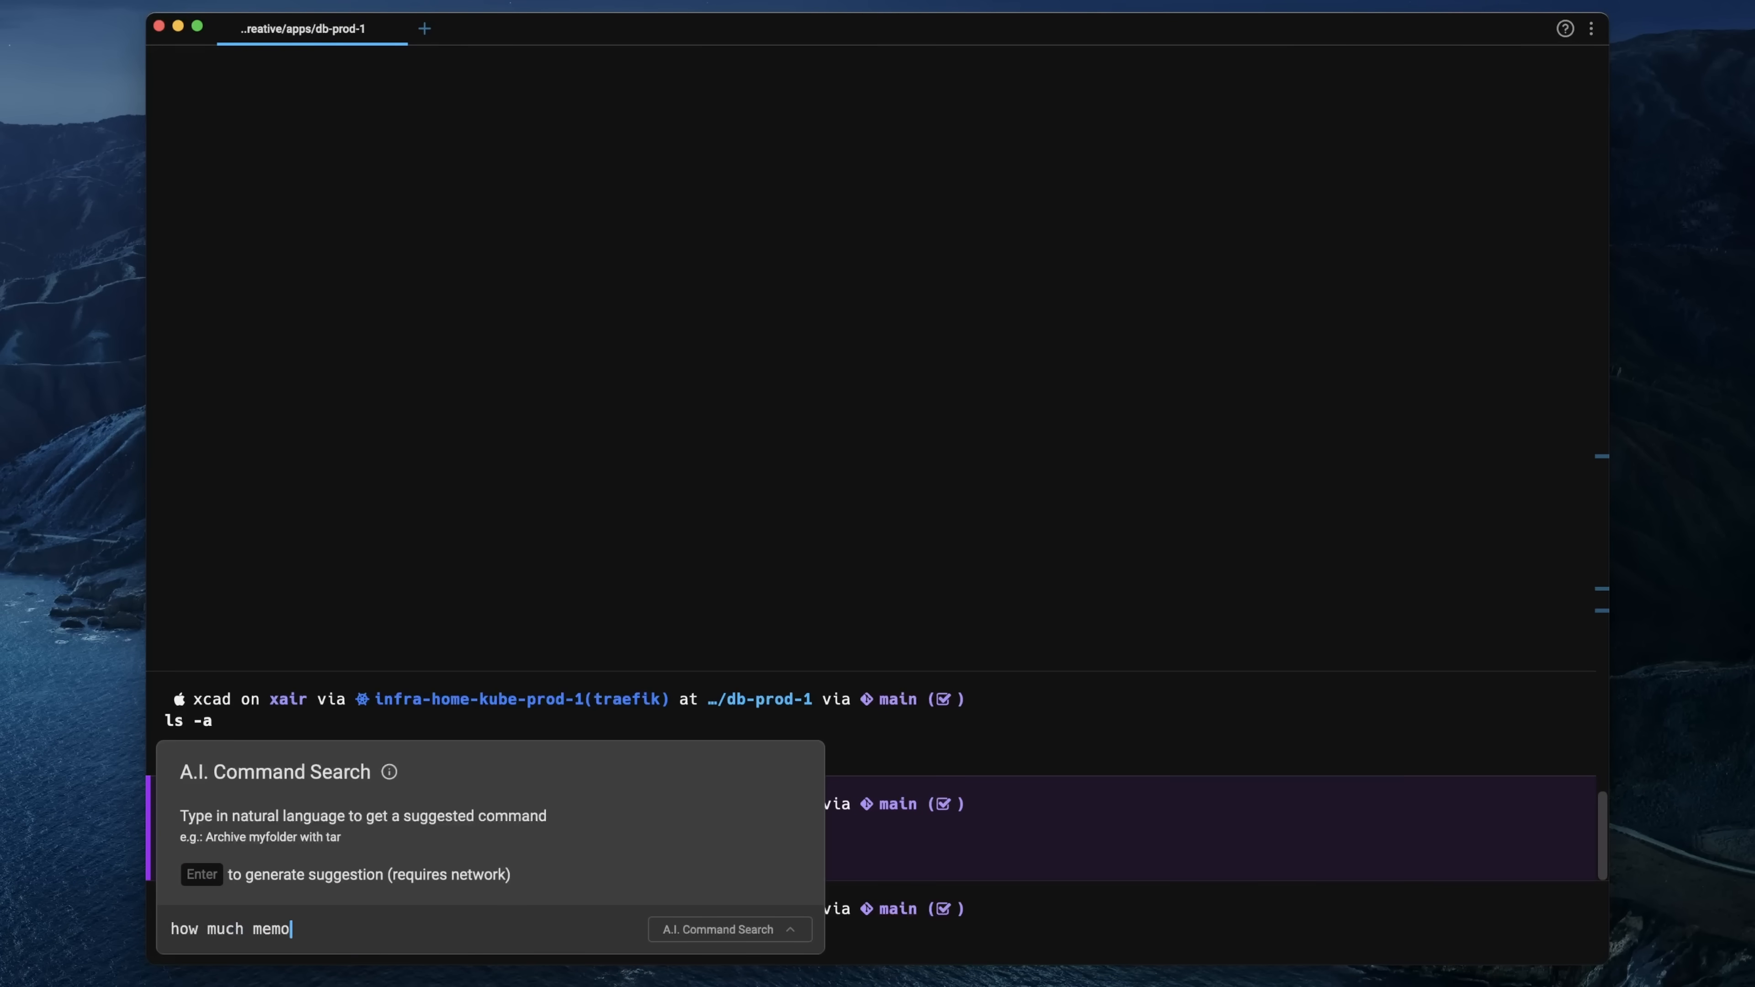
pyautogui.write('ry is free on a mac')
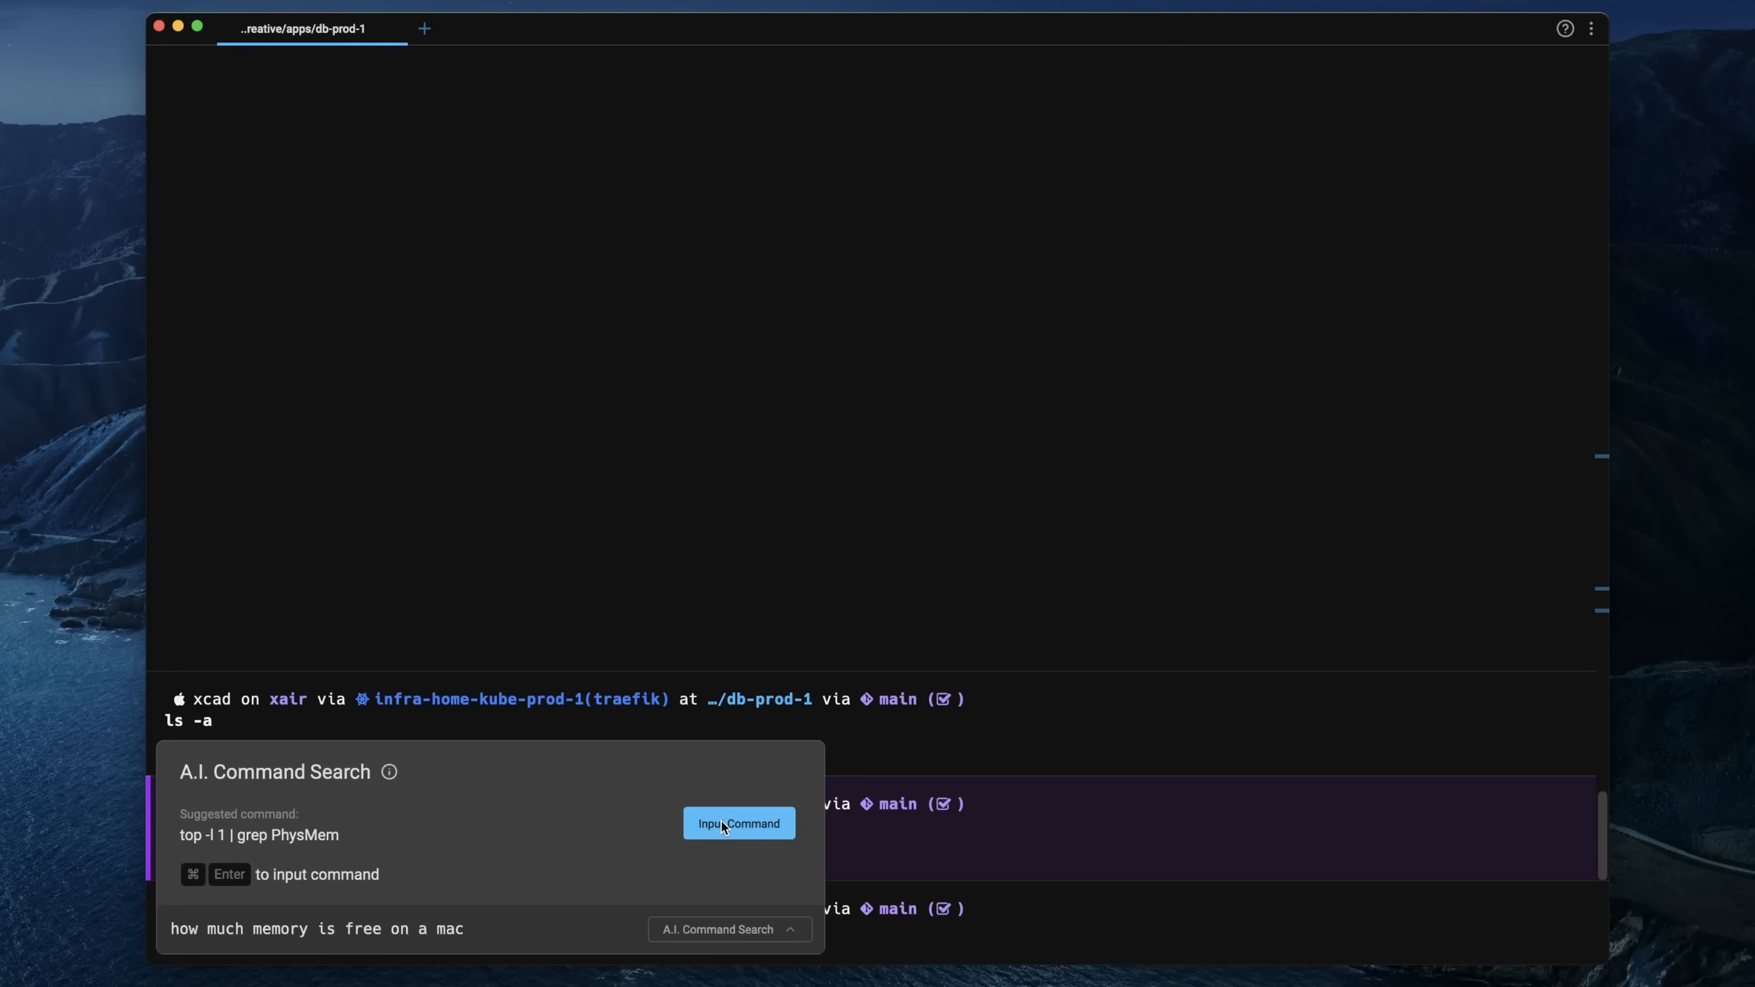
pyautogui.click(738, 823)
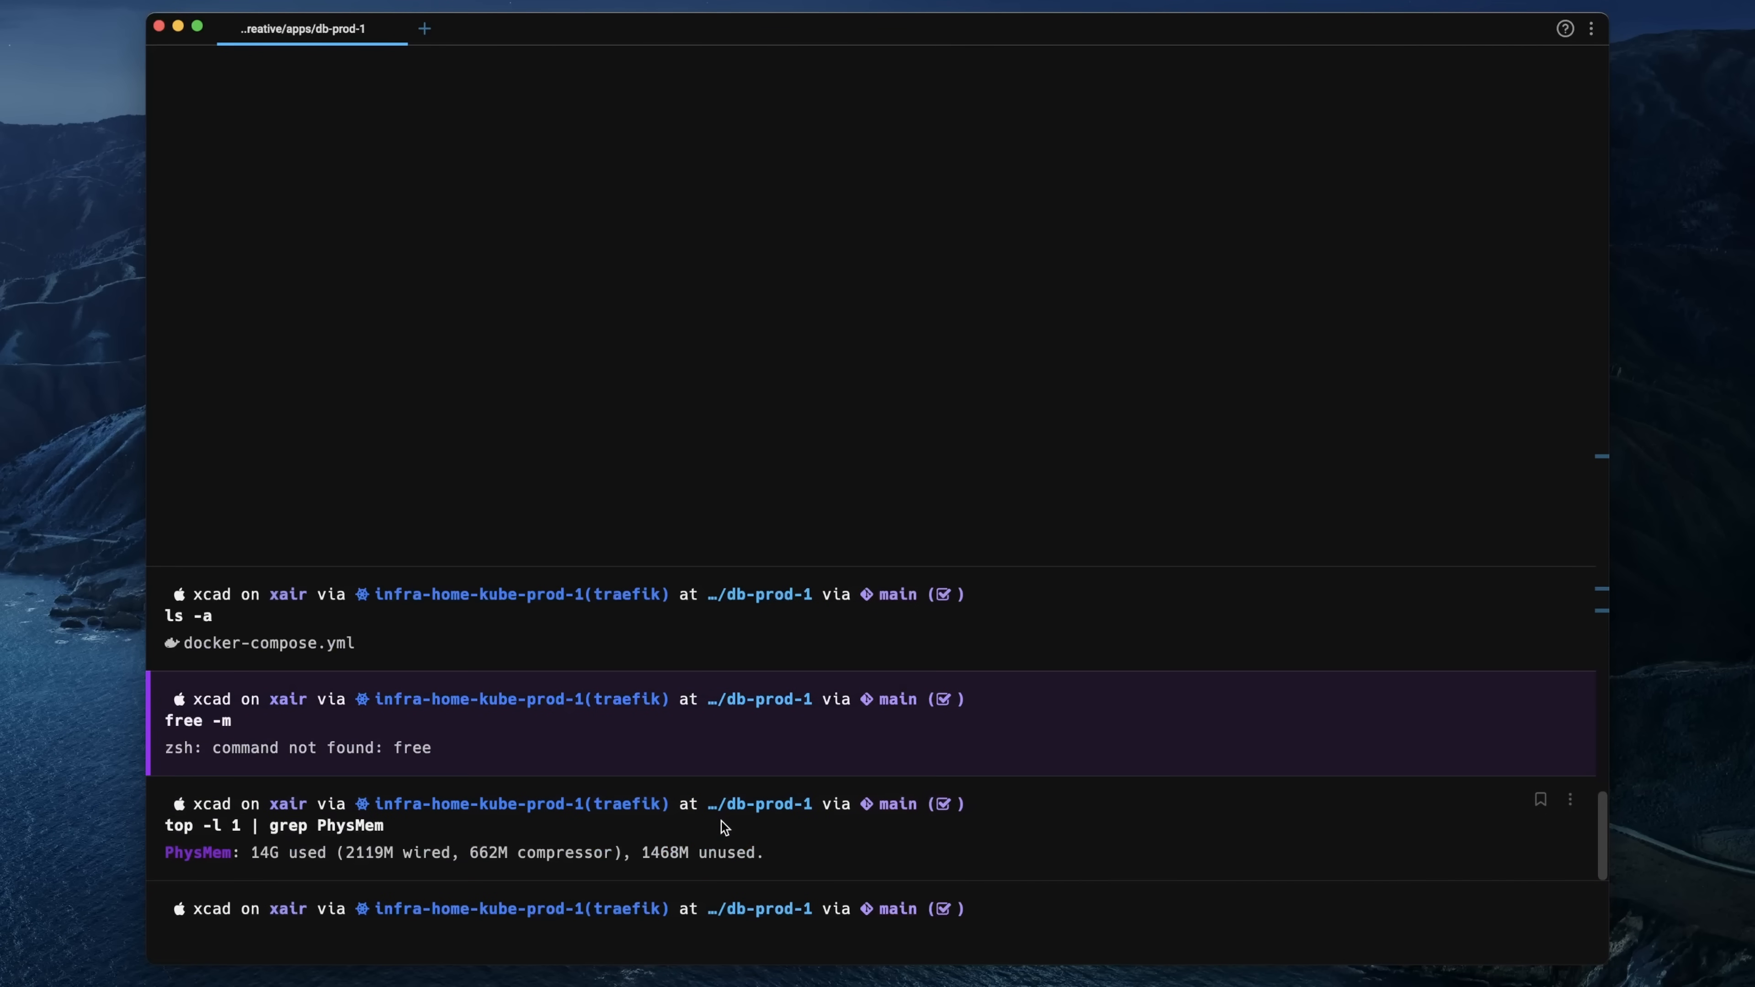
pyautogui.moveTo(559, 863)
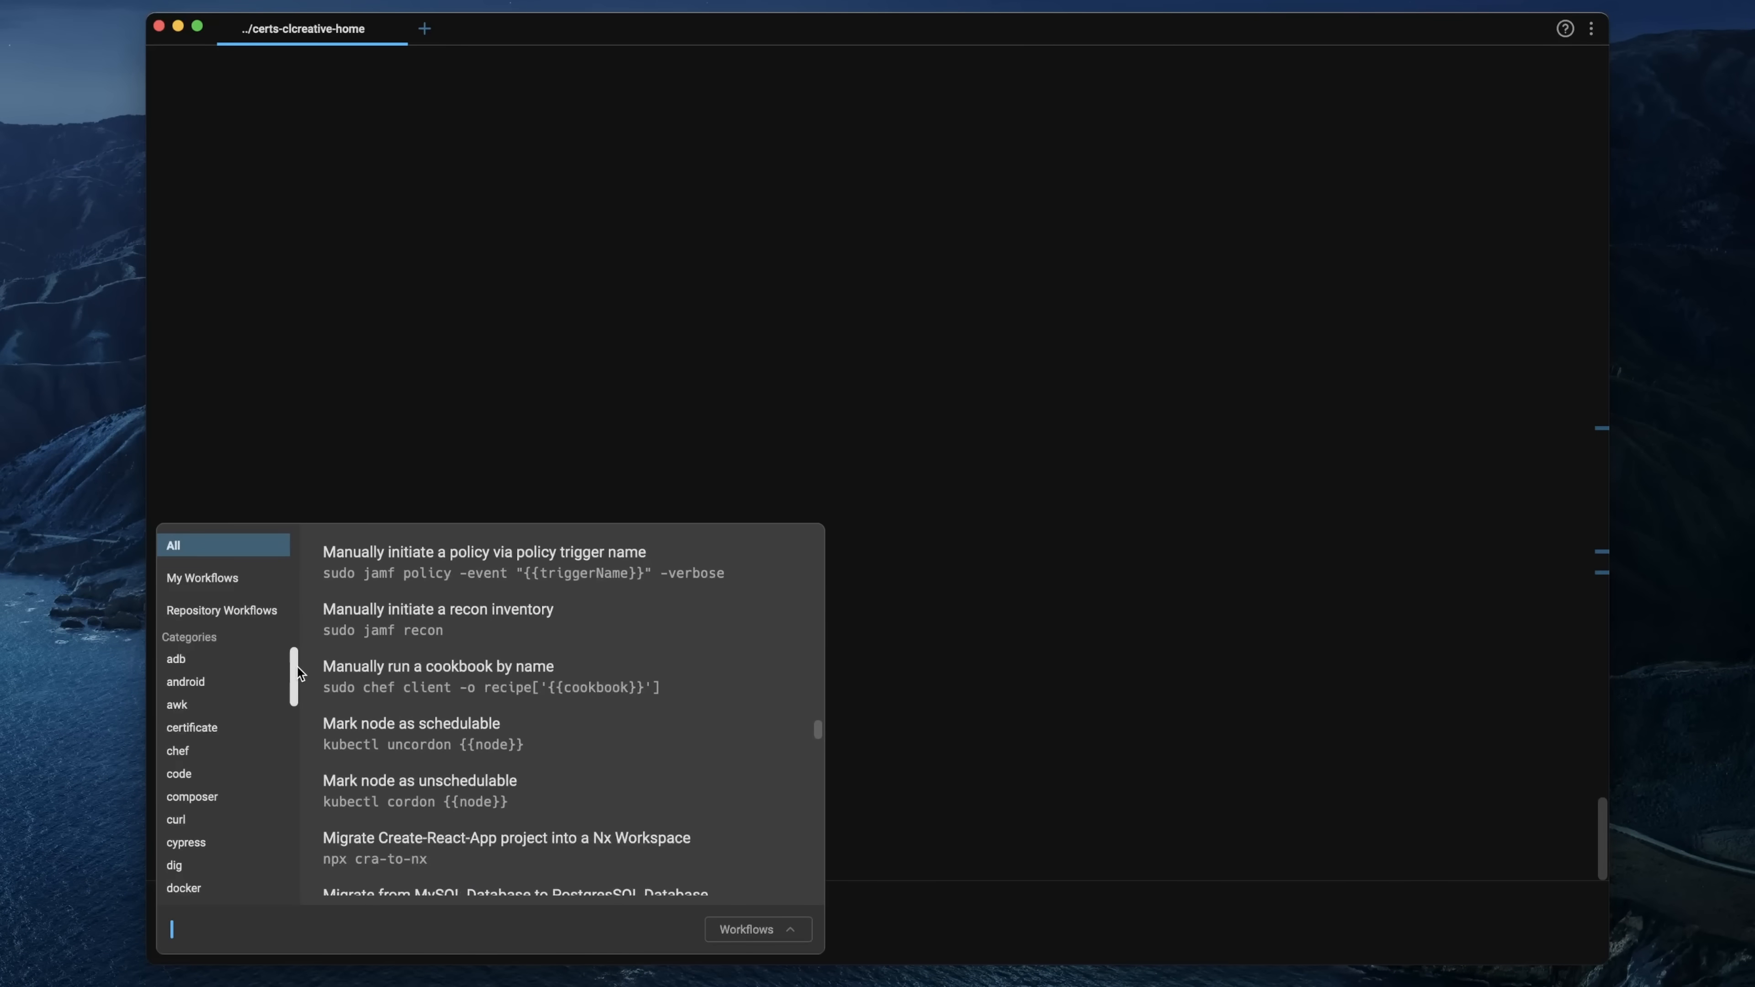
# - Browse the workflow categories, including the kubernetes workflows
pyautogui.scroll(-3)
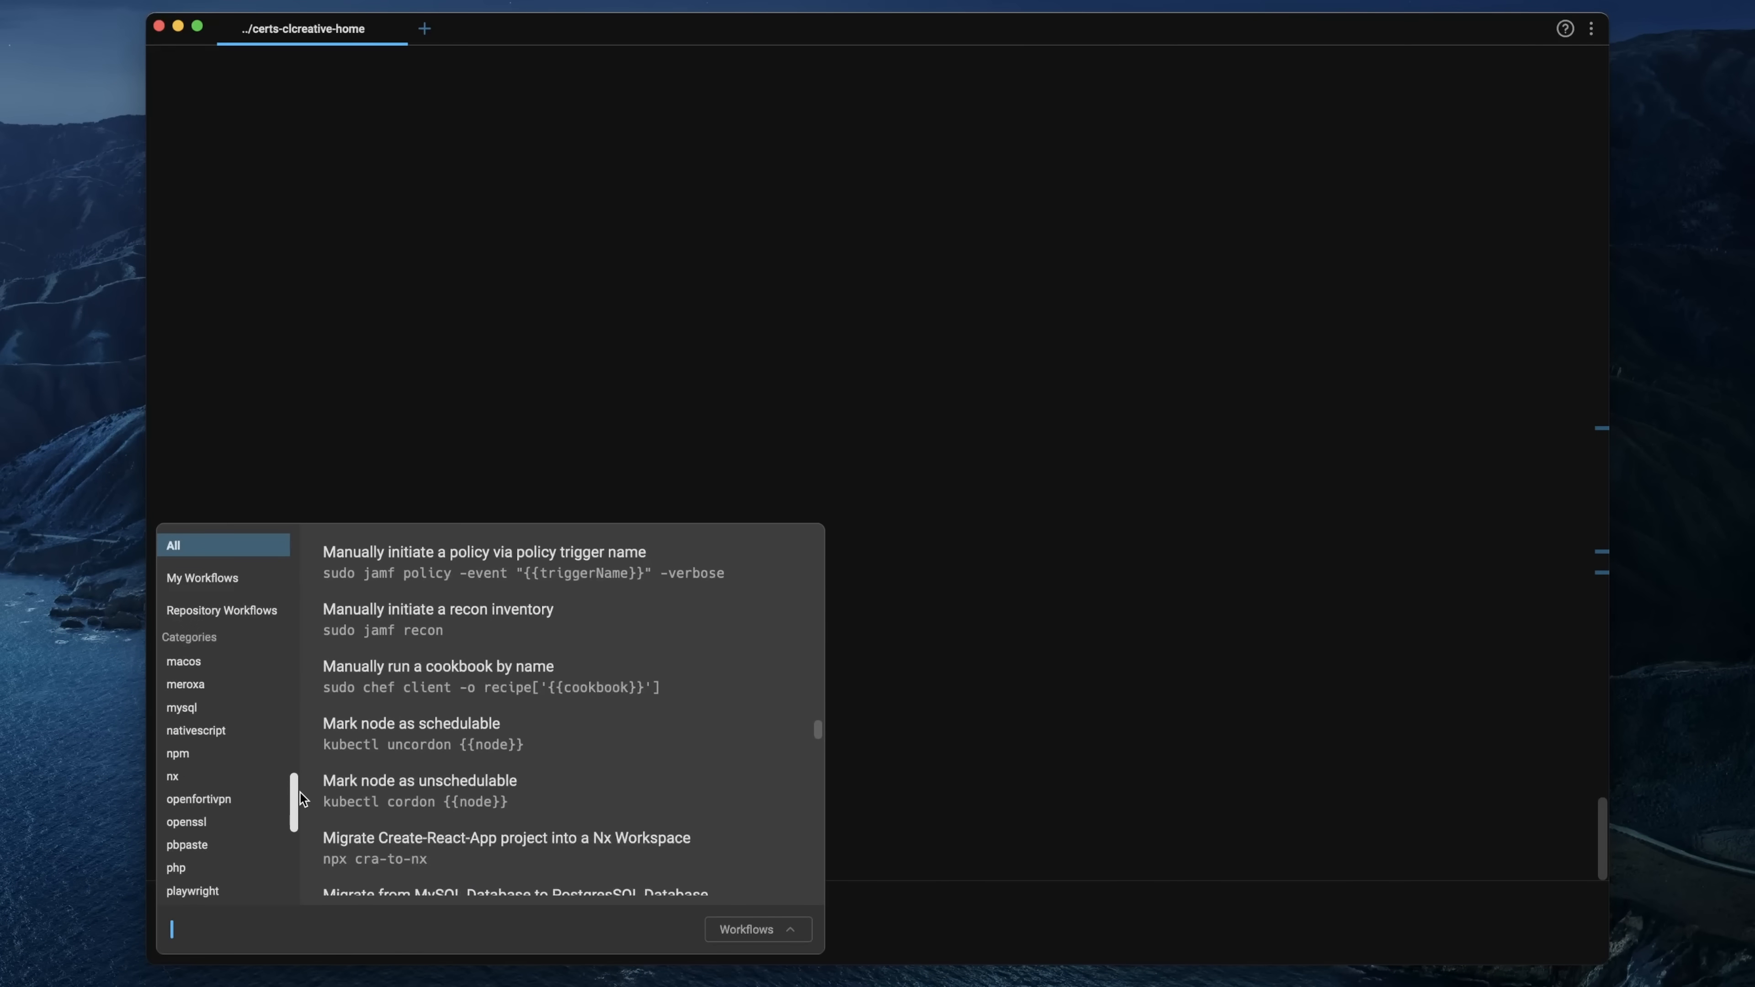
pyautogui.click(186, 768)
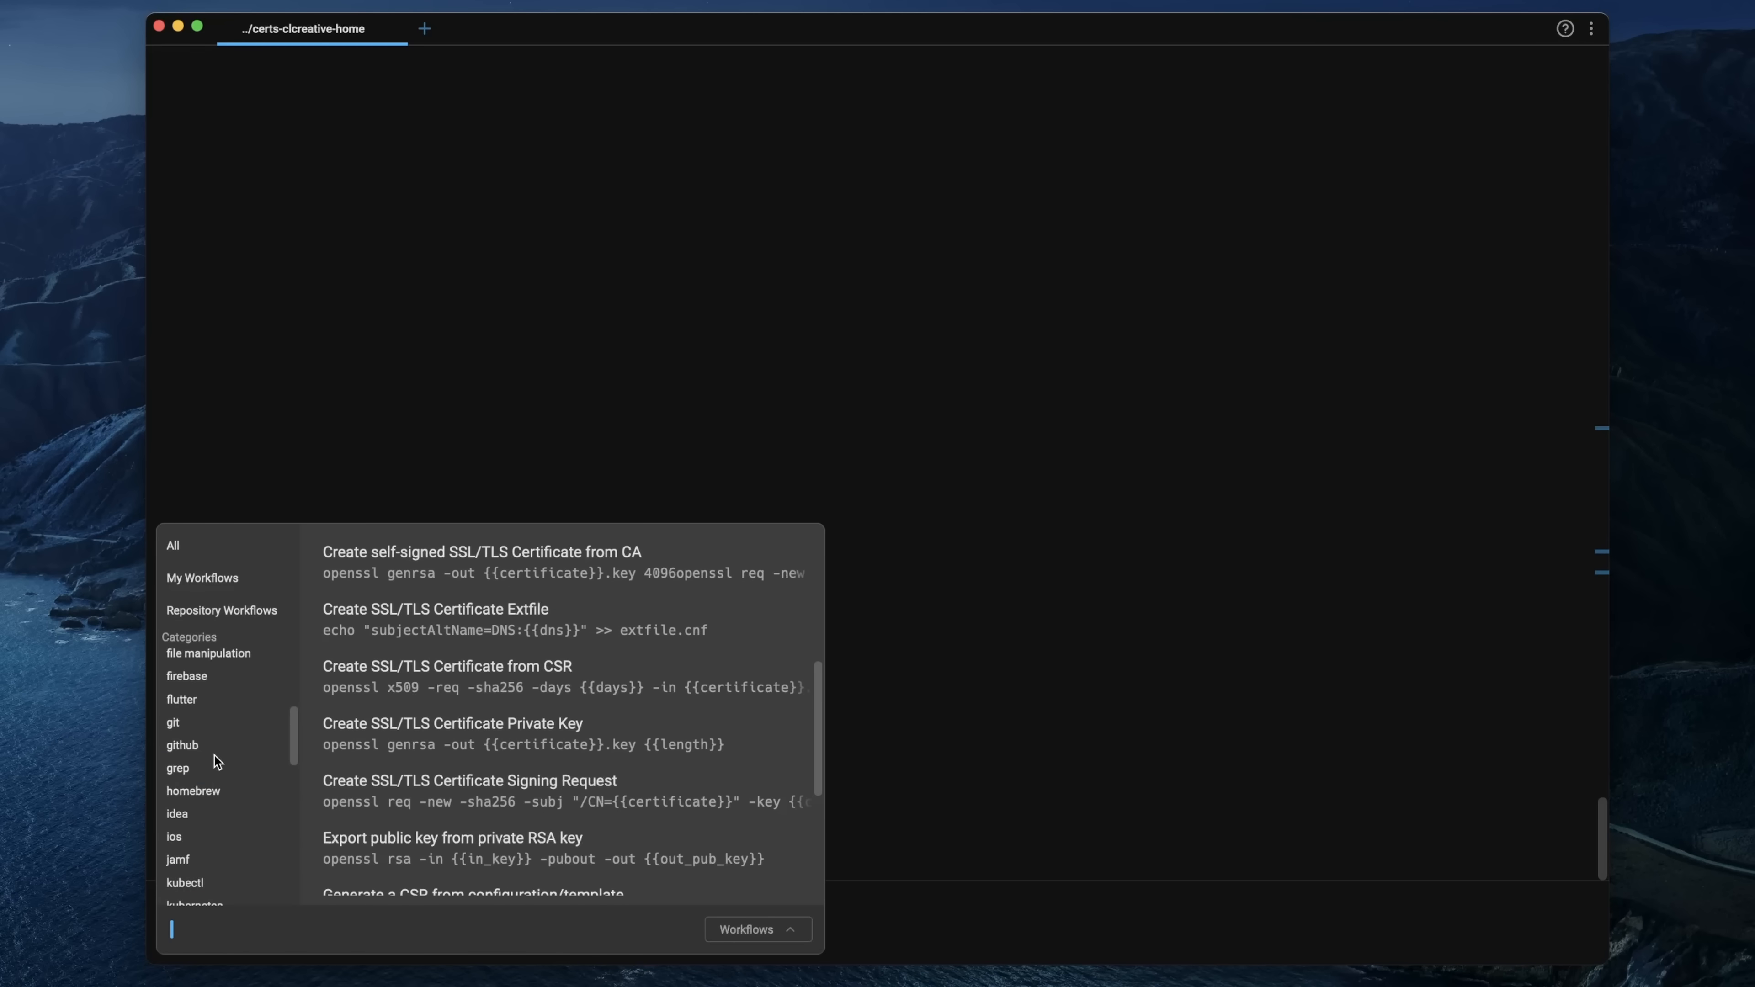
pyautogui.click(193, 813)
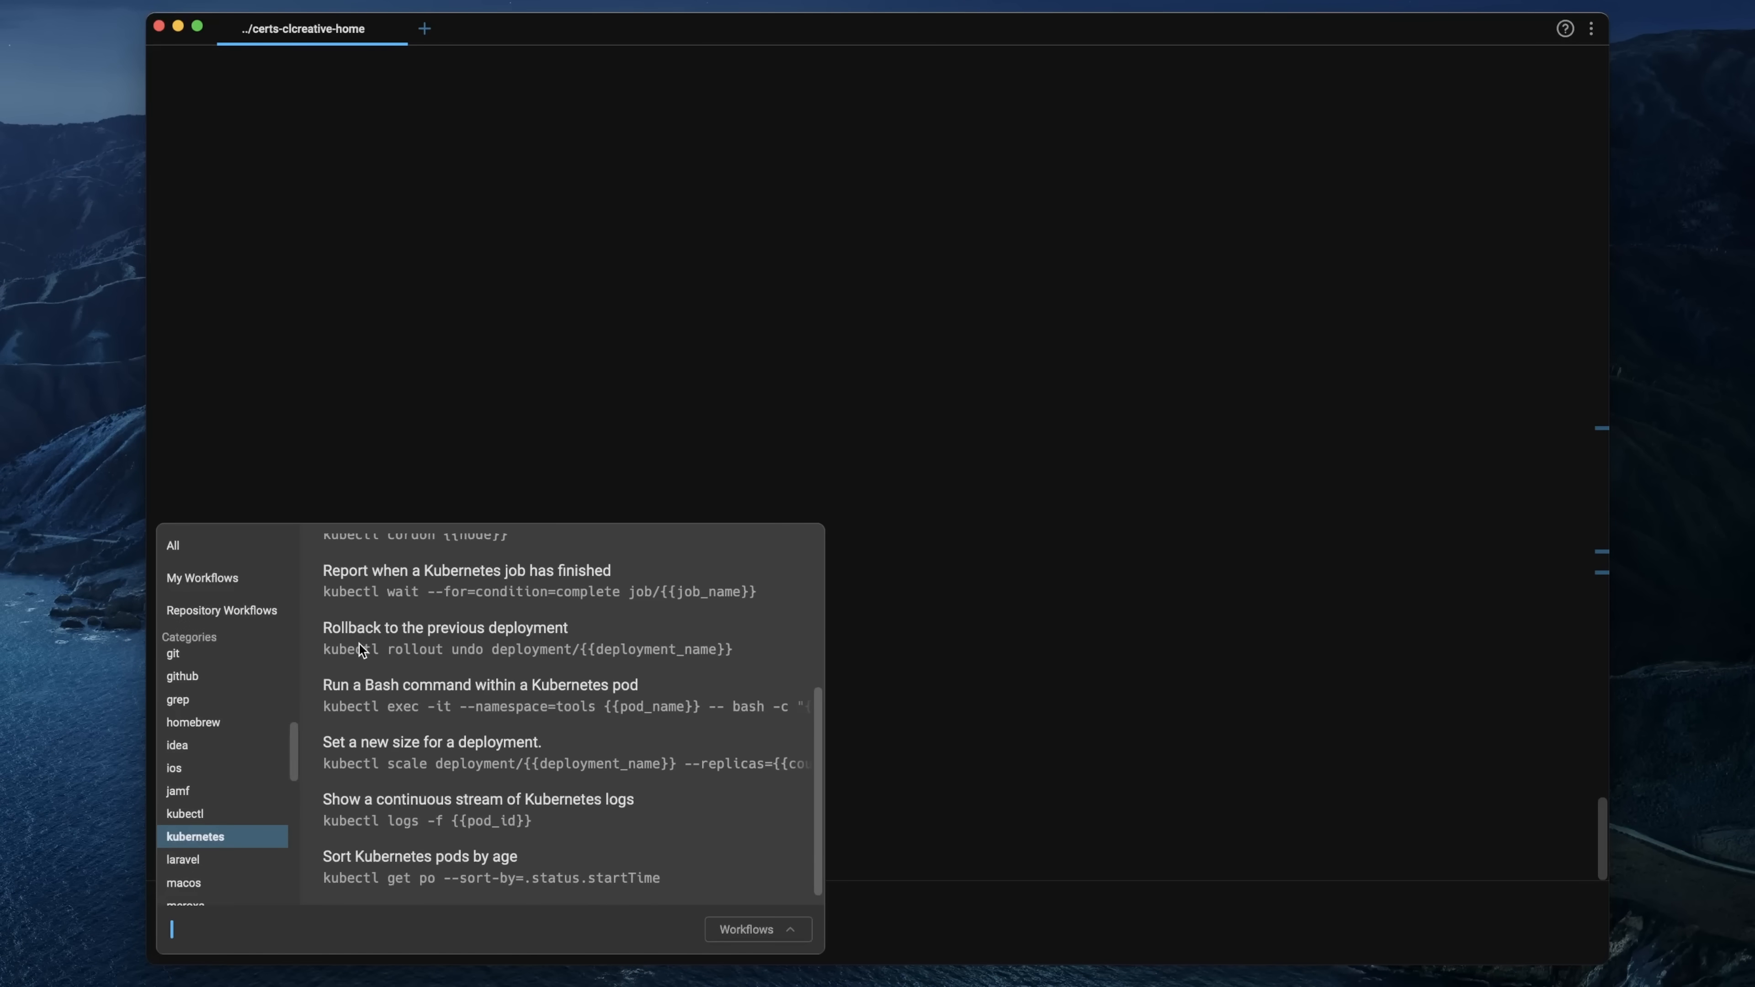
pyautogui.click(445, 627)
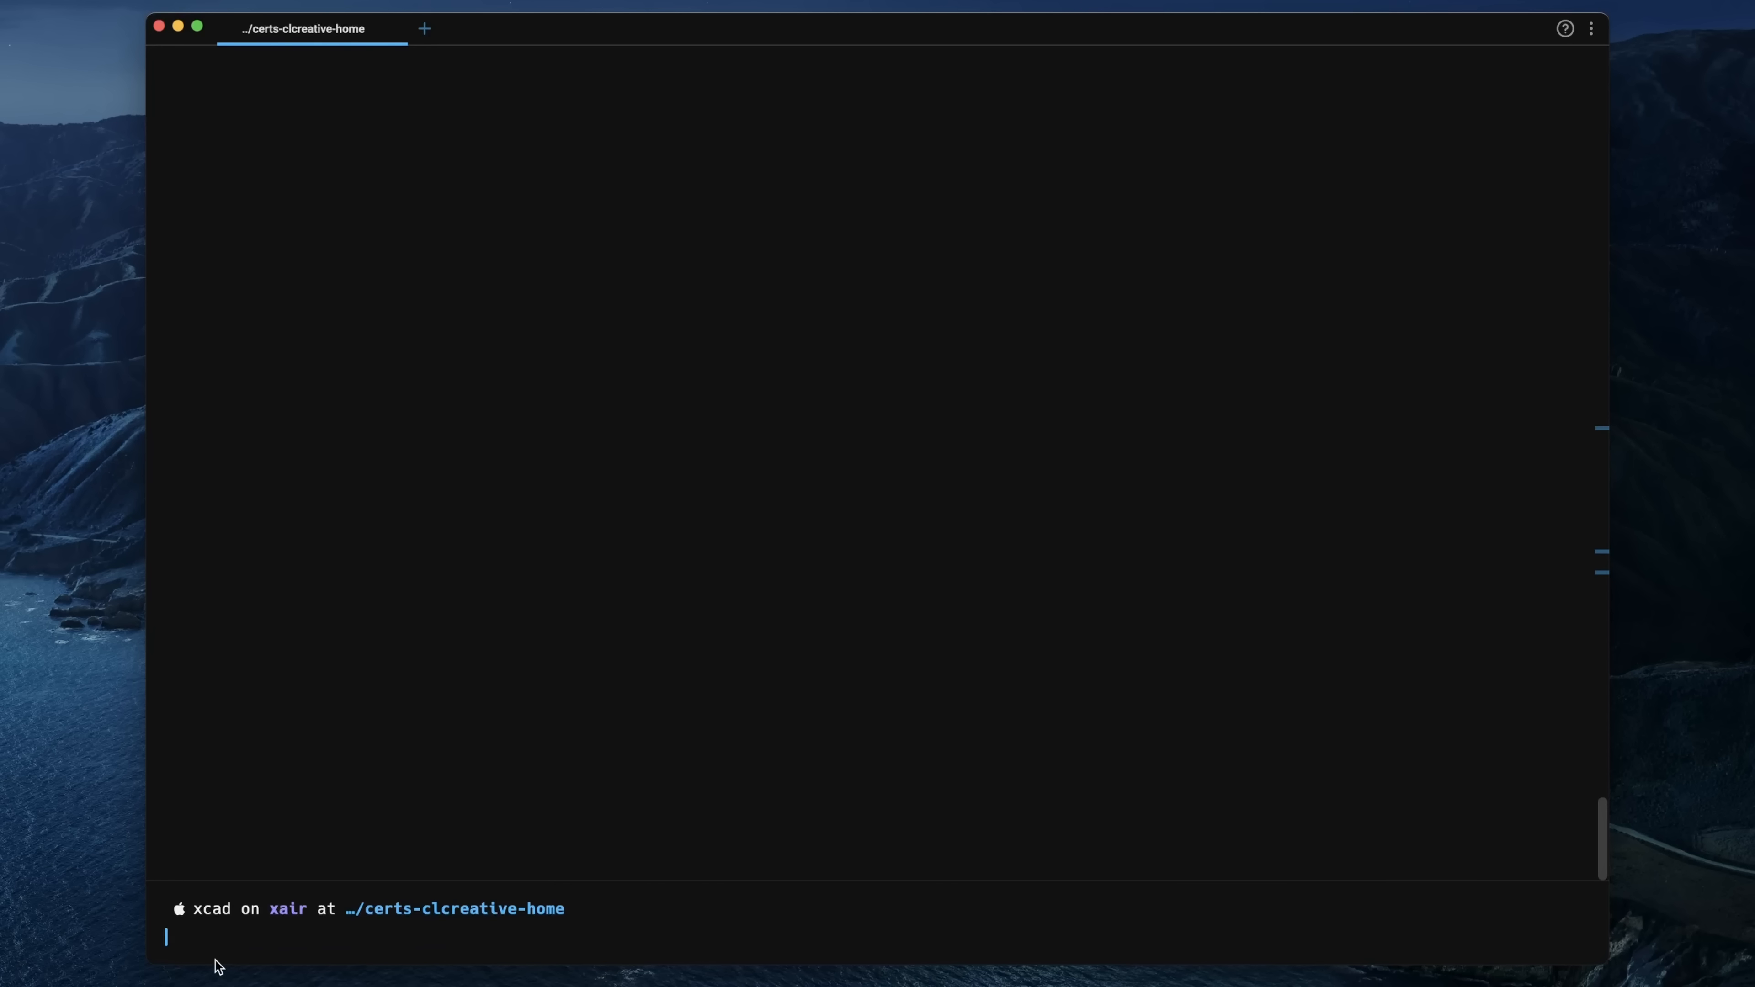
# - From My Workflows insert 'Create self-signed SSL/TLS Certificate from CA' at the prompt
pyautogui.click(757, 929)
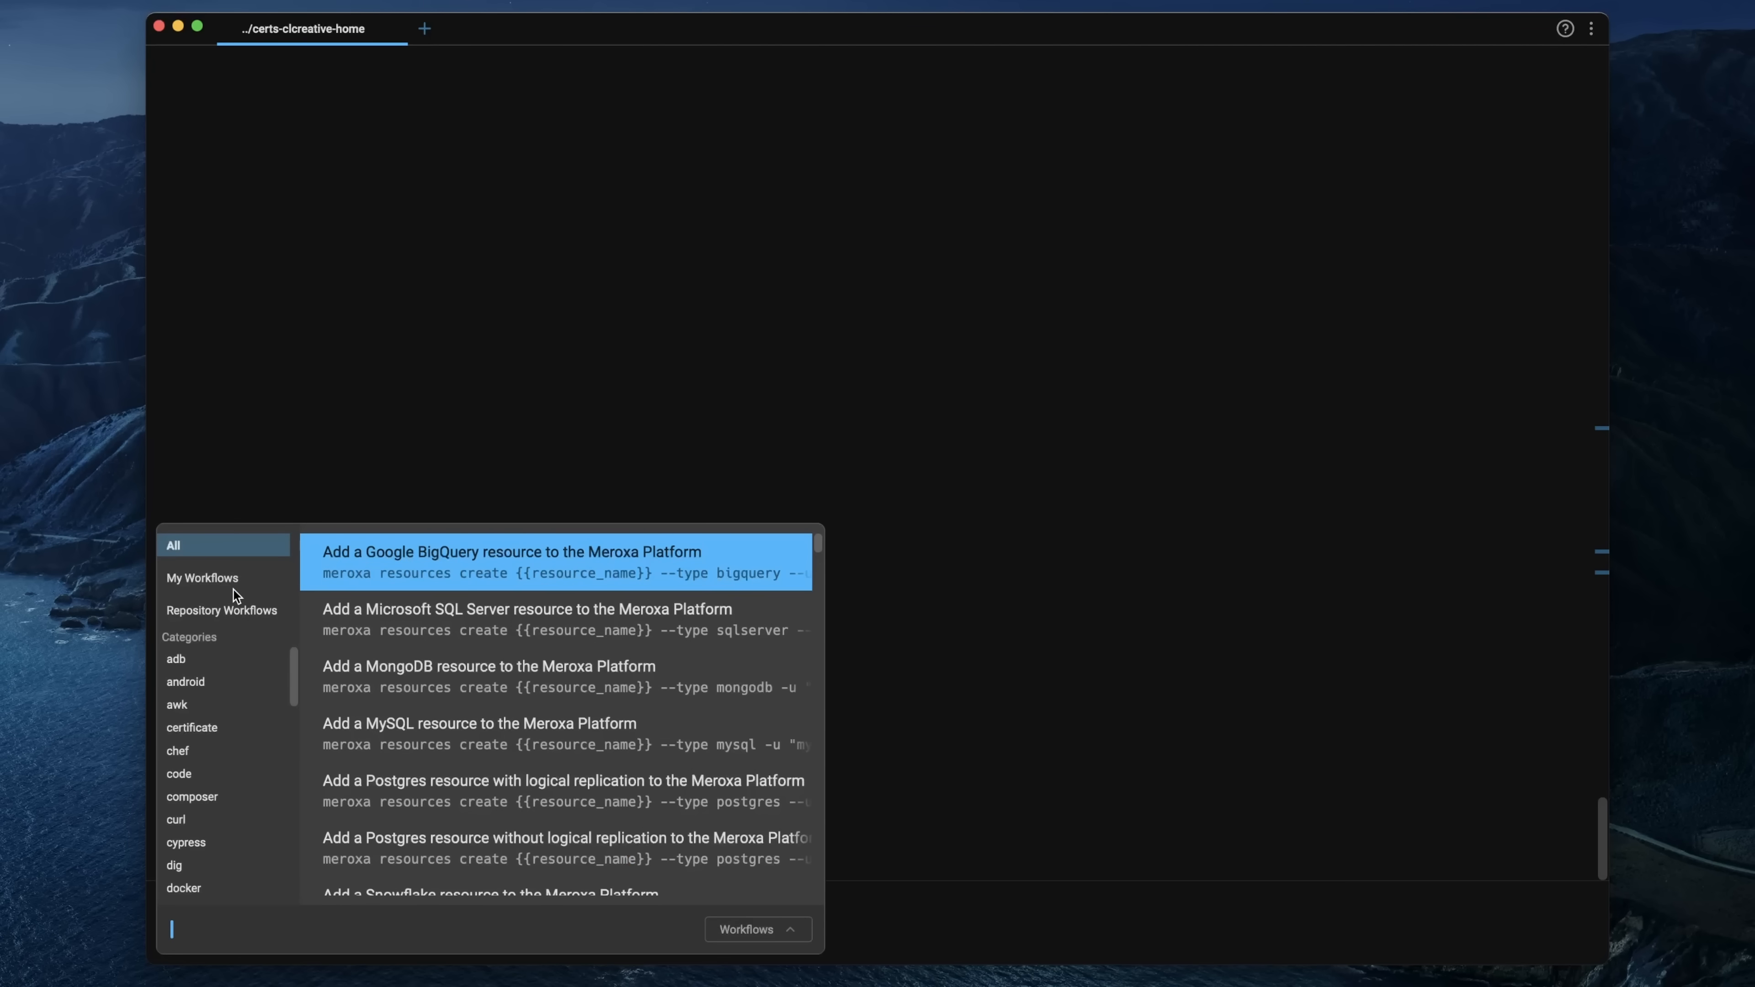
pyautogui.click(203, 578)
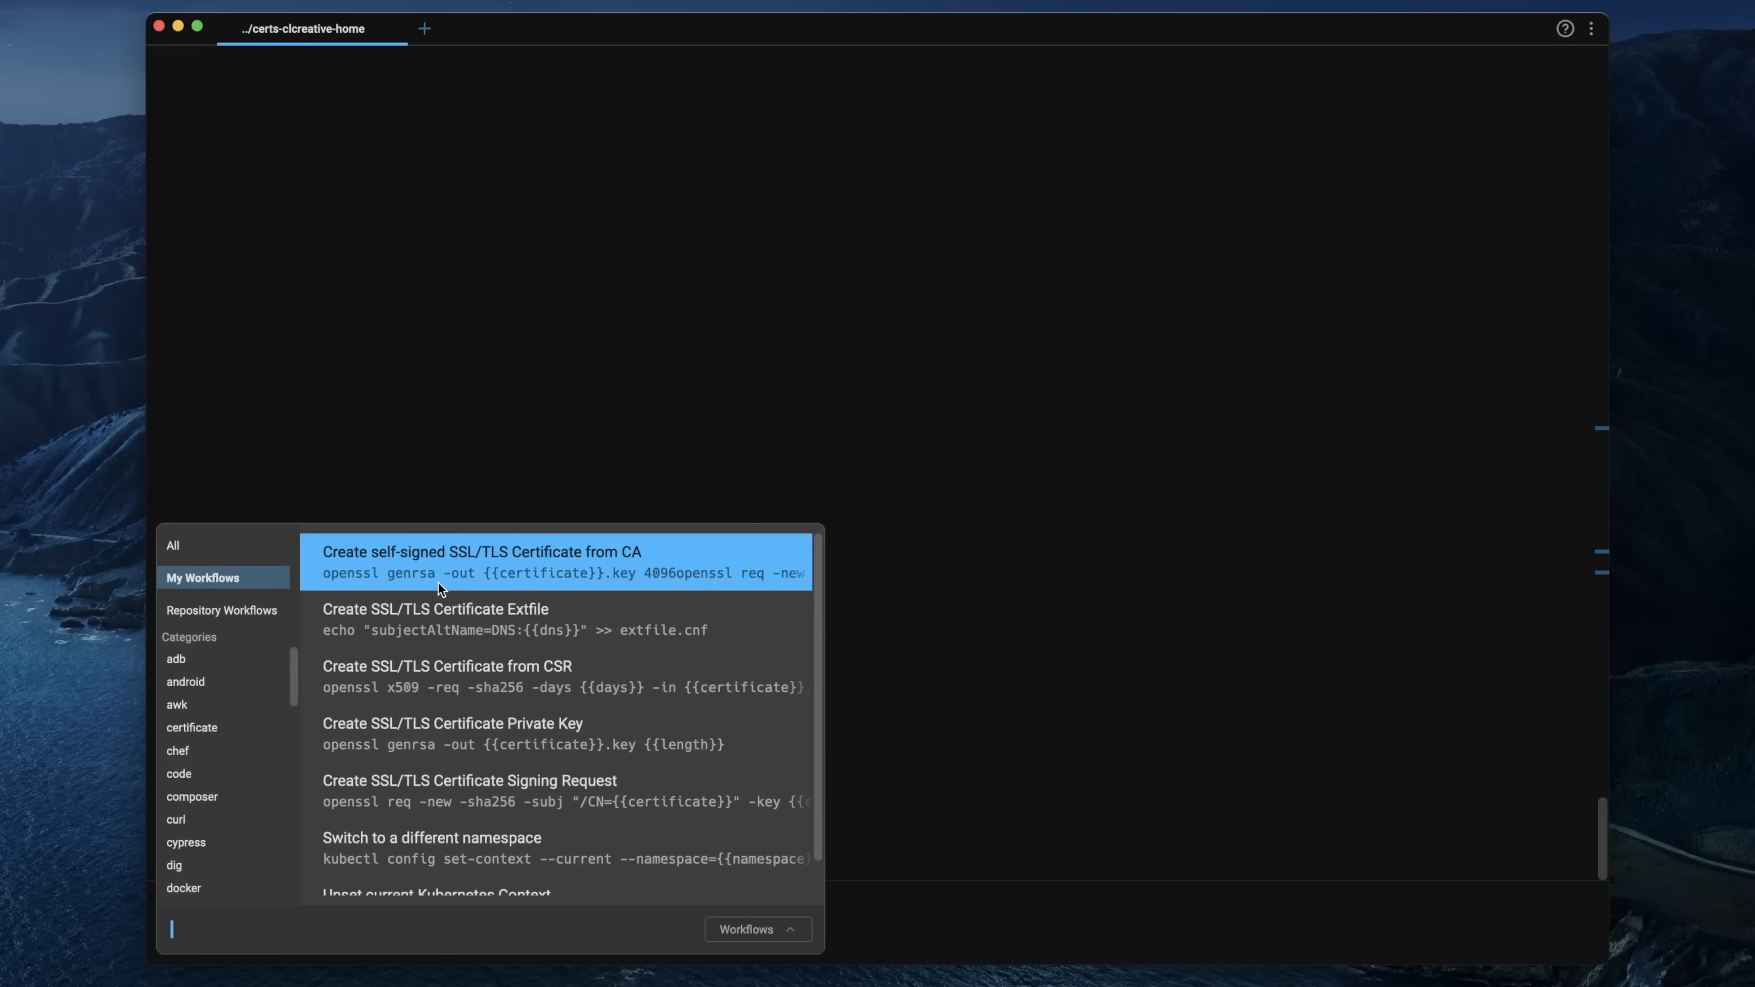
pyautogui.moveTo(434, 559)
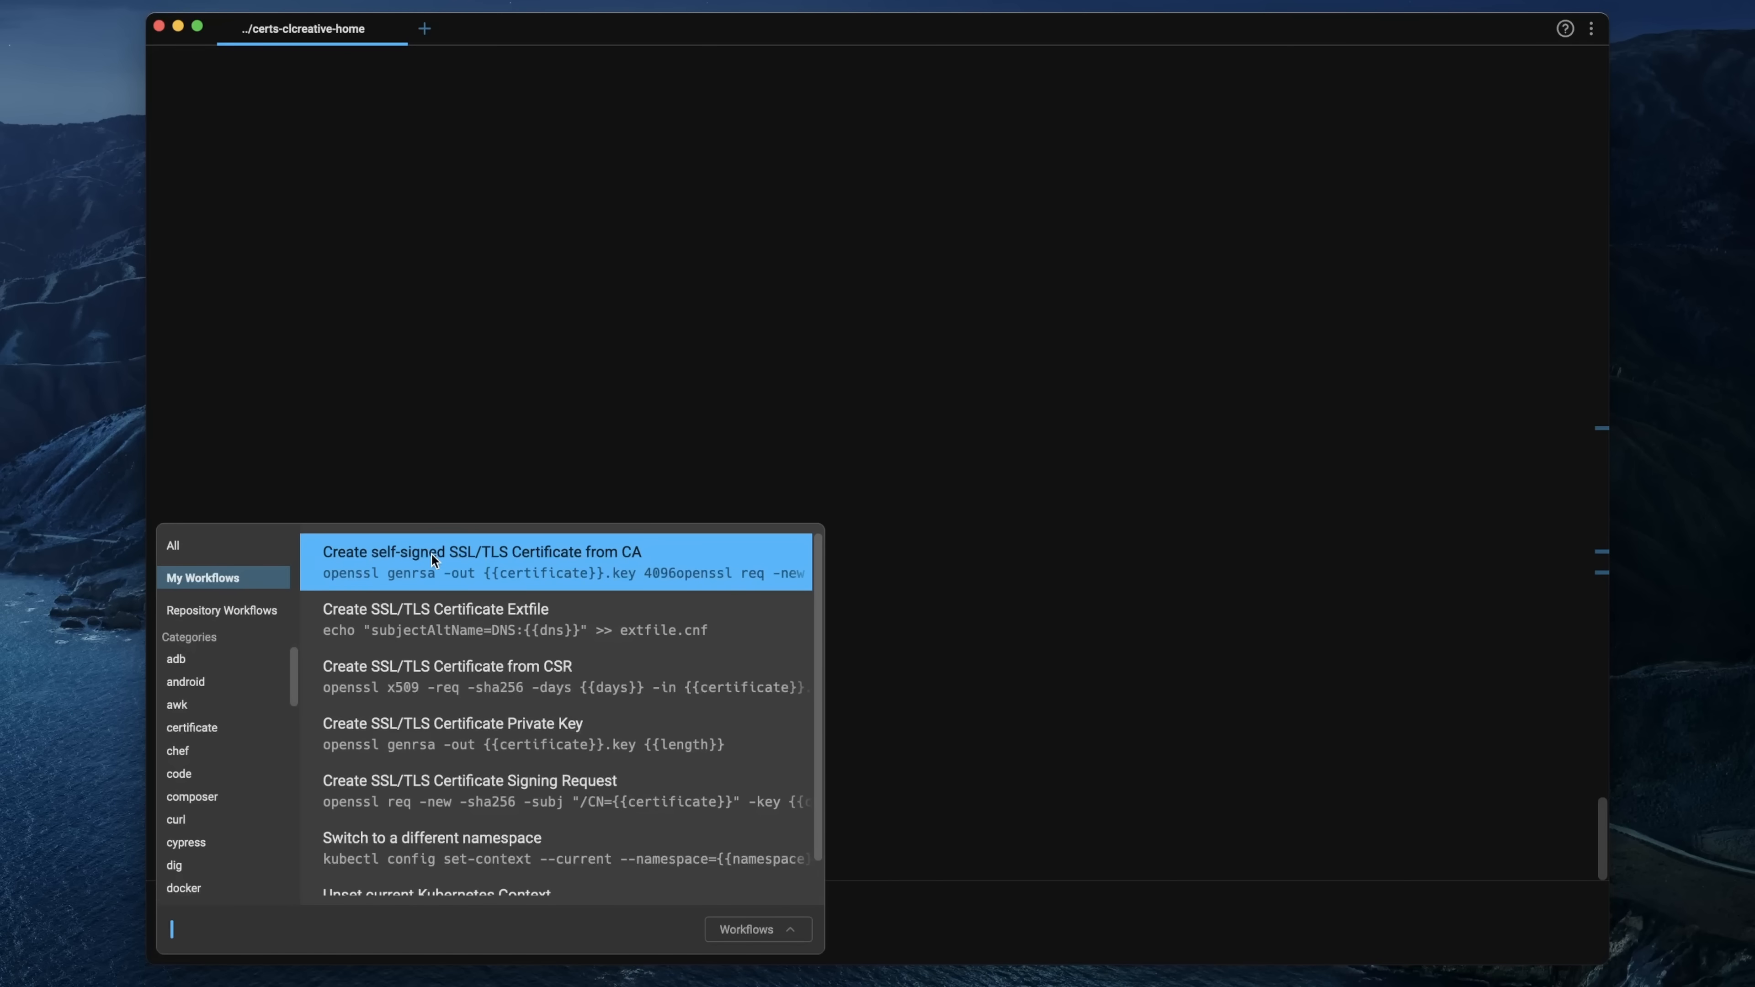
pyautogui.moveTo(647, 557)
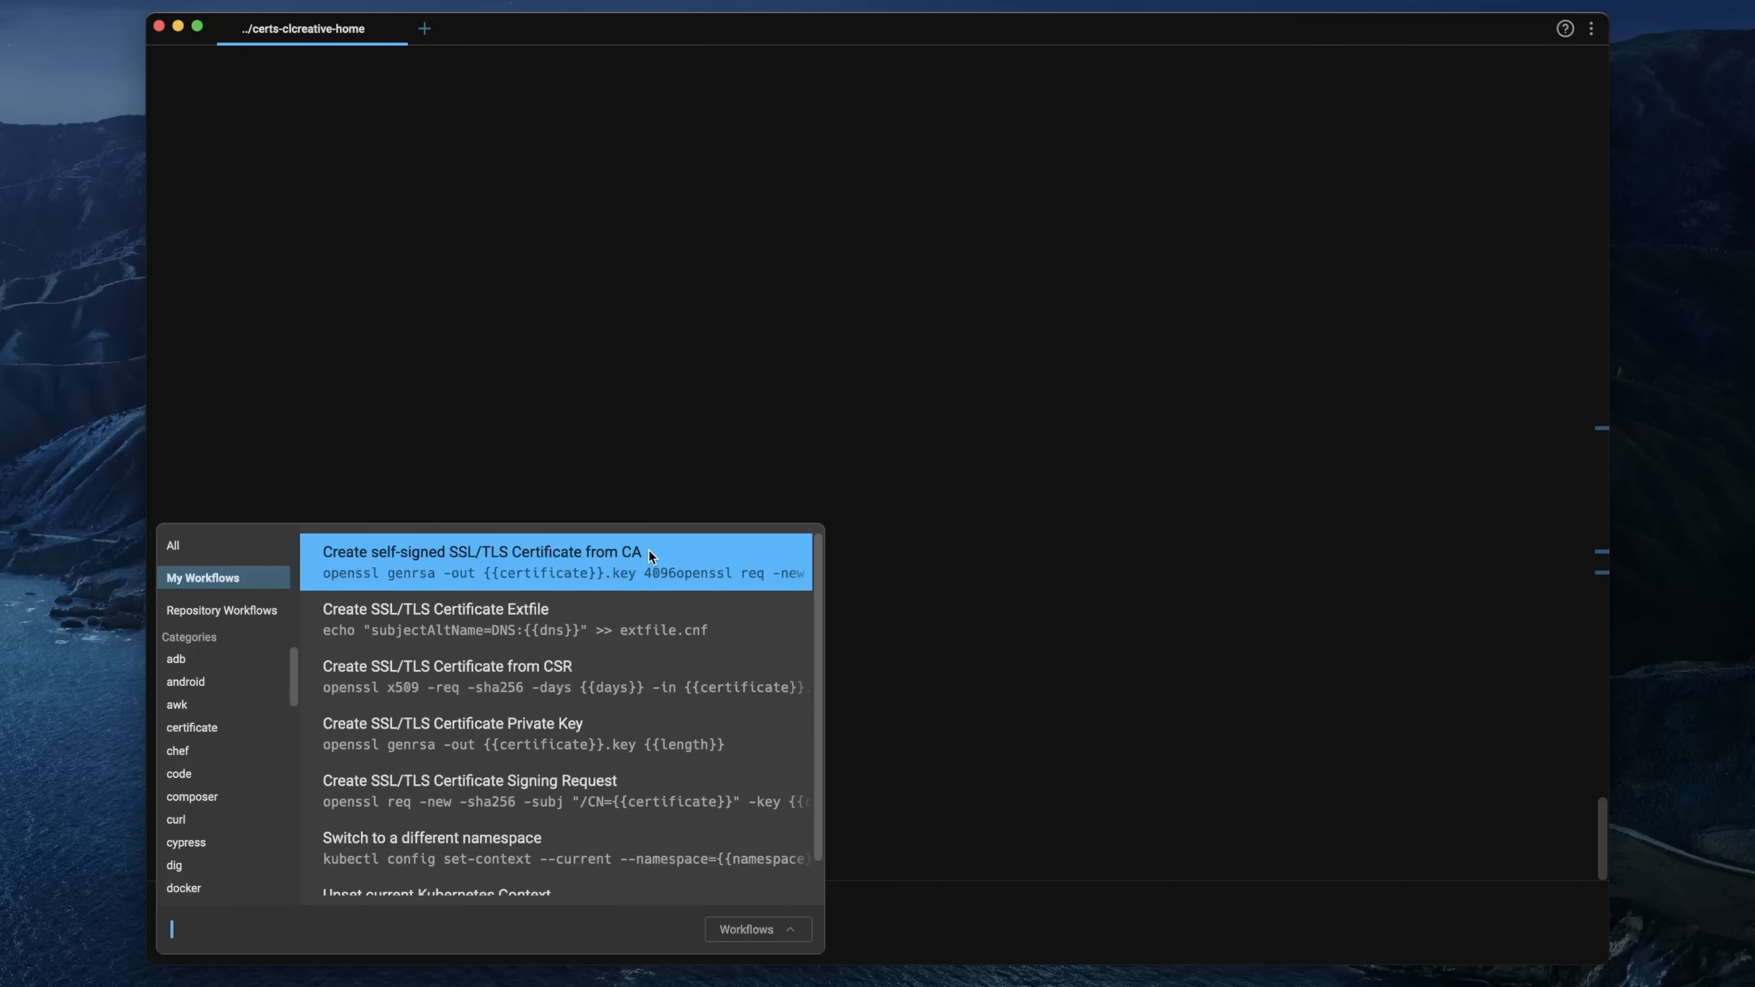
pyautogui.click(482, 552)
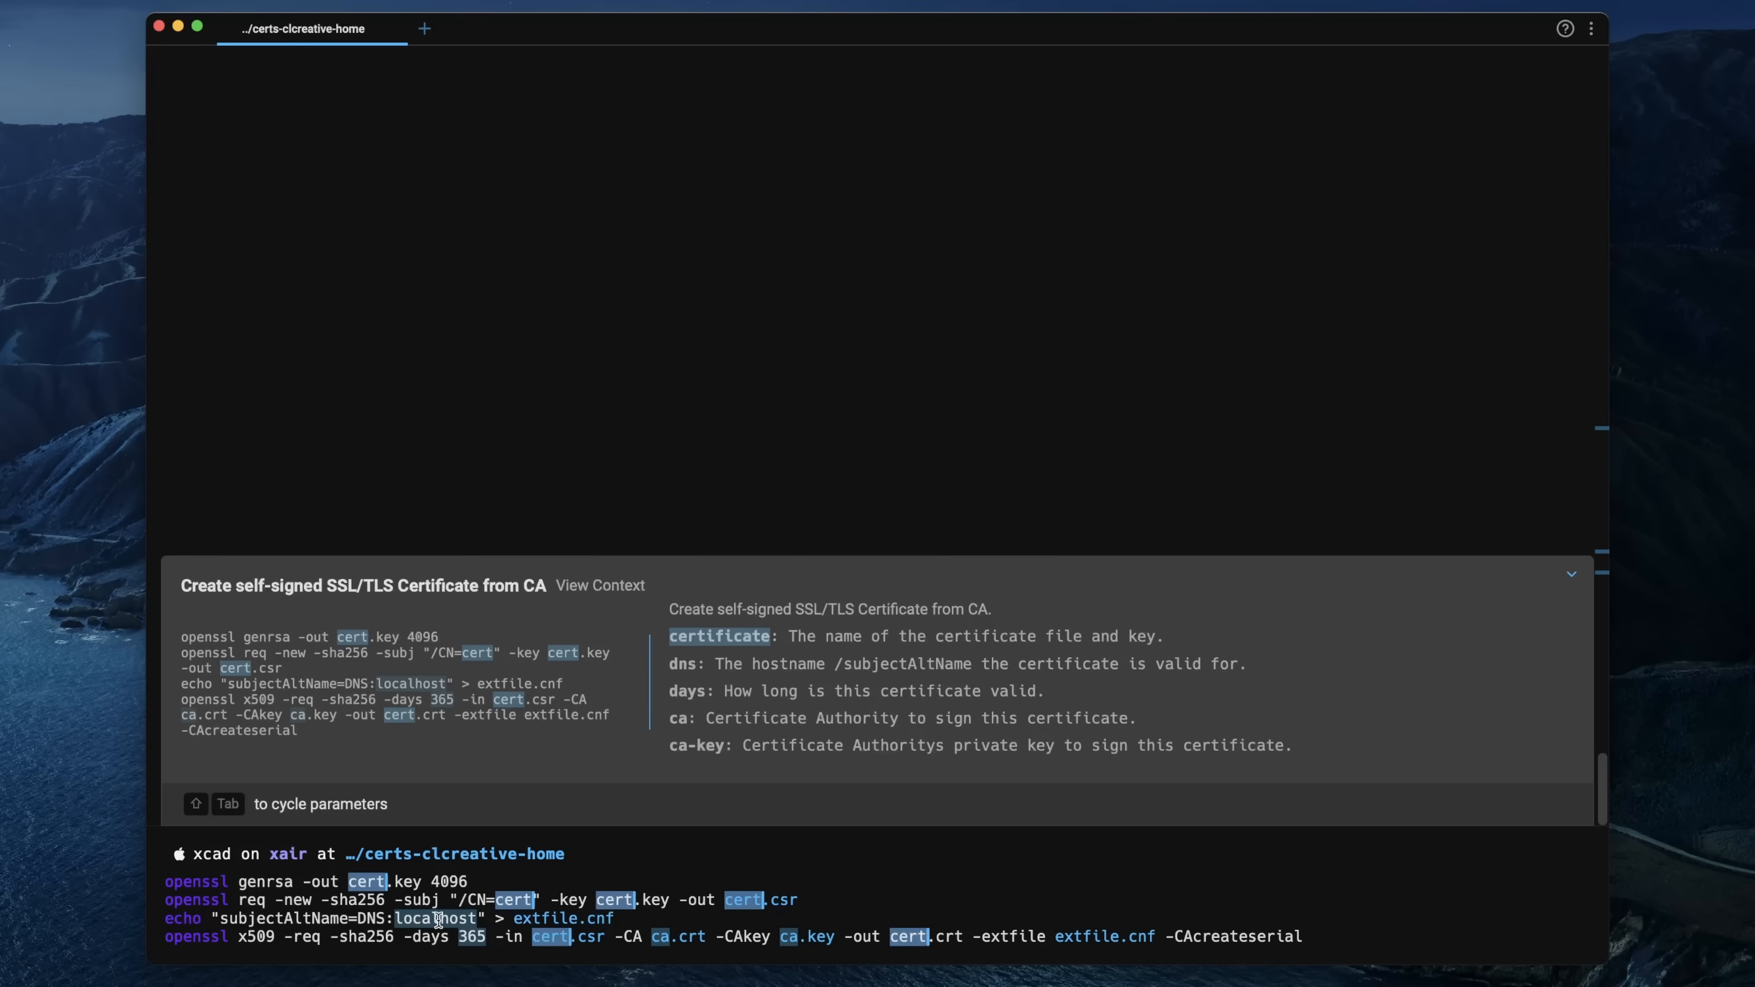
# - Fill the workflow with new-certificate-testing, hostname.clcreative.home and 90 days validity
pyautogui.write('new-cert')
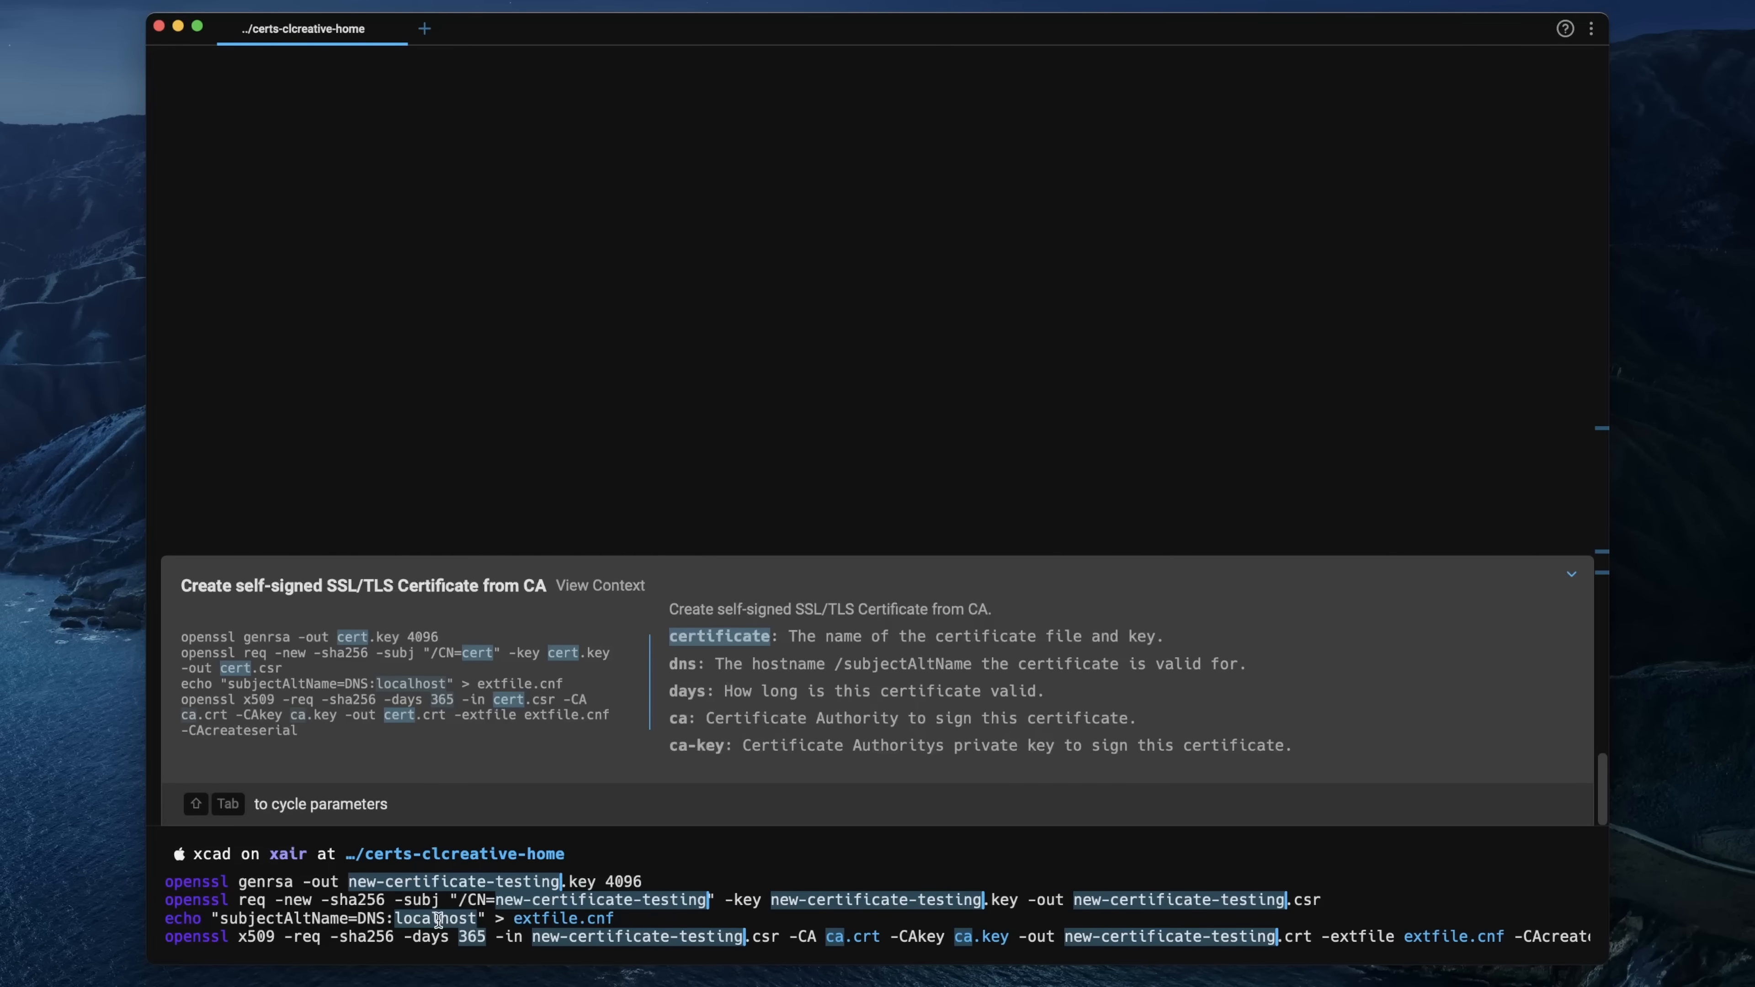
pyautogui.press('Tab')
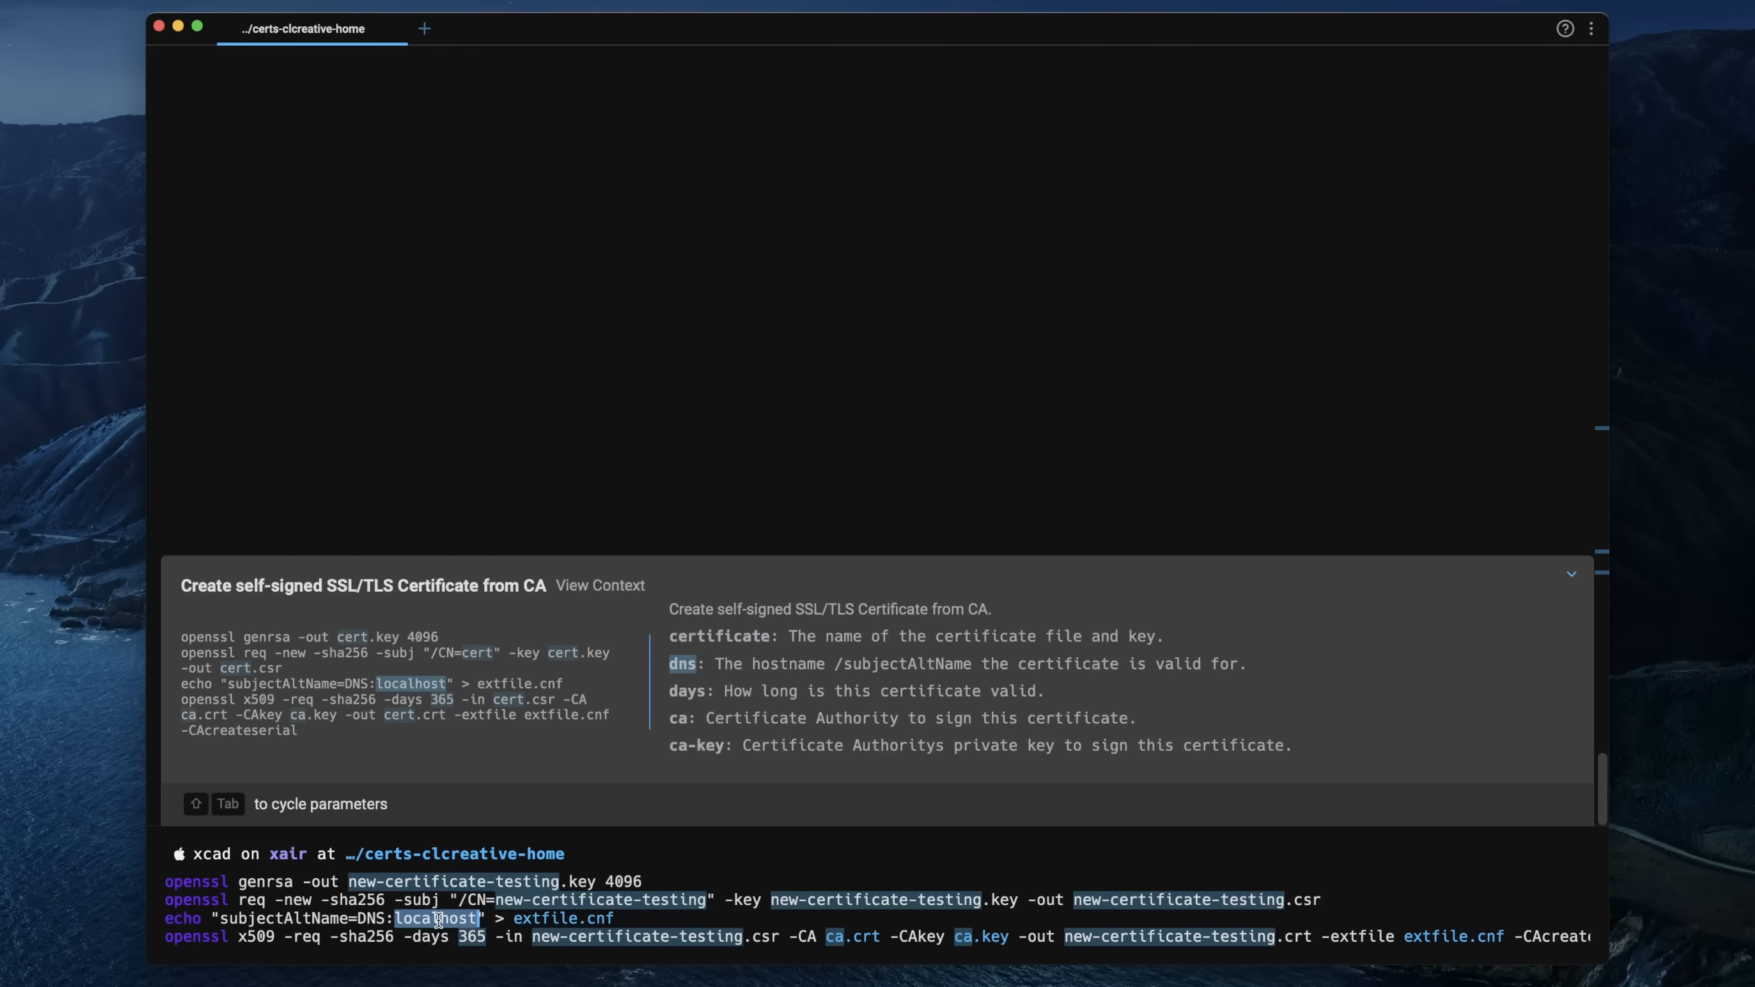
pyautogui.write('hostname.clcreative.home')
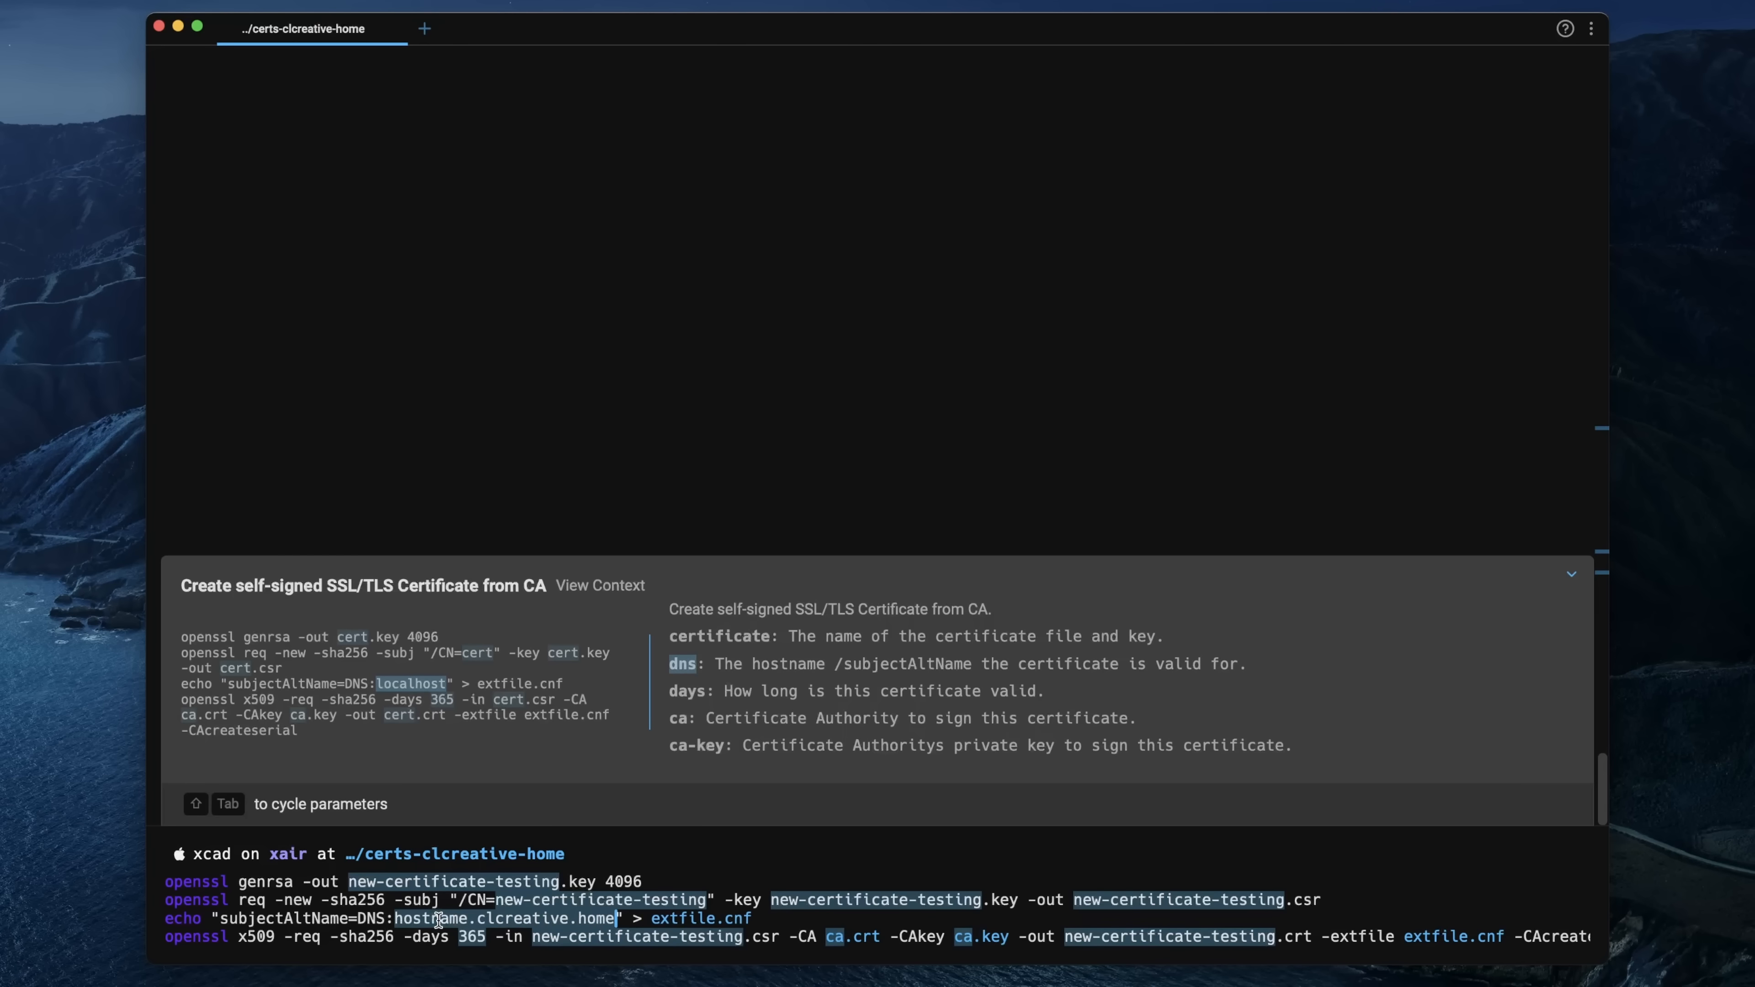
pyautogui.press('Tab')
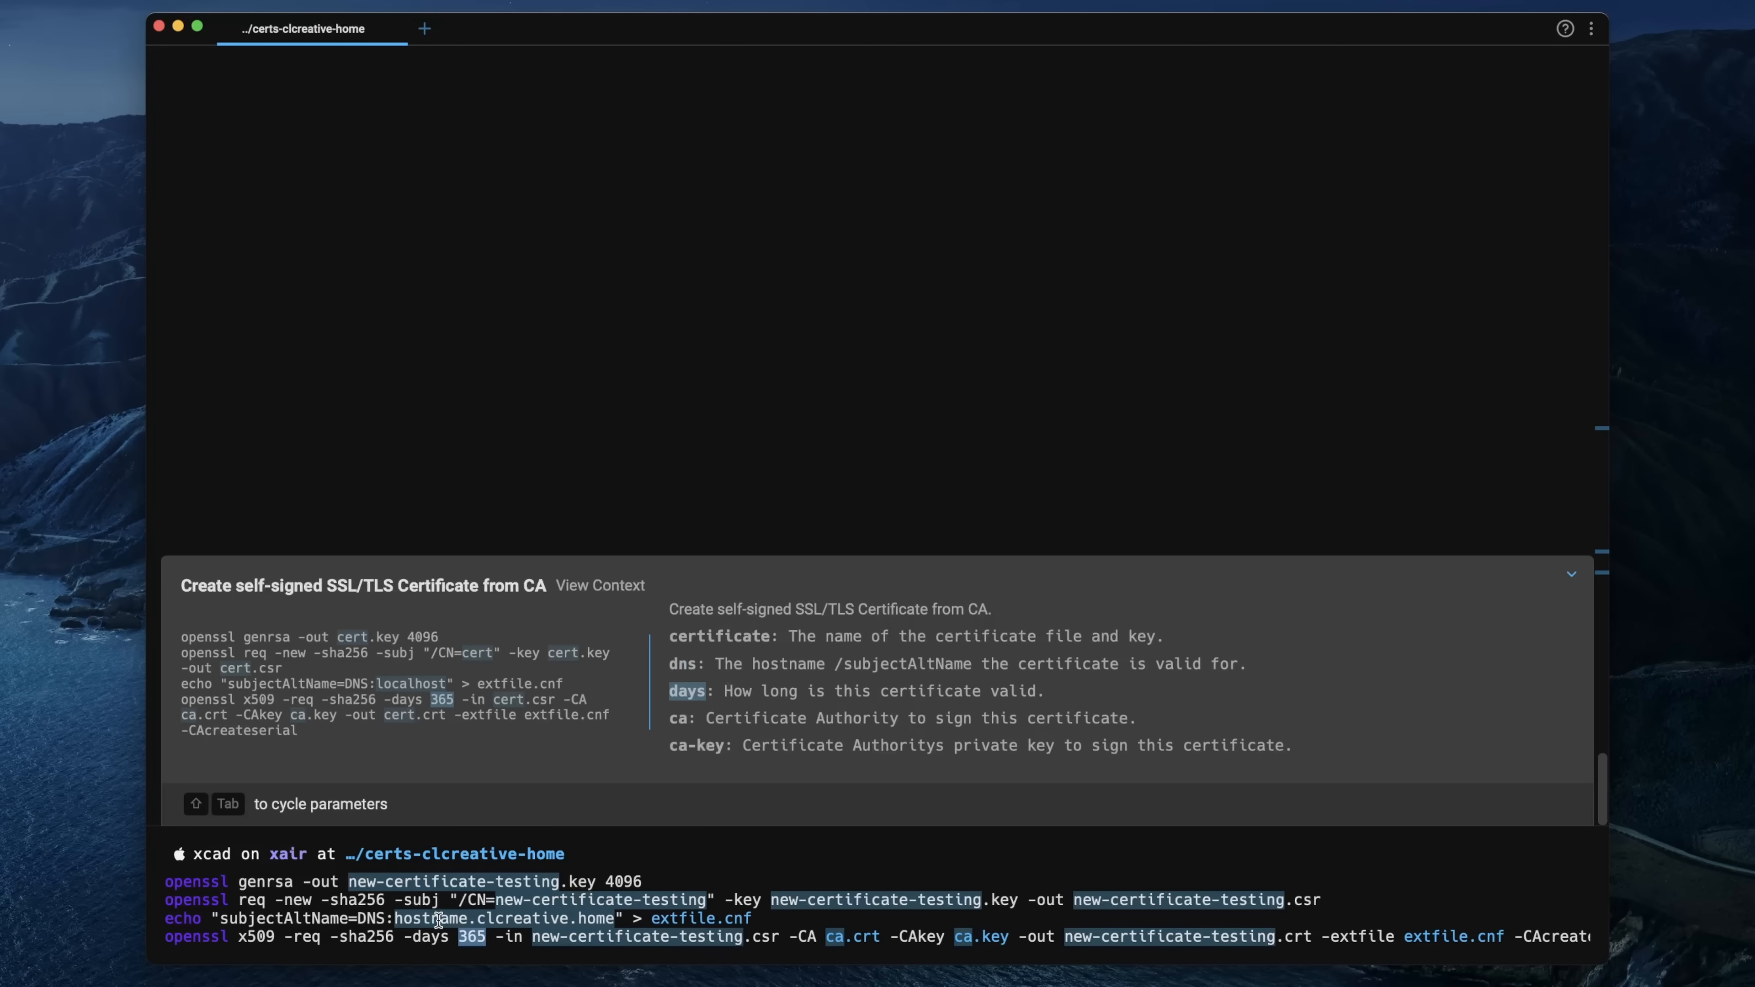
pyautogui.write('90')
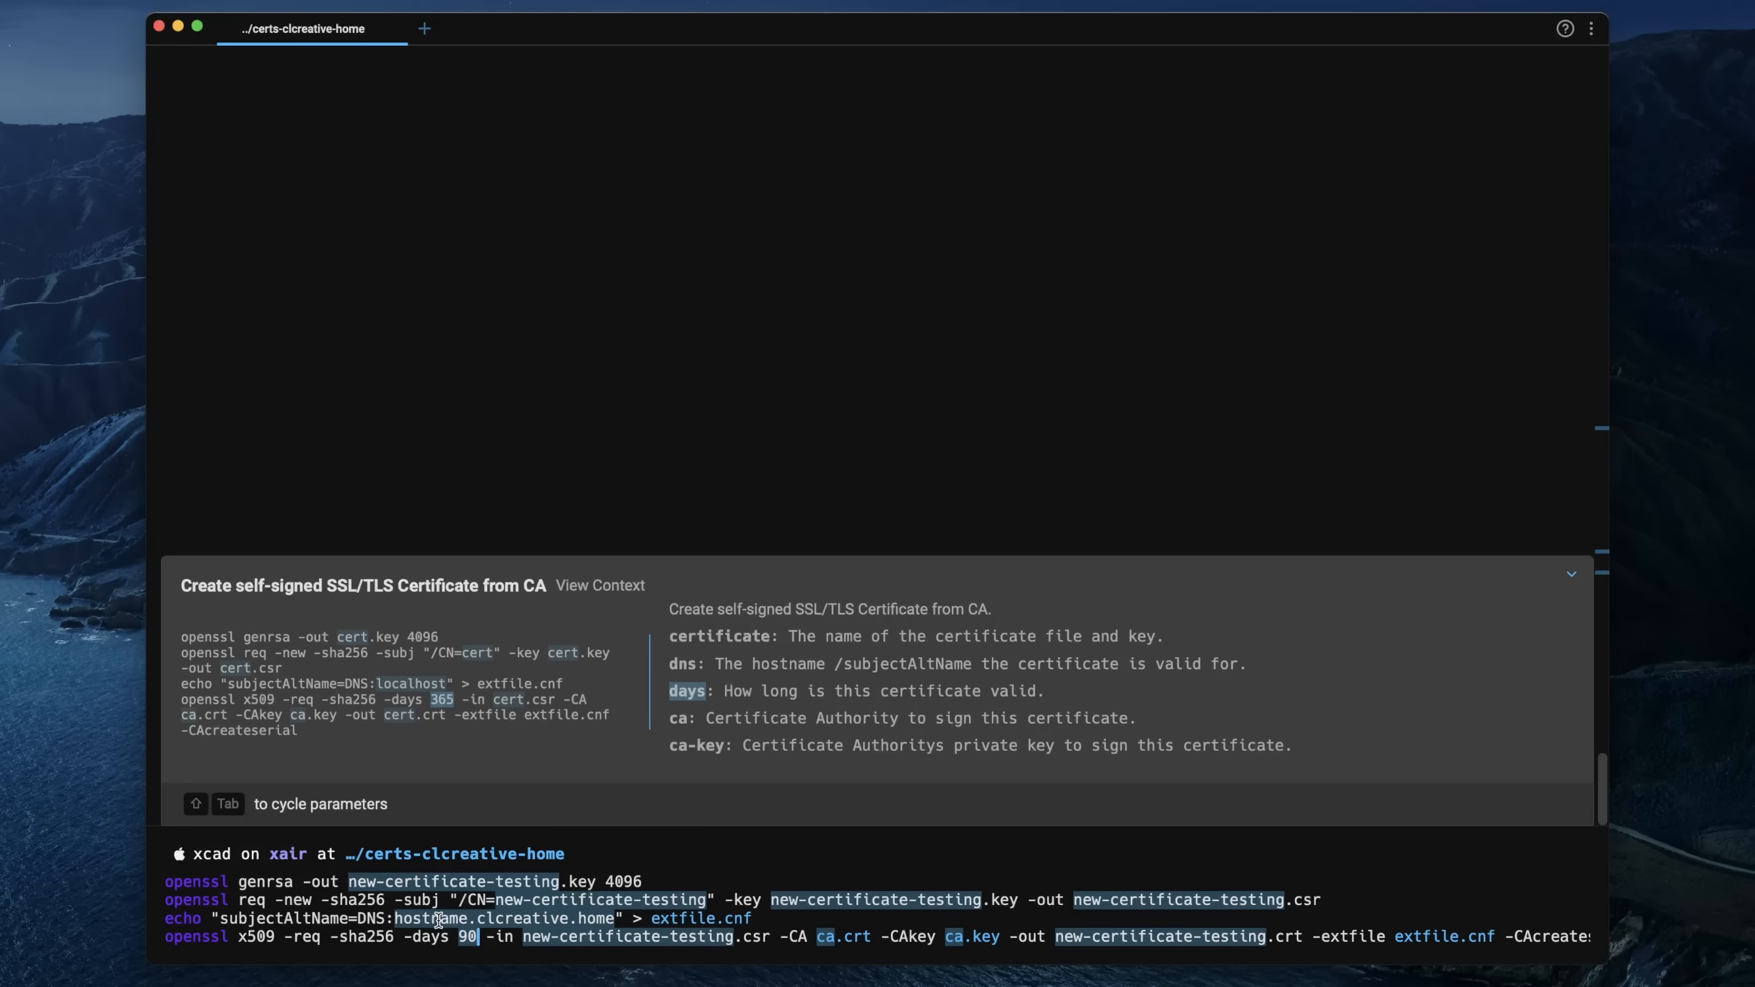
pyautogui.press('enter')
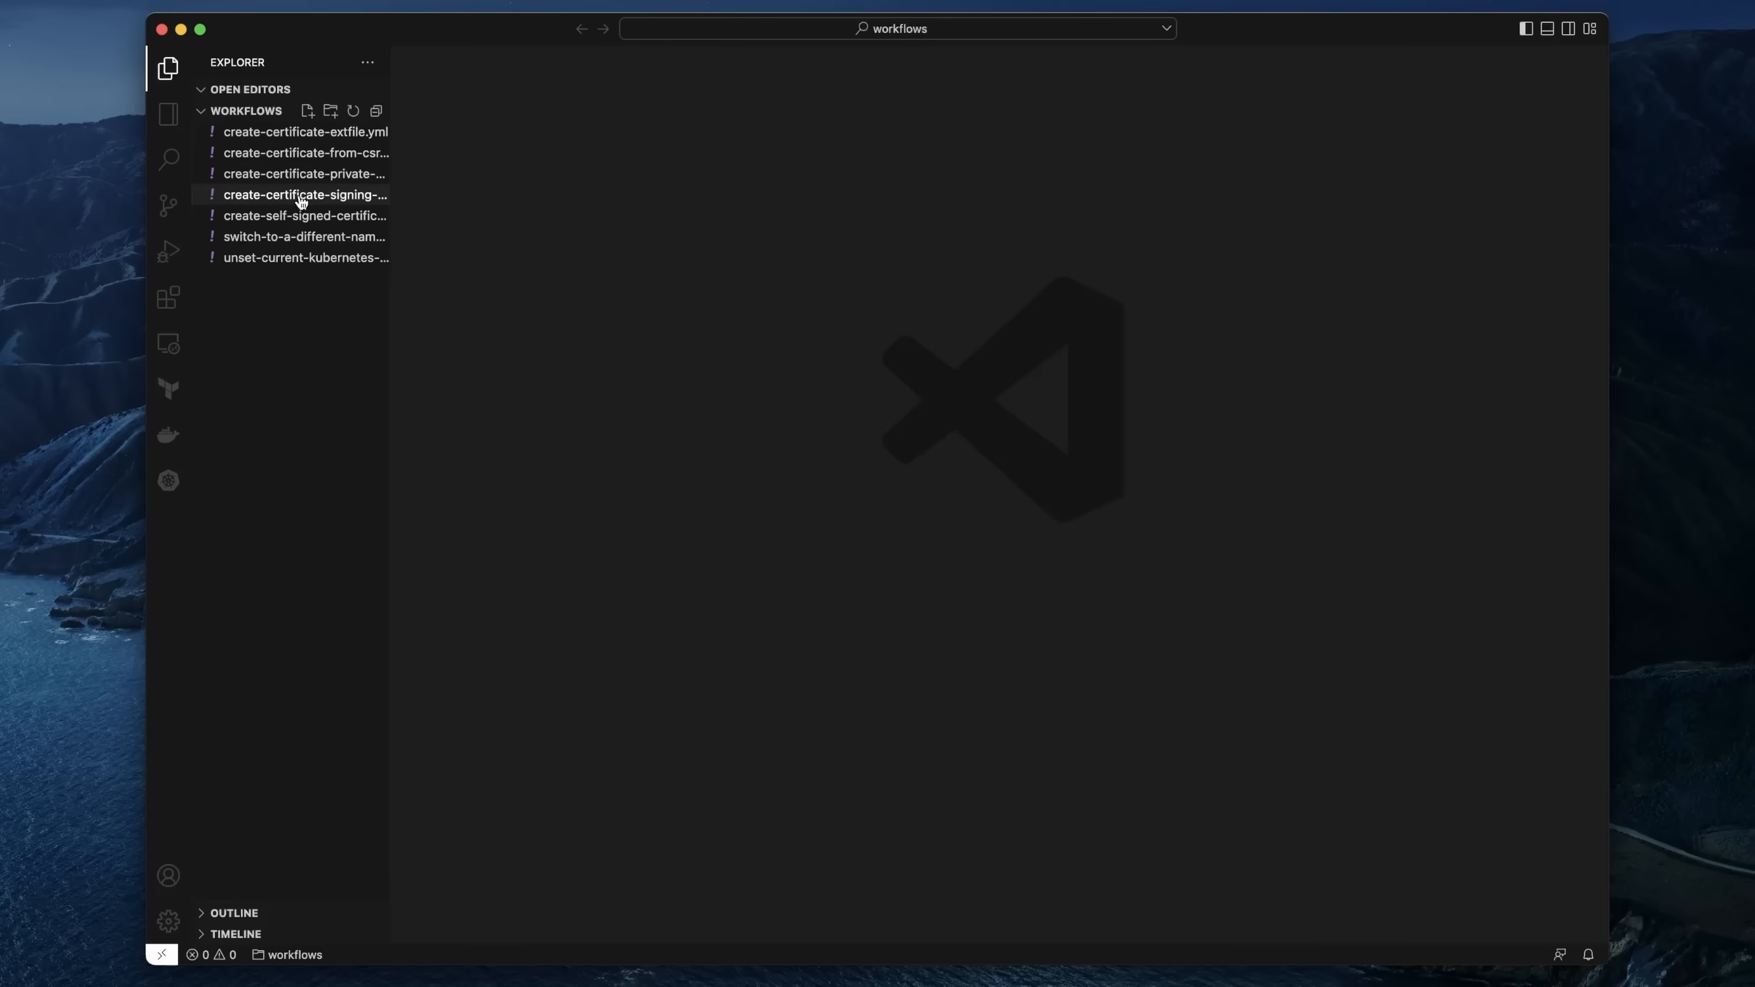
# - Show create-self-signed-certificate-from-ca.yml and focus its command block
pyautogui.click(304, 215)
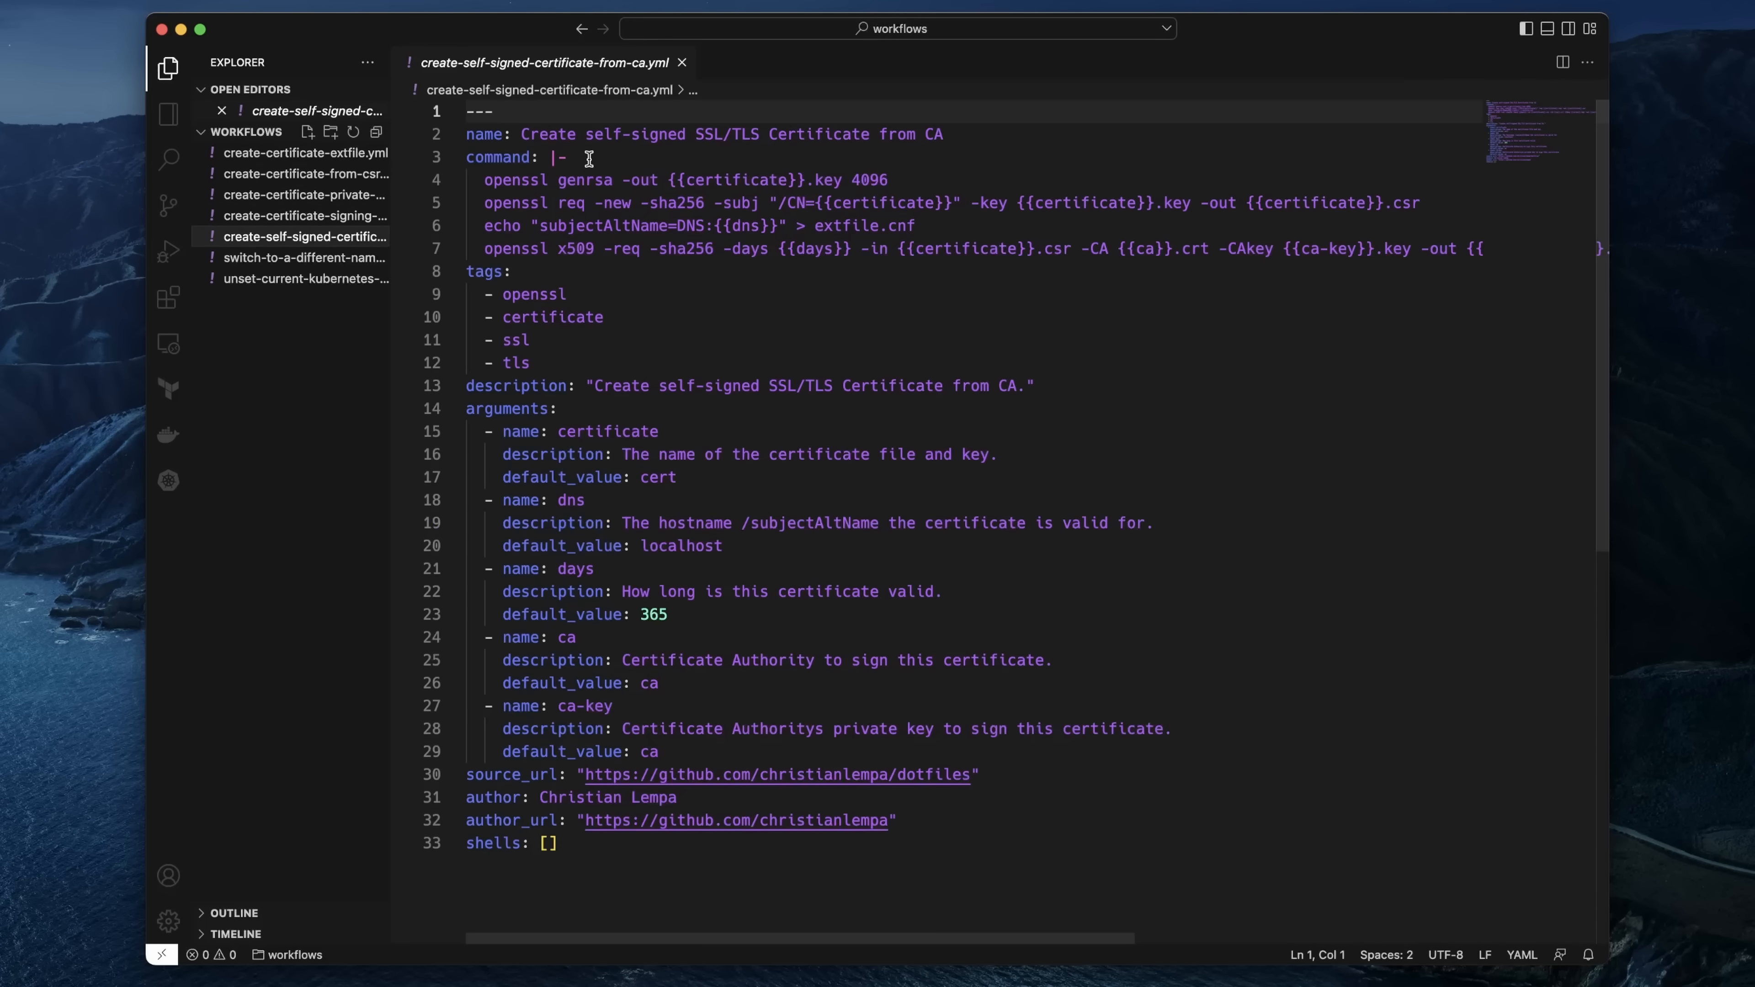
pyautogui.click(506, 409)
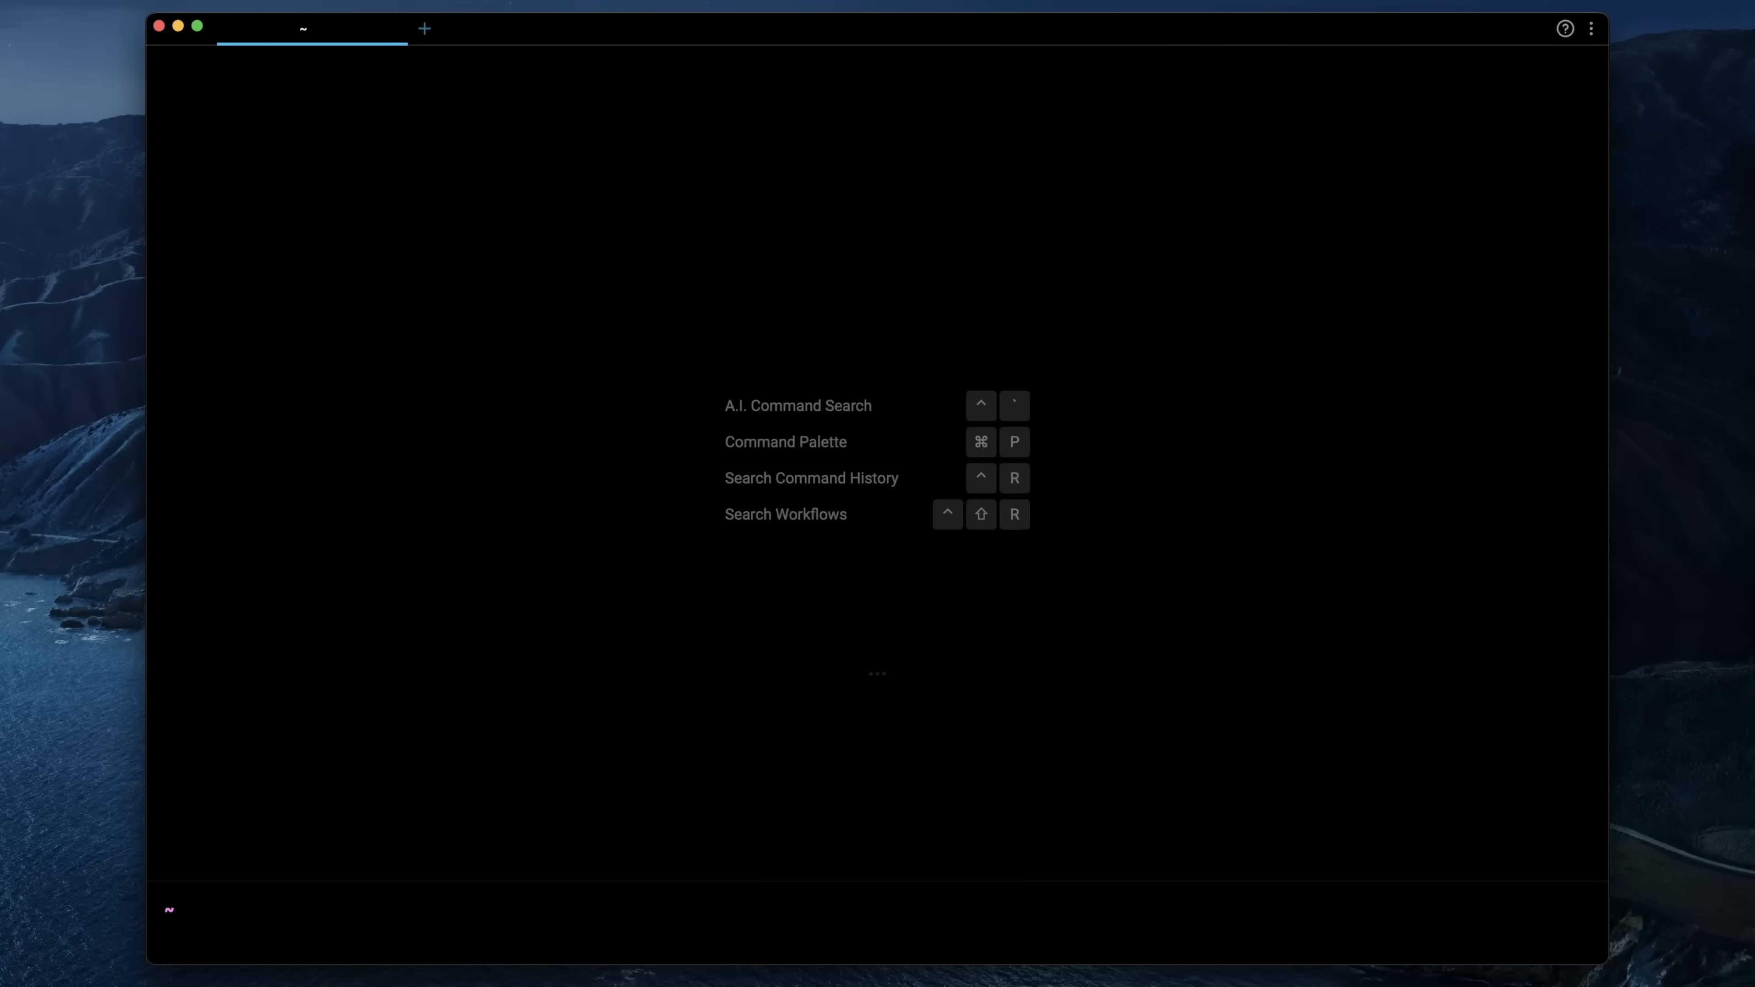
pyautogui.moveTo(198, 959)
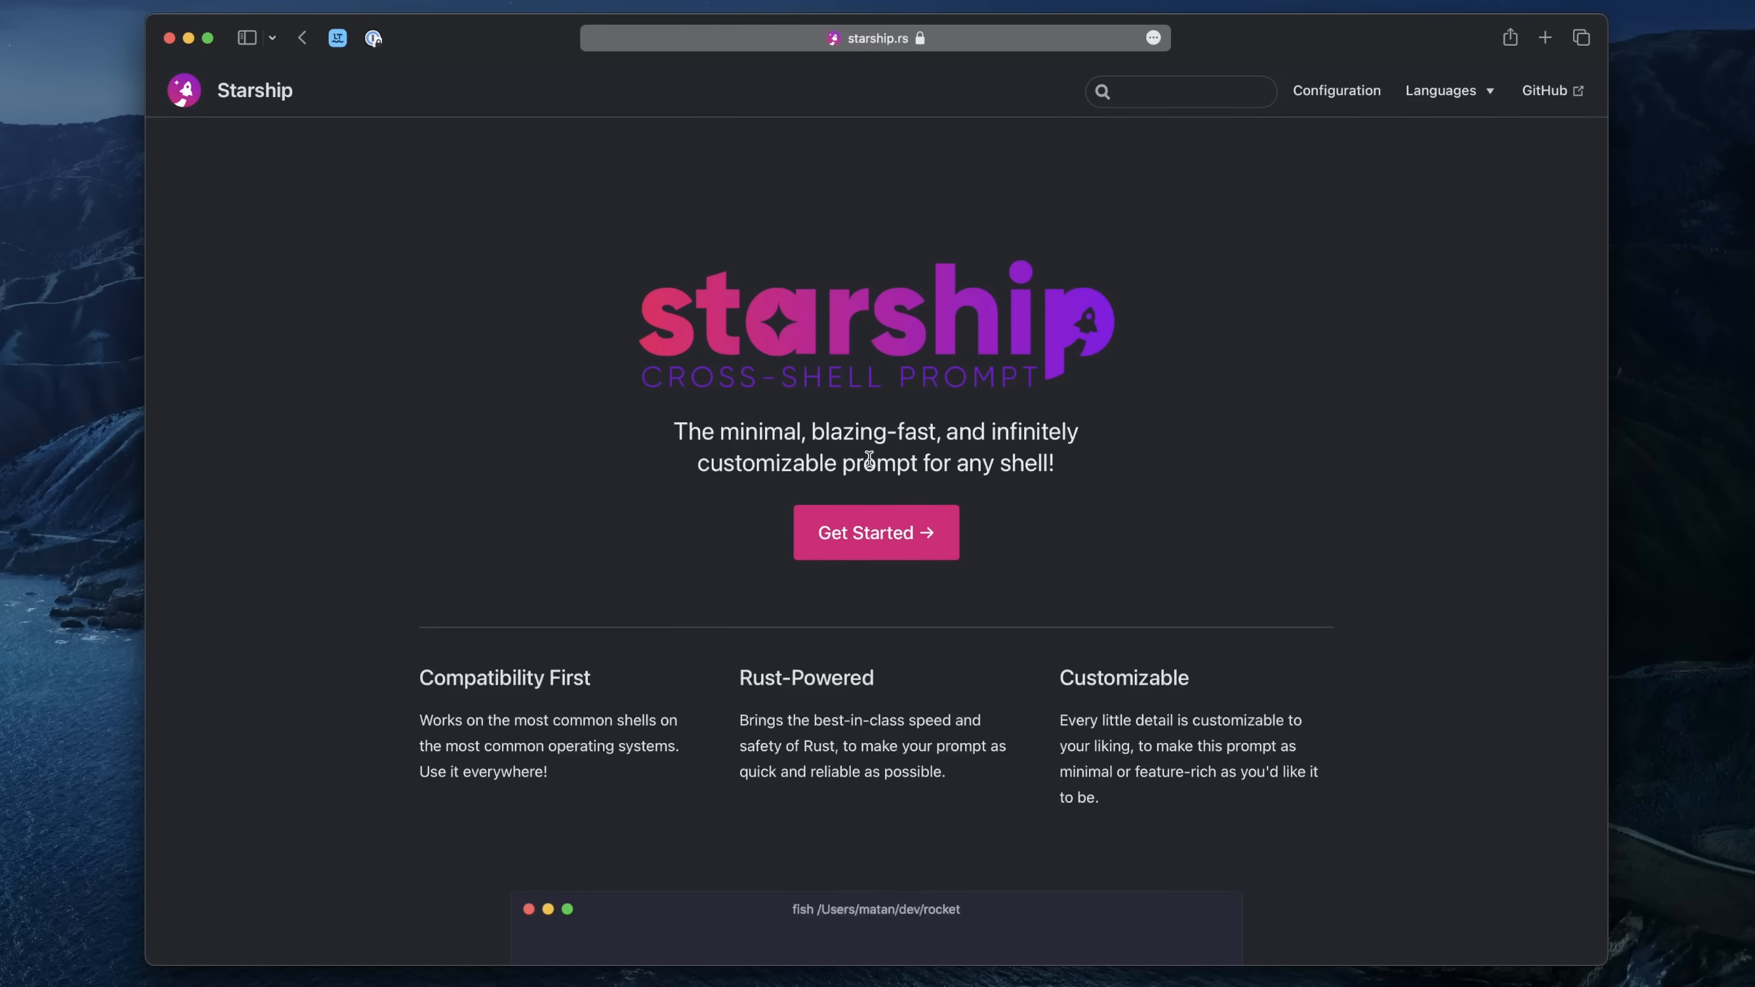
pyautogui.moveTo(940, 465)
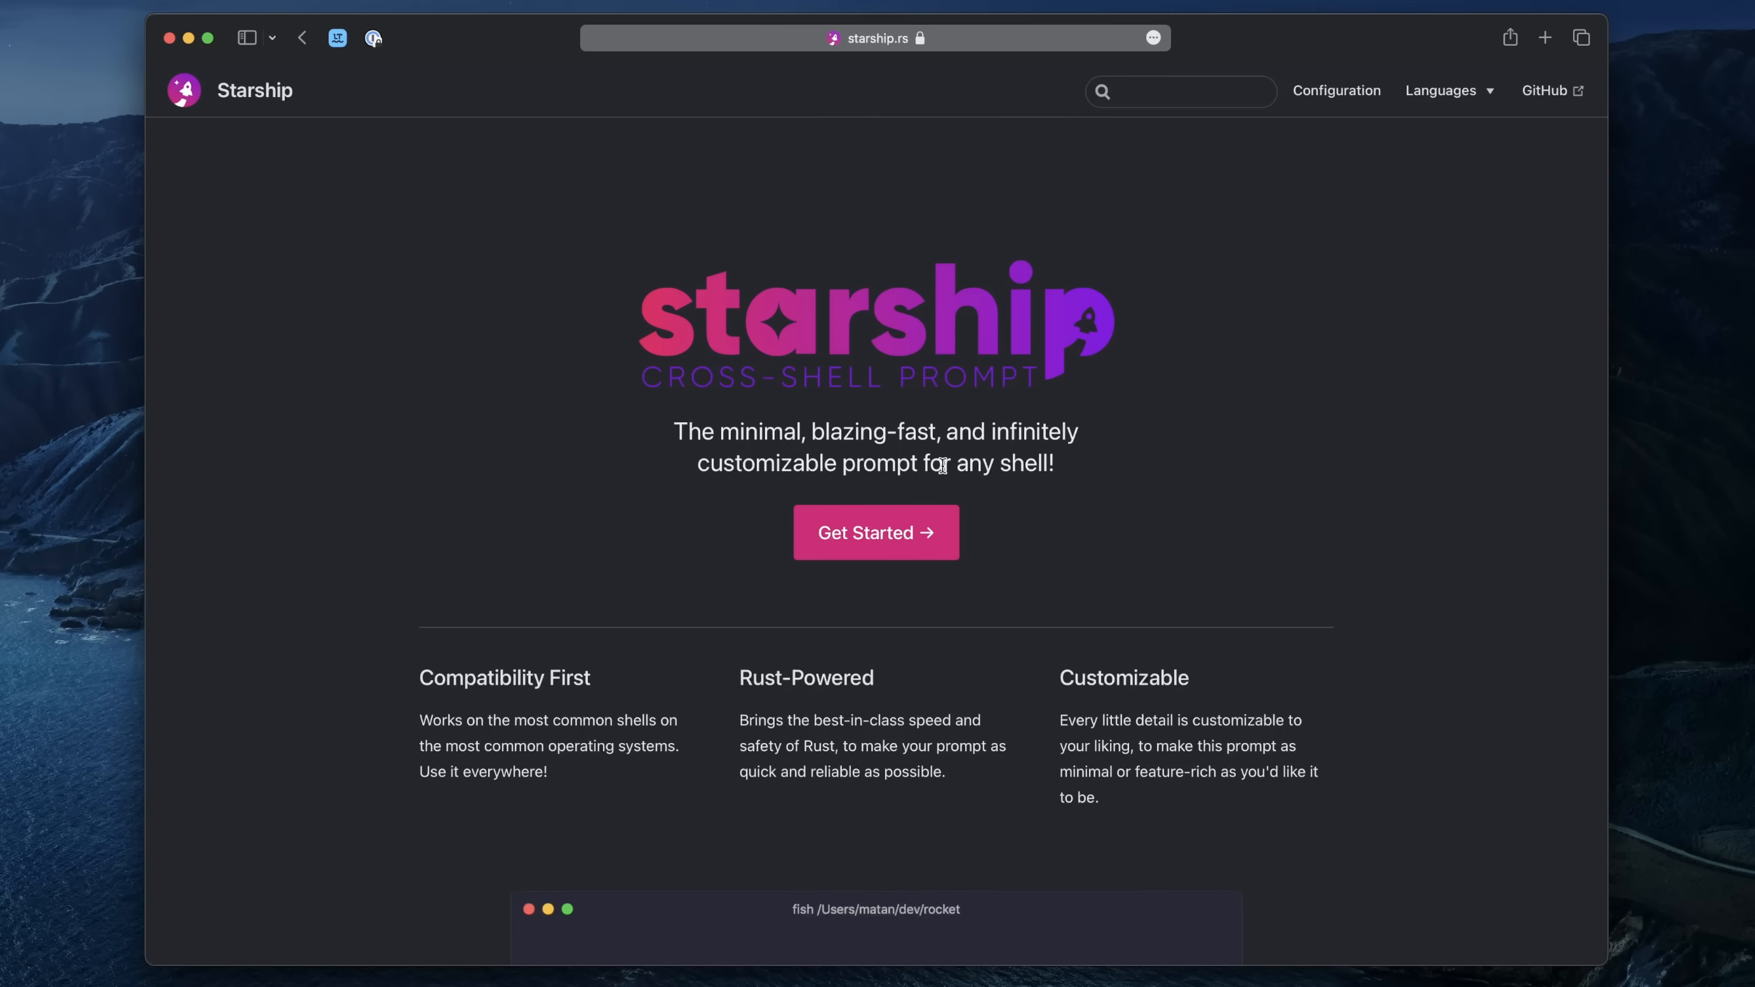
# - Browse the Starship installation guide, expanding the Elvish and Bash setup sections
pyautogui.scroll(-3)
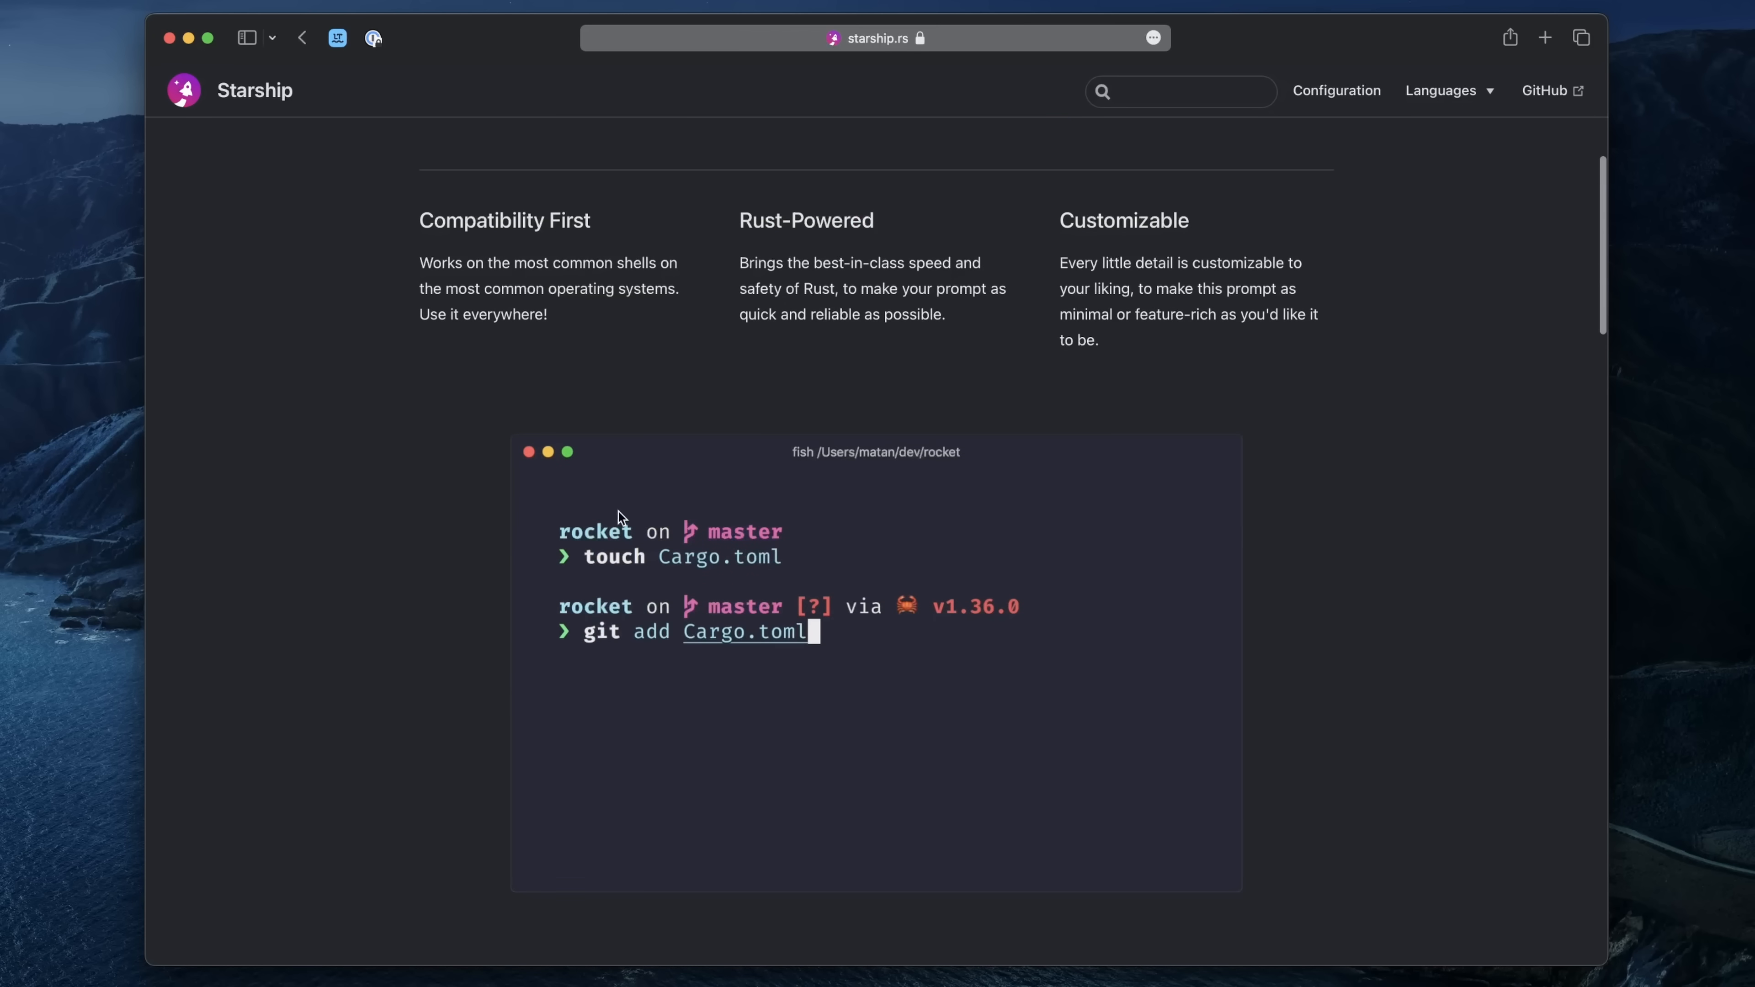
pyautogui.scroll(-3)
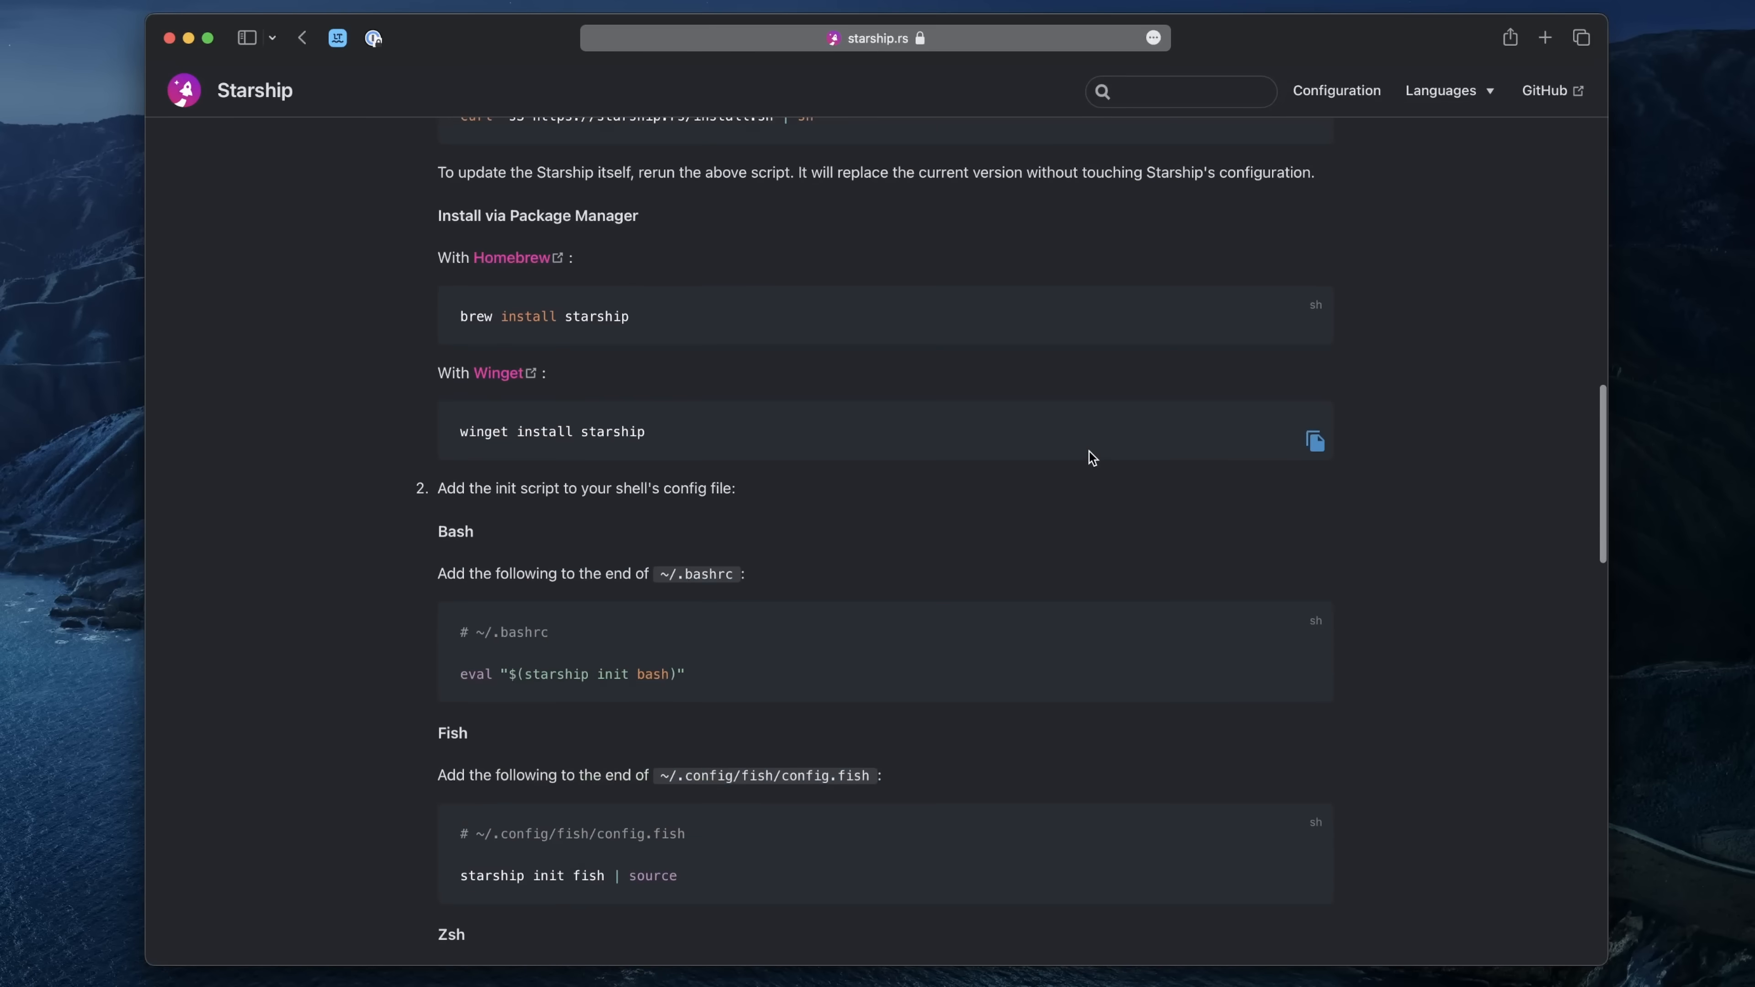
pyautogui.scroll(-3)
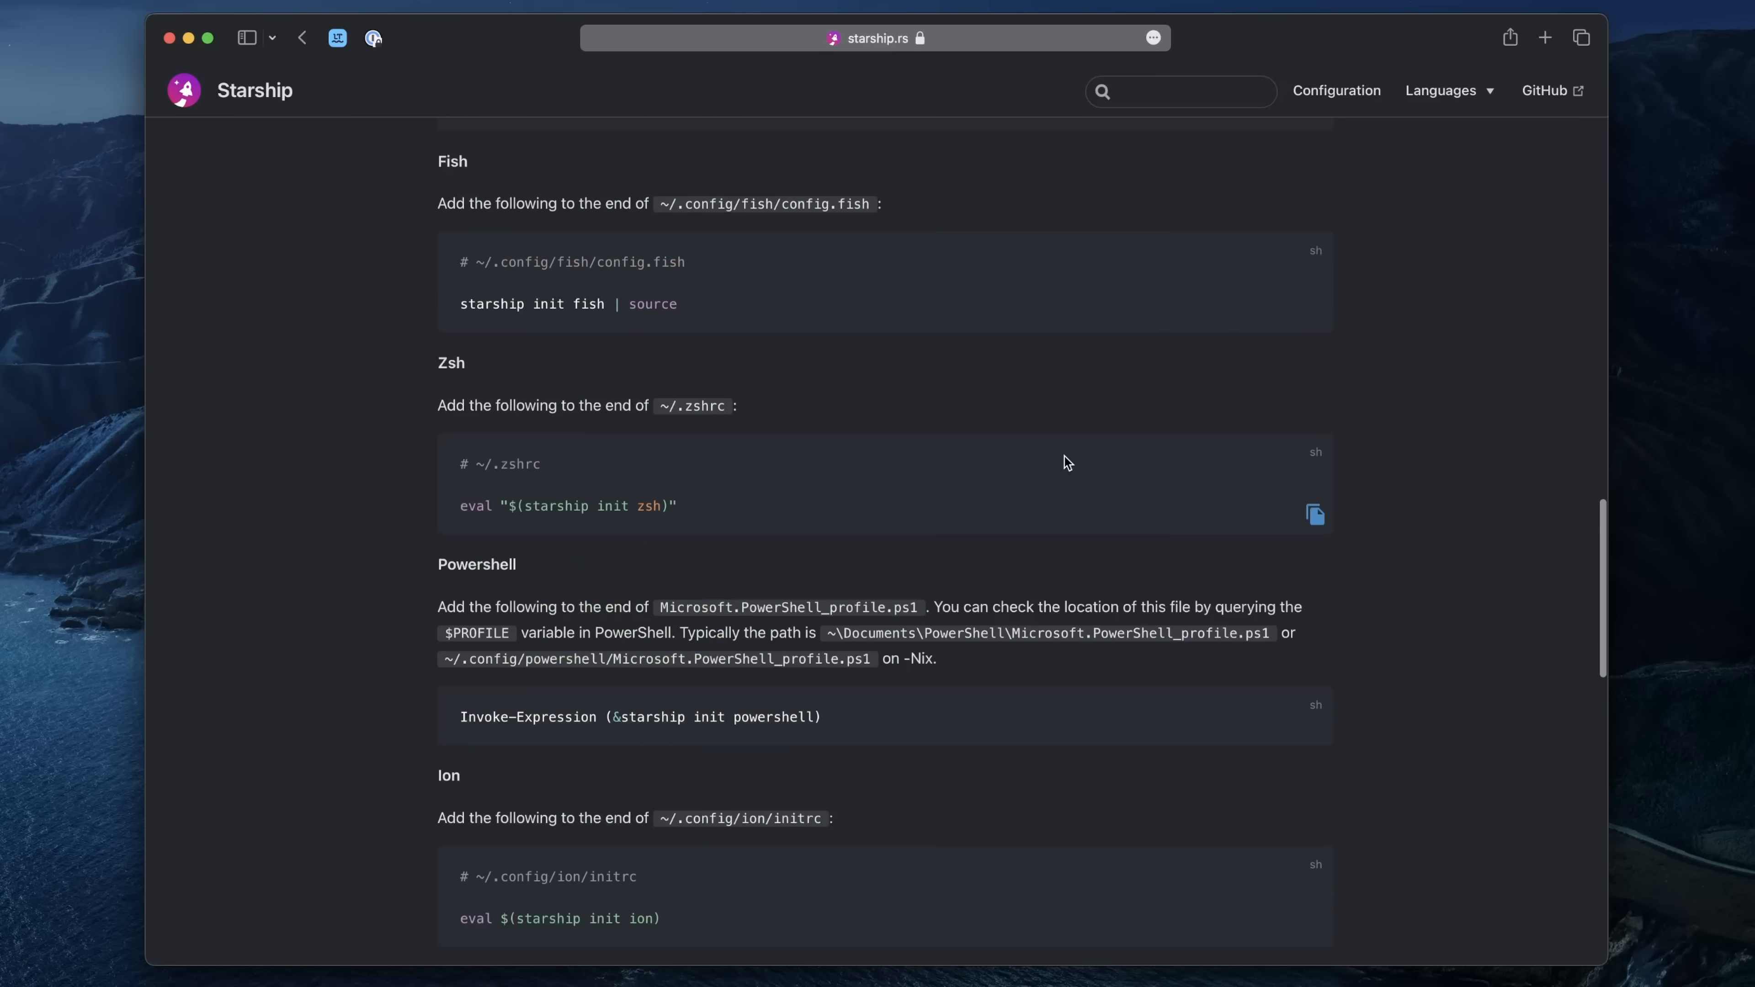
pyautogui.scroll(-3)
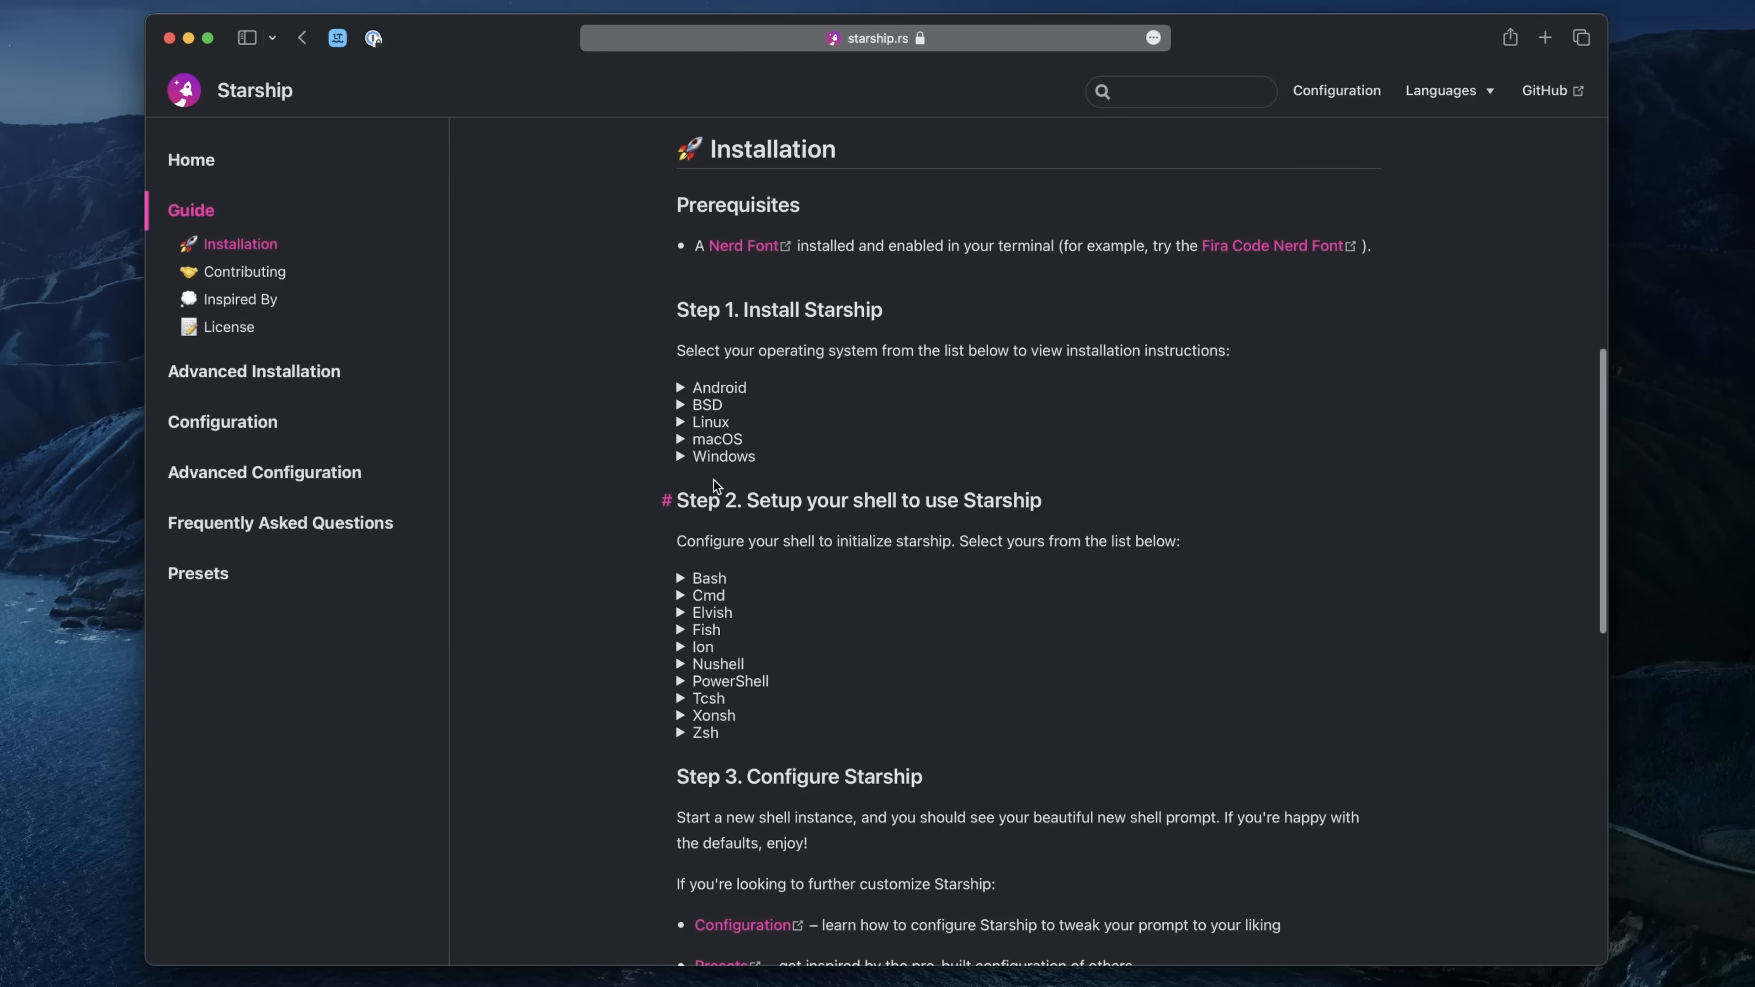
pyautogui.click(712, 612)
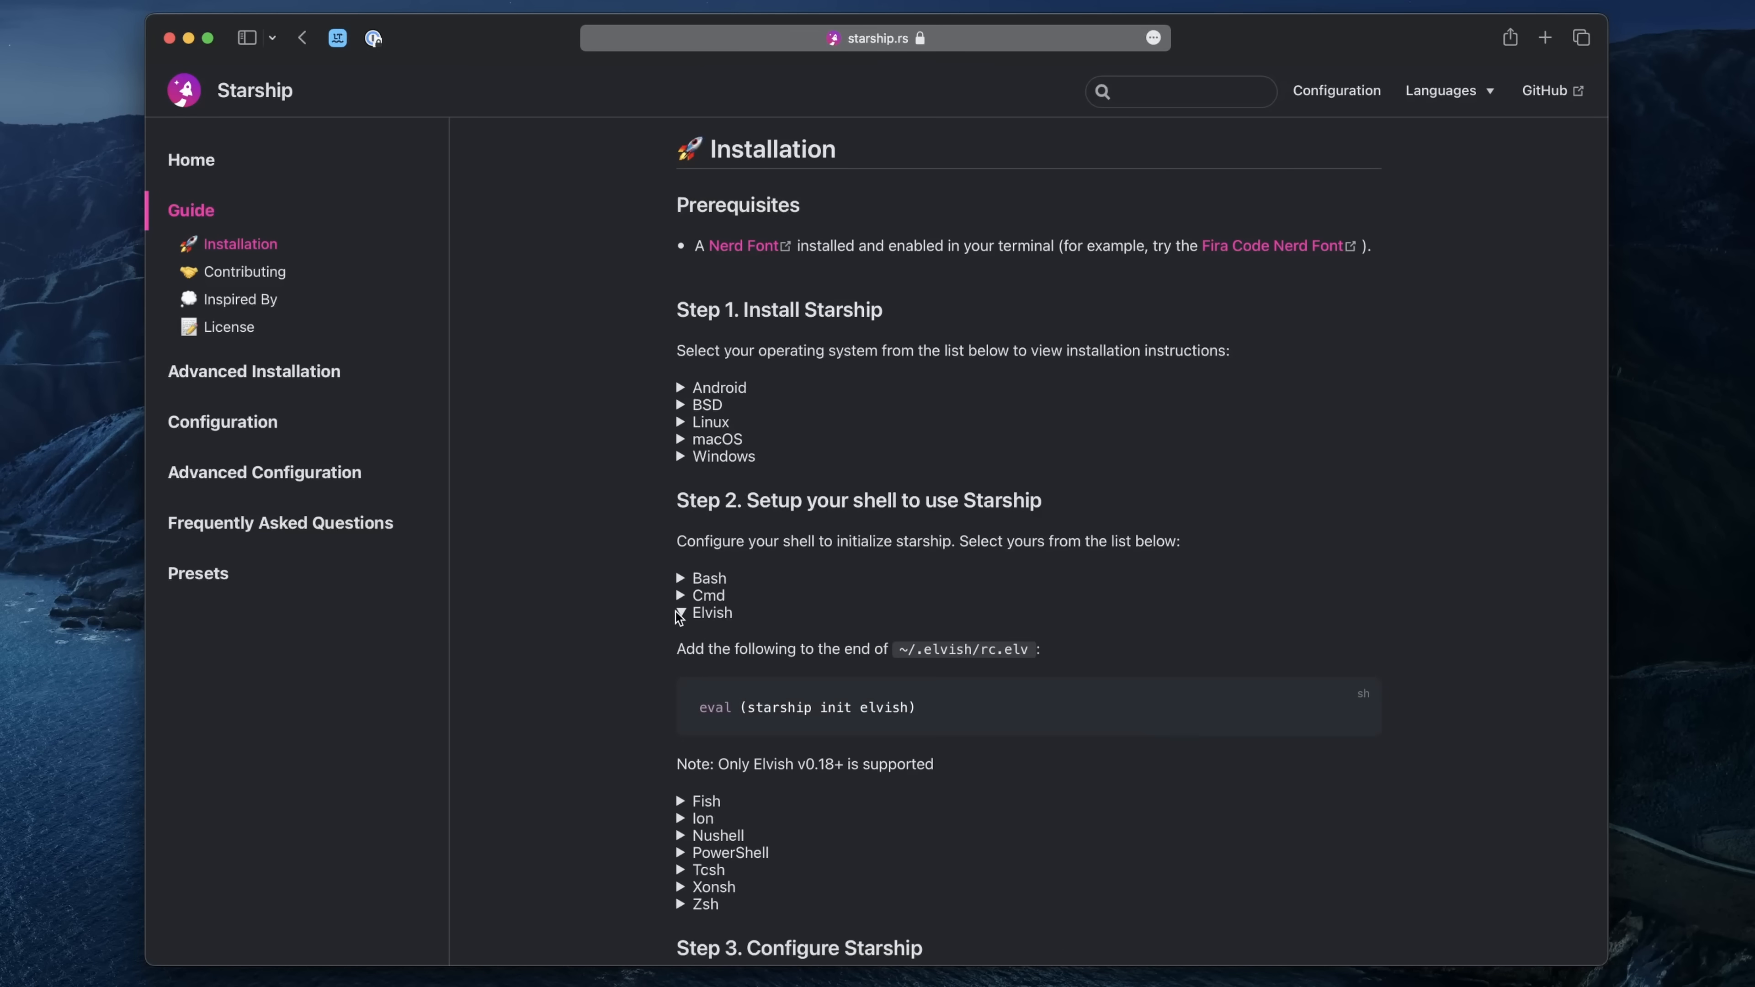
pyautogui.click(708, 578)
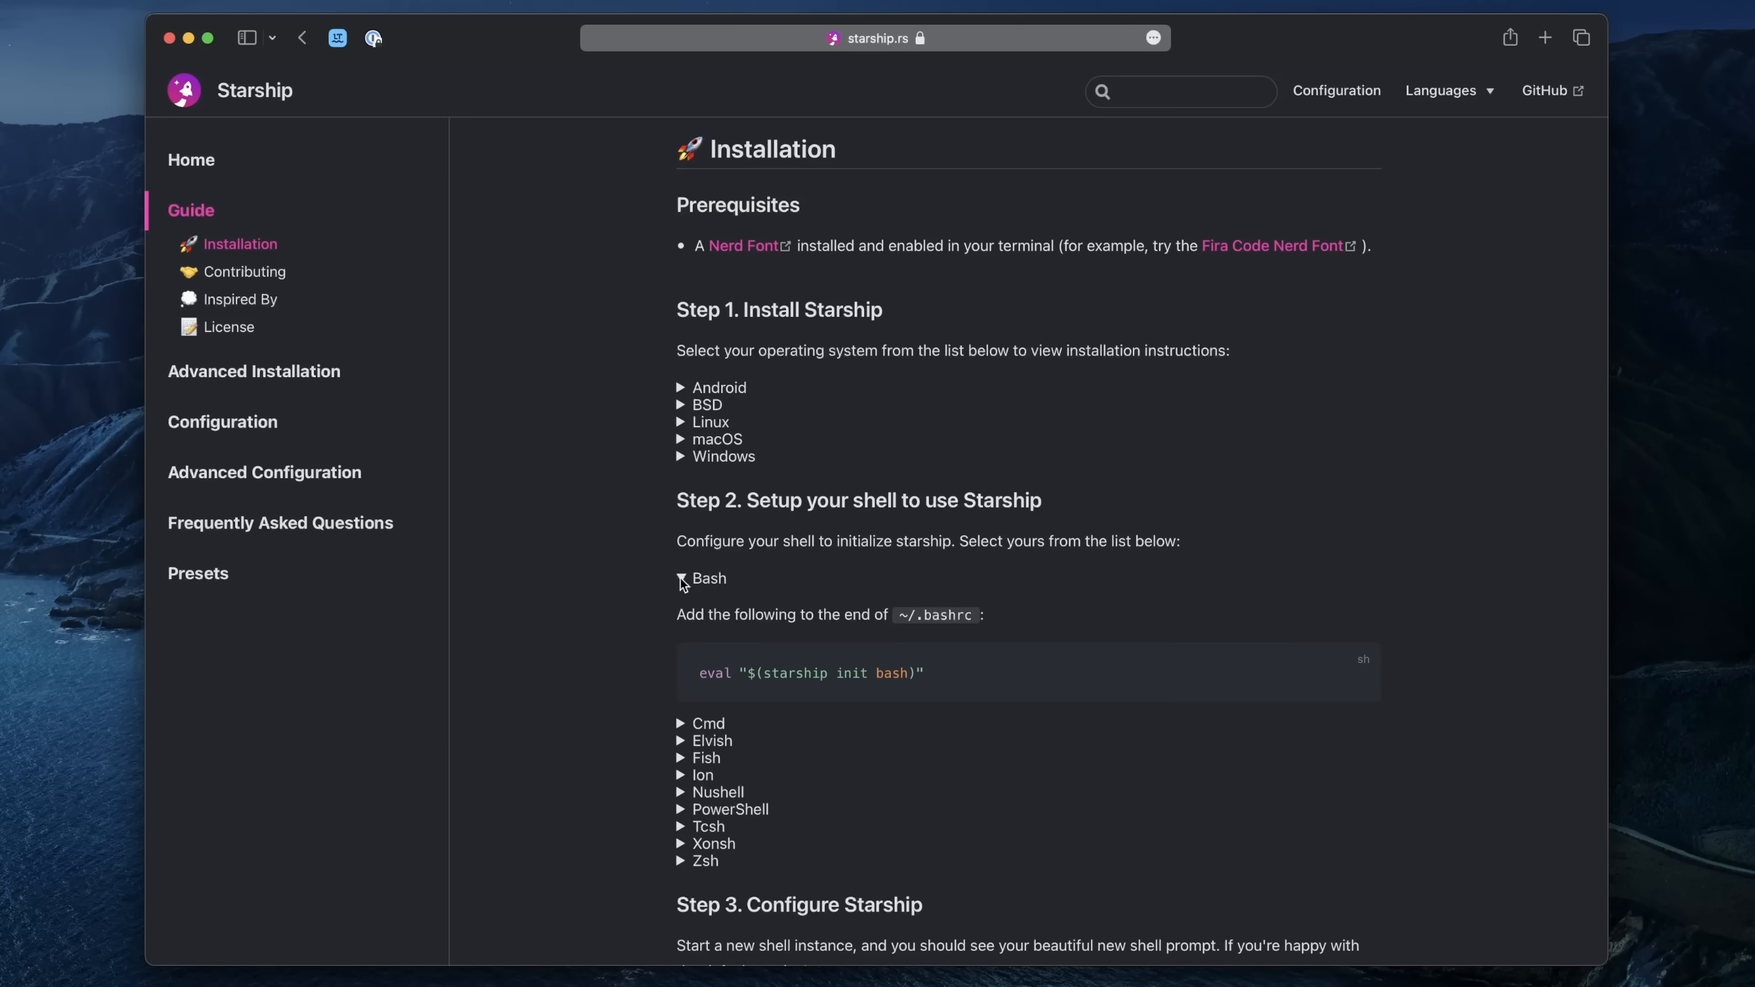
pyautogui.click(681, 579)
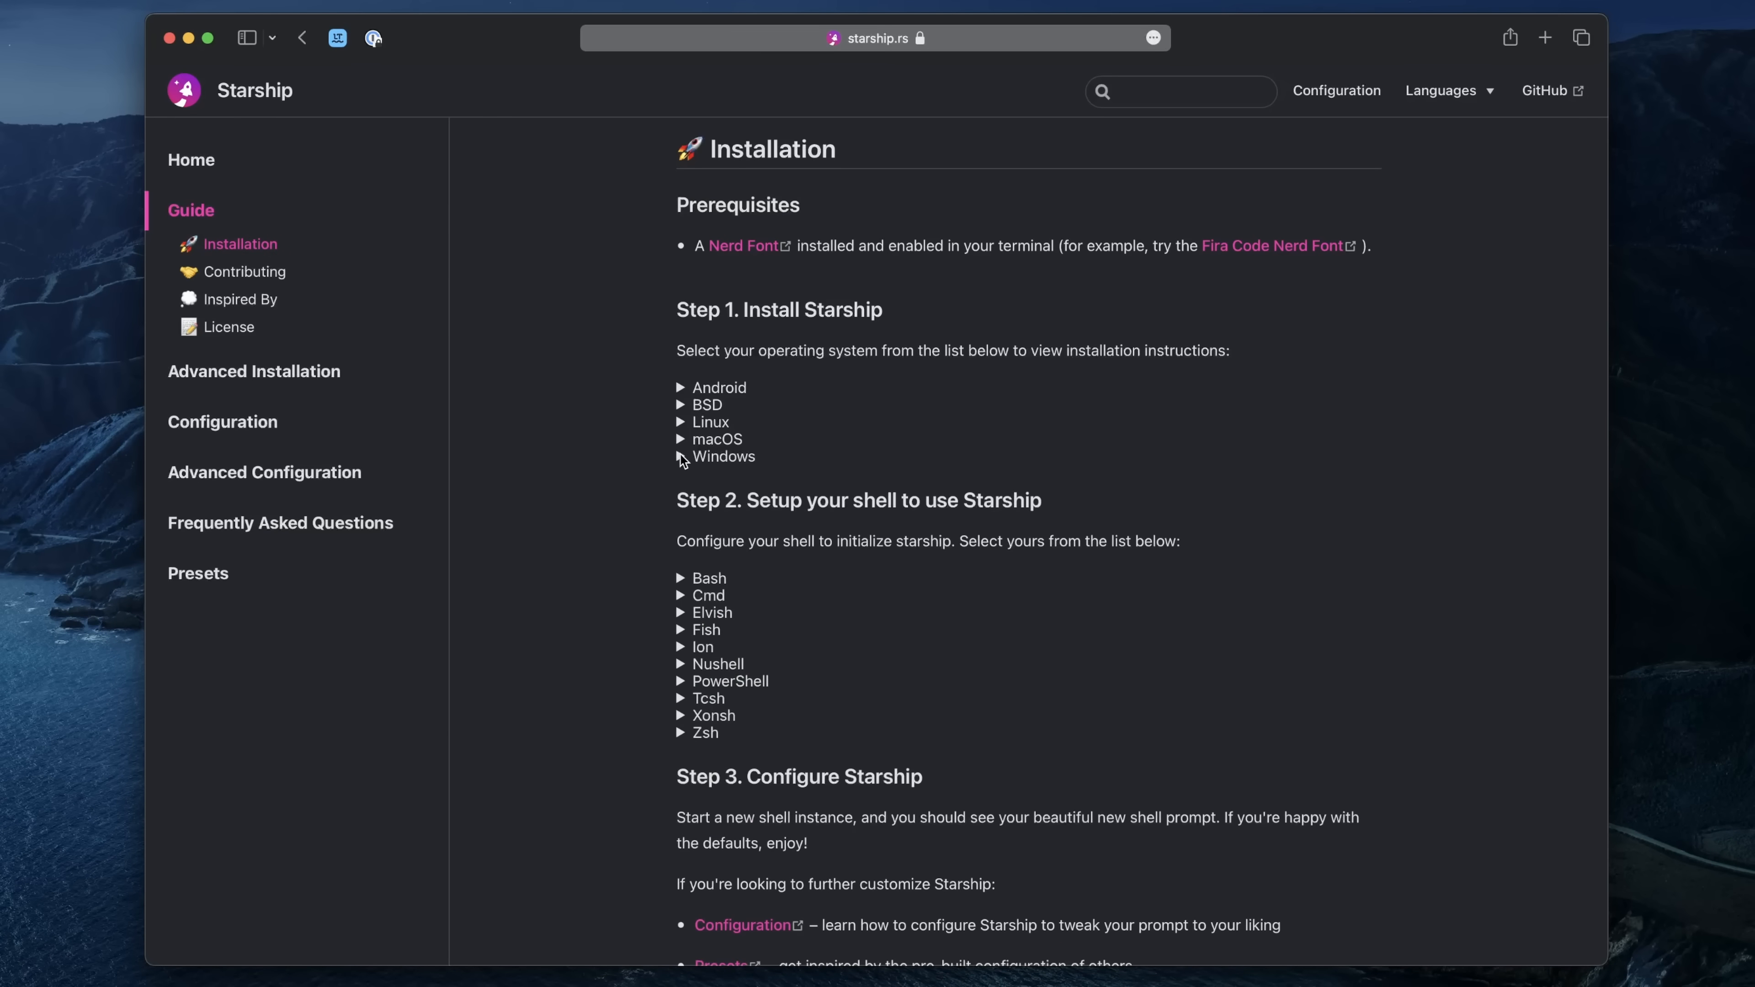
# - Expand the macOS installation instructions under Step 1
pyautogui.click(718, 439)
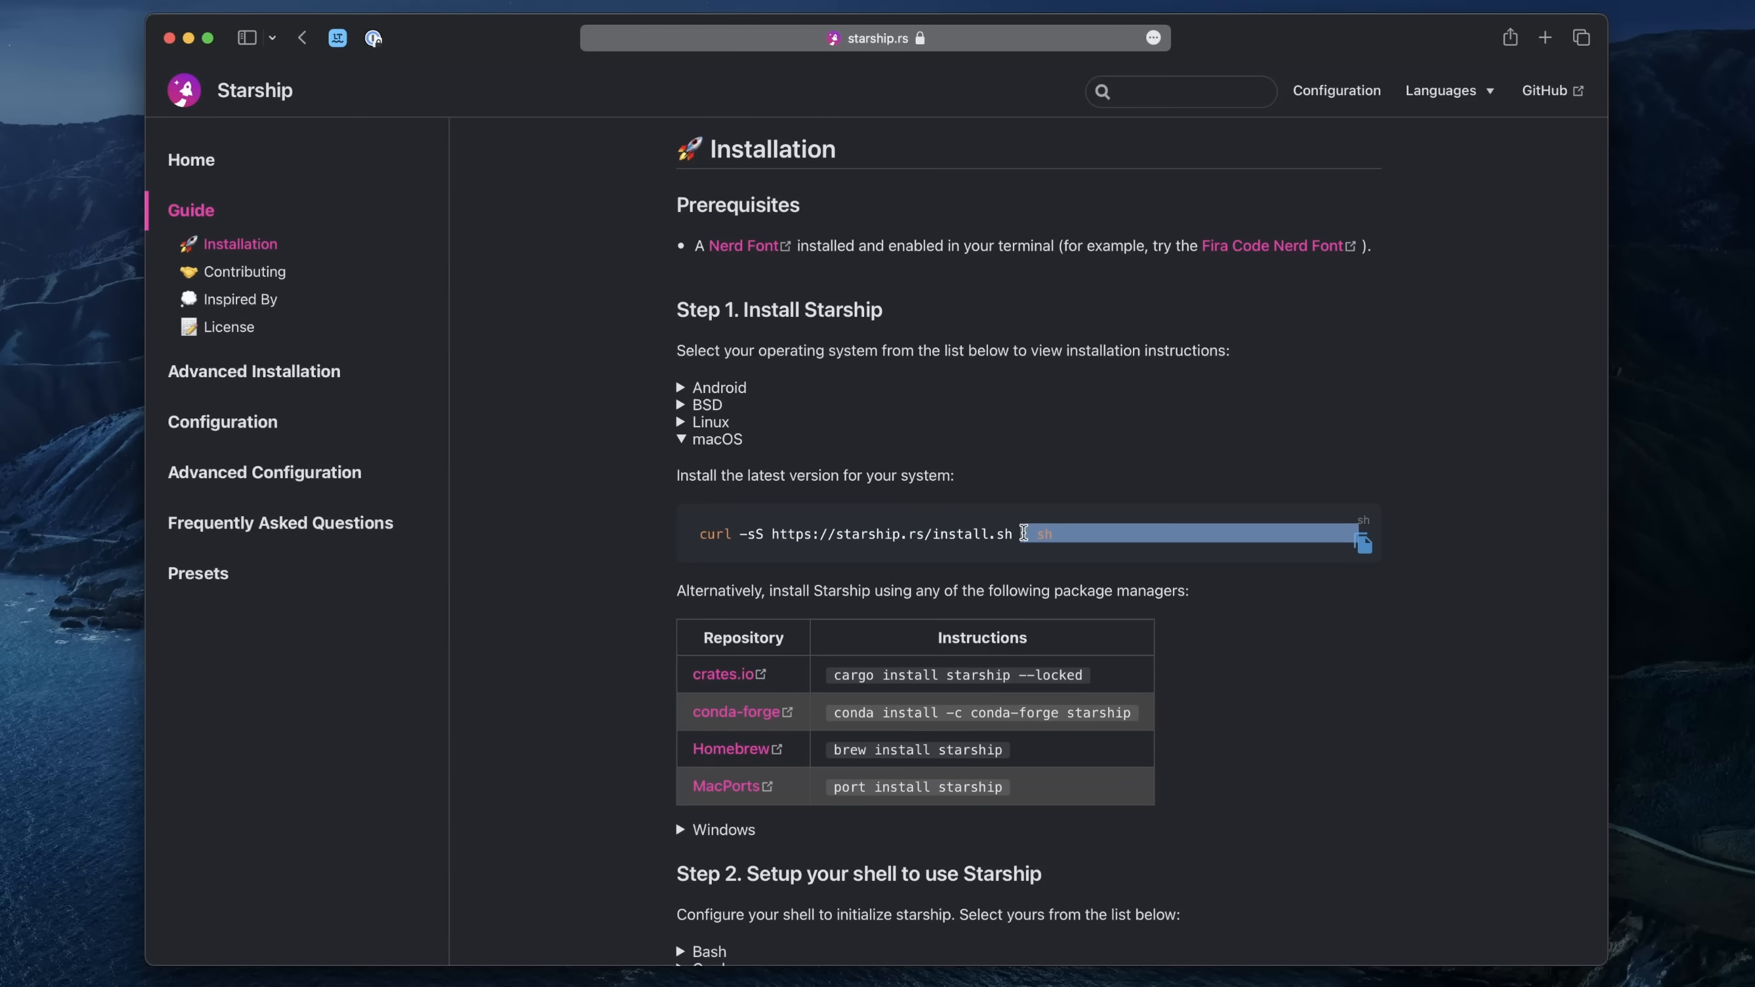
pyautogui.scroll(-3)
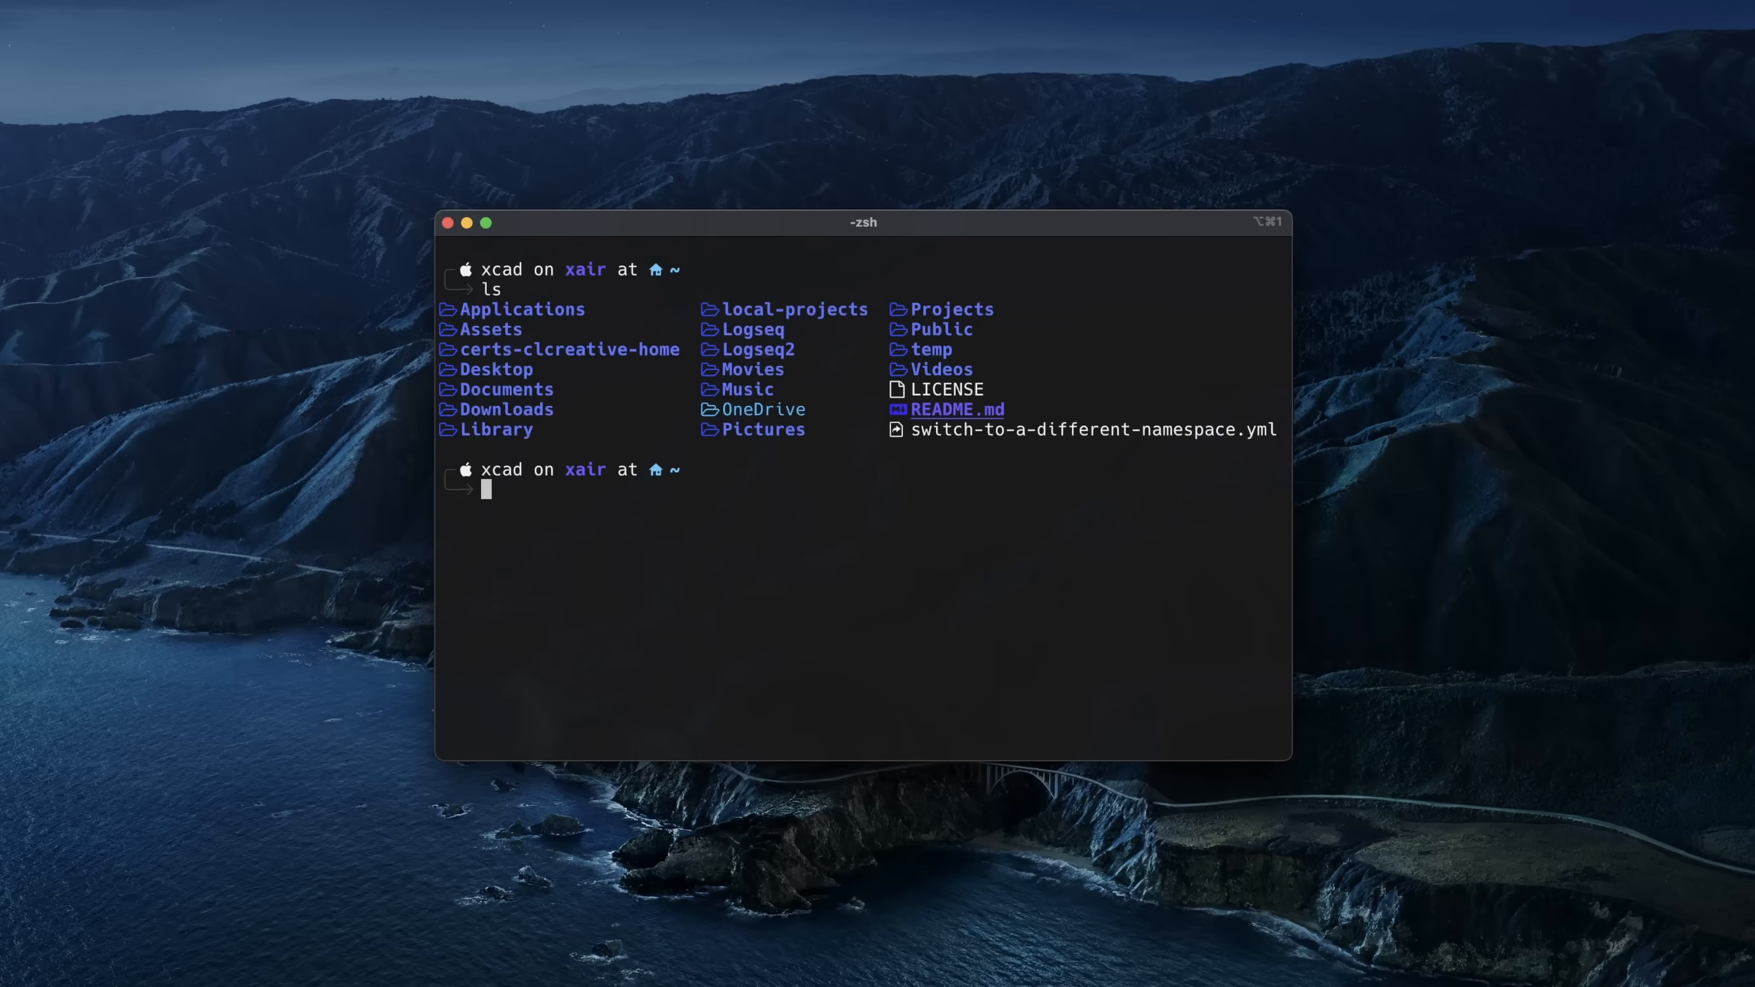
# - Change into the Projects directory from the home folder
pyautogui.write('cd Projects/')
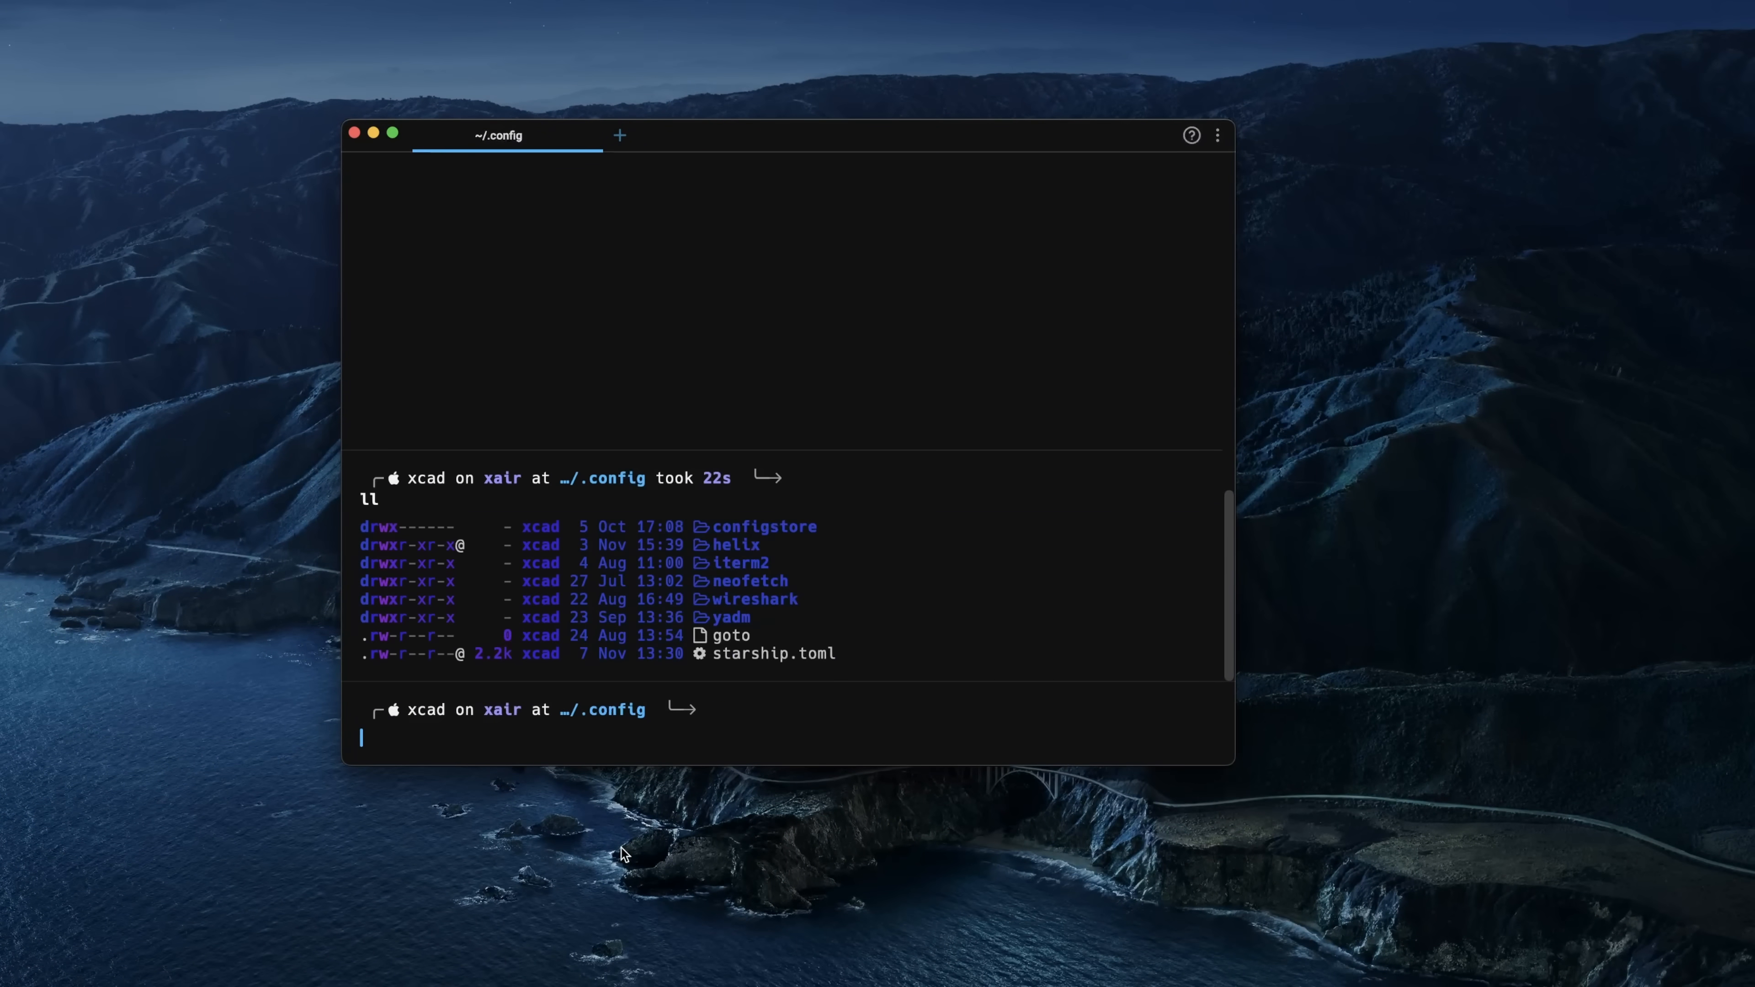
# - List the folder in detail, save starship.toml with :wq, then list the videos projects folder
pyautogui.write('ls -la')
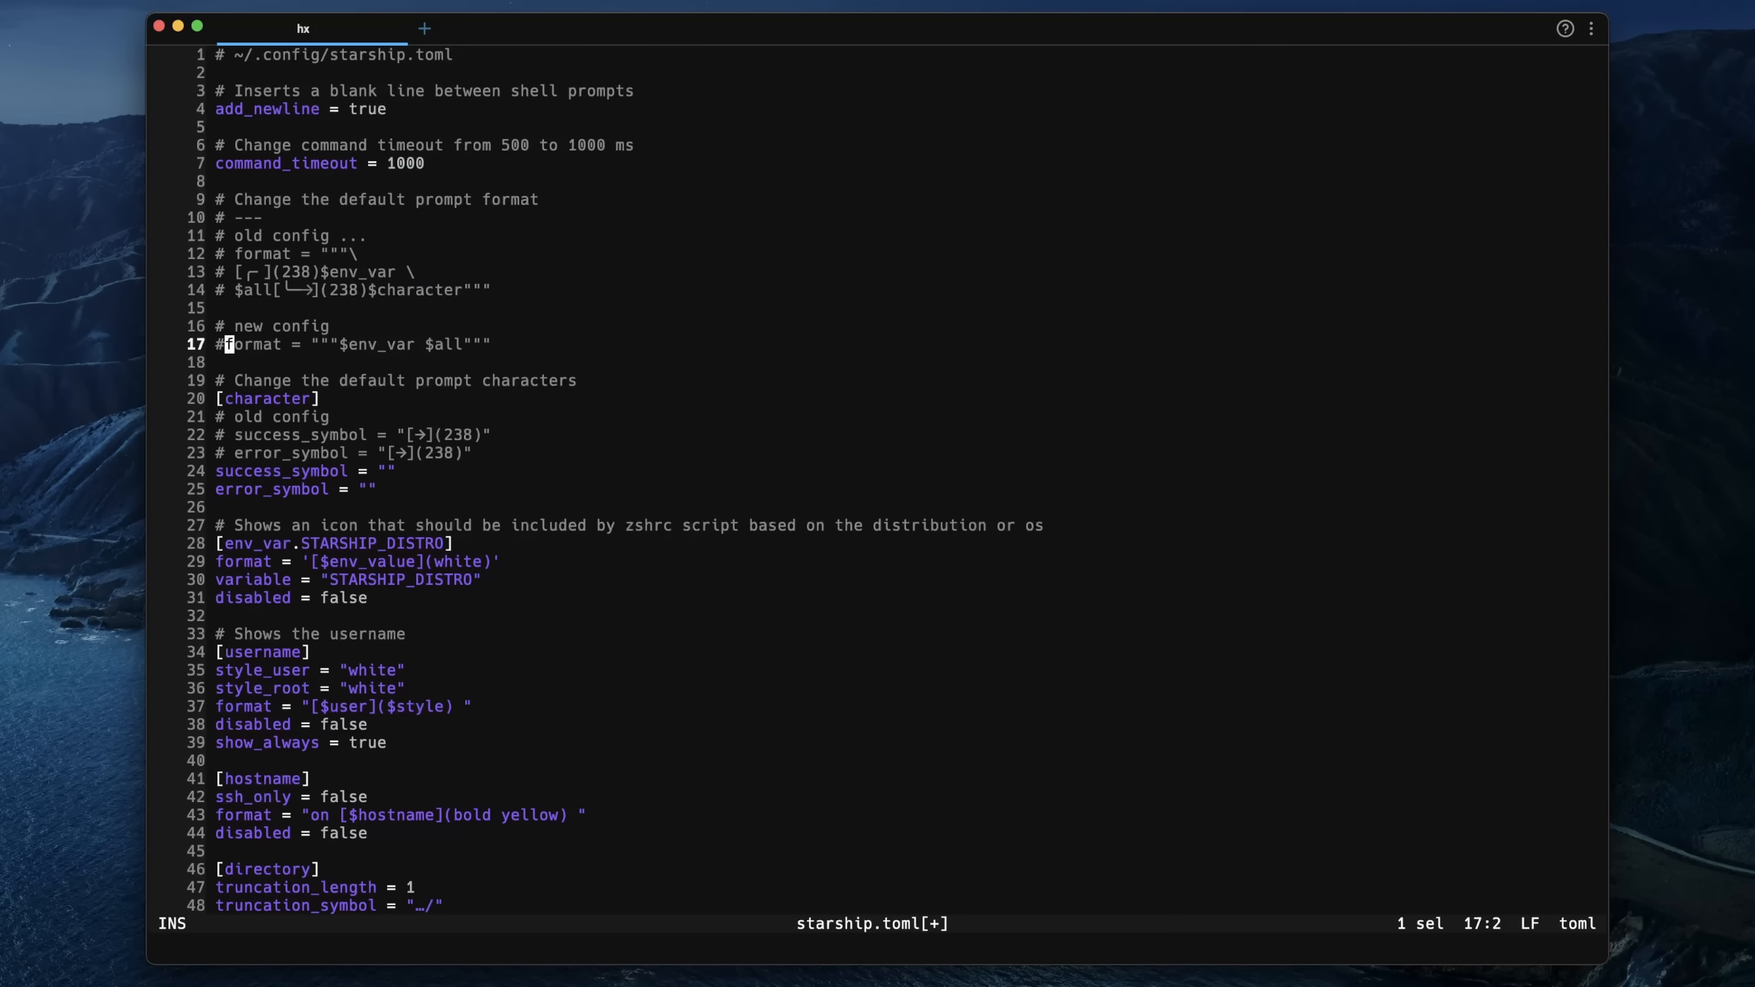
pyautogui.write(':wq')
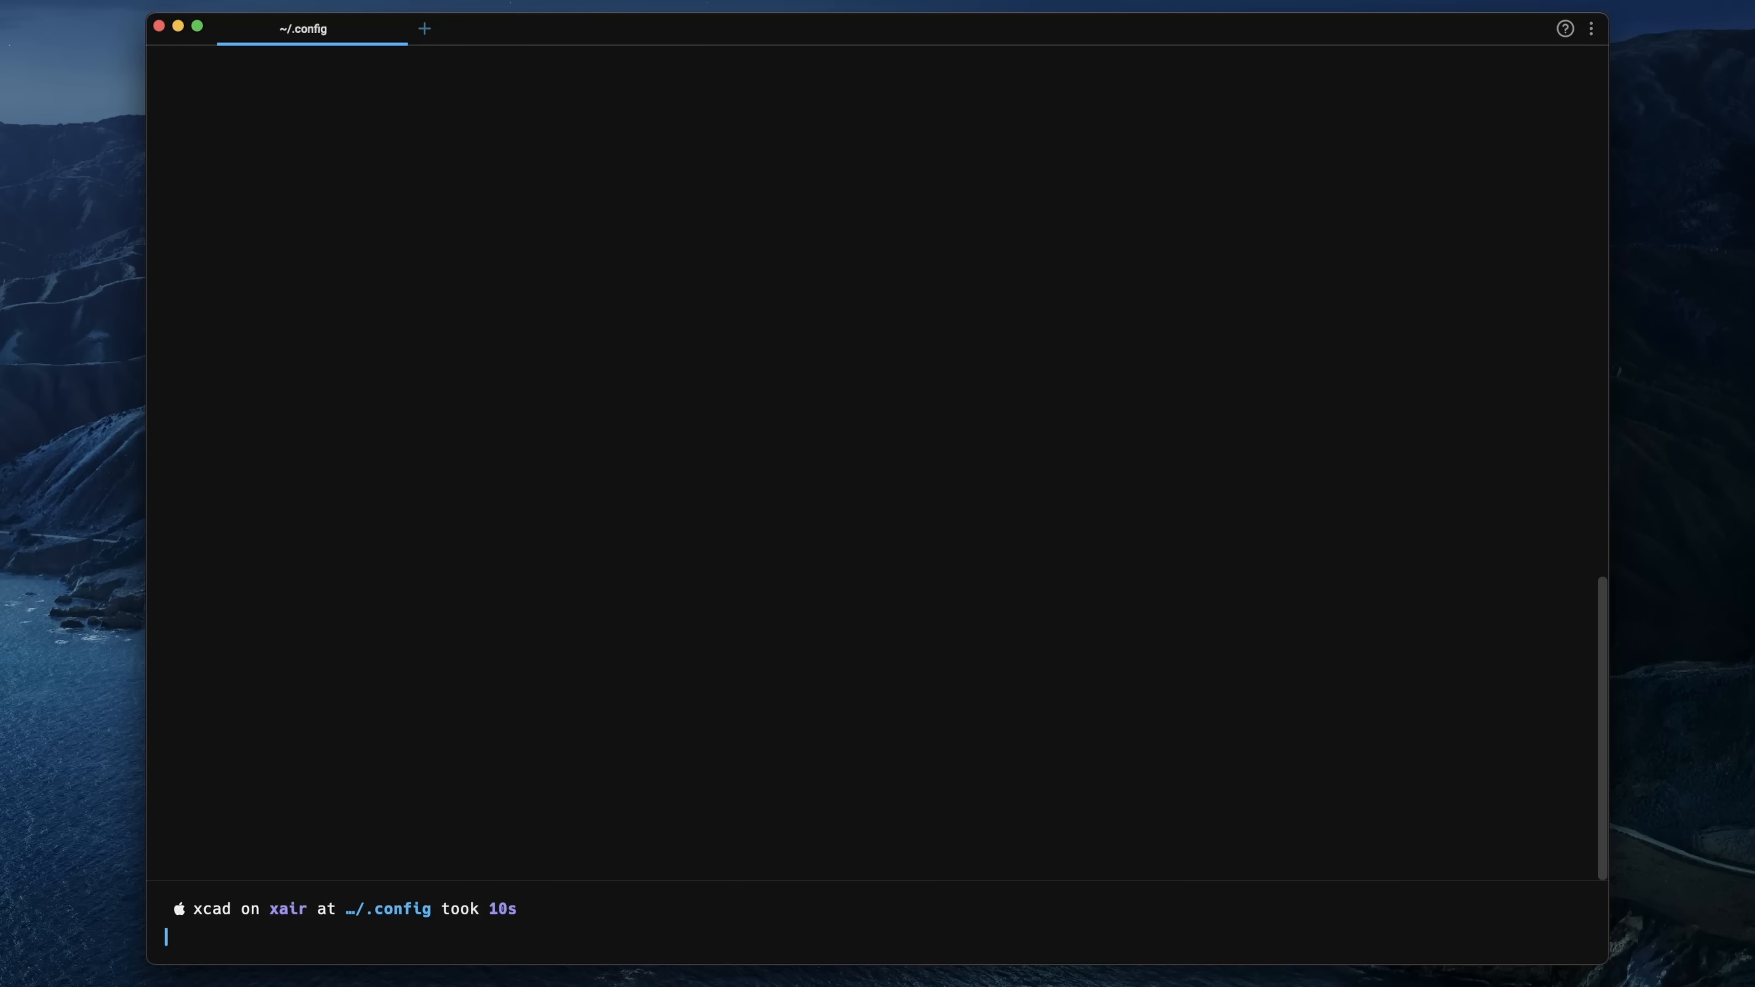
pyautogui.write('ls')
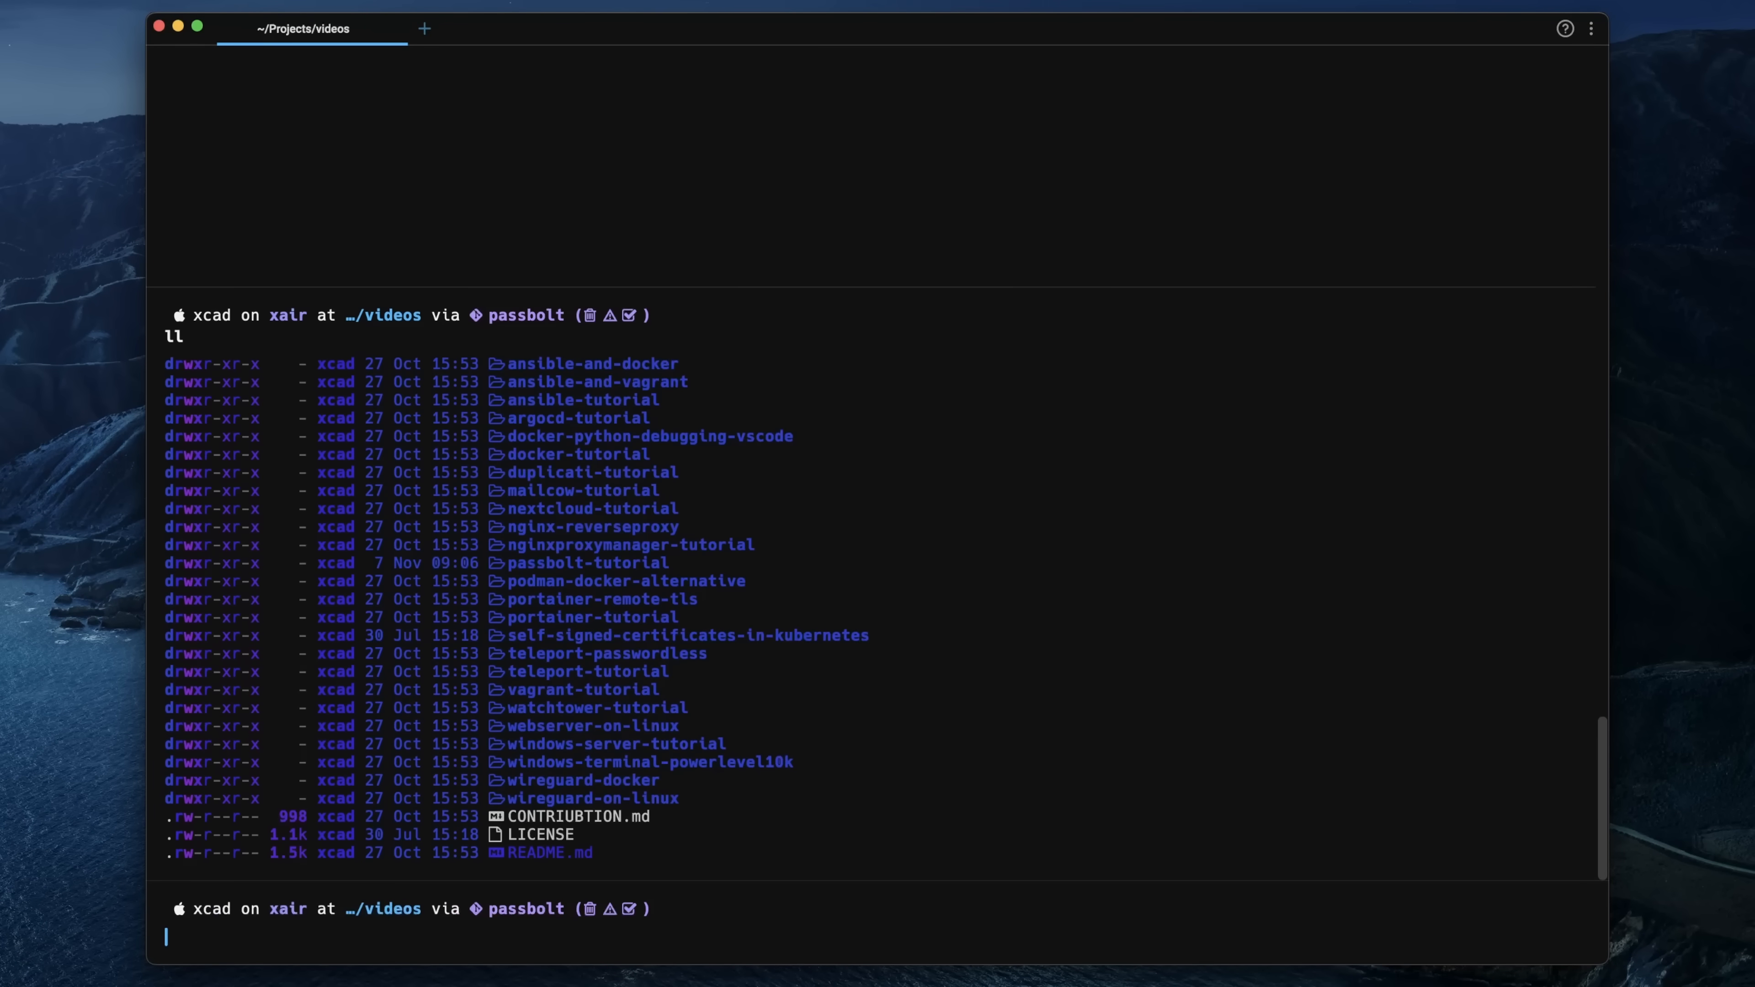
pyautogui.moveTo(654, 919)
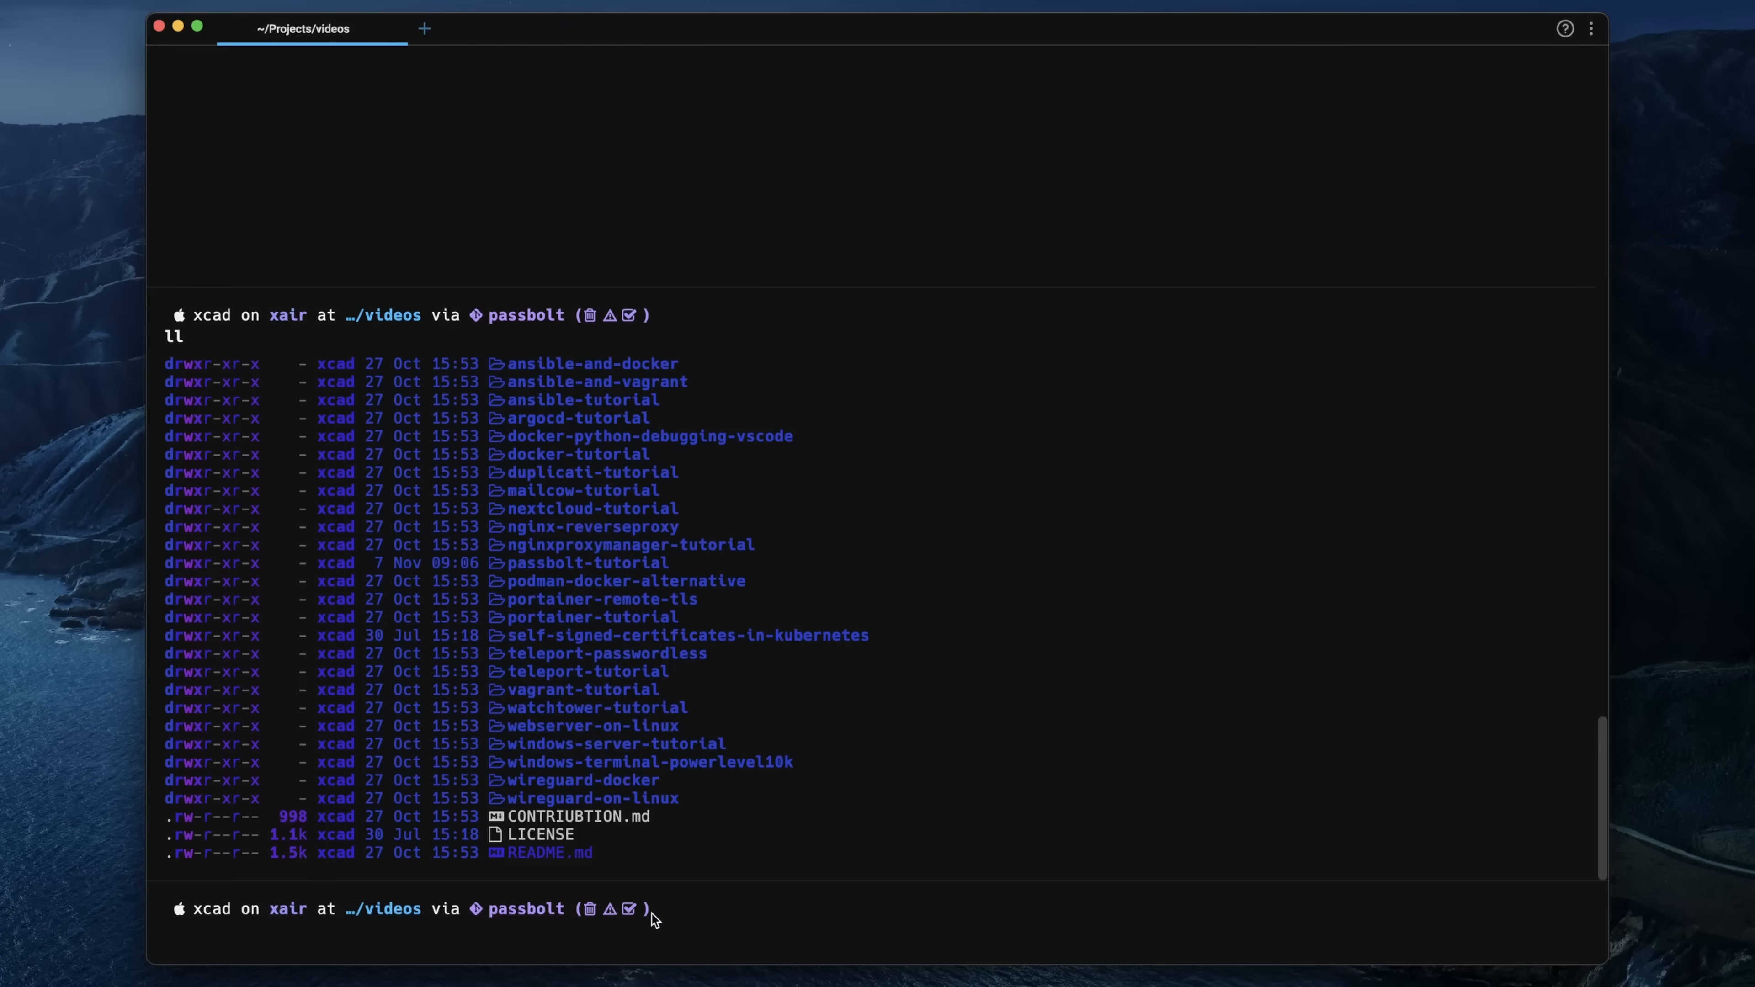
pyautogui.moveTo(564, 930)
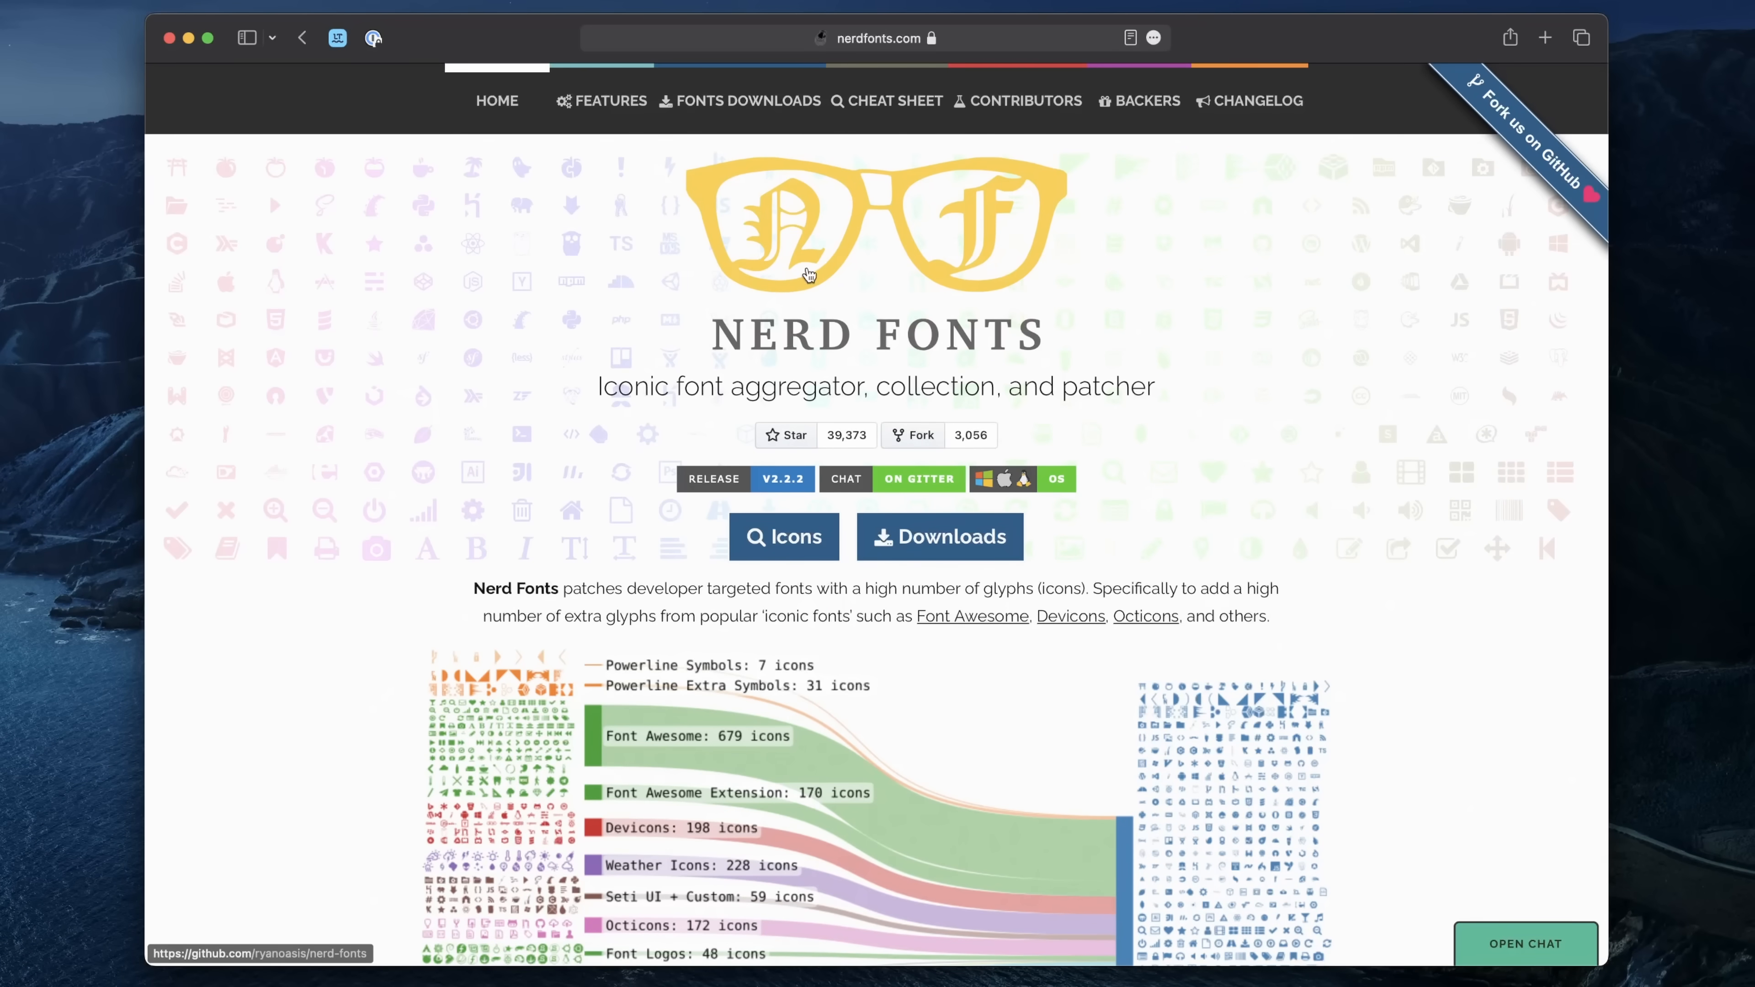
# - Download the Hack Nerd Font from the Nerd Fonts downloads section, allowing downloads from the site
pyautogui.scroll(-3)
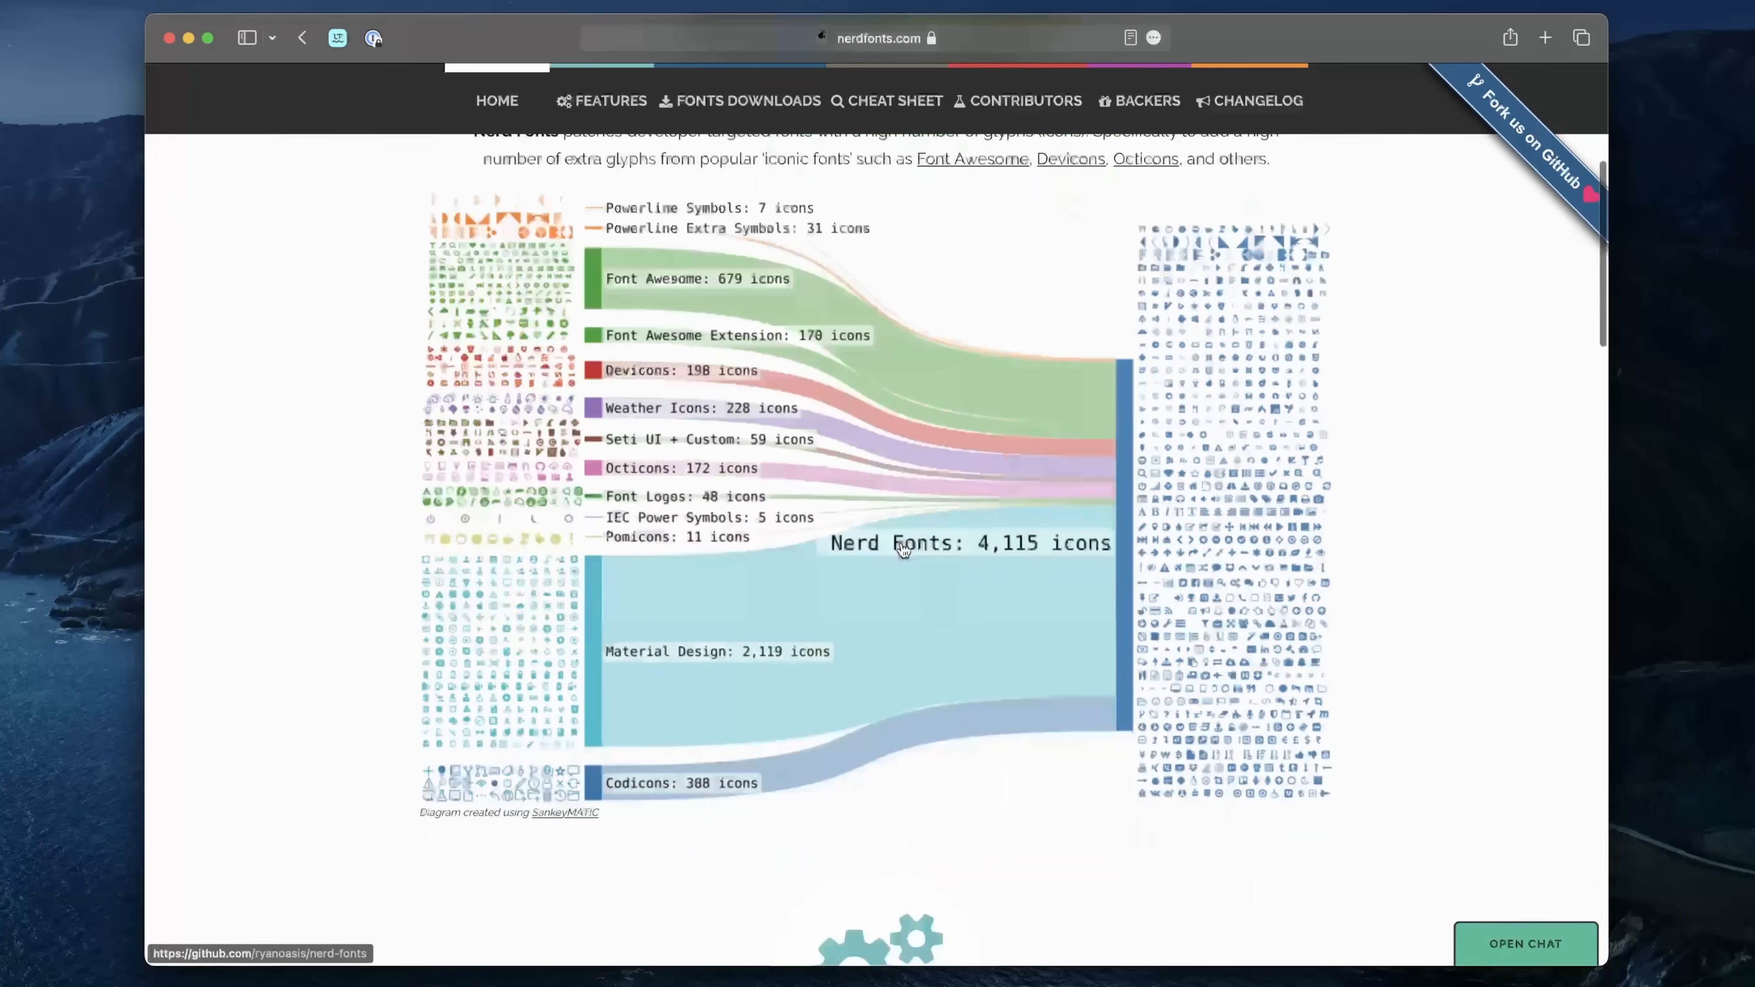
pyautogui.scroll(-3)
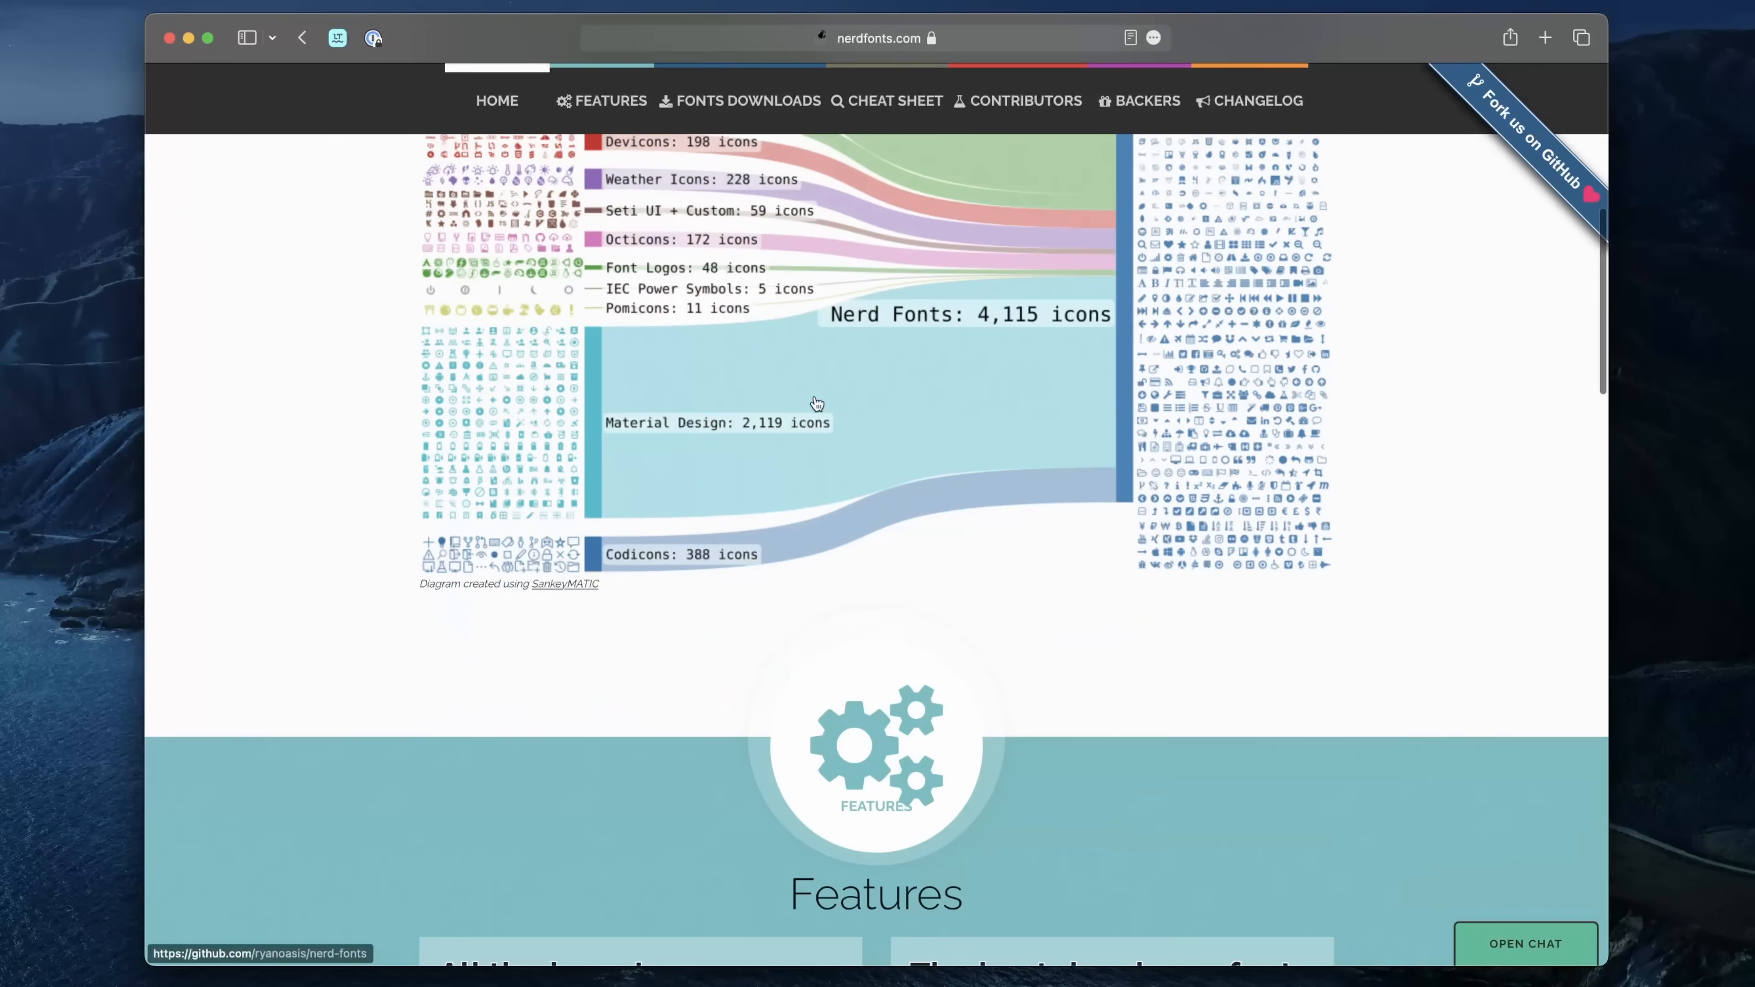
pyautogui.scroll(3)
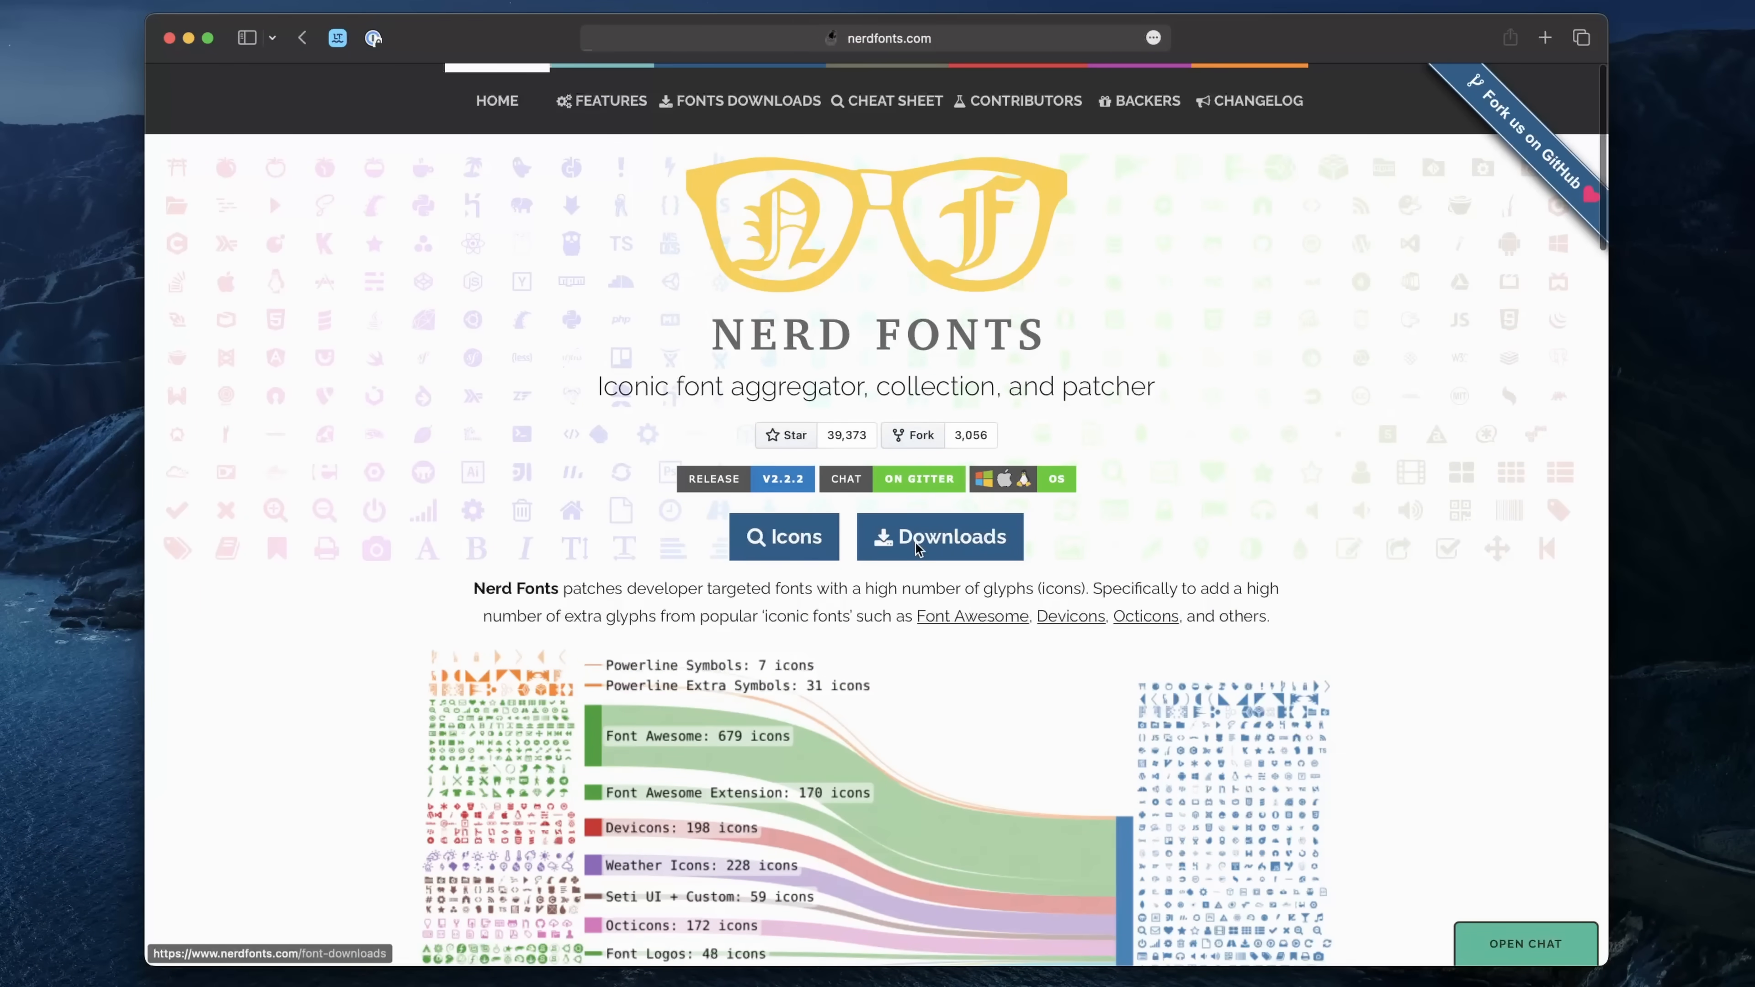
pyautogui.click(941, 537)
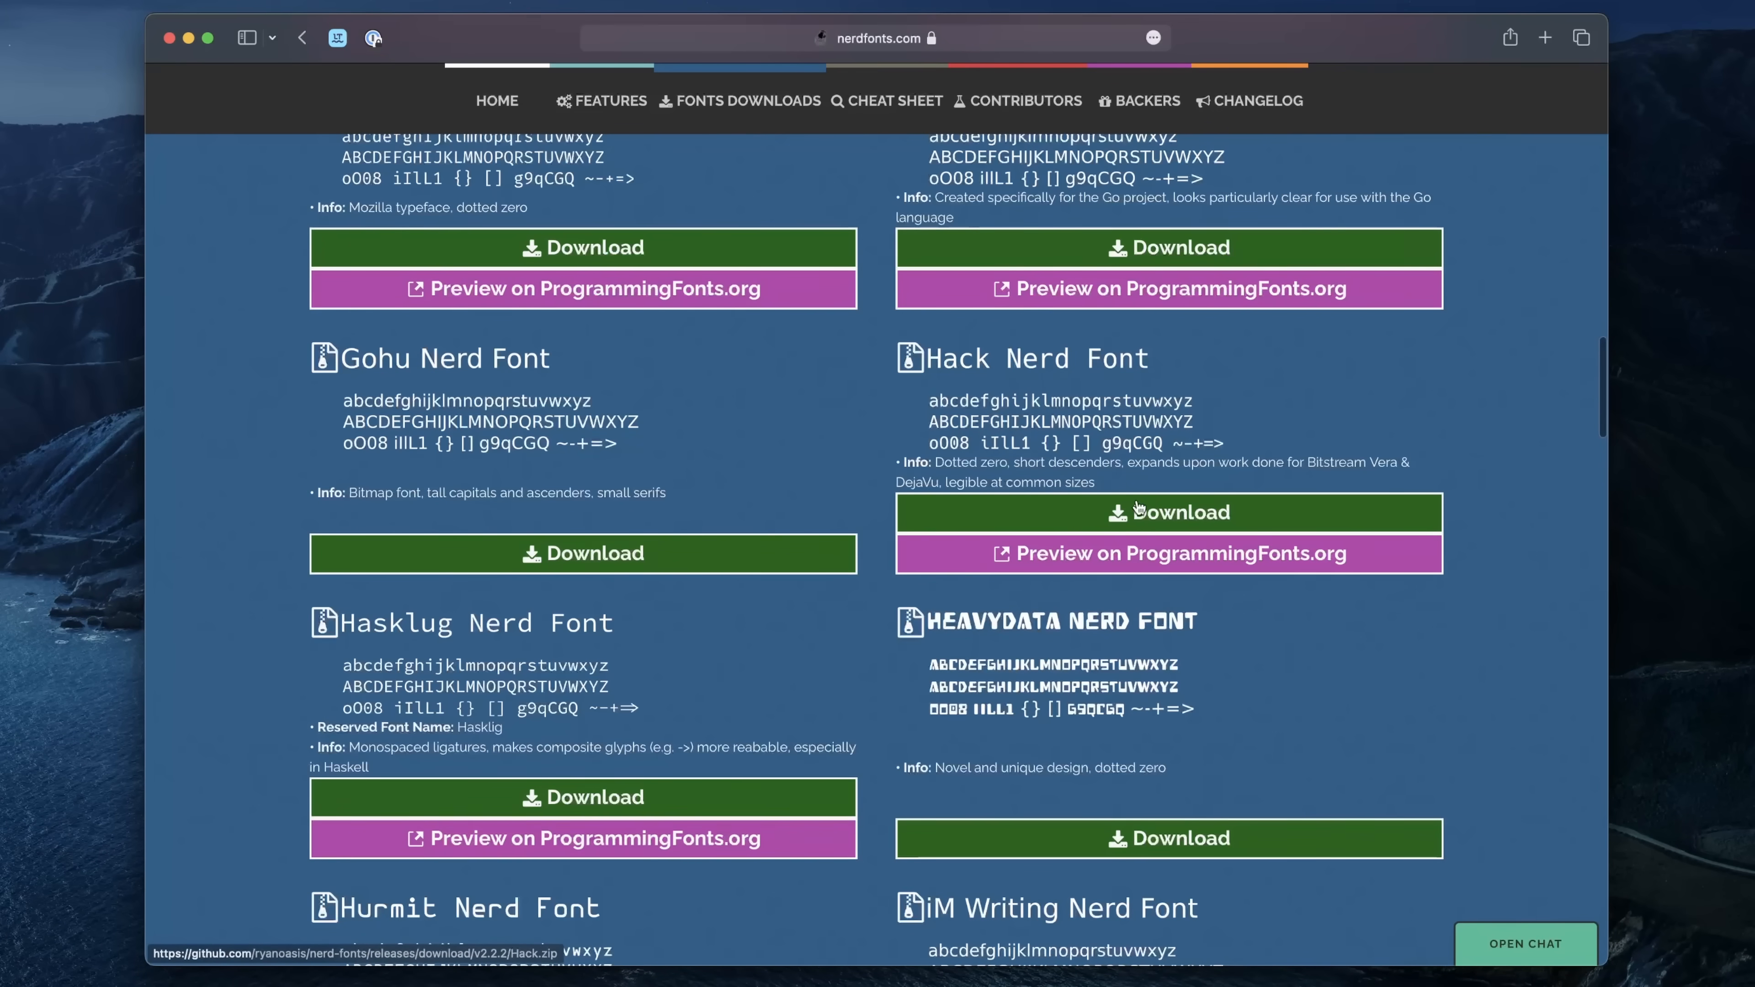
pyautogui.click(1167, 513)
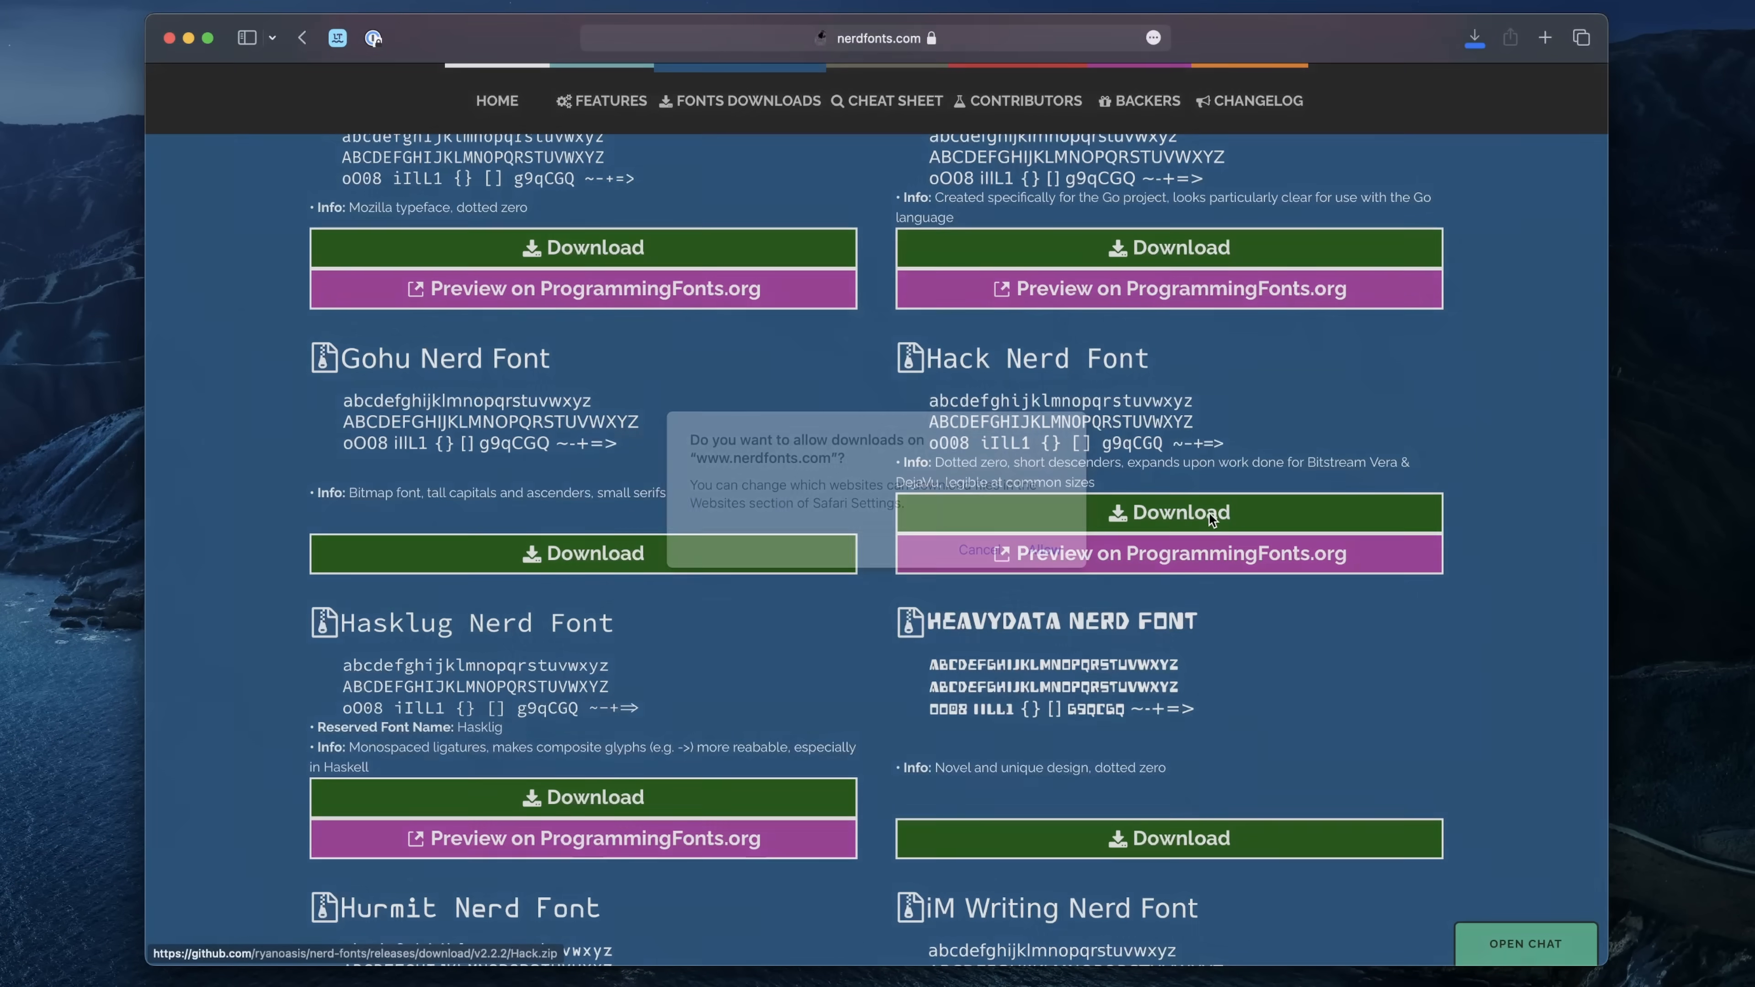
pyautogui.click(1047, 550)
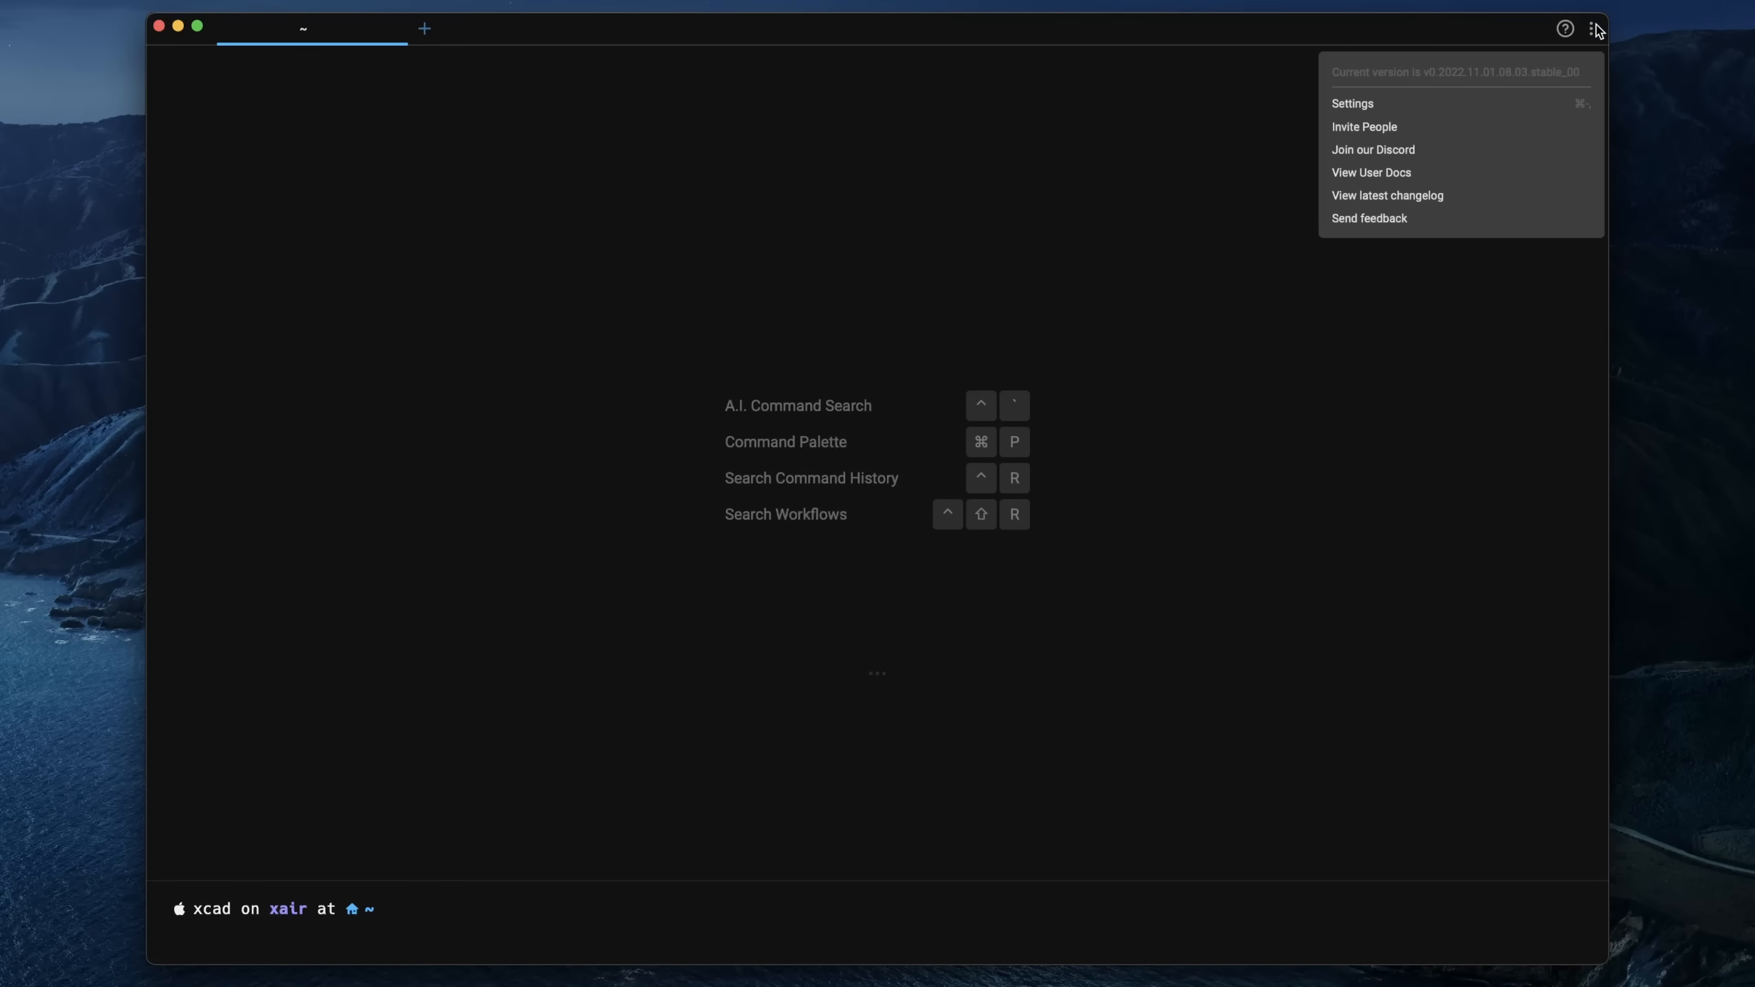
# - Choose Hack Nerd Font as the terminal font in Warp's Appearance settings
pyautogui.click(1351, 104)
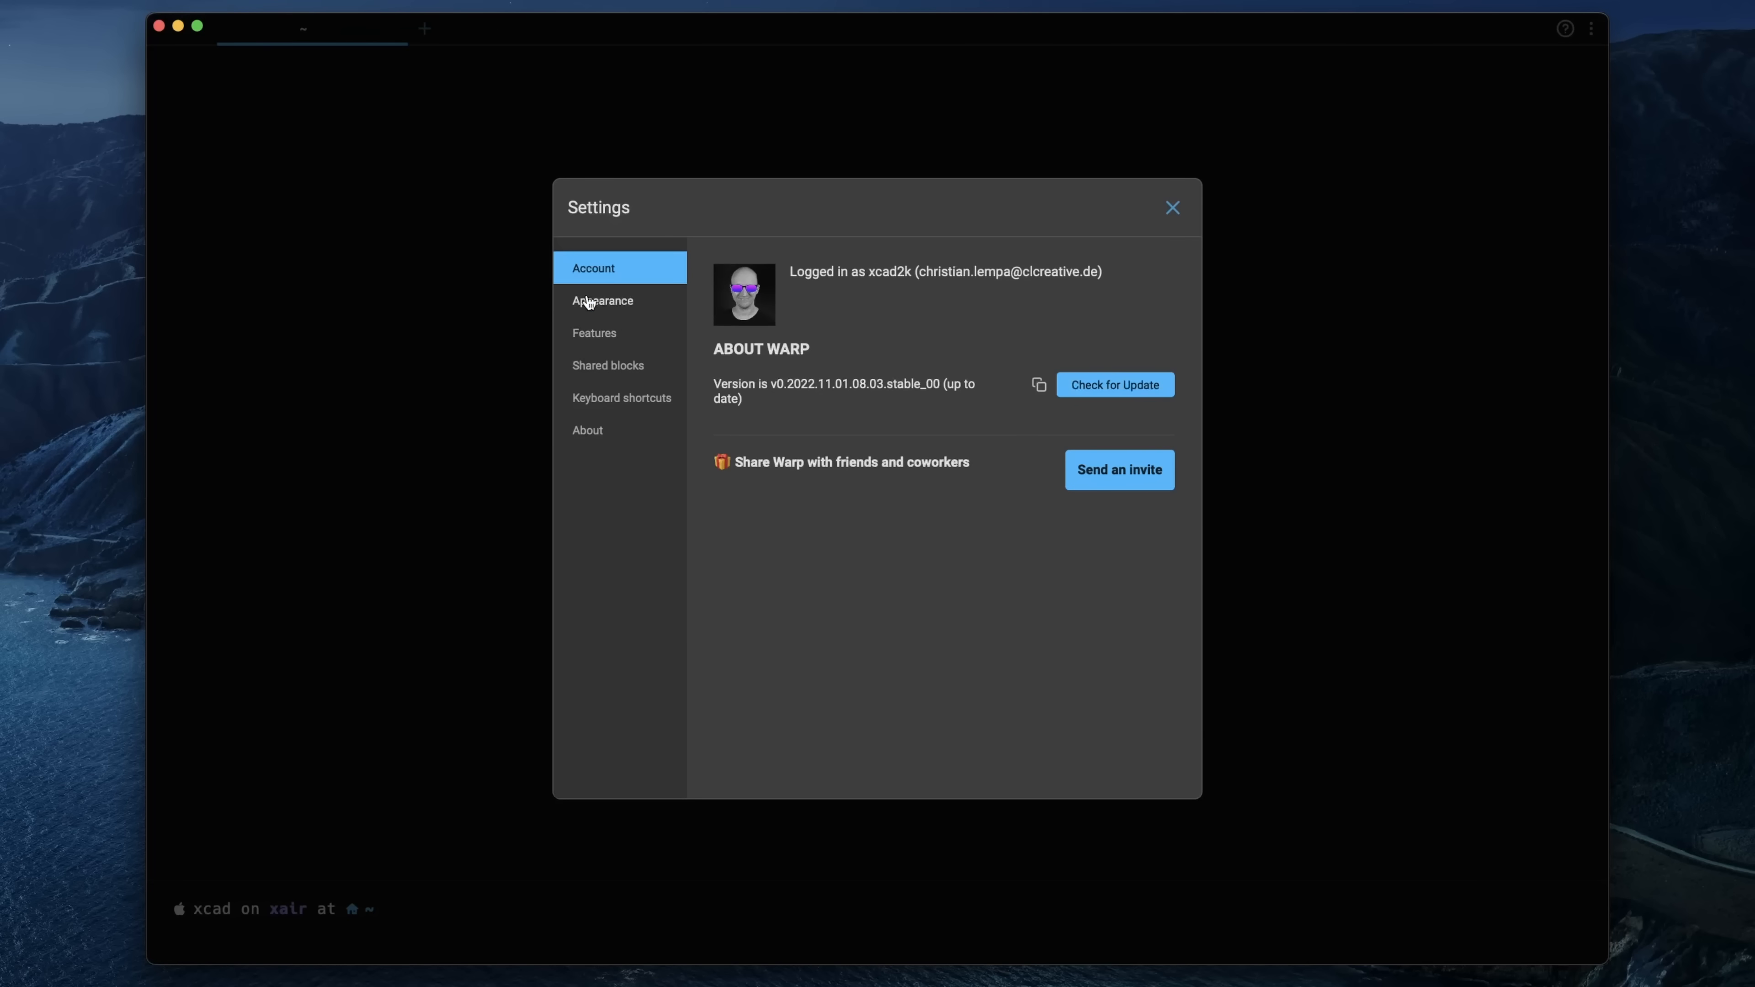
pyautogui.click(603, 300)
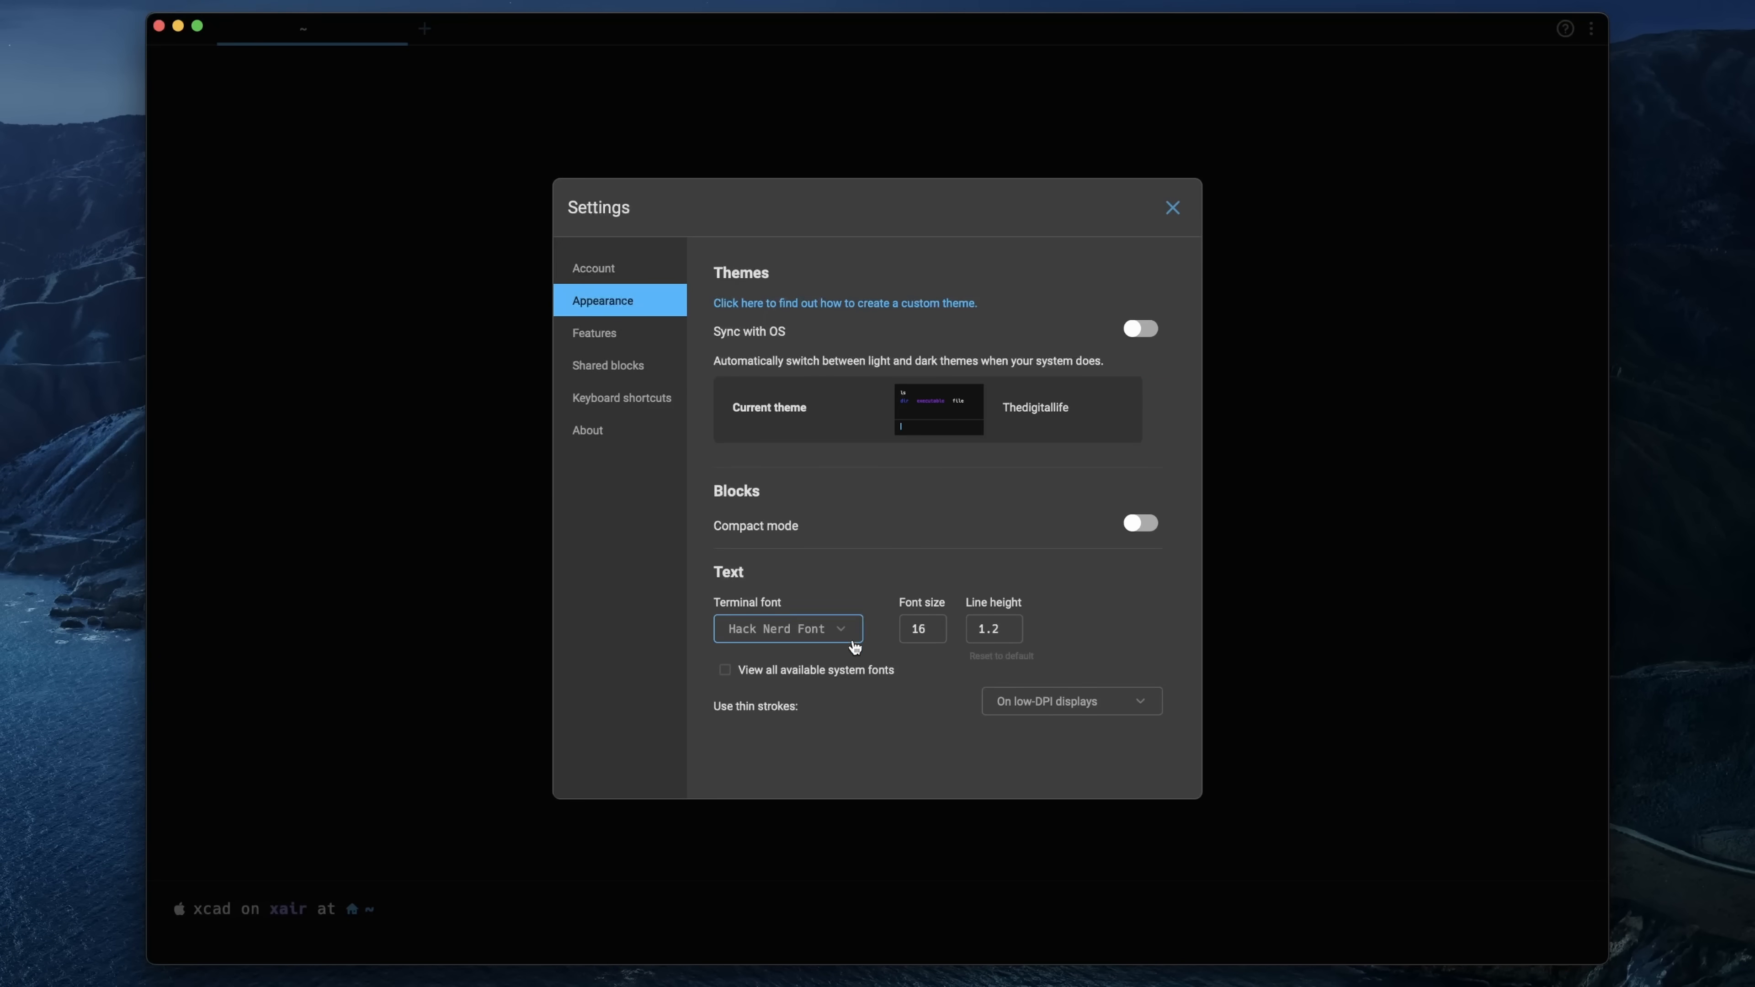
pyautogui.click(787, 628)
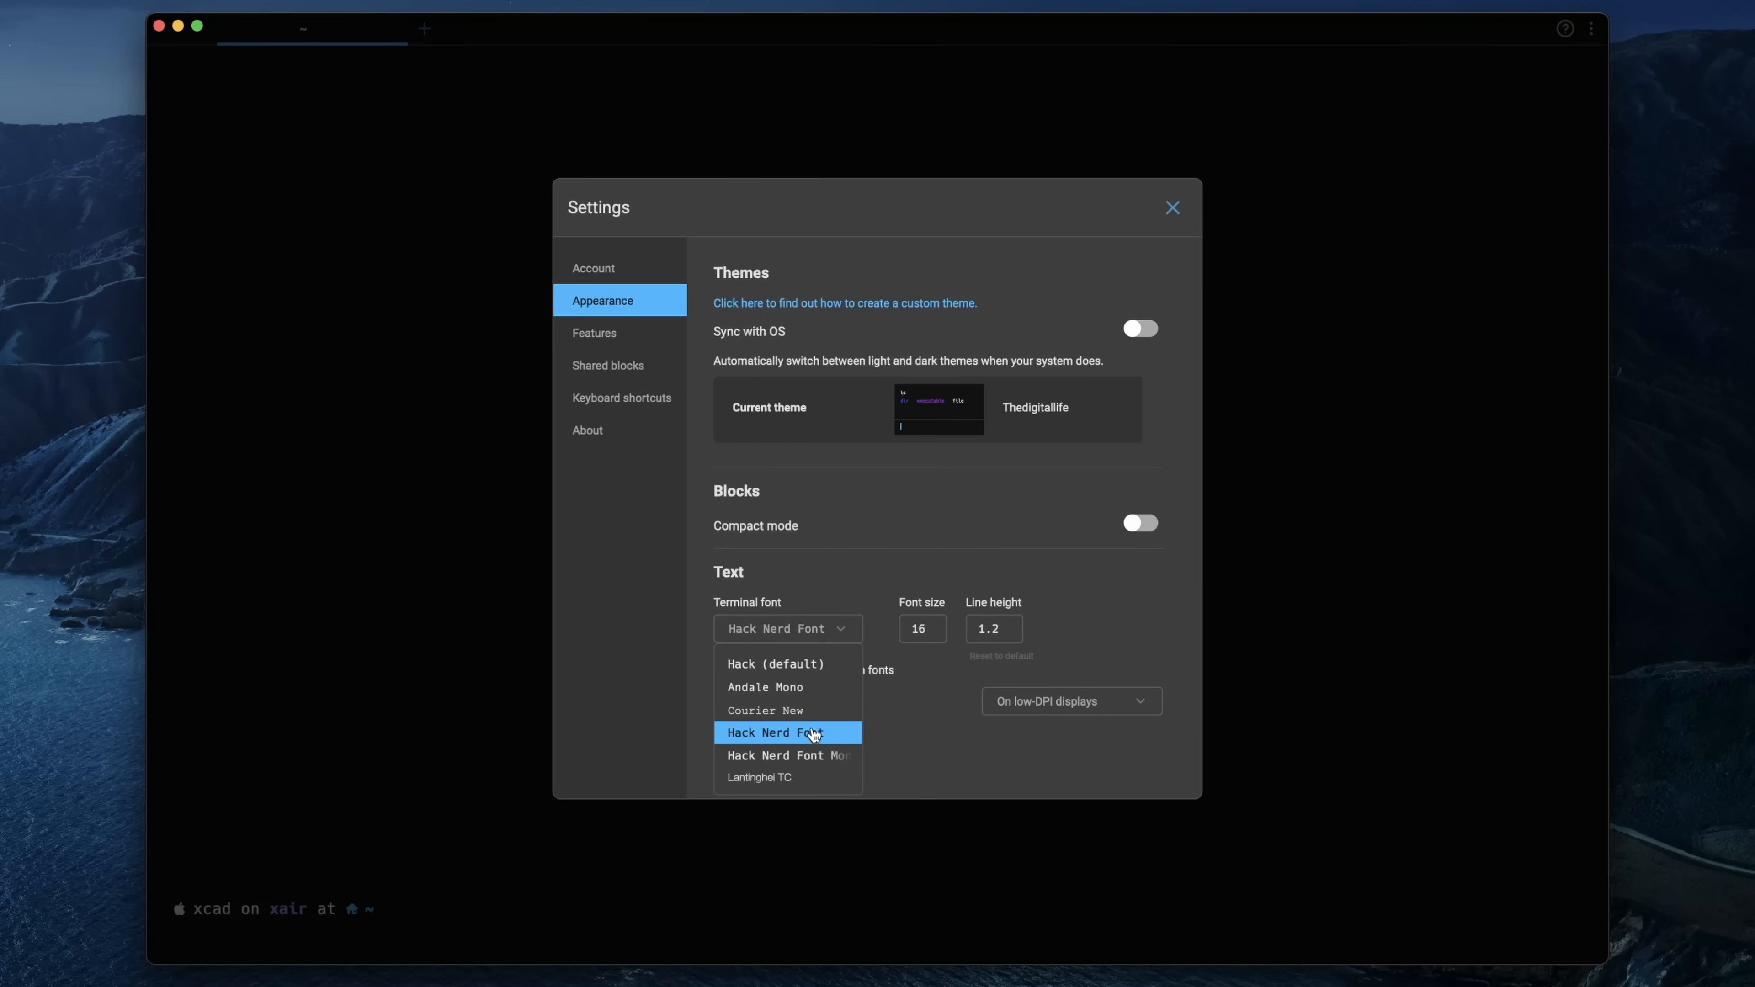
pyautogui.click(787, 732)
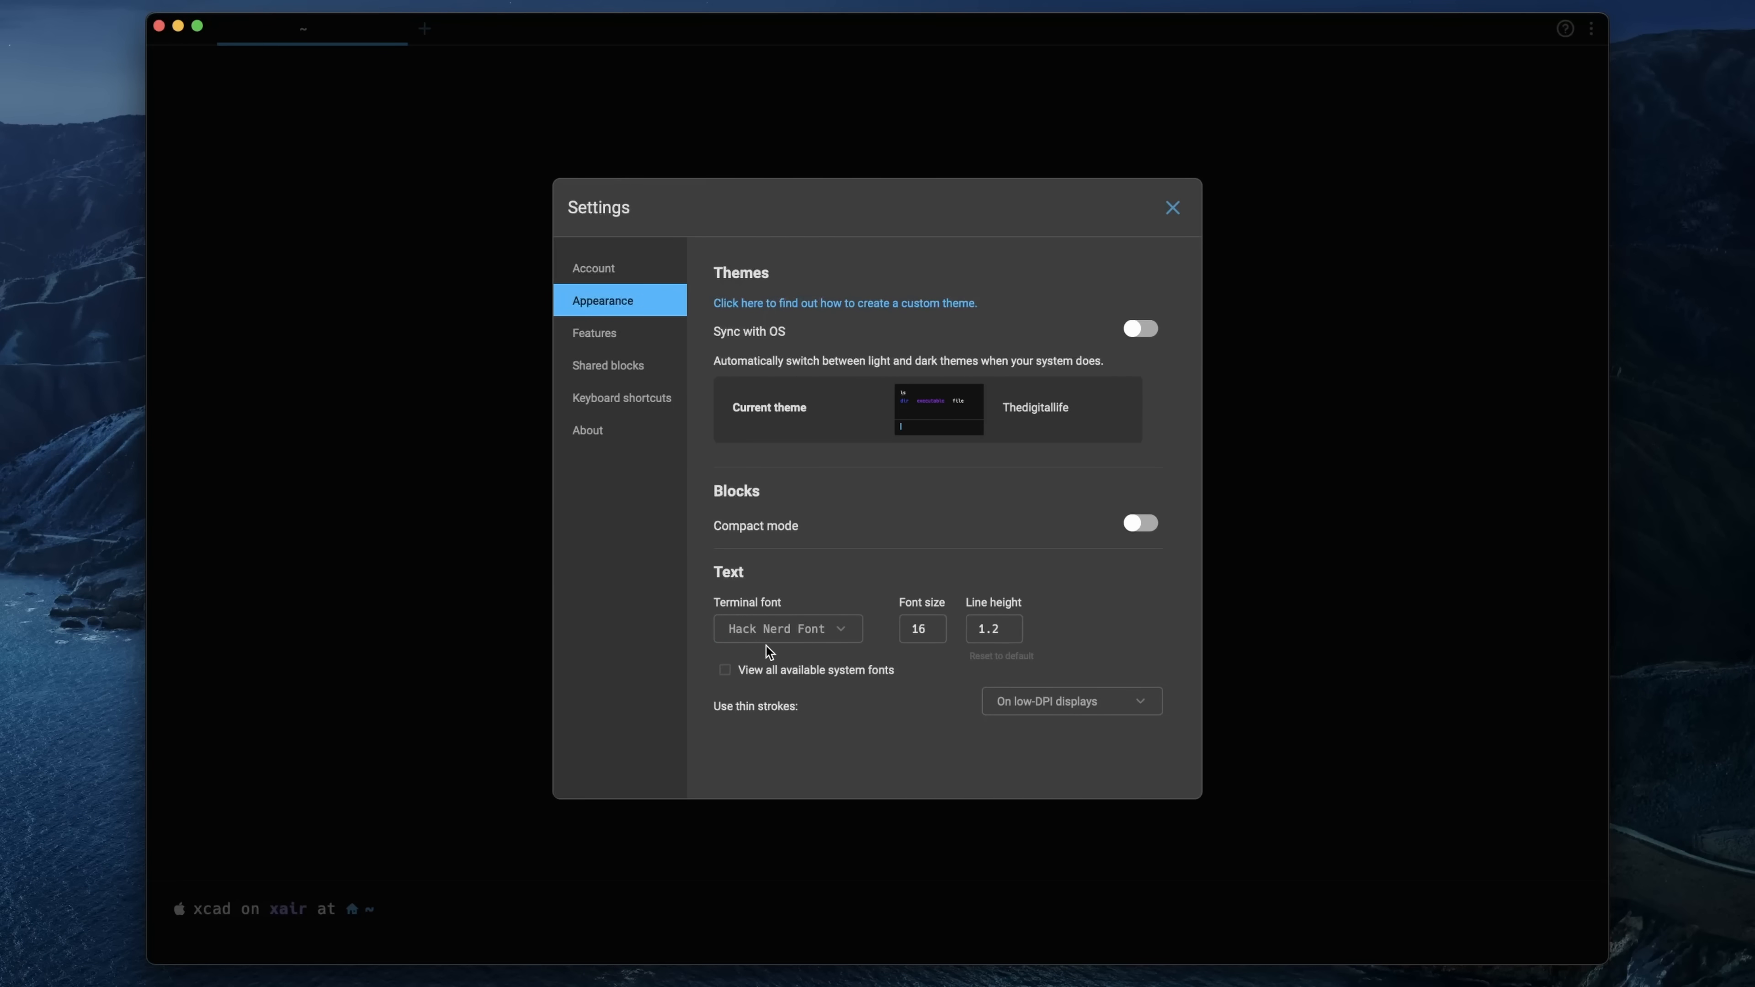
pyautogui.moveTo(944, 428)
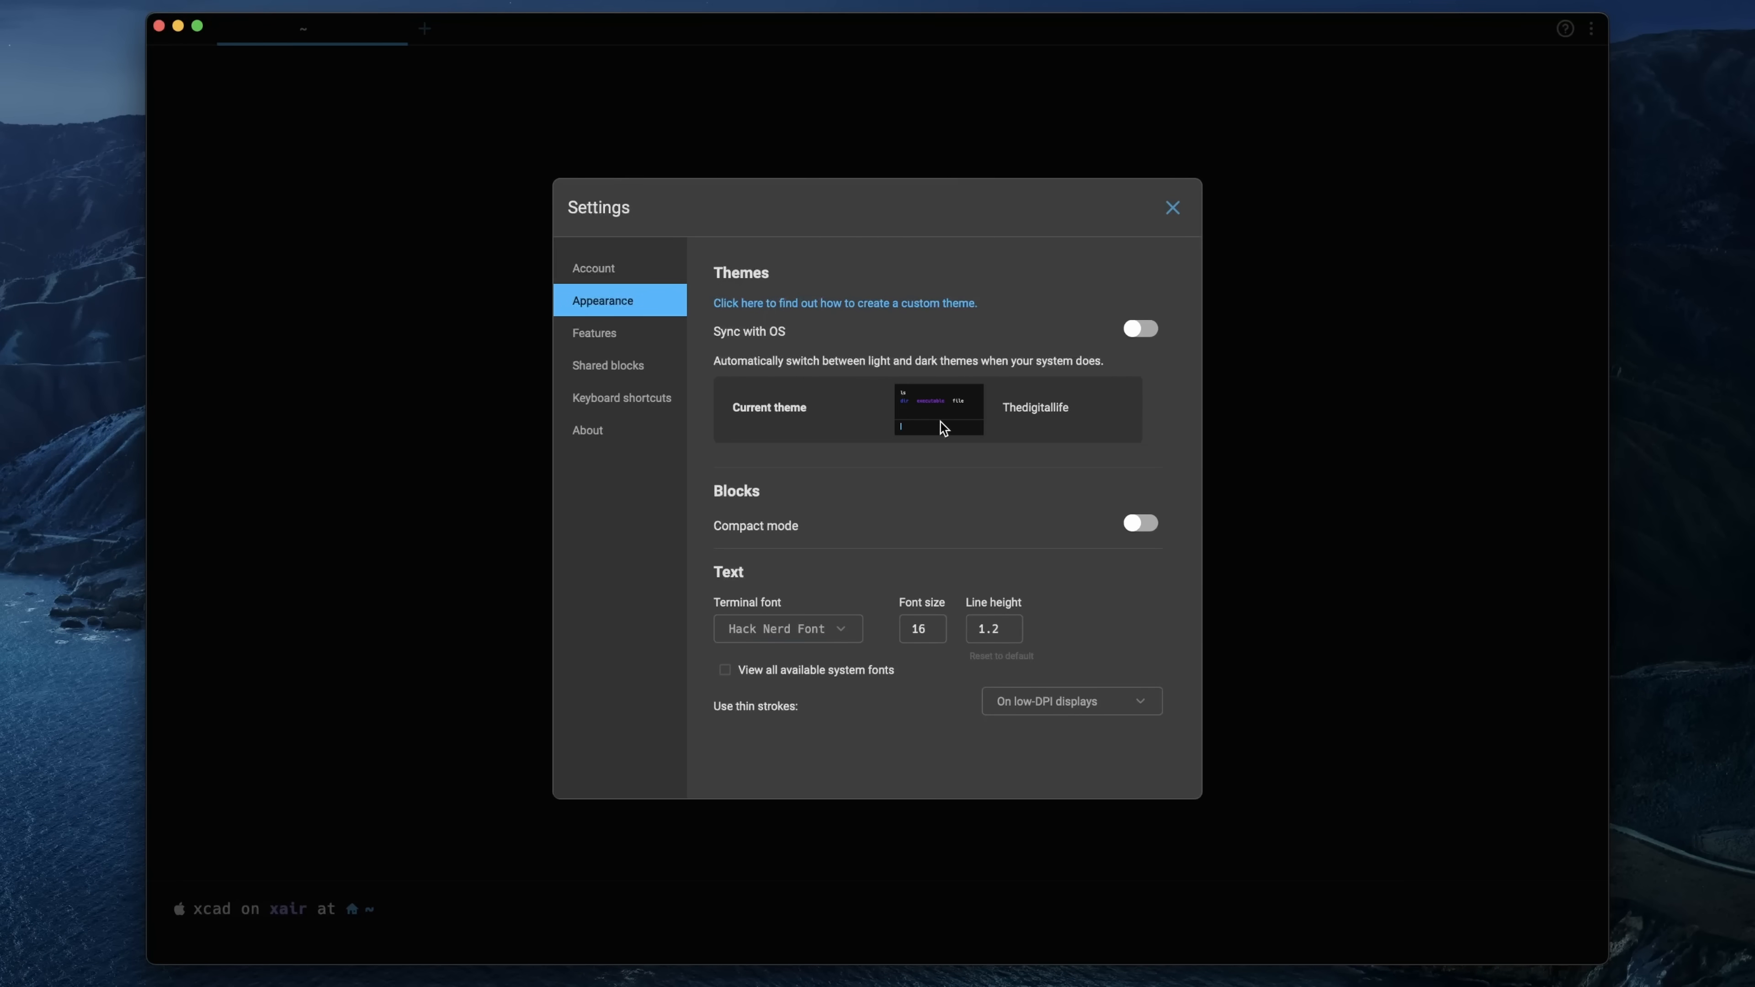
pyautogui.moveTo(1051, 409)
pyautogui.write('cd .warp/themes')
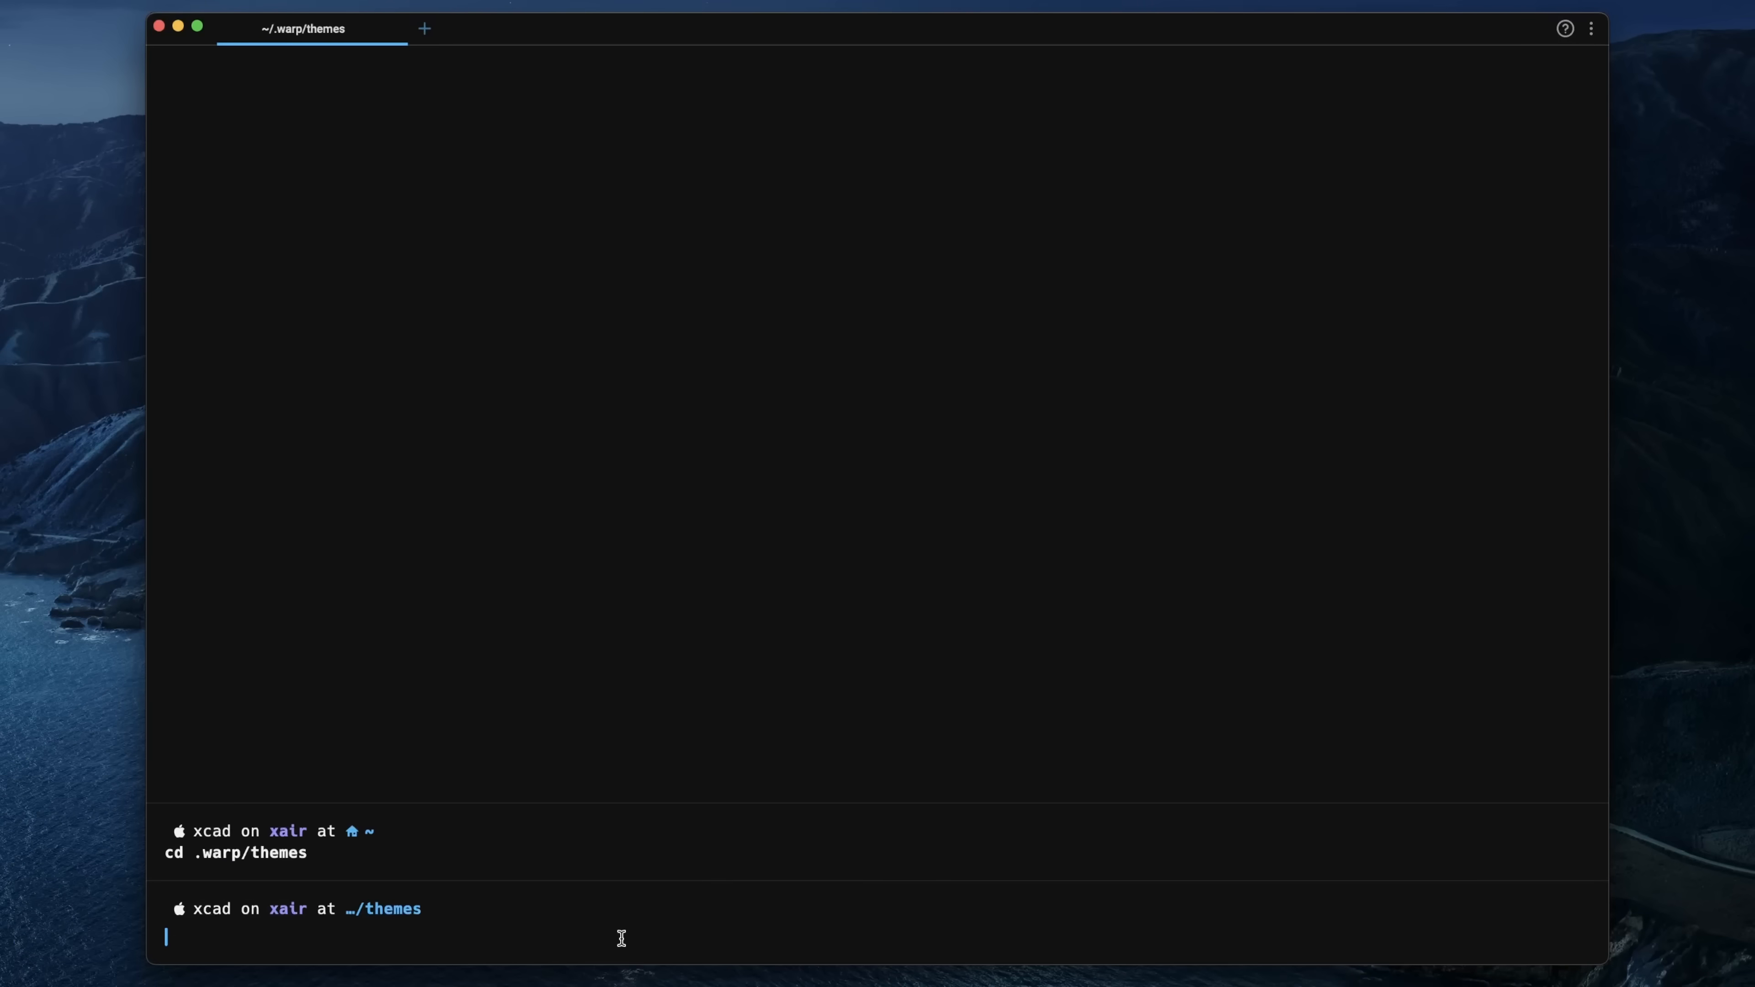
# - Review thedigitallife.yml in Helix, quit, then list the themes folder with ll and select a line
pyautogui.write('hx the')
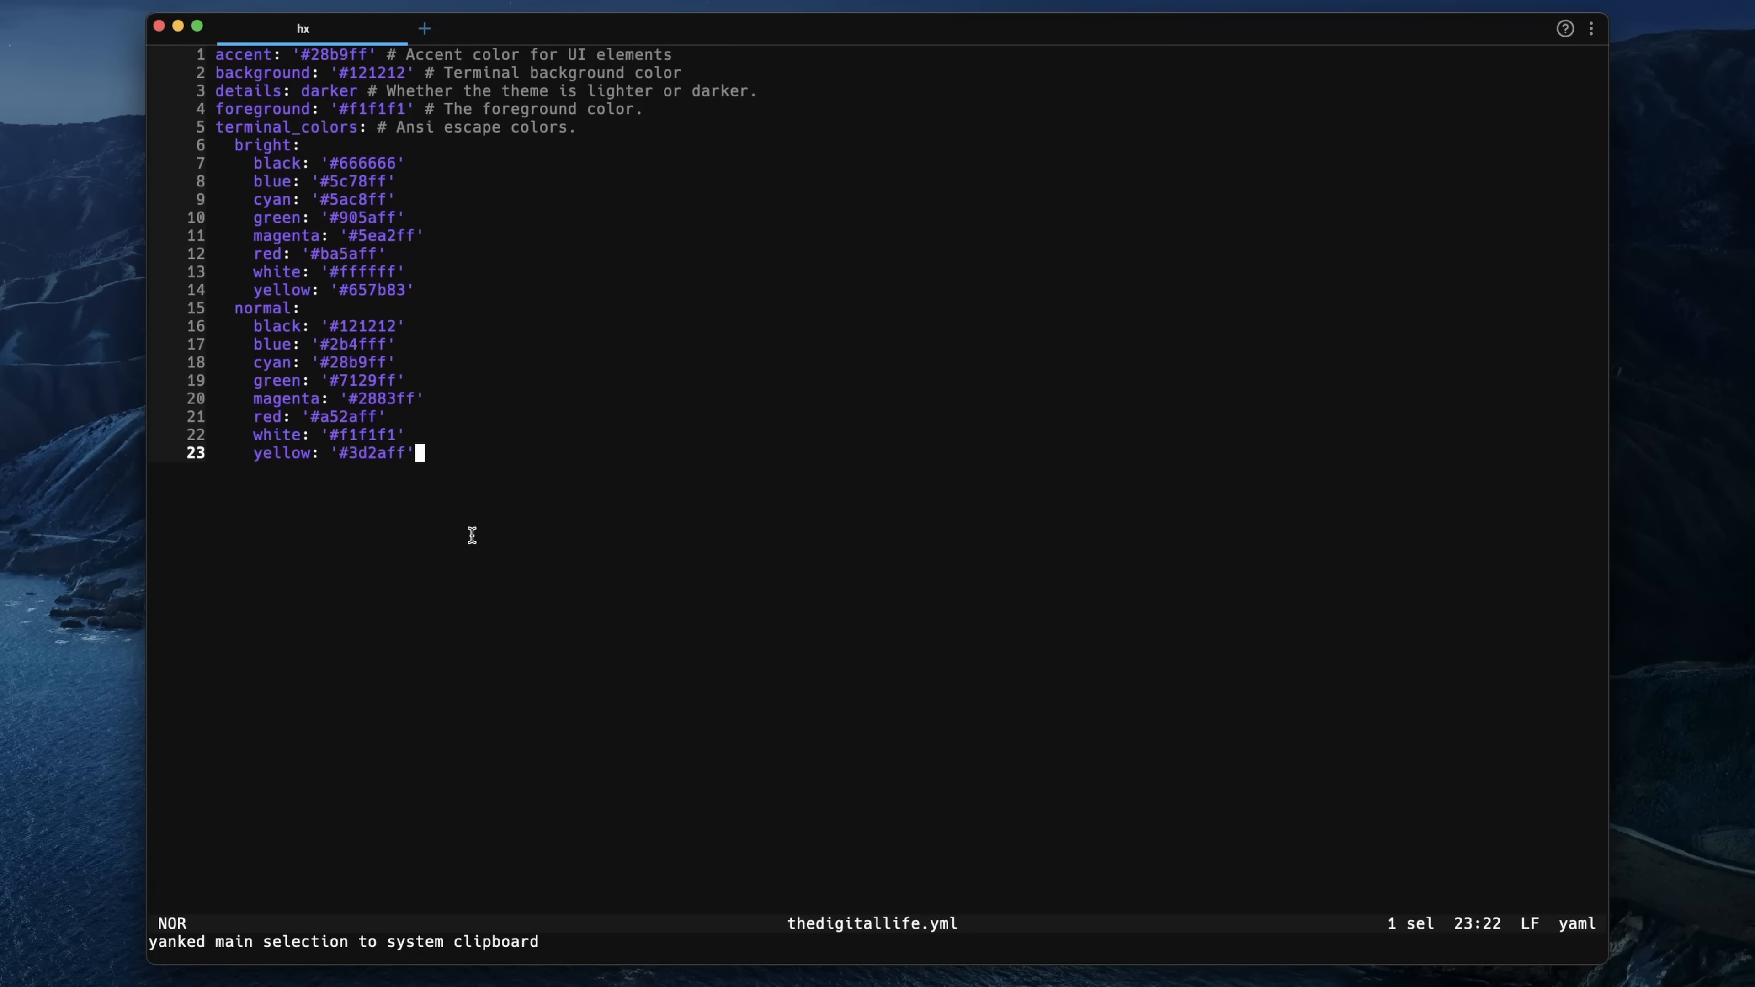
pyautogui.write(':q1')
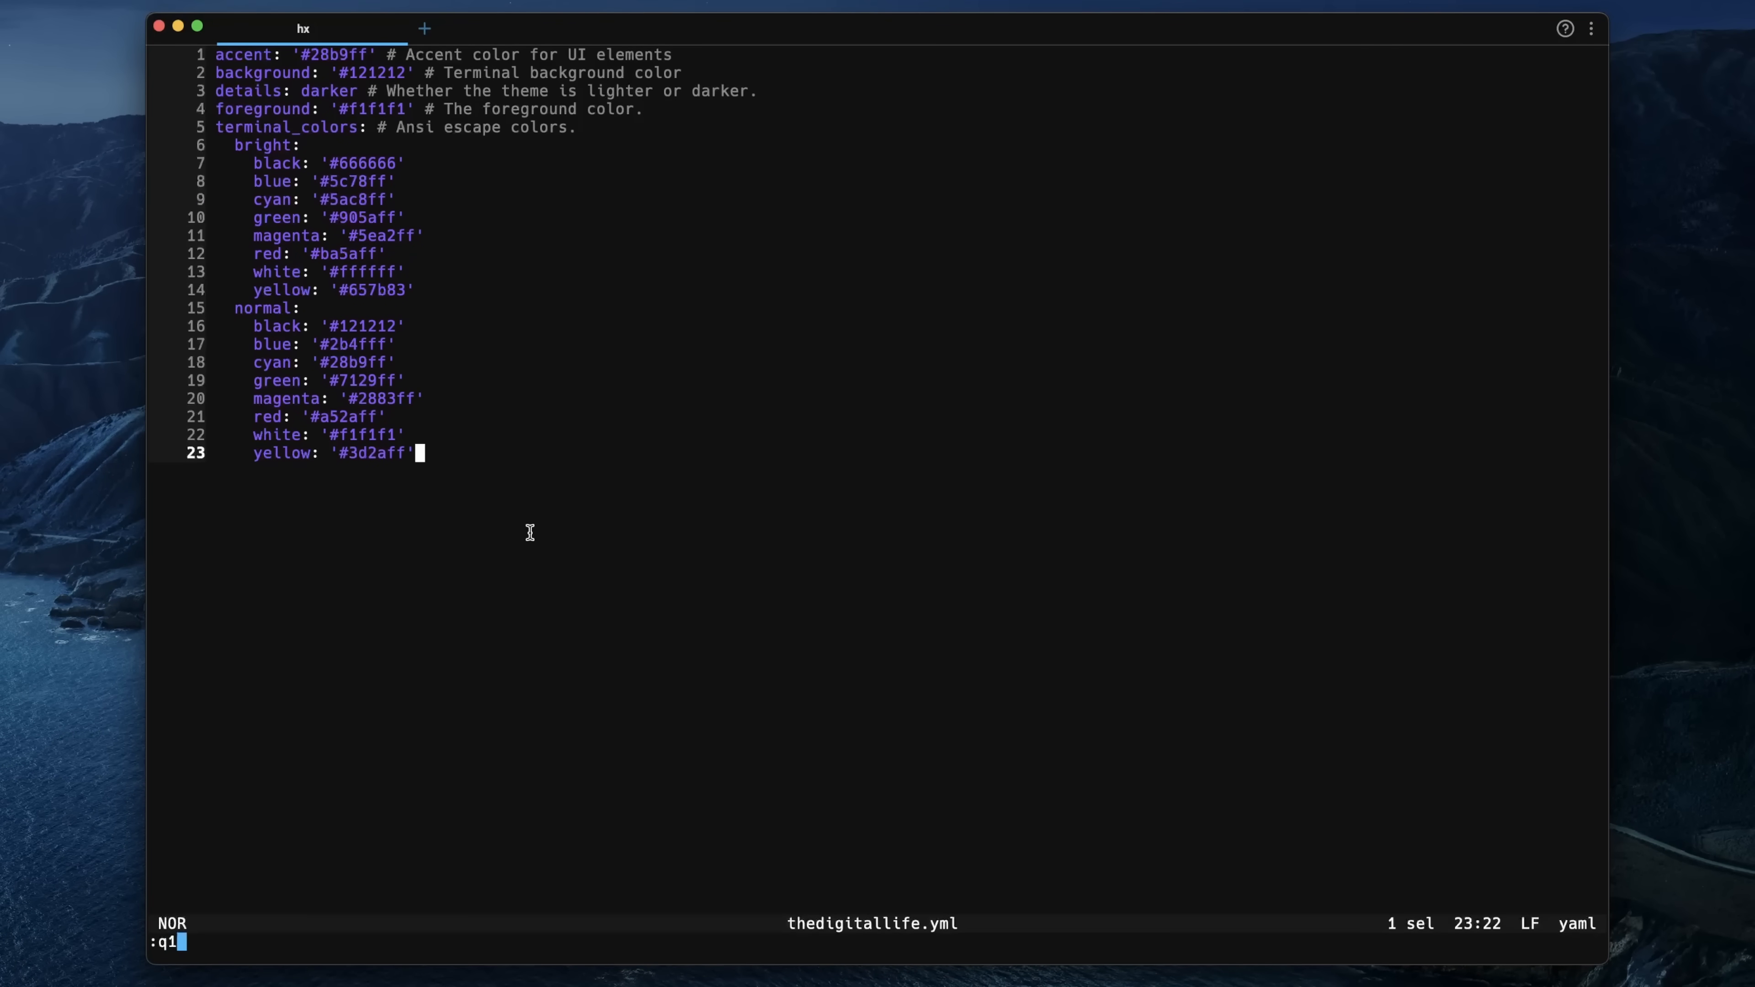
pyautogui.press('Return')
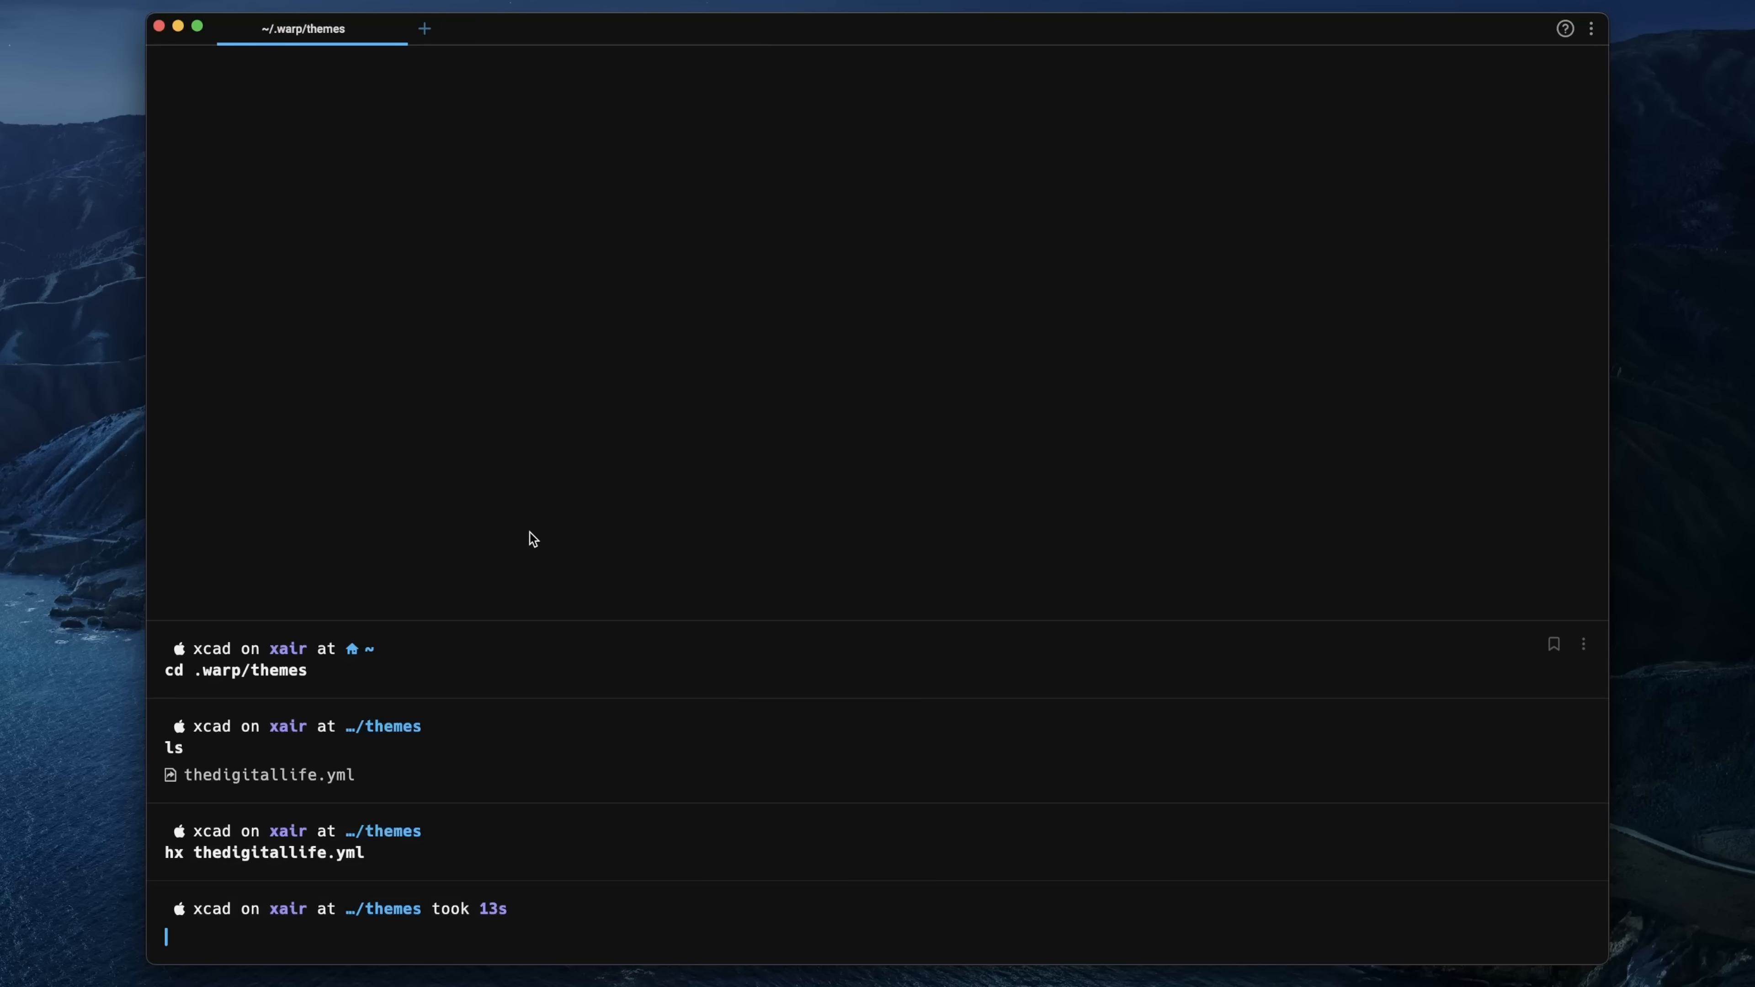
pyautogui.write('ll')
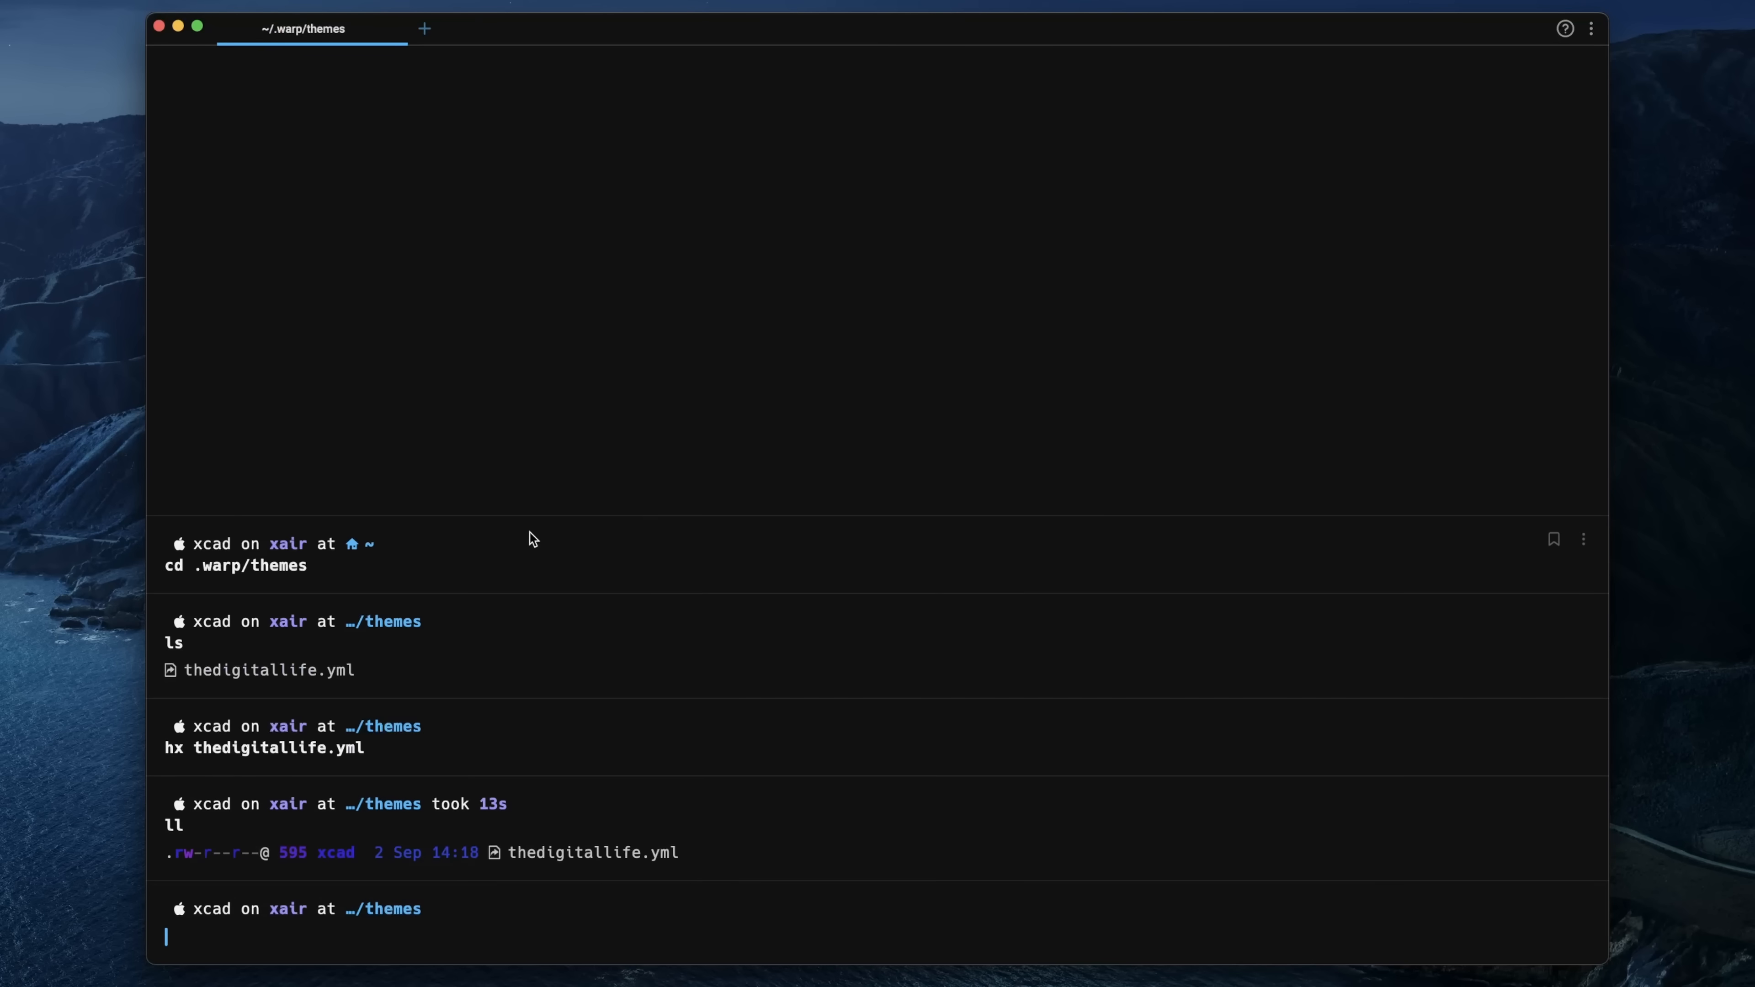
pyautogui.moveTo(167, 852); pyautogui.dragTo(672, 853)
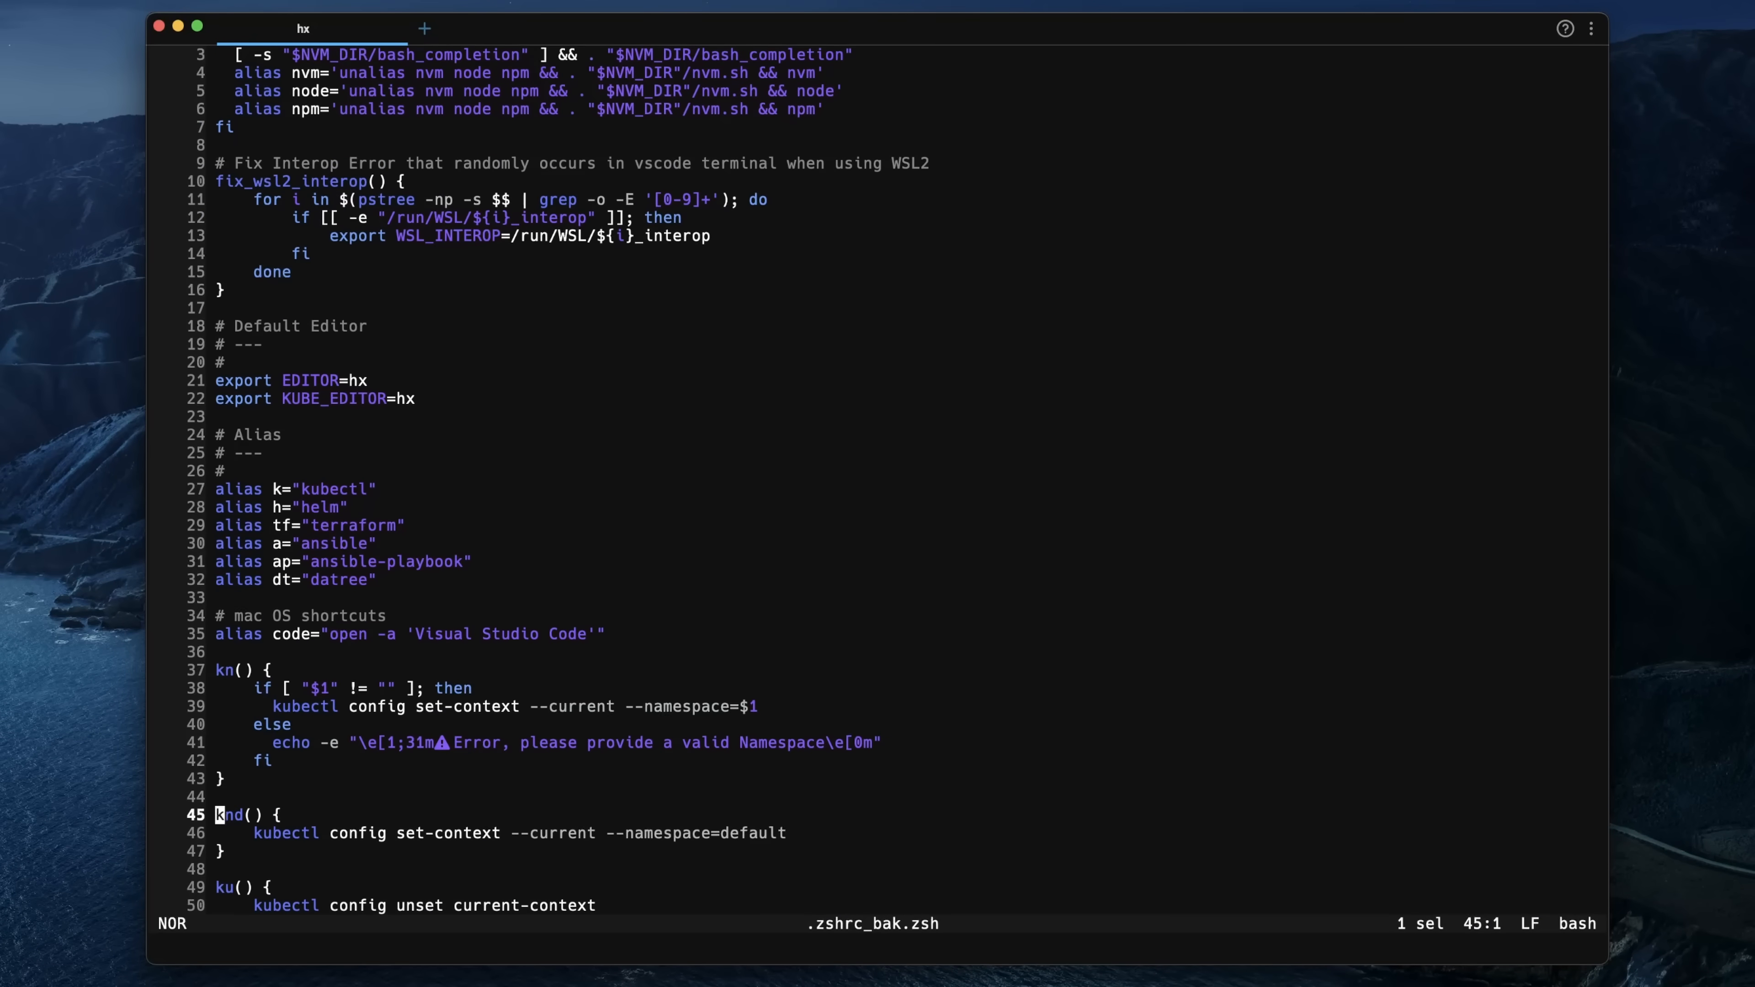
# - Scroll through the zshrc file, close it, then bring up functions.zsh and nvm.zsh in Helix
pyautogui.scroll(-3)
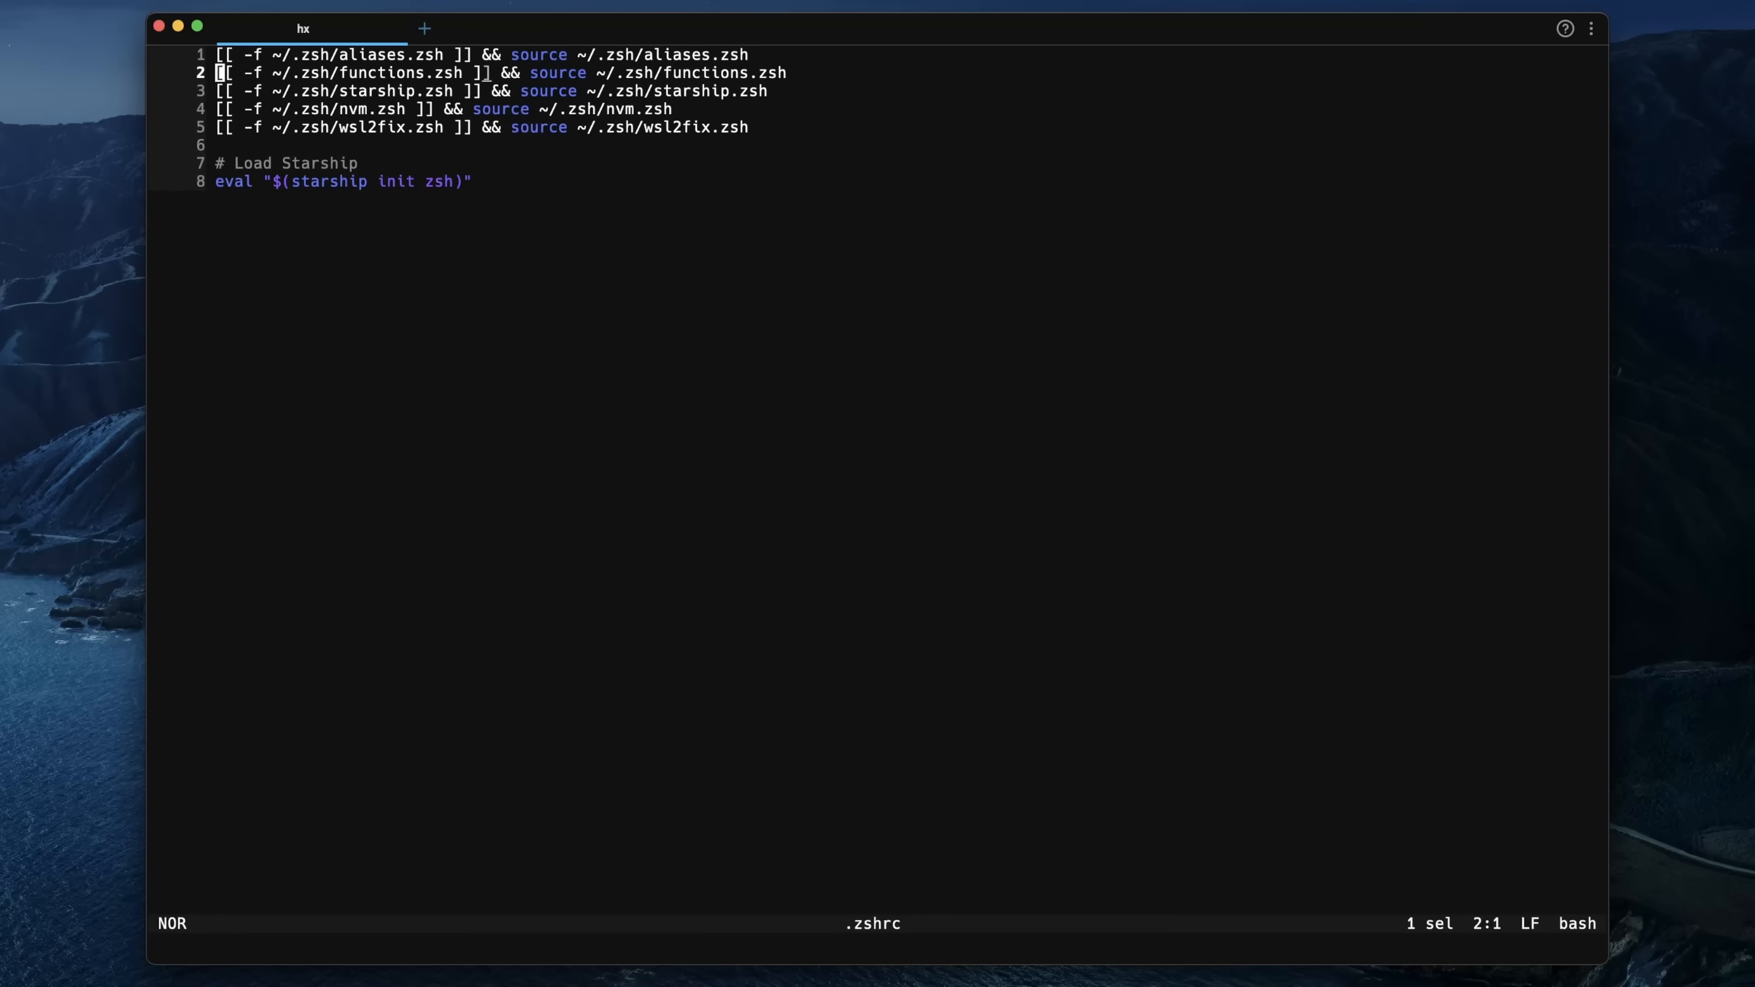
pyautogui.press('j')
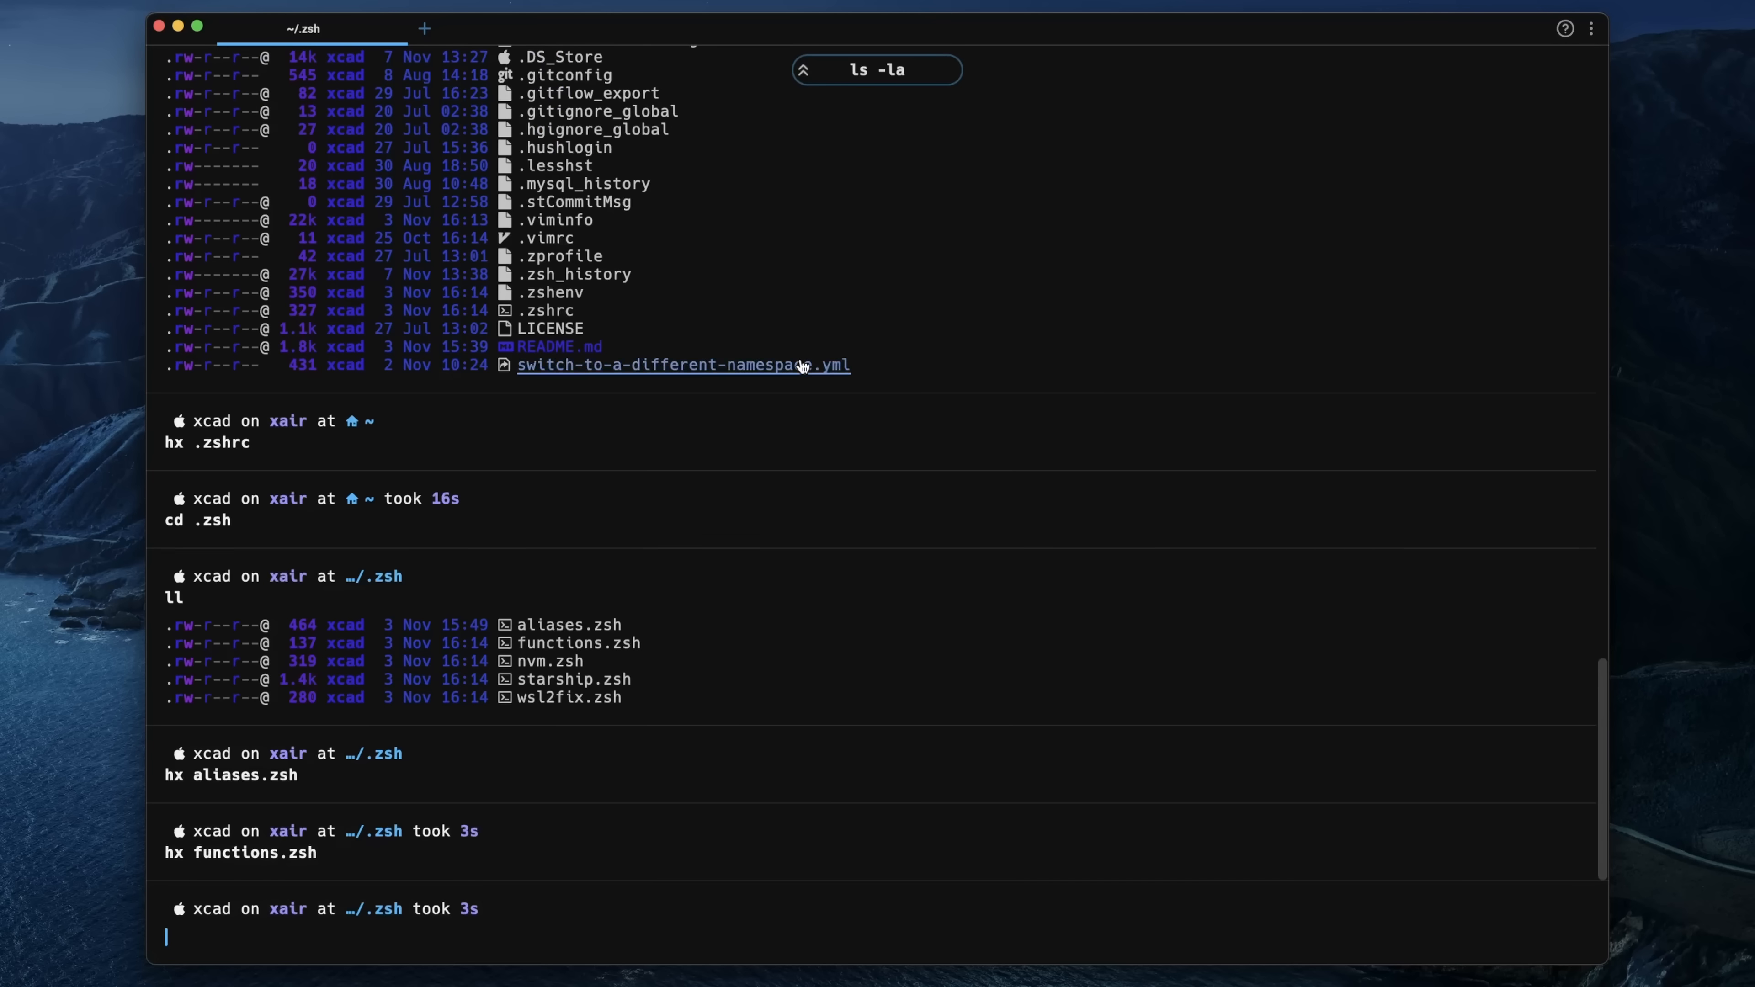
pyautogui.write('hx functions.zsh')
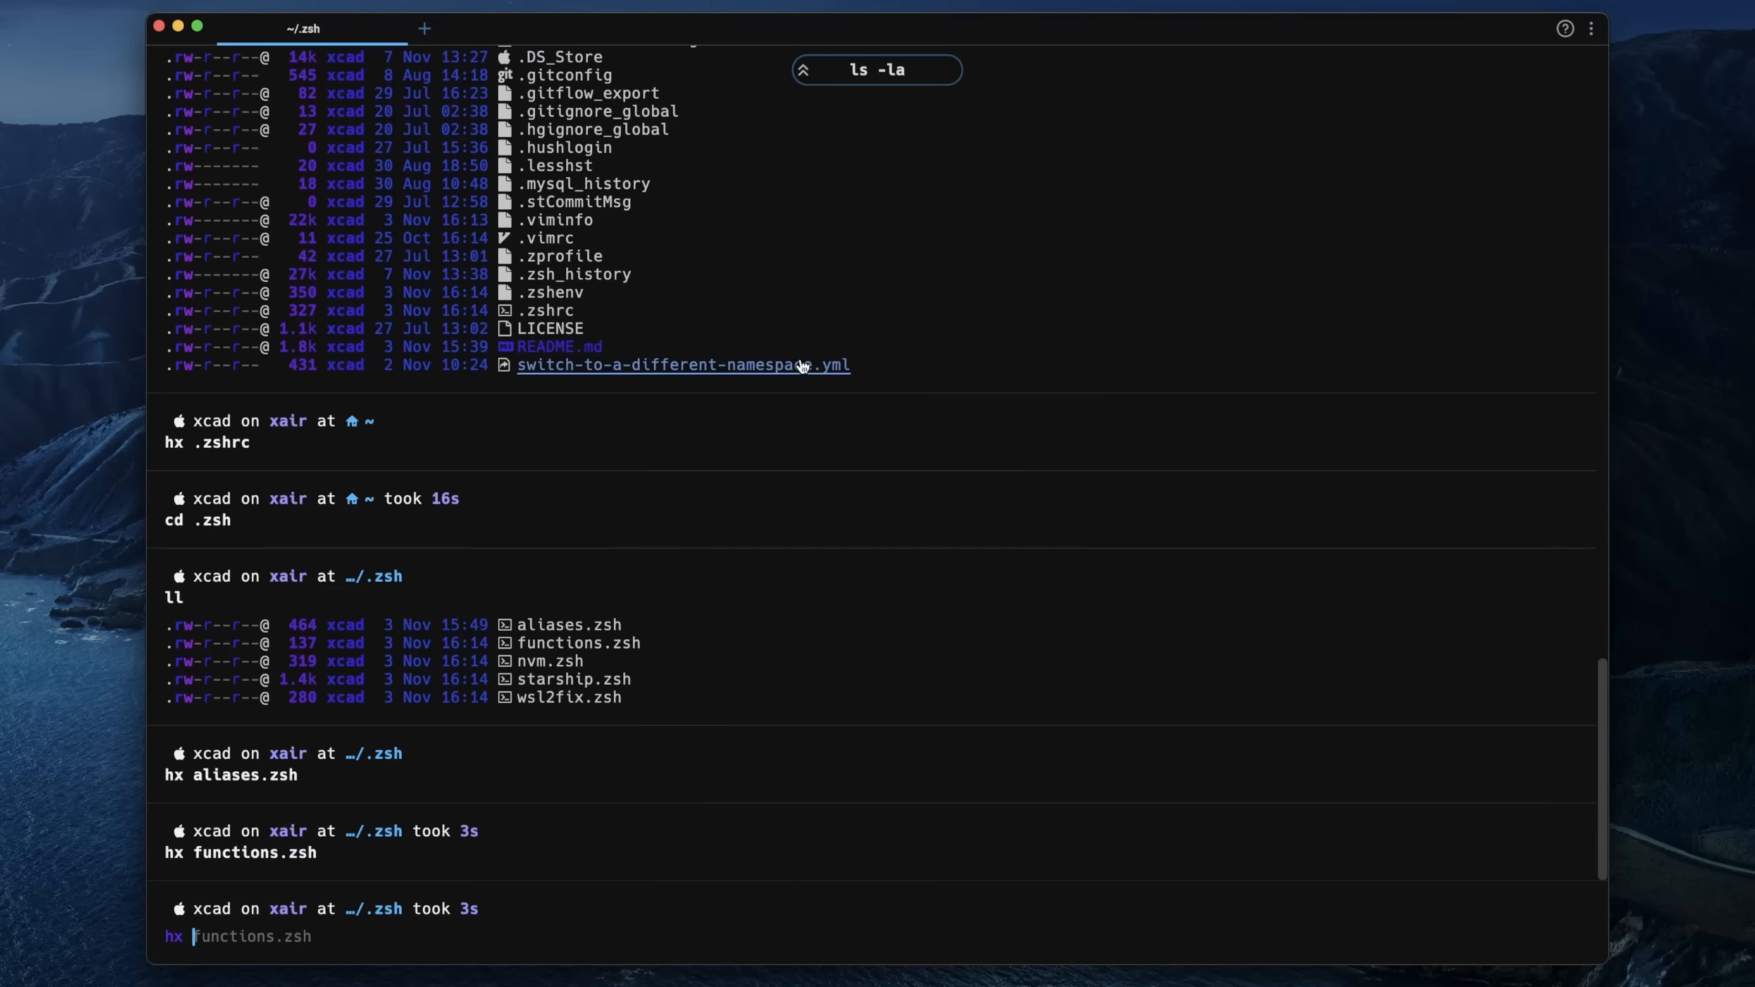
pyautogui.write('nvm.zsh')
pyautogui.write(' starship.zsh')
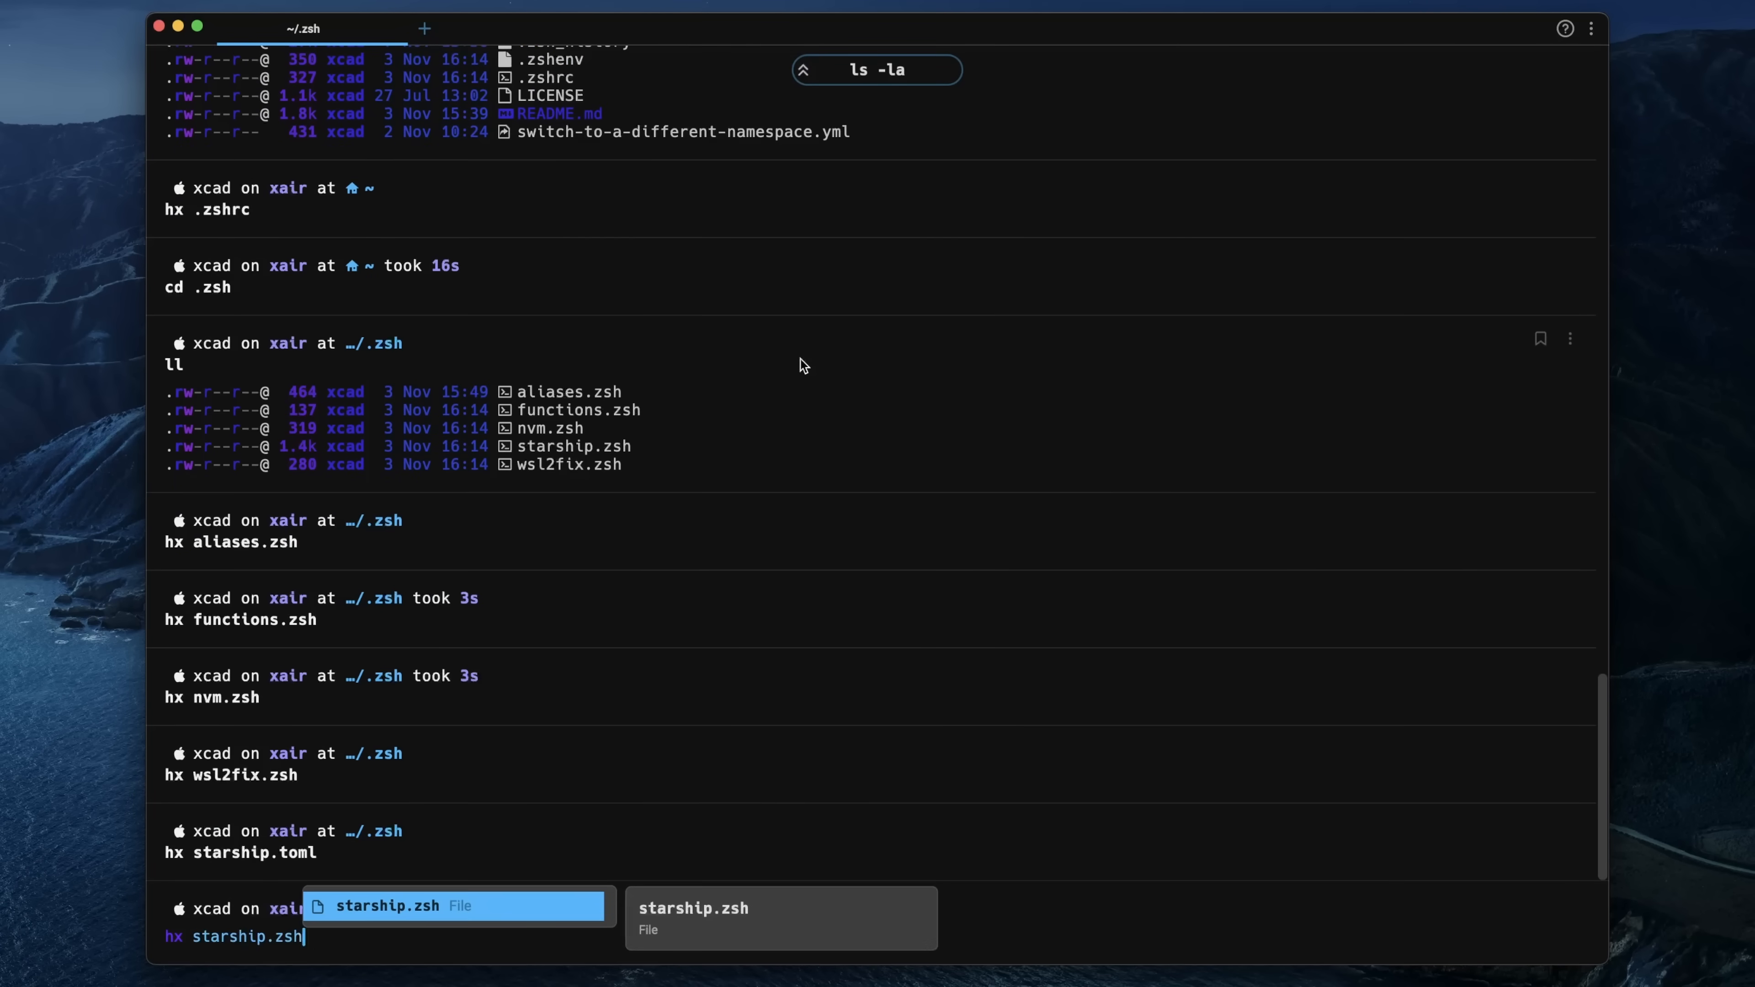
# - Load starship.zsh in Helix and yank a line from the distro icon script
pyautogui.press('enter')
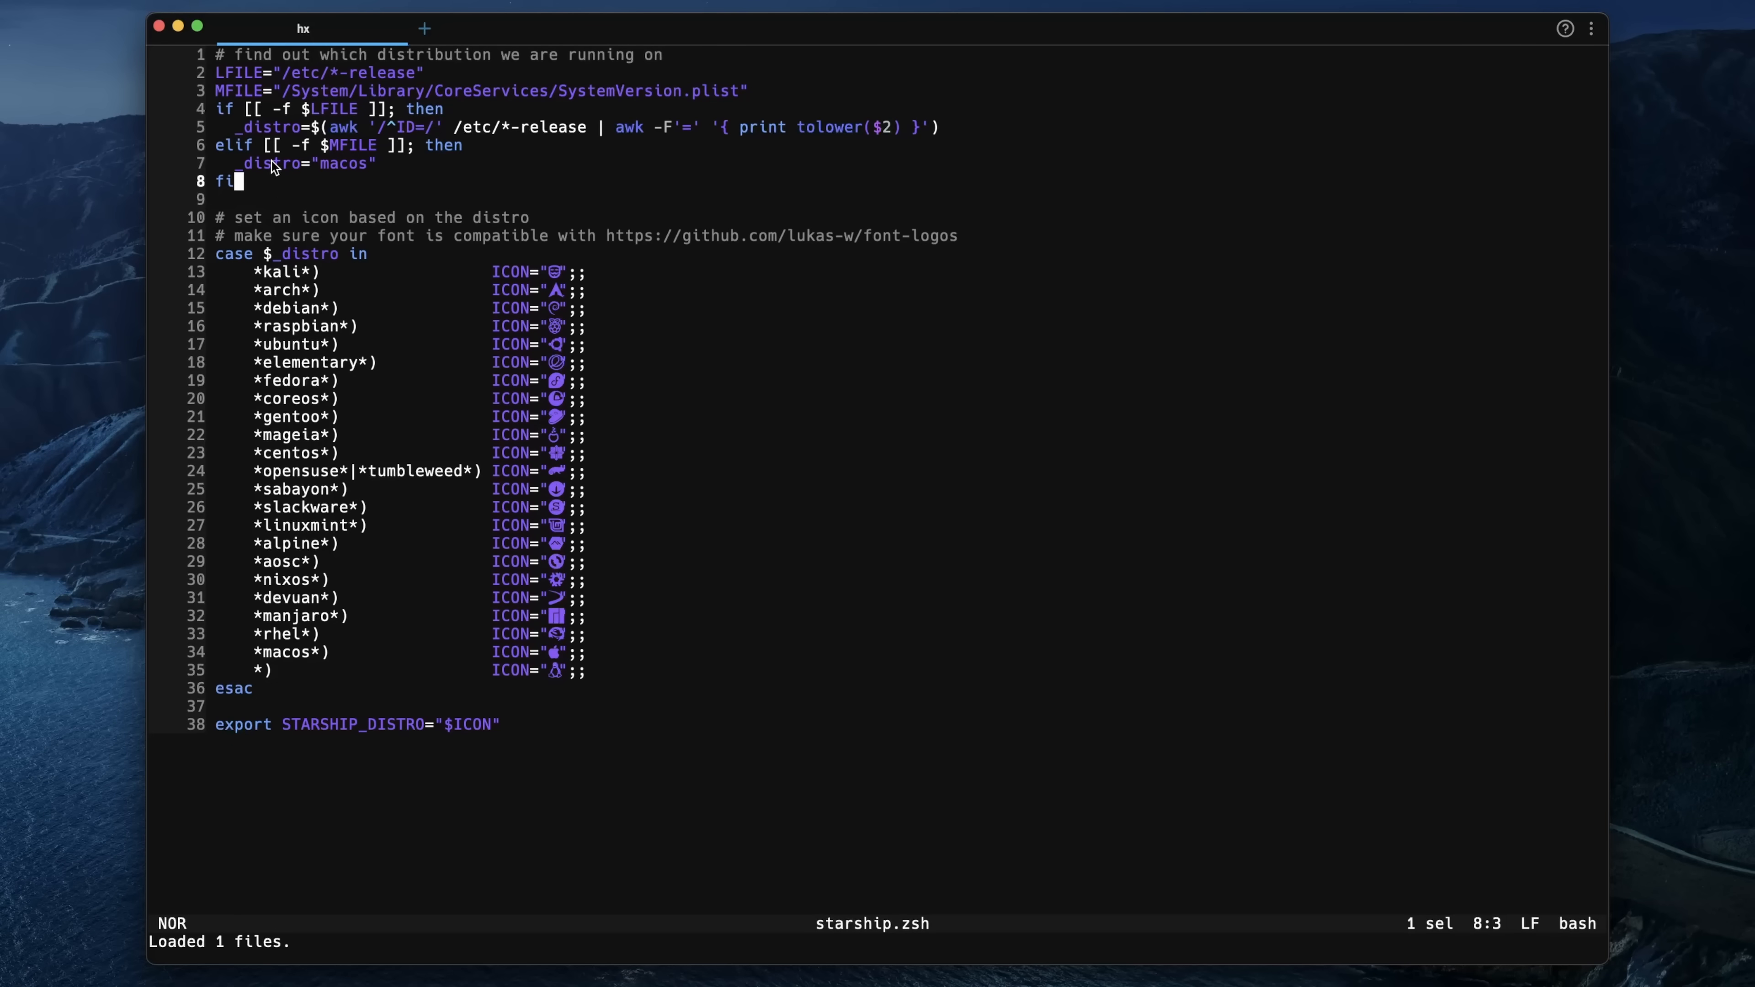
pyautogui.moveTo(231, 111)
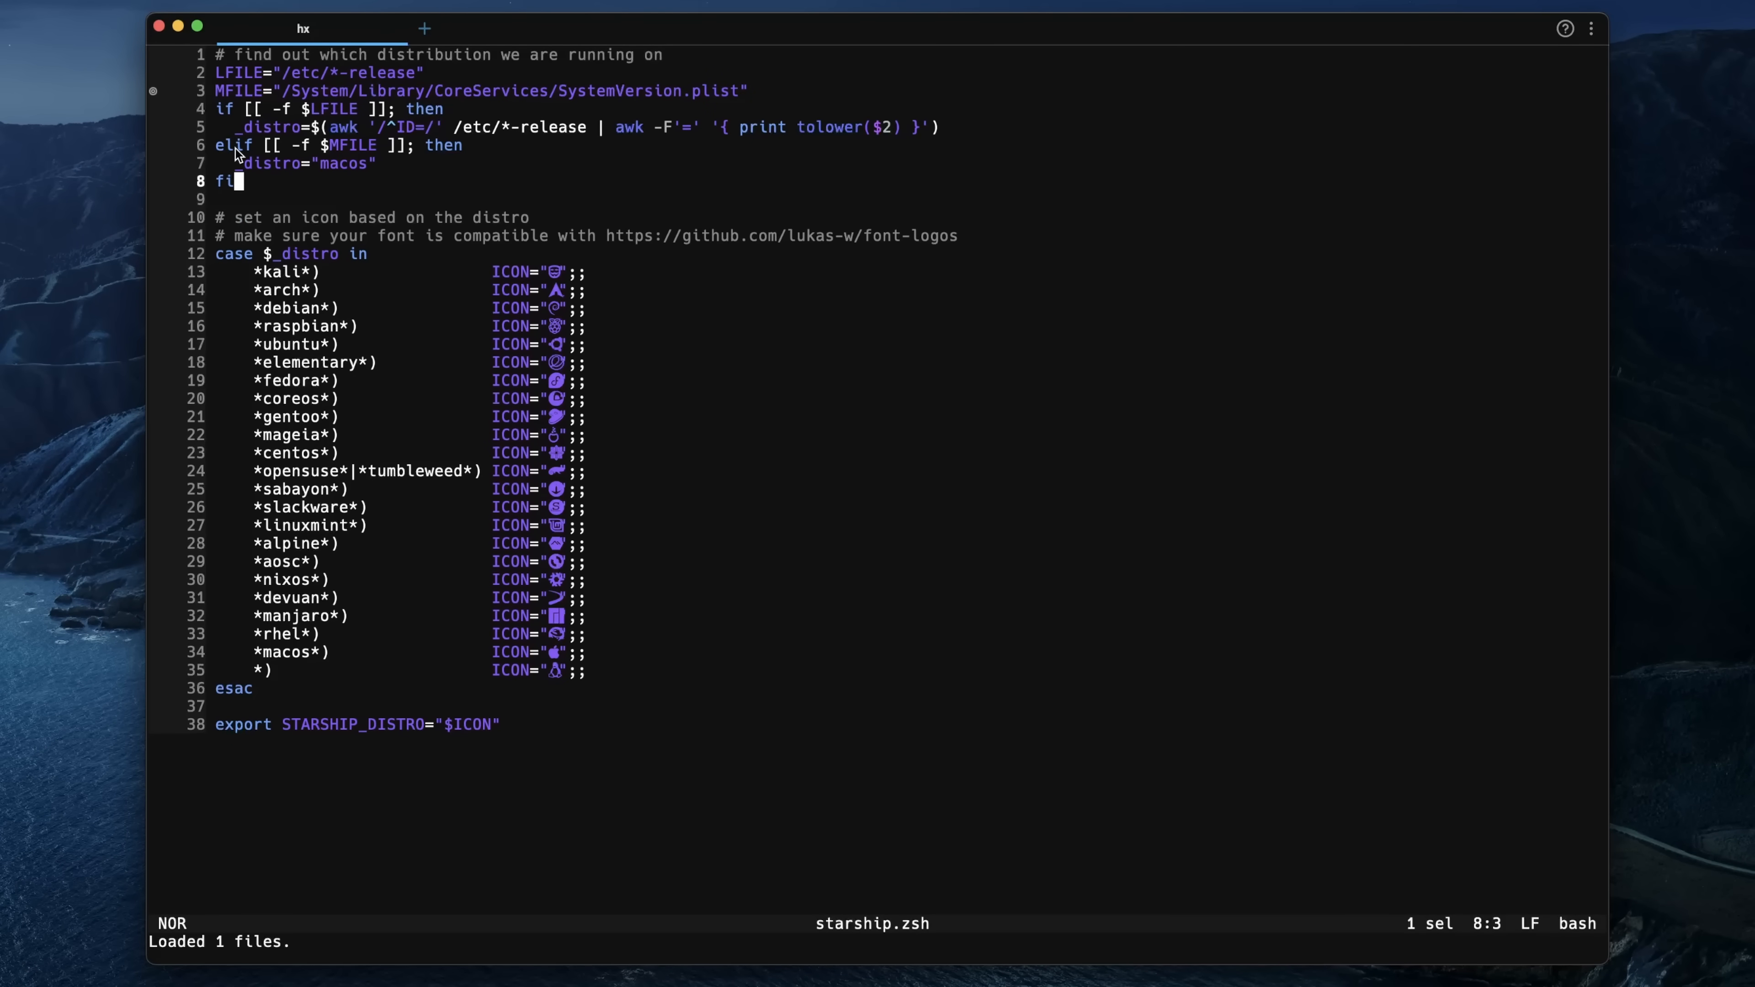
pyautogui.press('y')
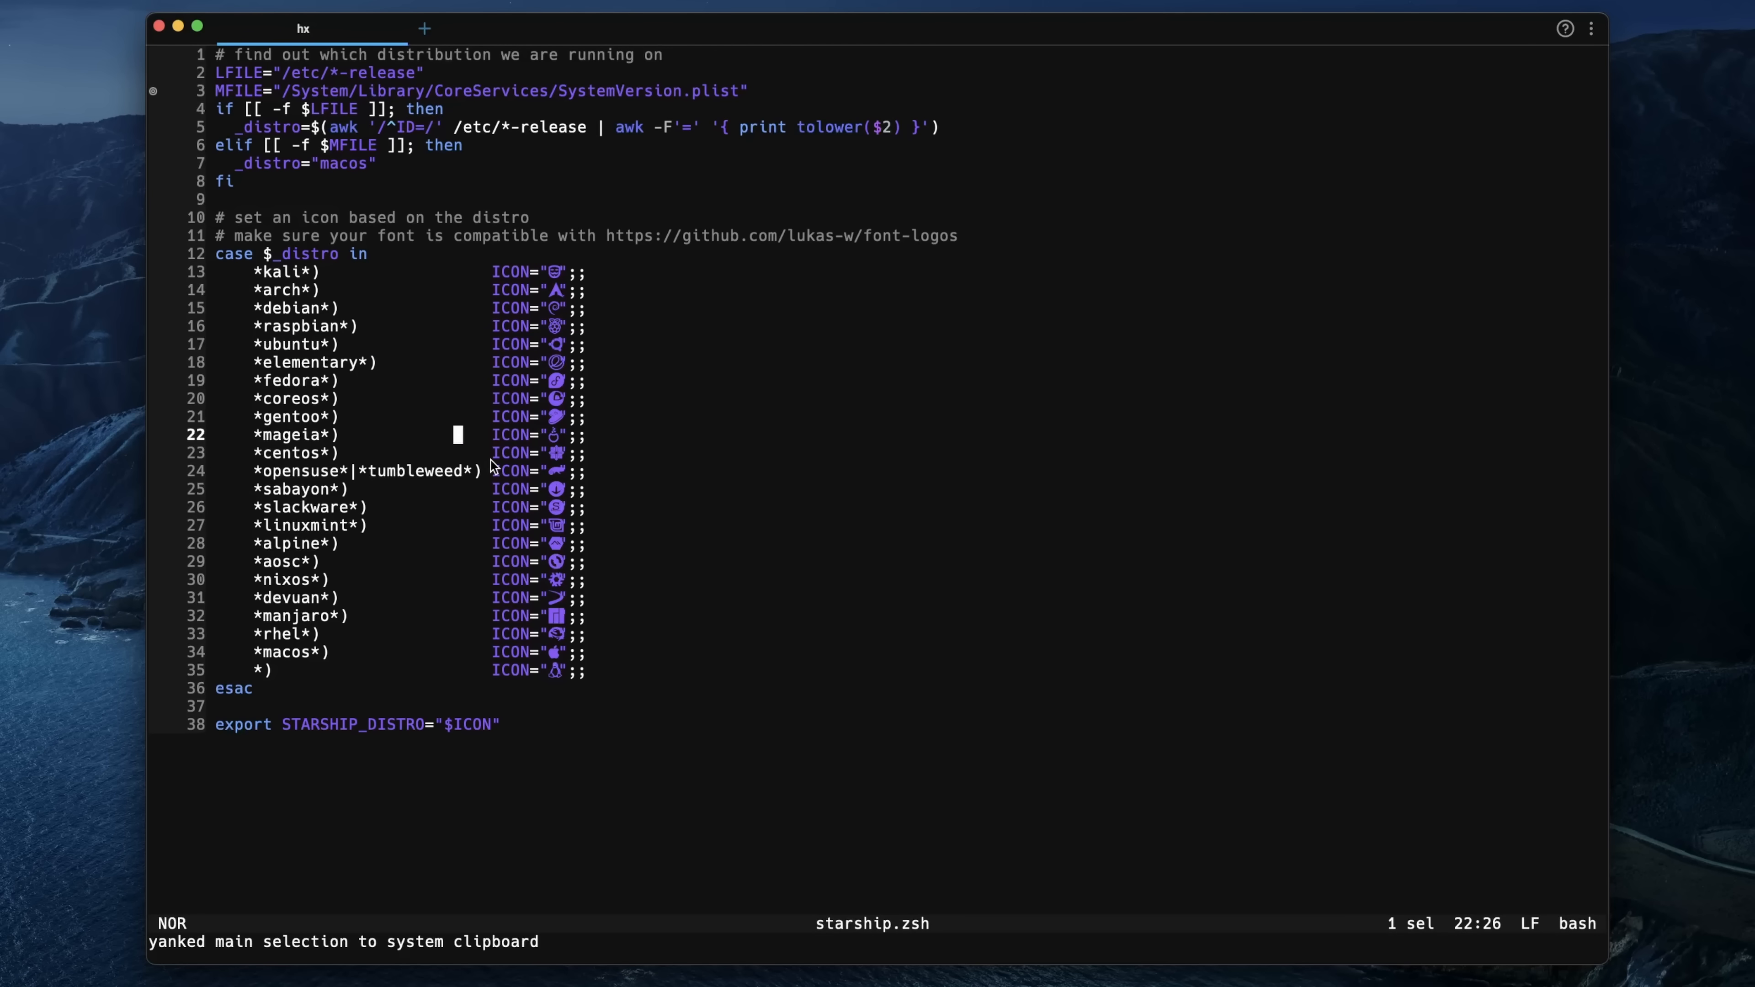
pyautogui.moveTo(531, 724)
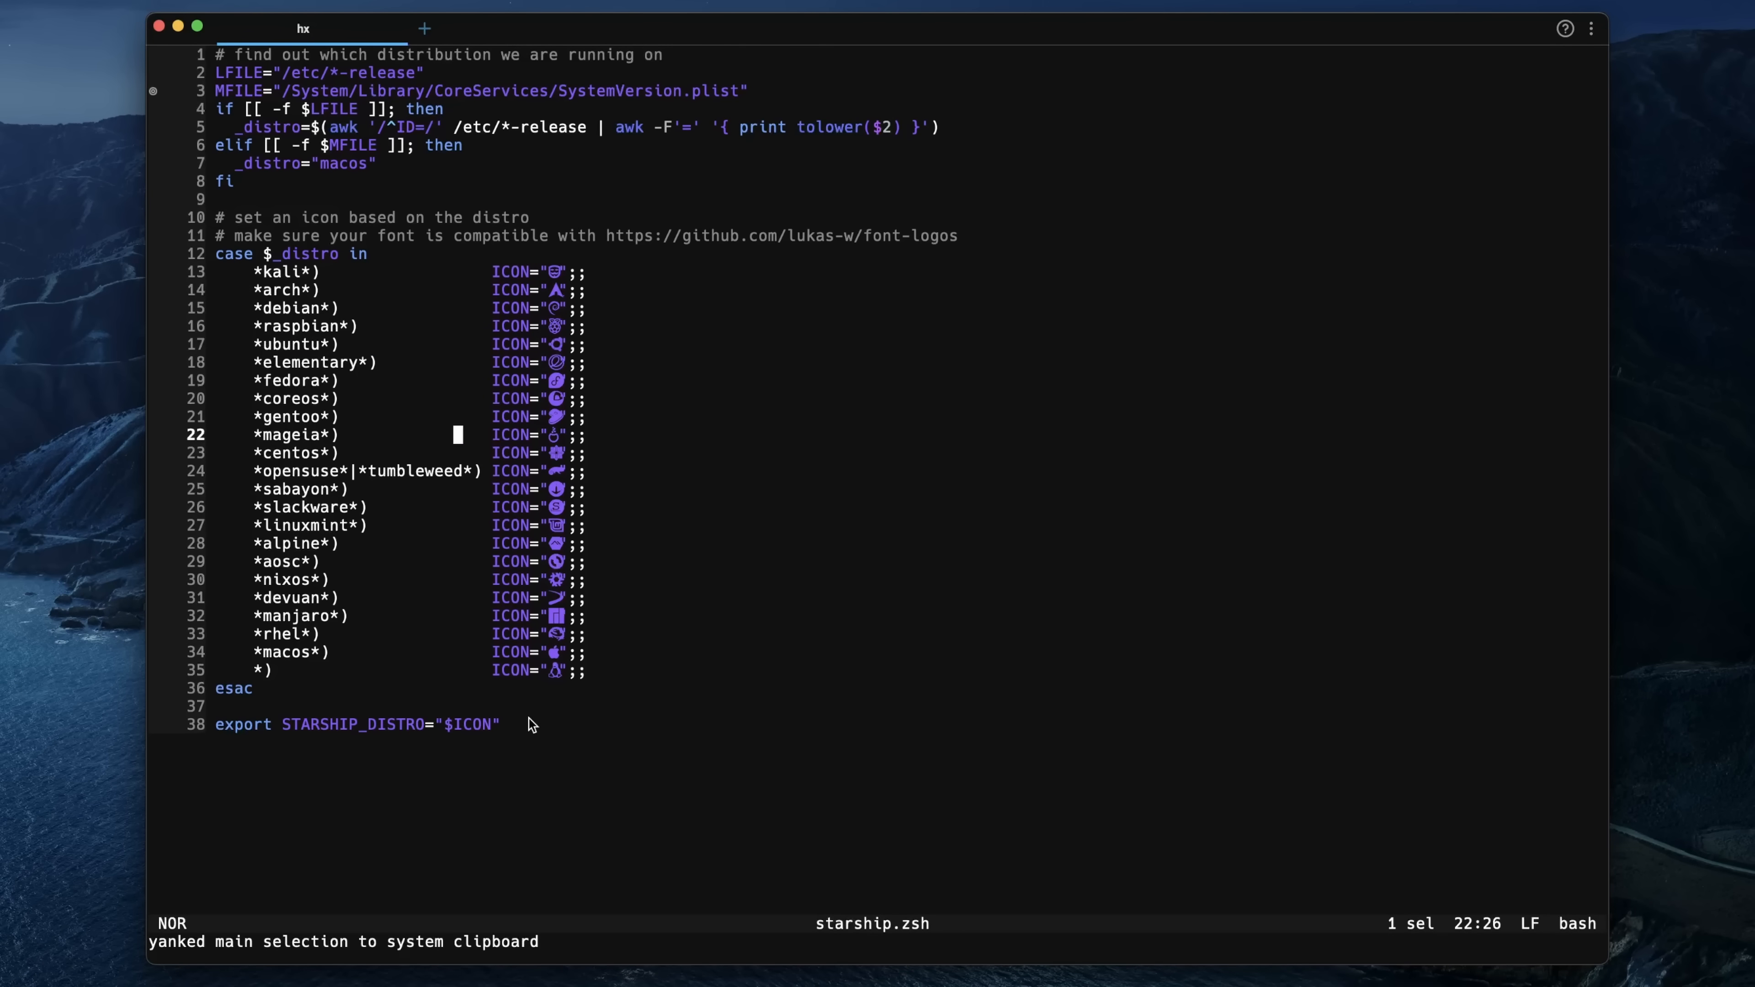